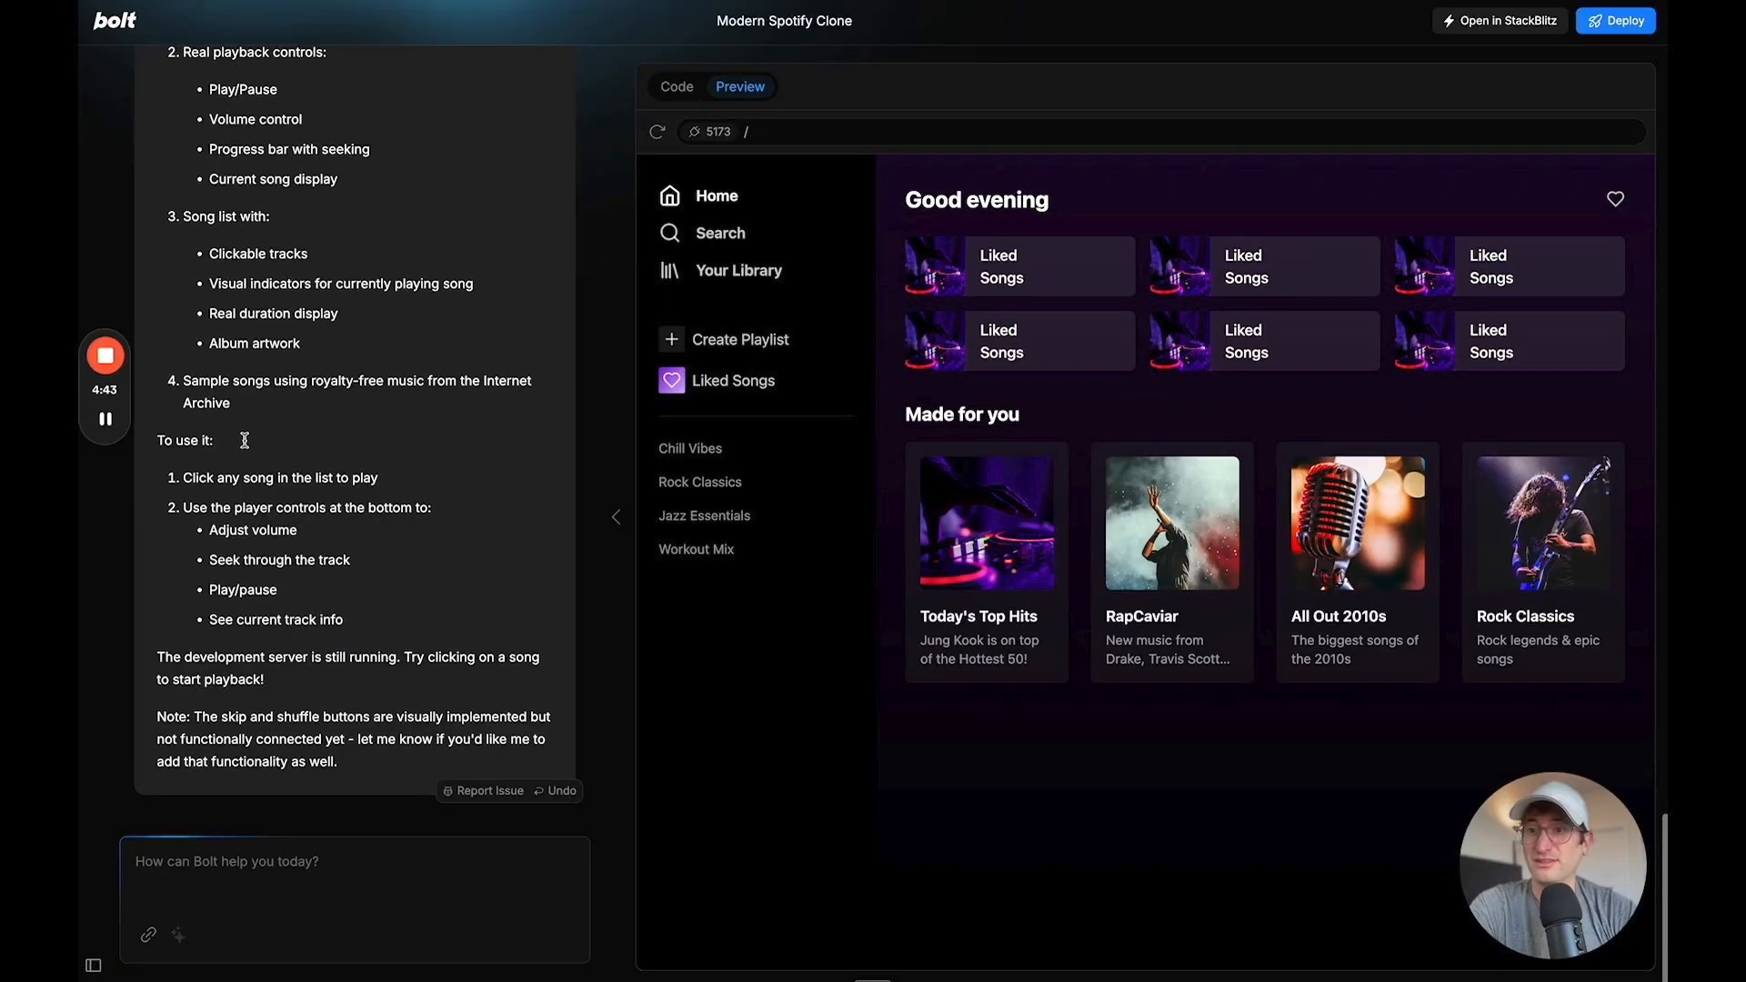
Leave the finished Spotify clone for Bolt's empty start page
click(111, 20)
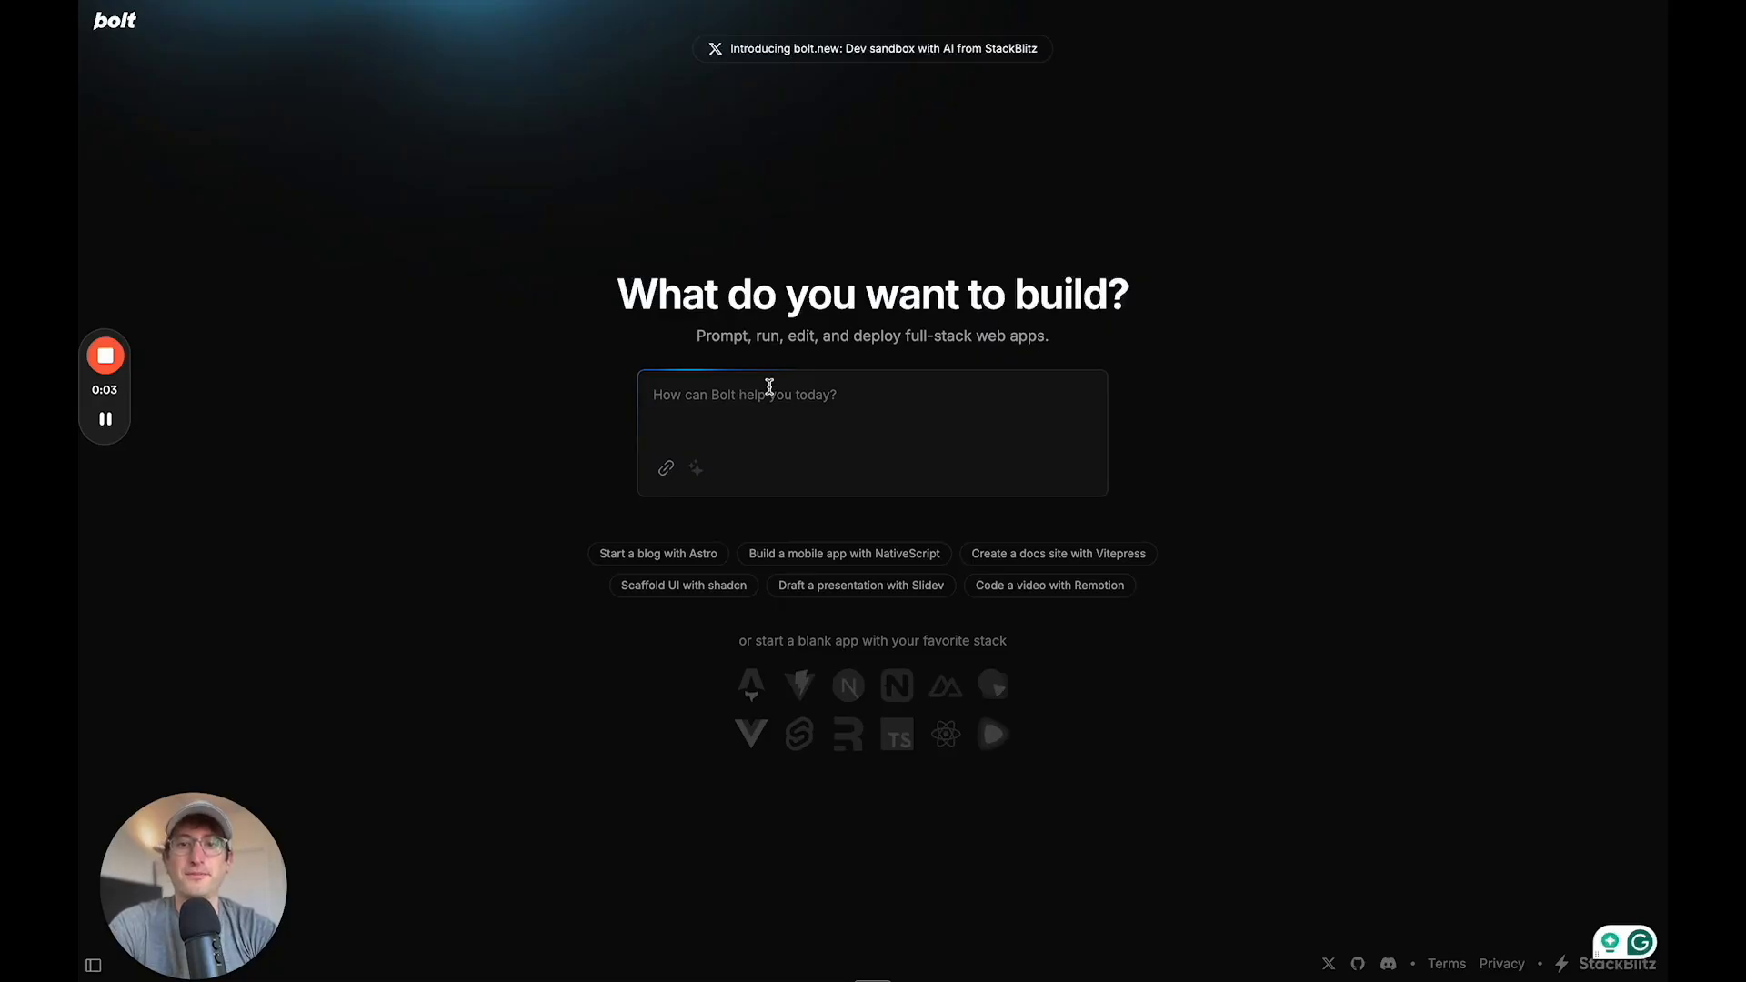
Submit the prompt 'I'd like to build a clone of Spotify' to Bolt
text(I'd like to bu)
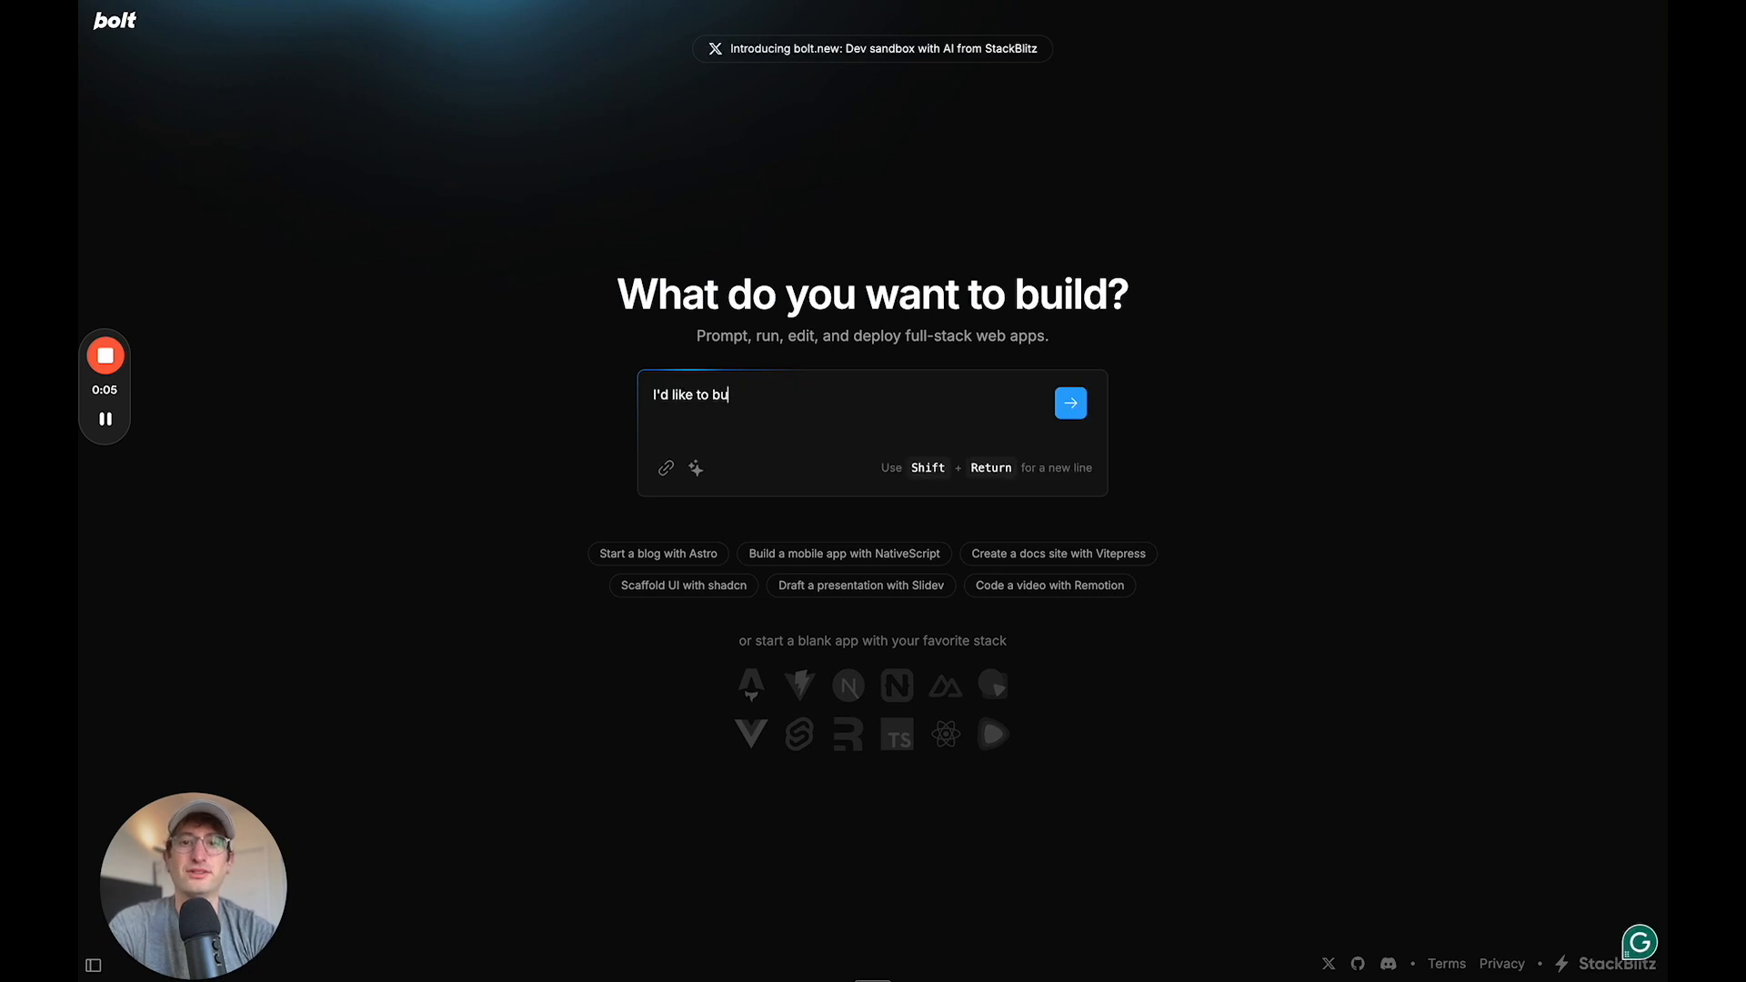
text(ild a clone of Spoti)
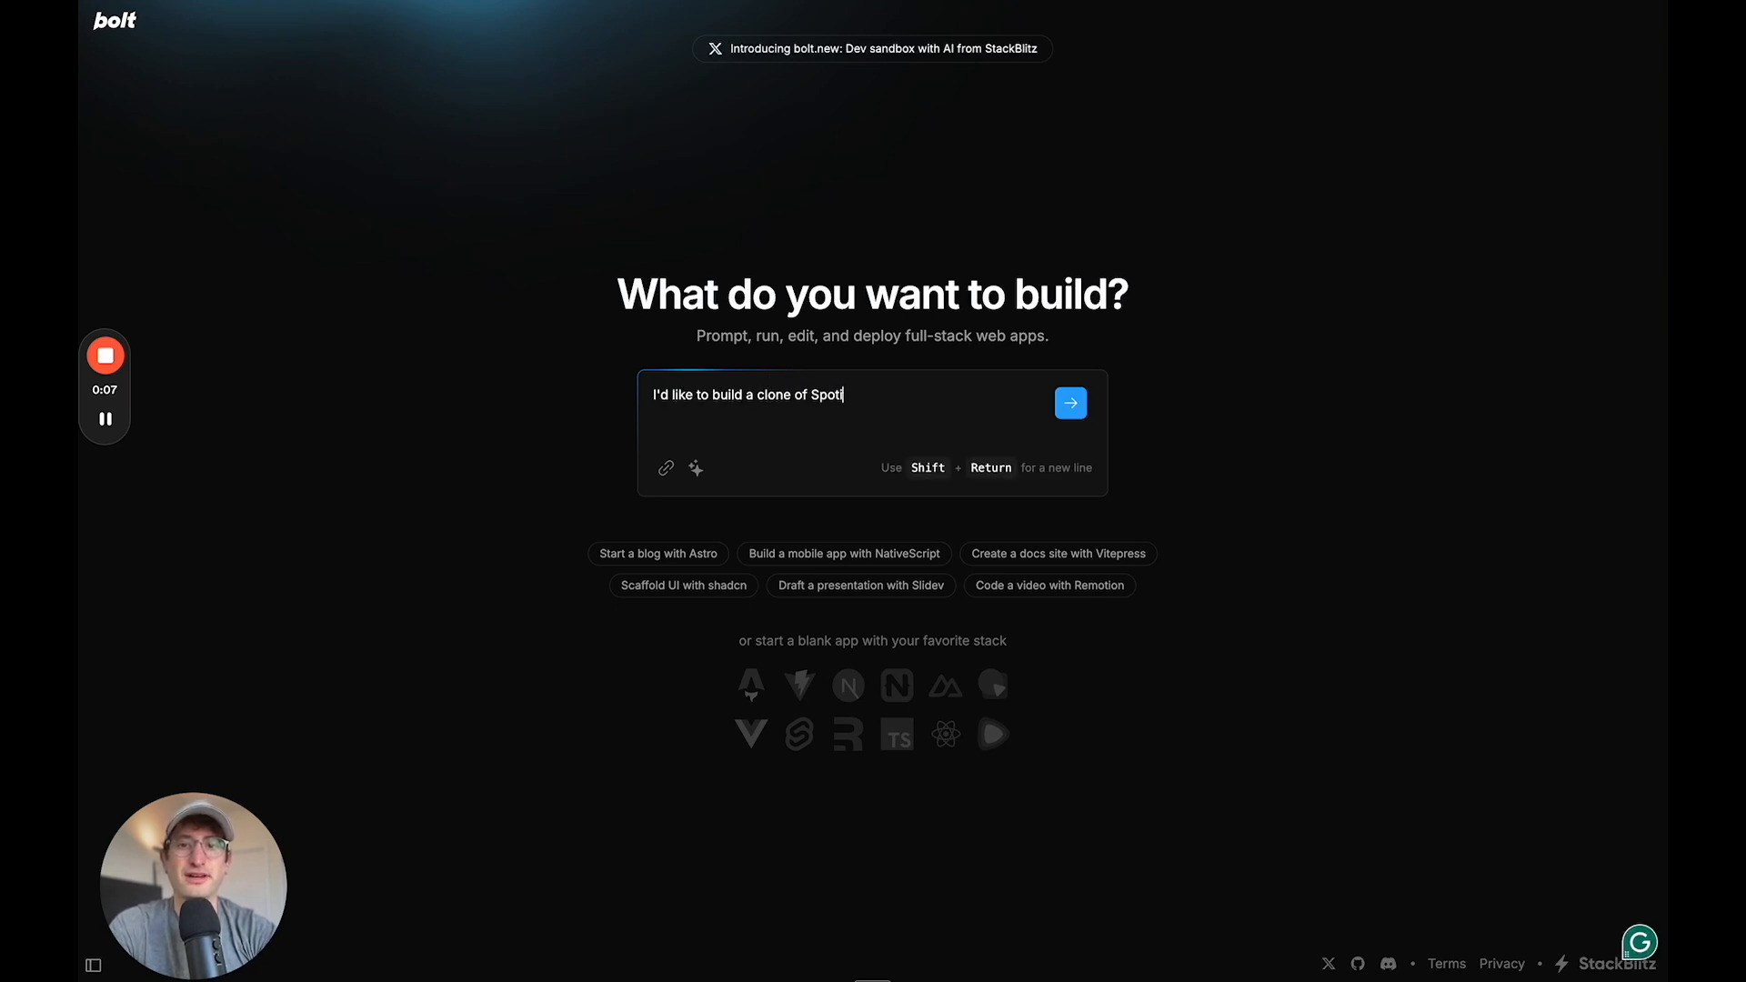
click(1068, 403)
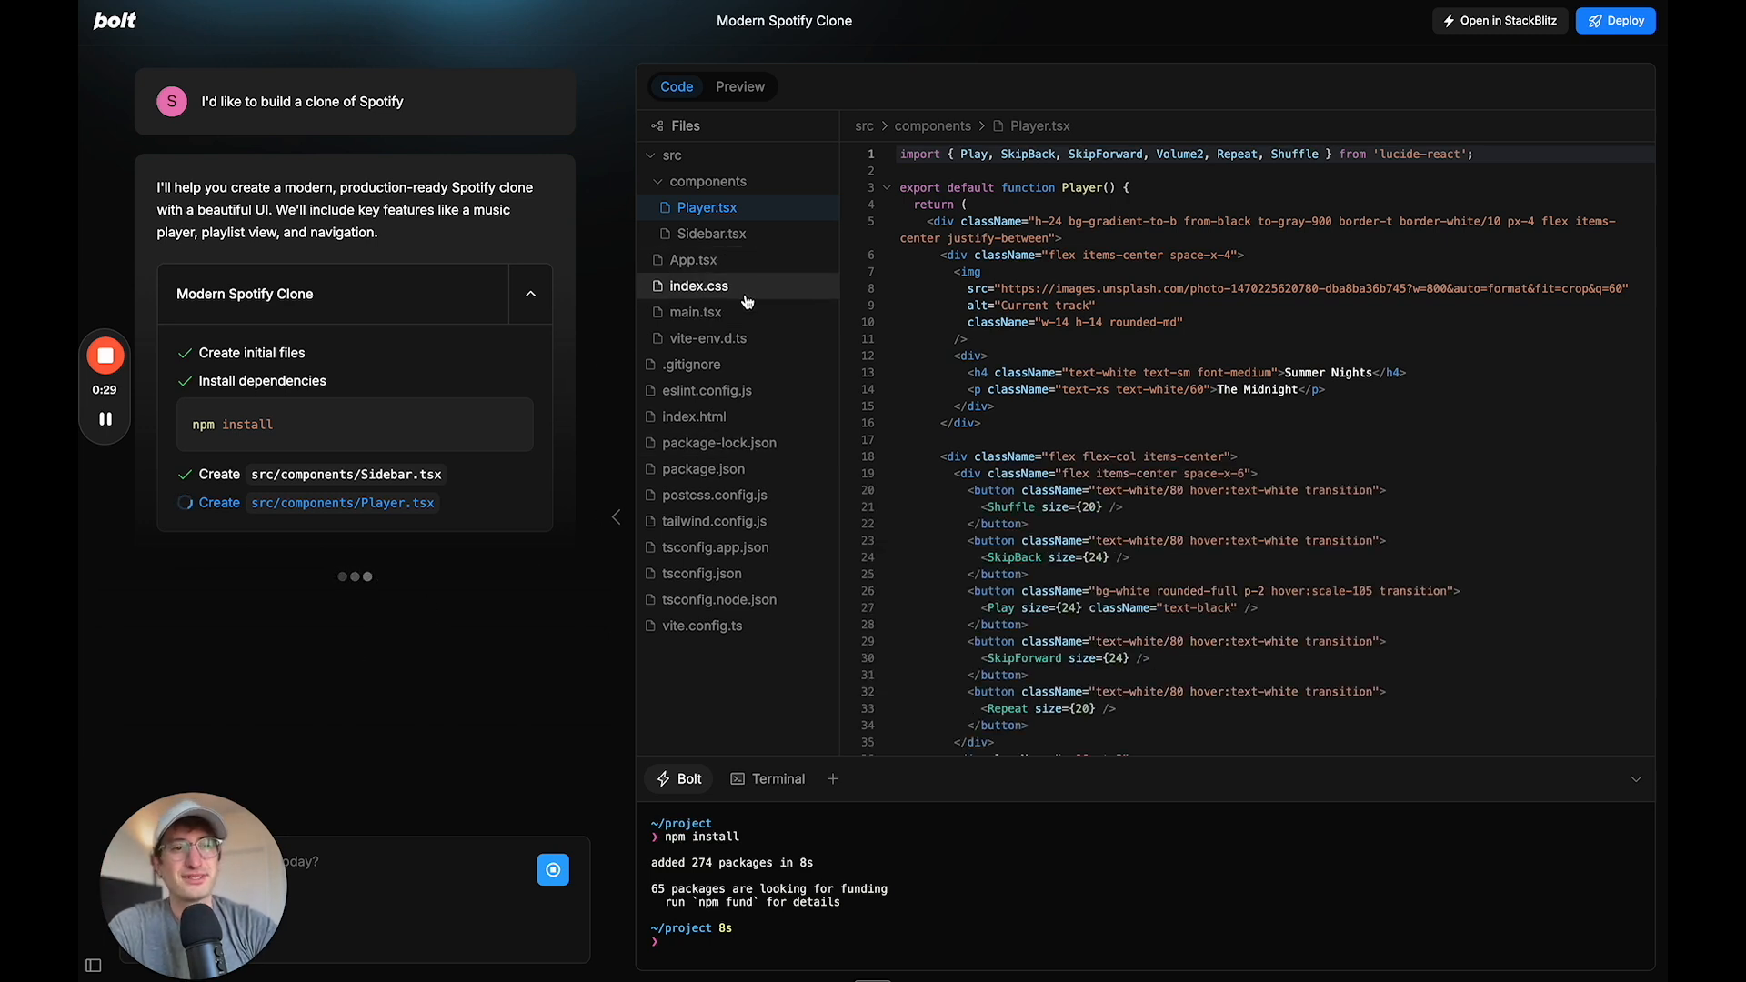
mouse_move(694, 415)
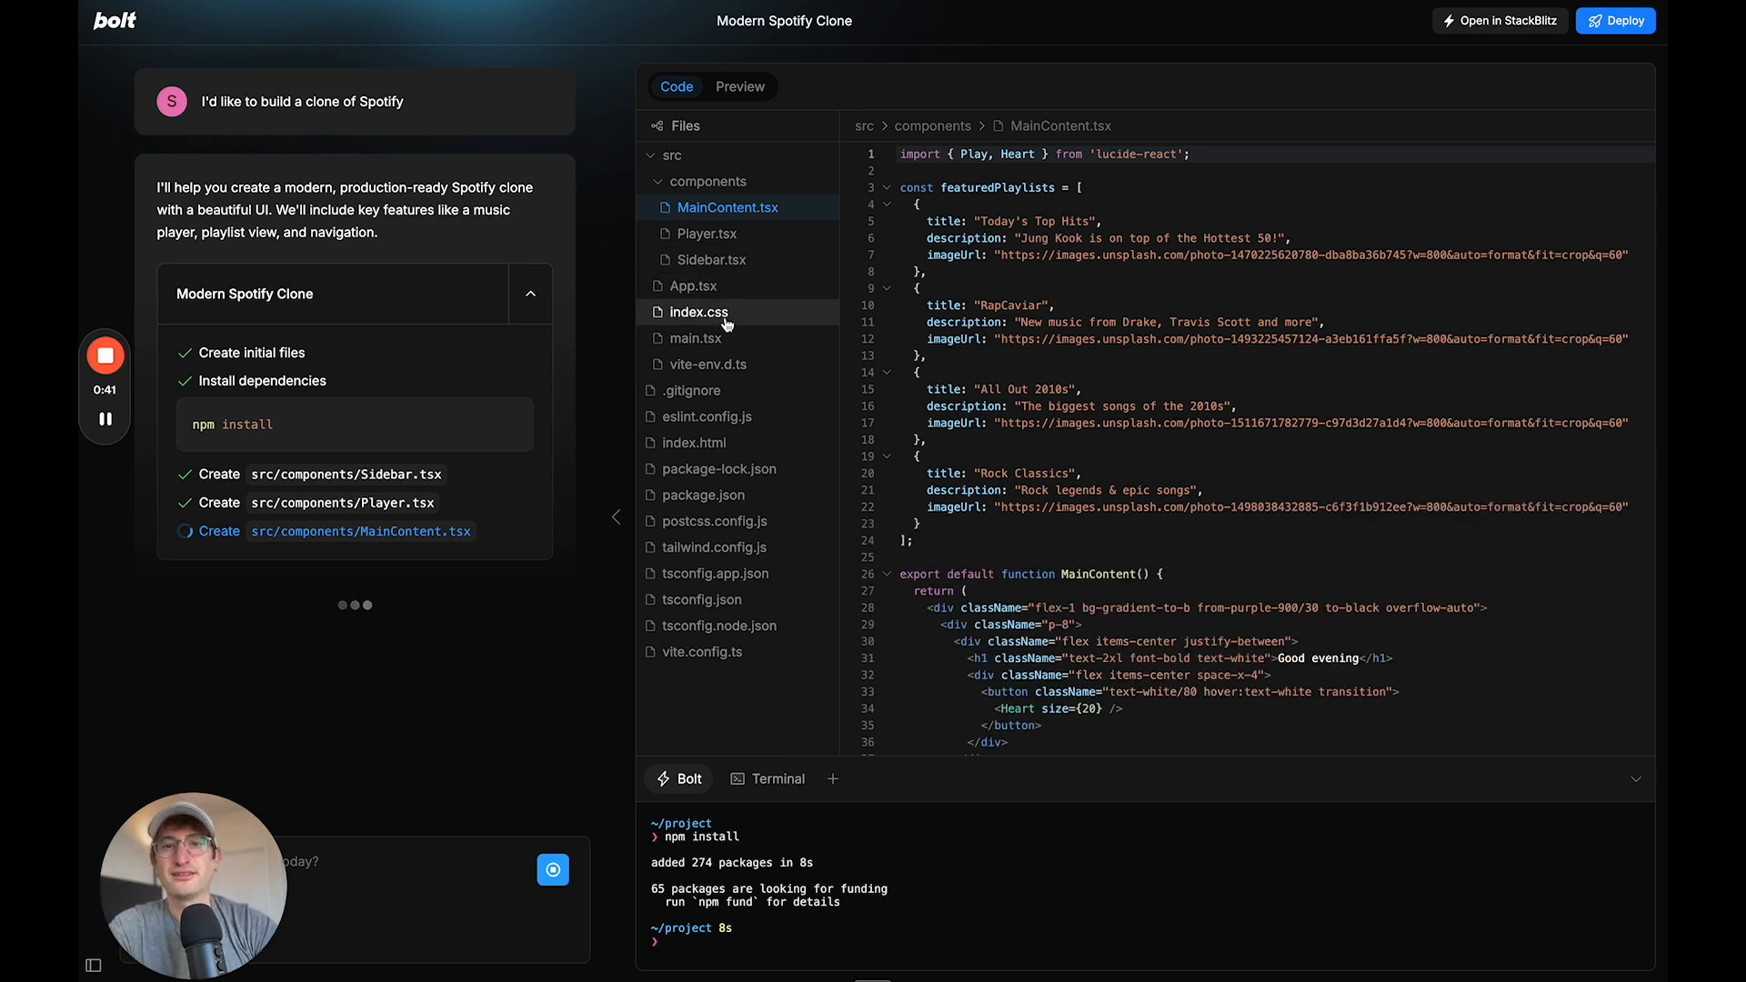
mouse_move(707, 364)
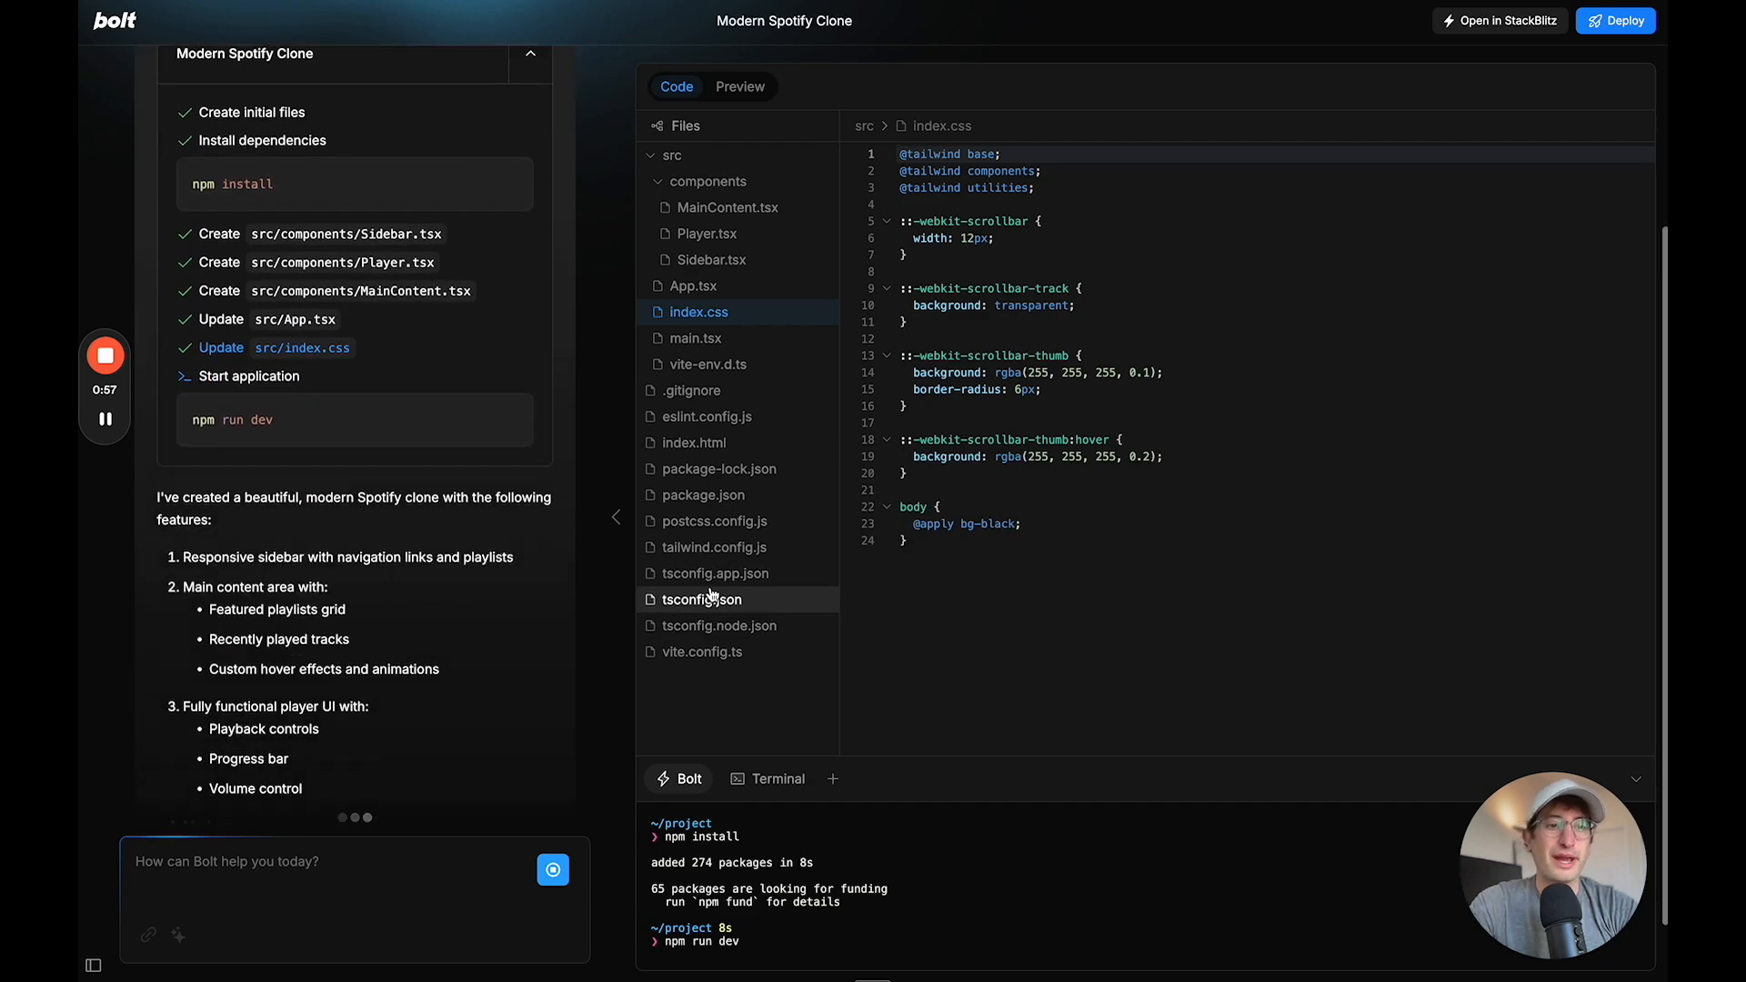
Look over the running Spotify clone in the preview
click(738, 88)
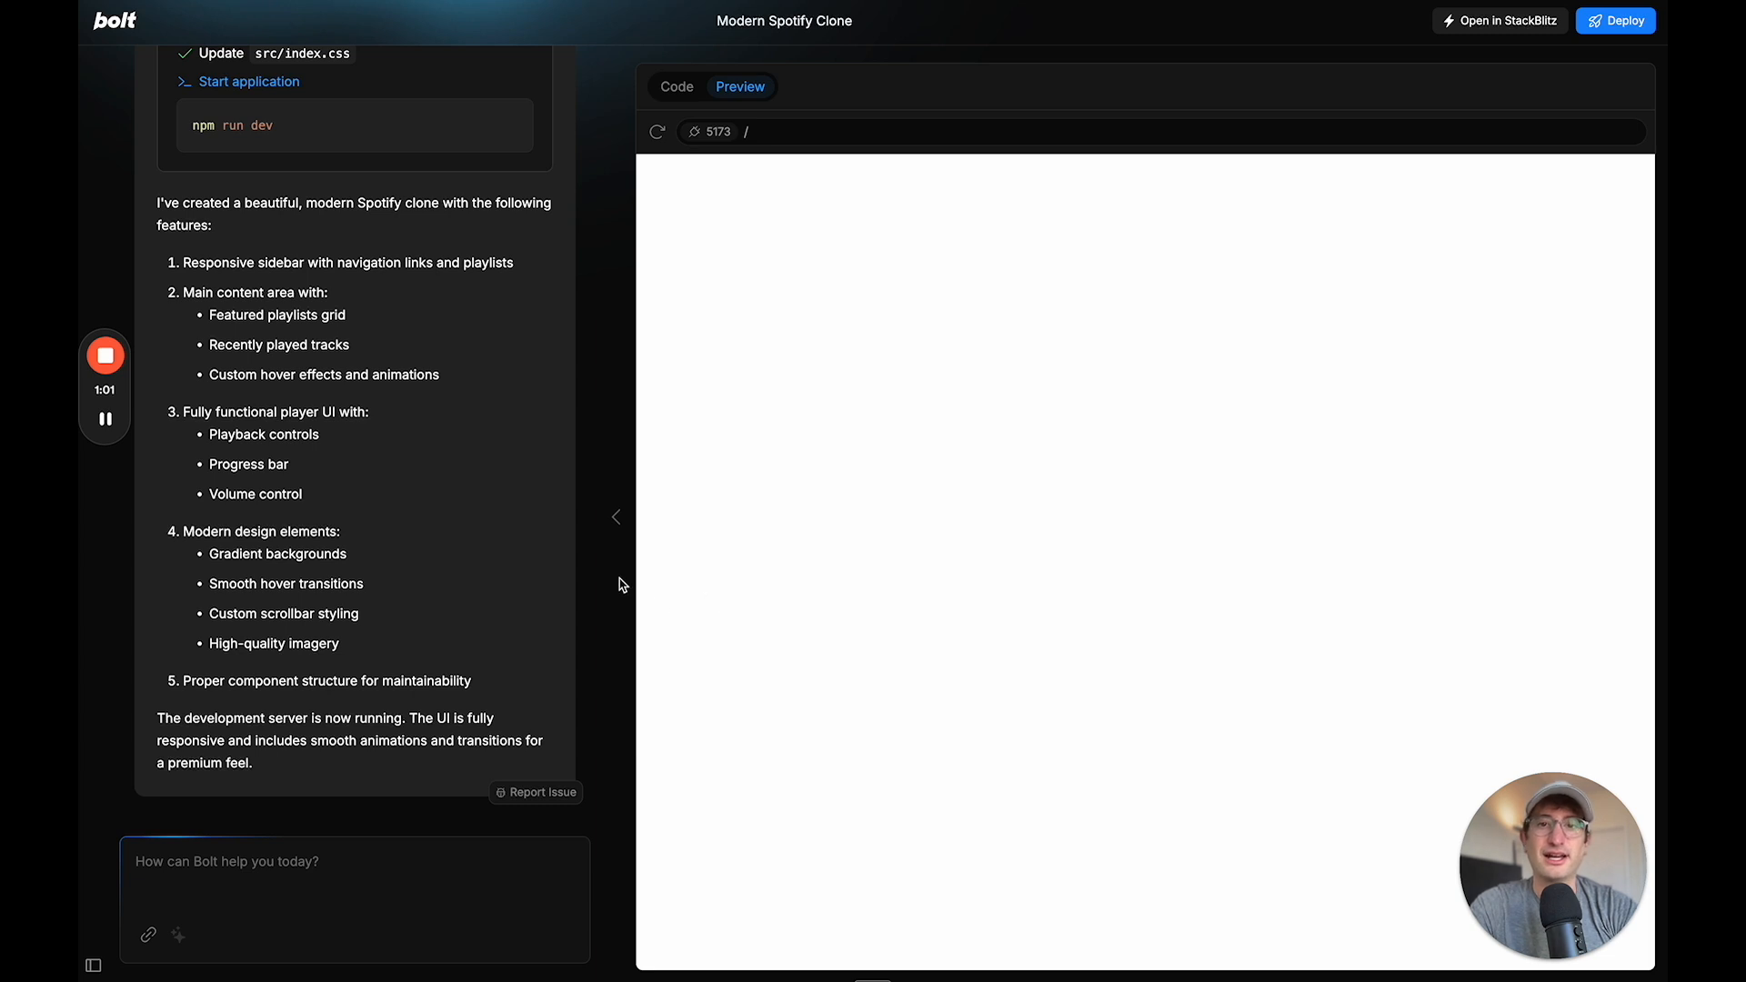
mouse_move(390, 351)
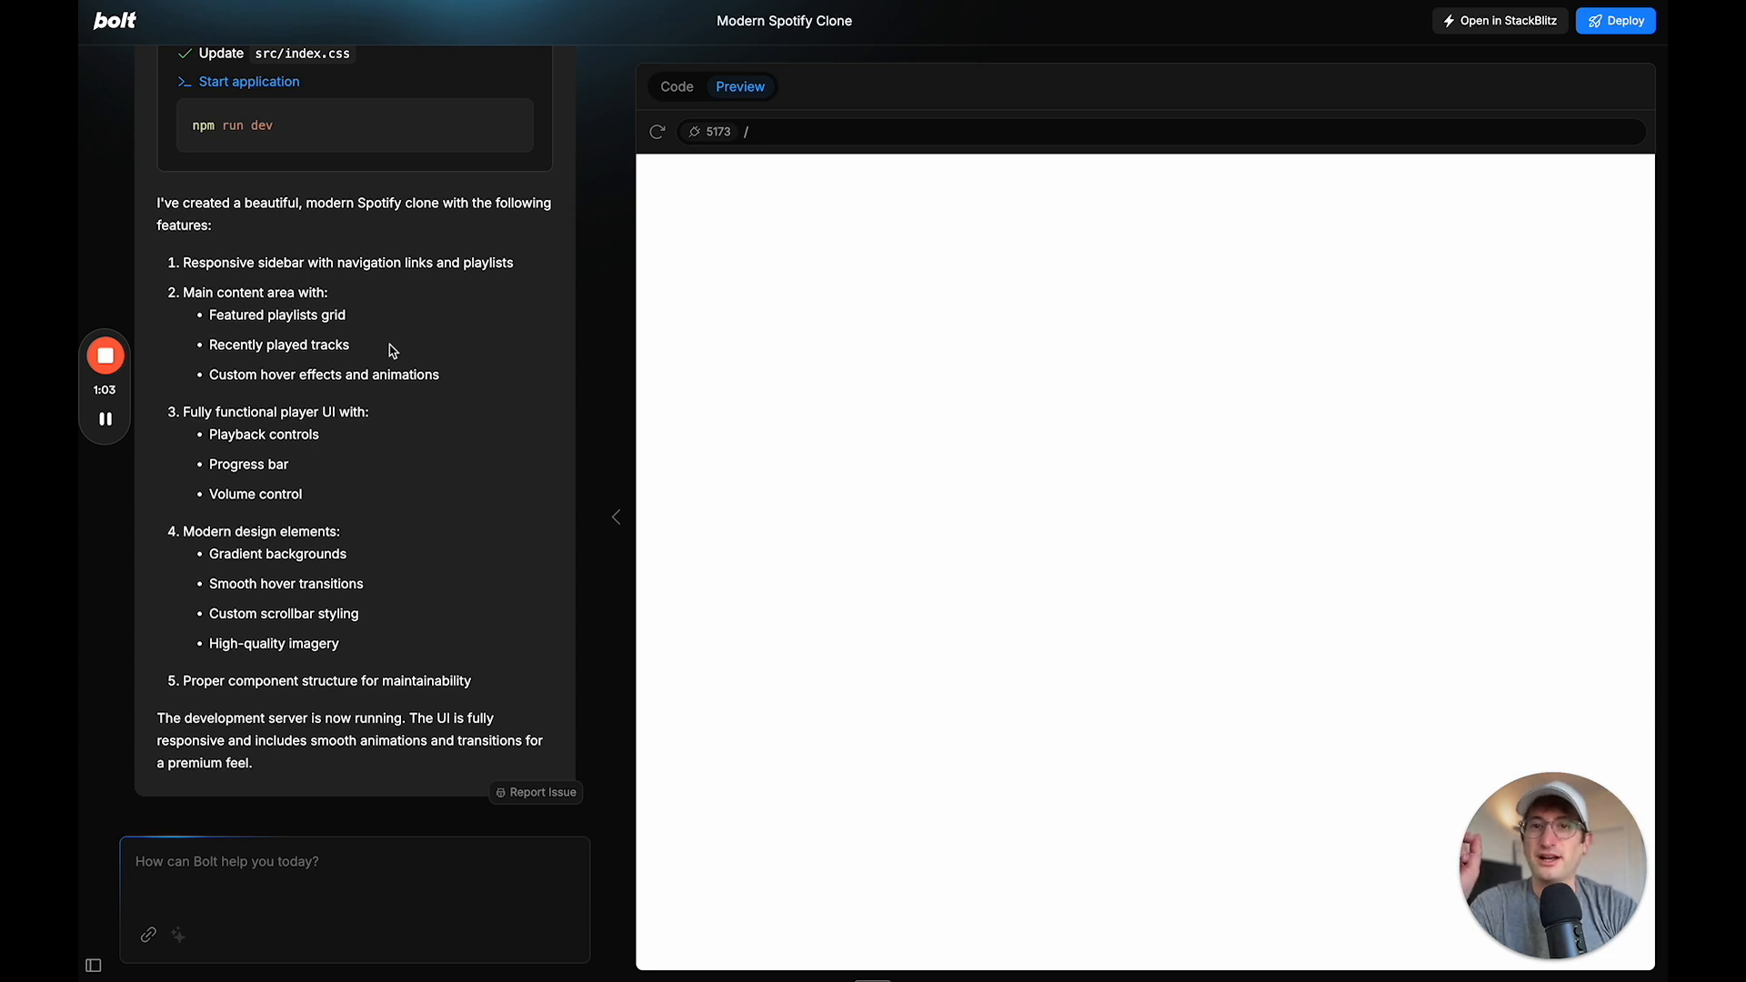
scroll(up, 3)
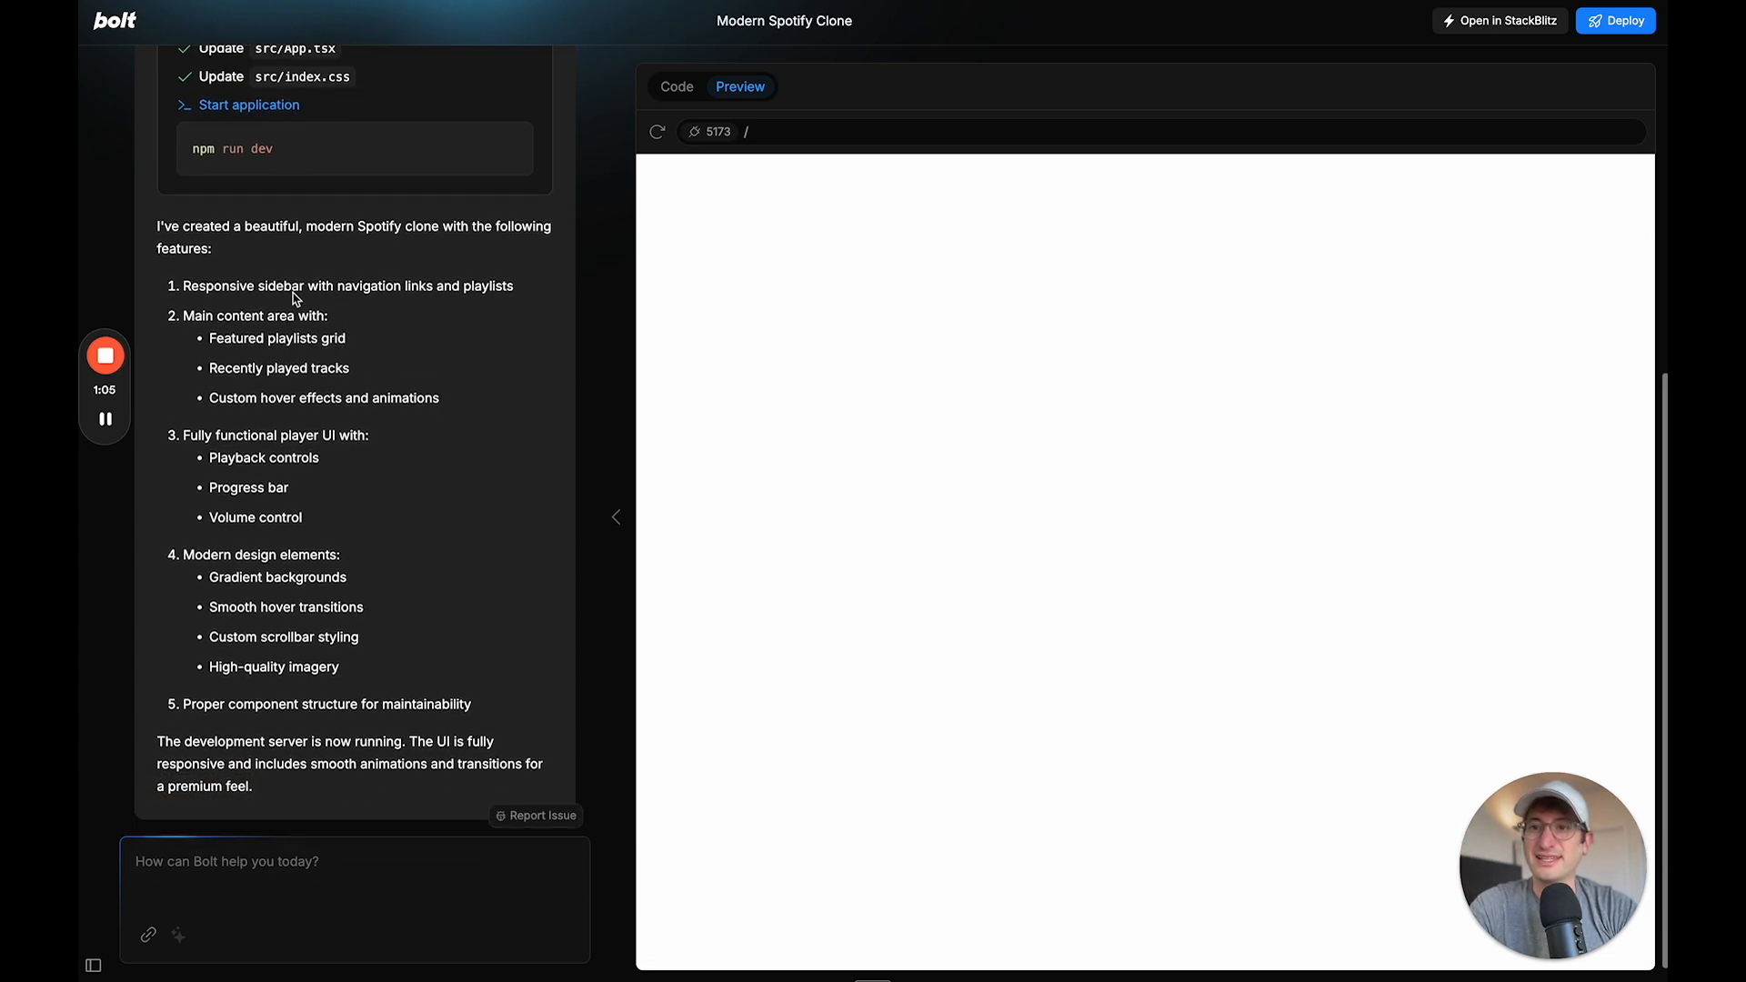
scroll(up, 3)
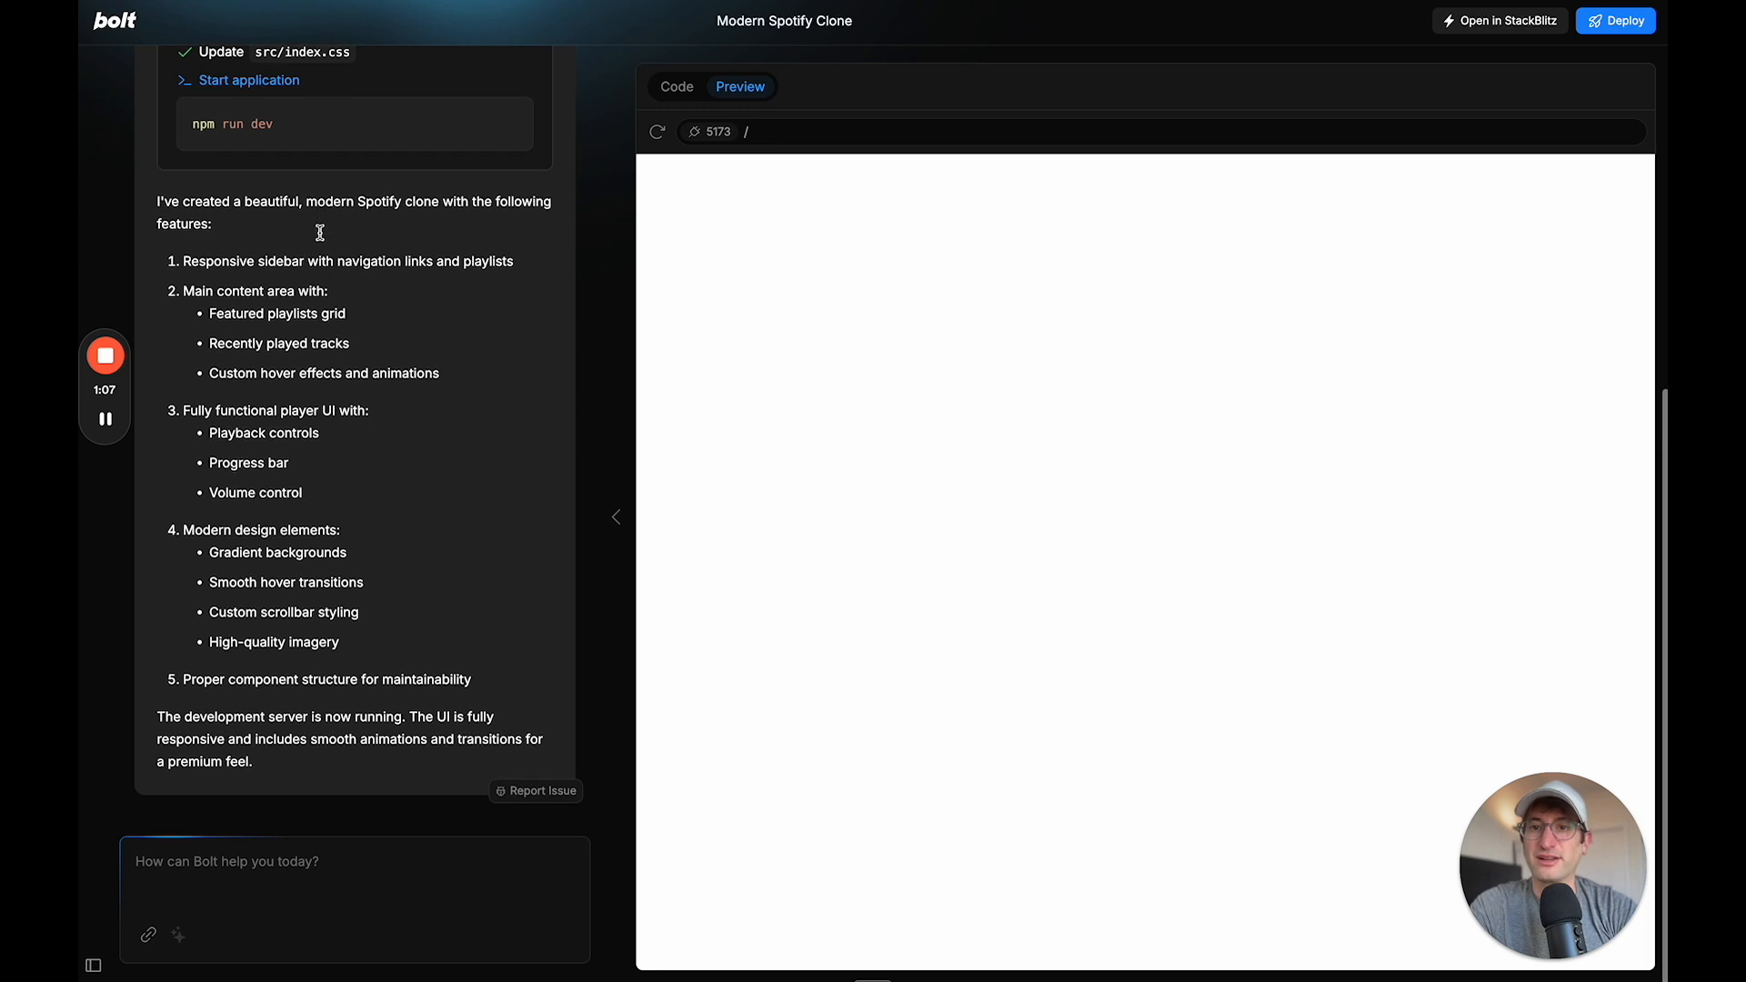
mouse_move(821, 481)
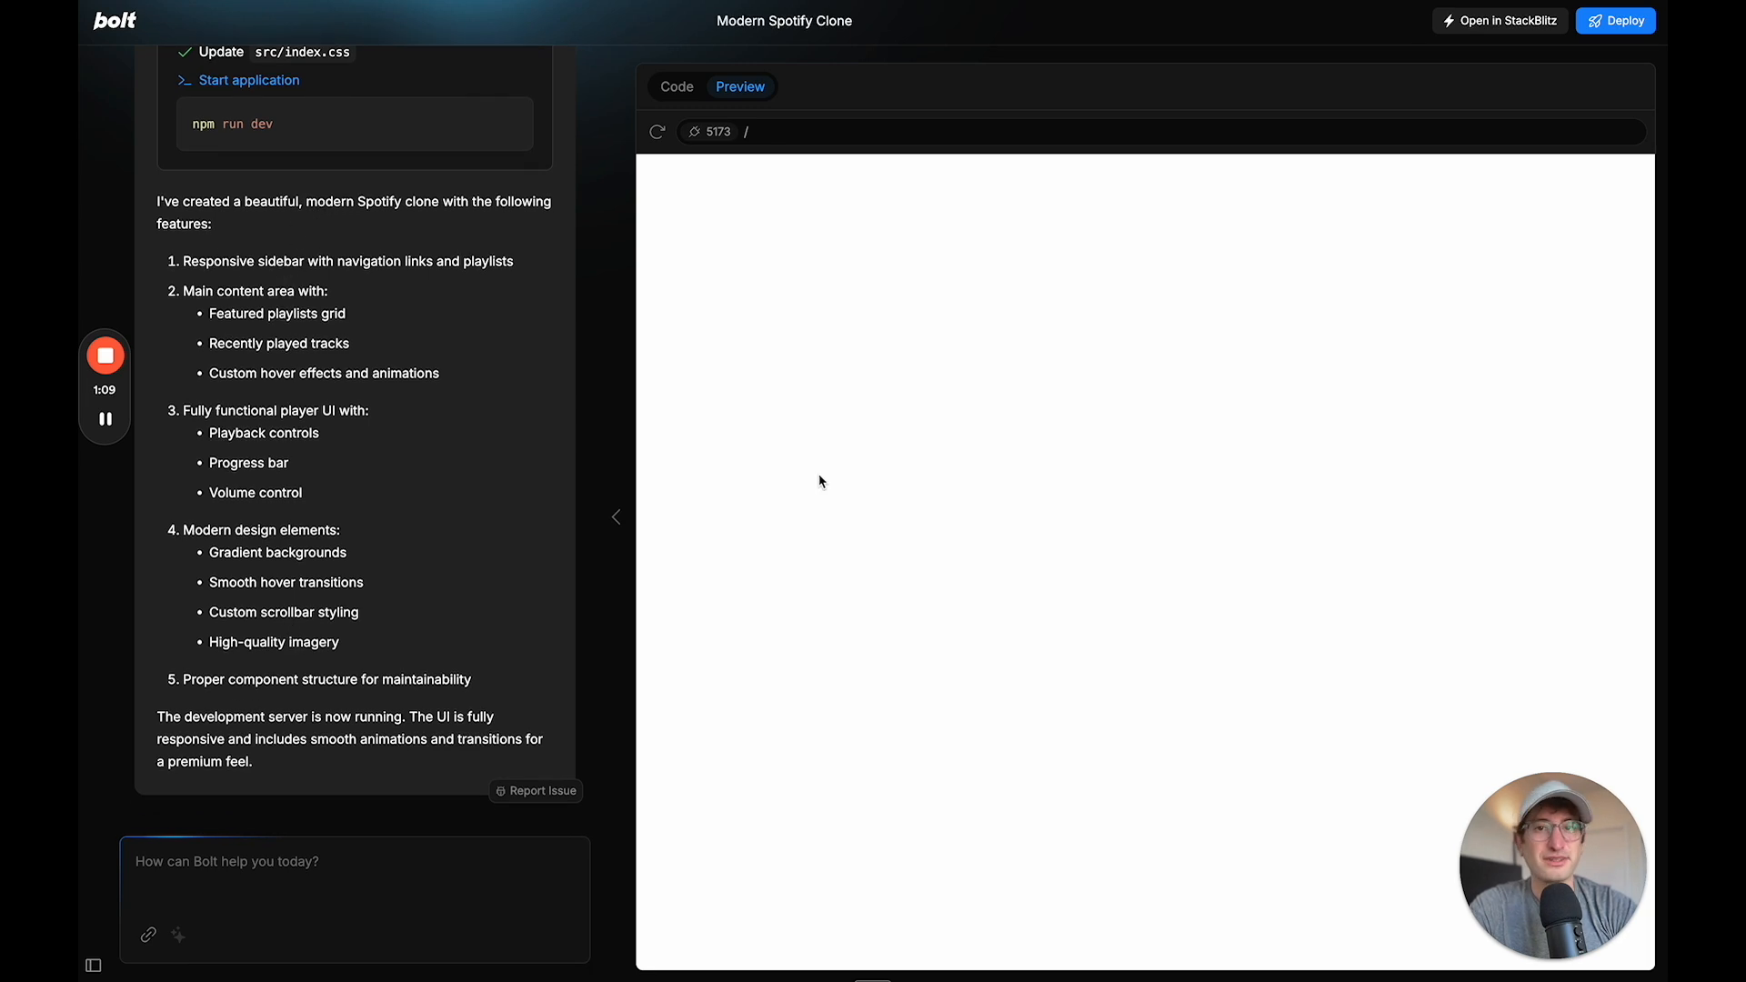
Back in the code view, open App.tsx combining Sidebar, MainContent and Player
click(676, 86)
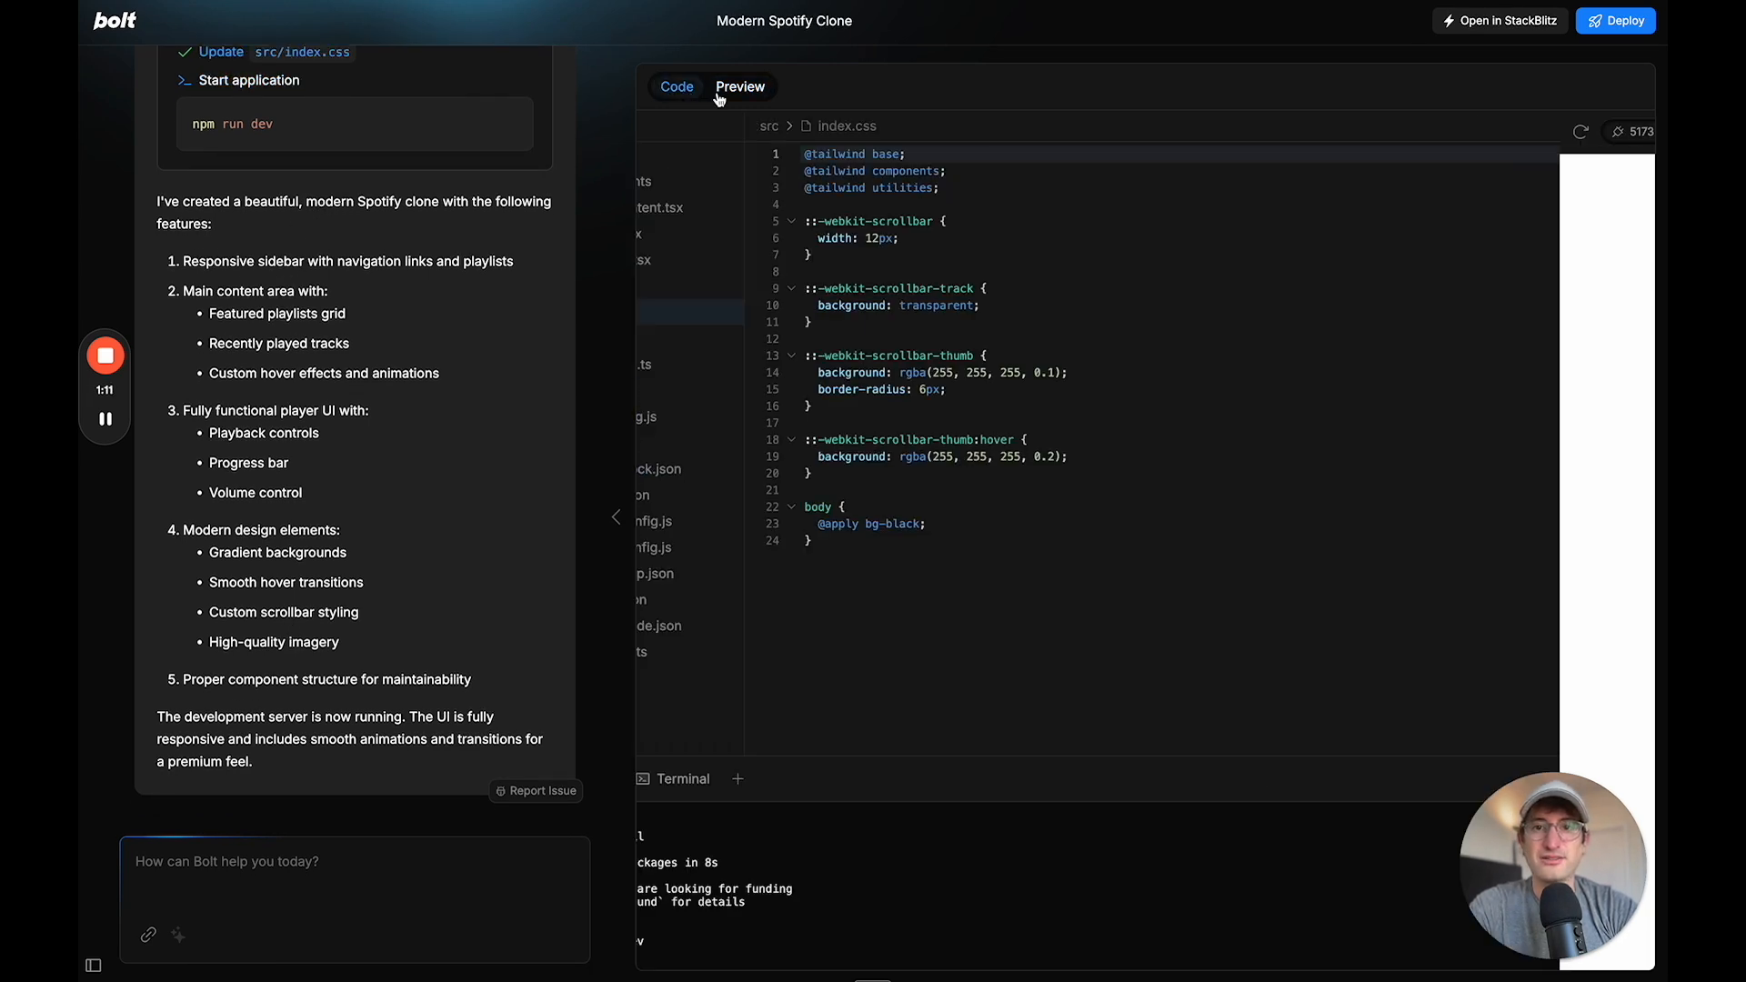
click(616, 516)
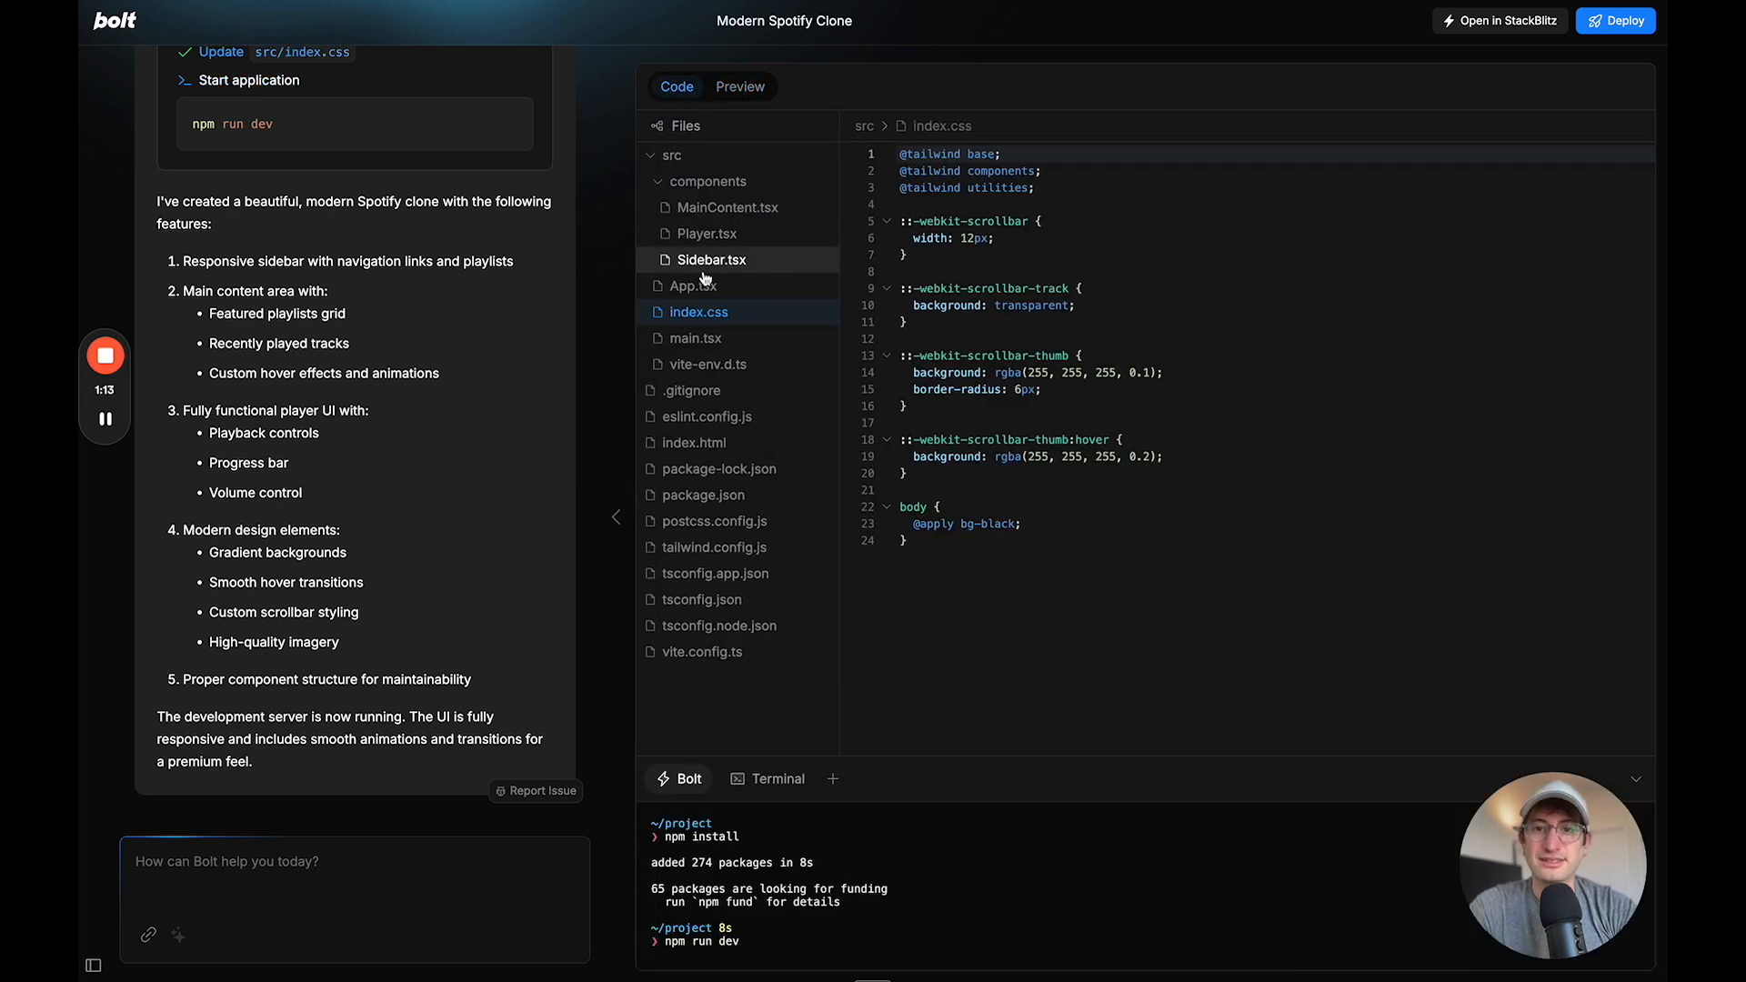
mouse_move(708, 363)
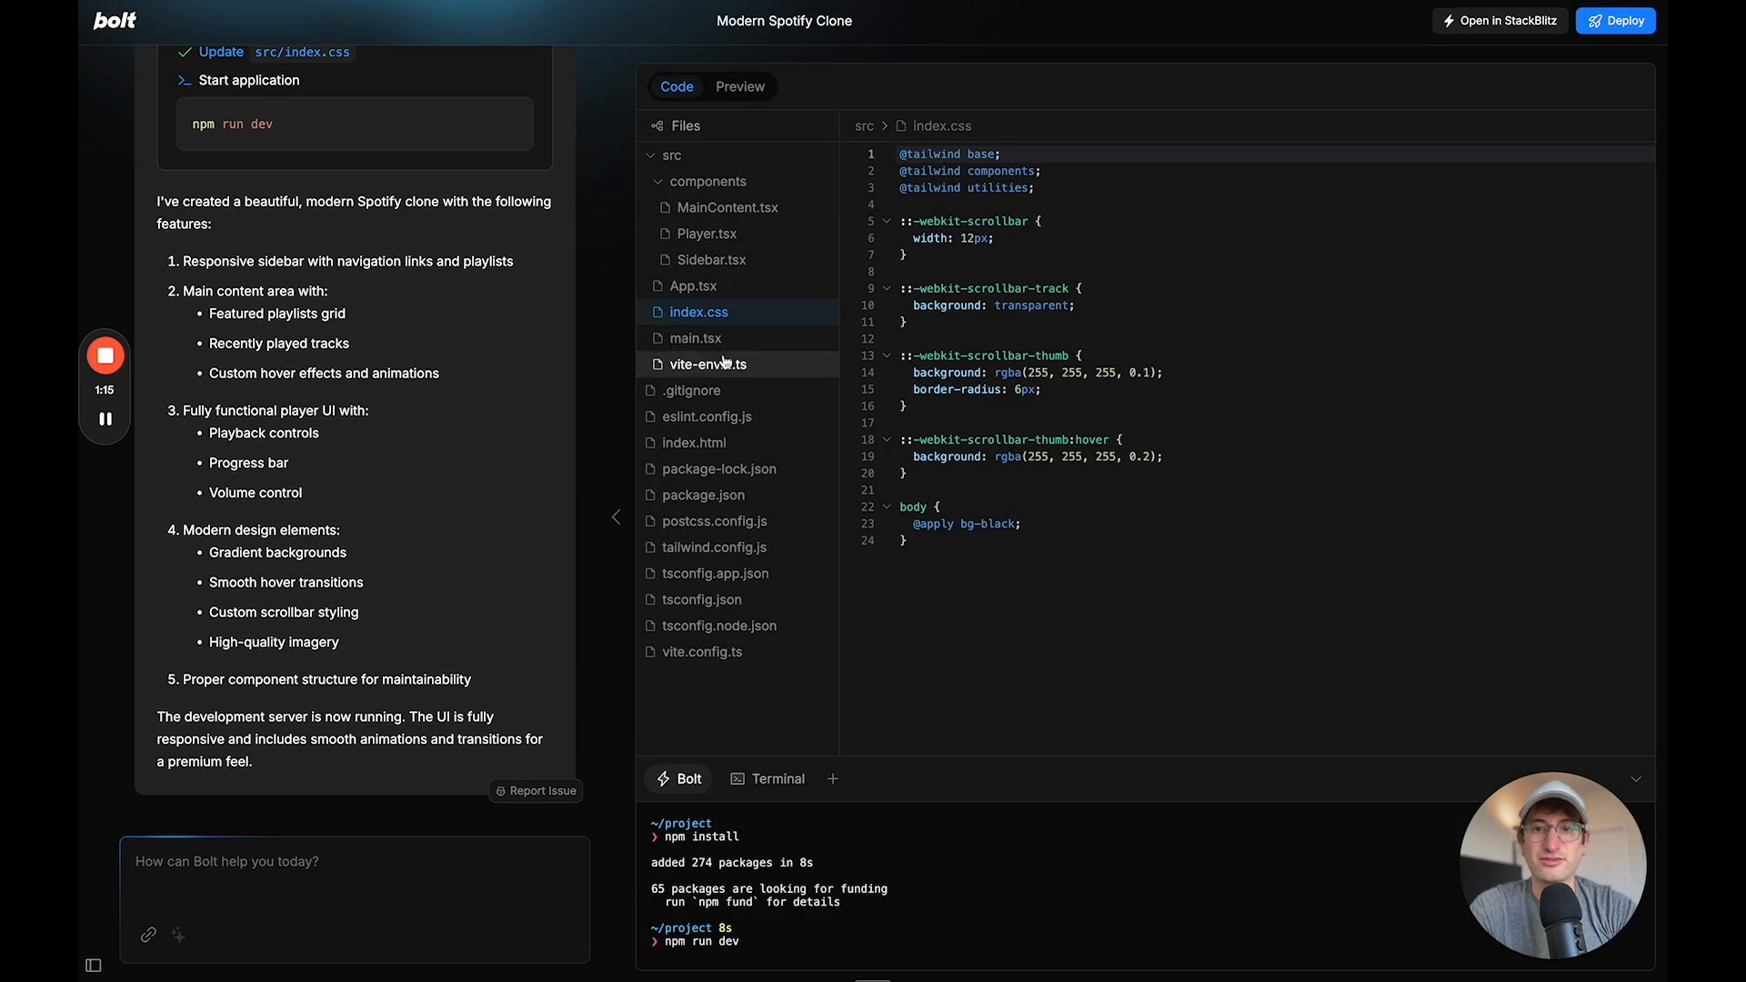
mouse_move(600, 372)
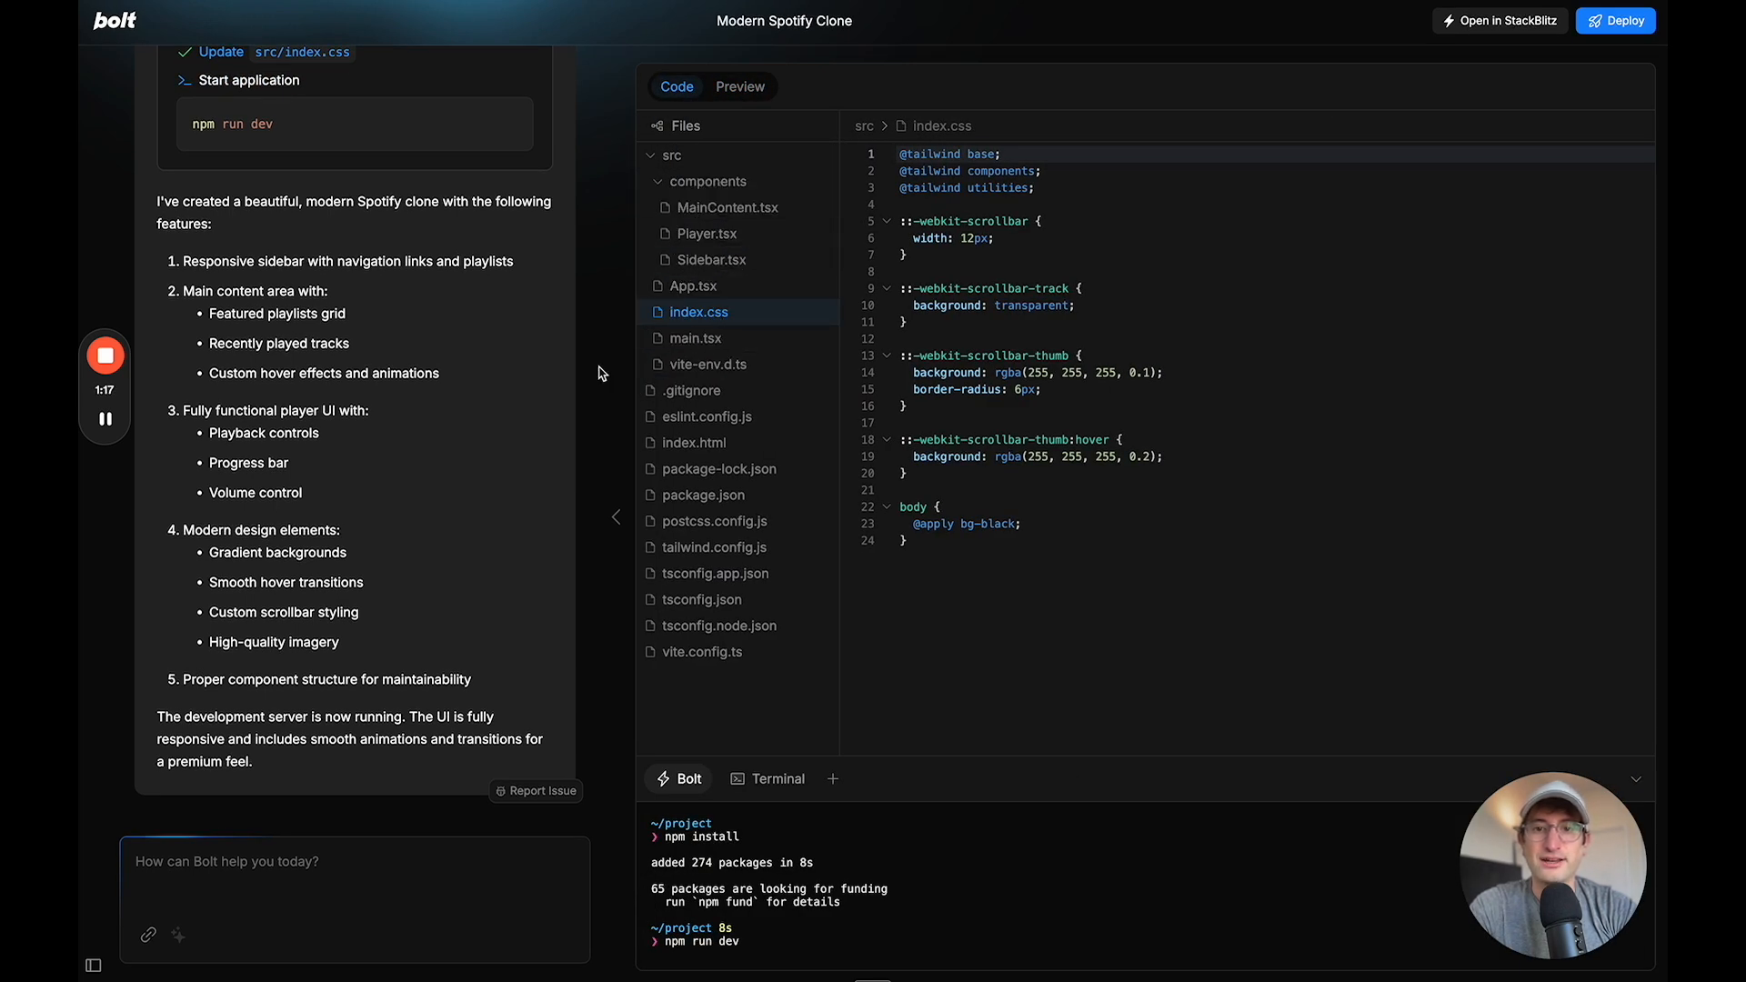
click(693, 285)
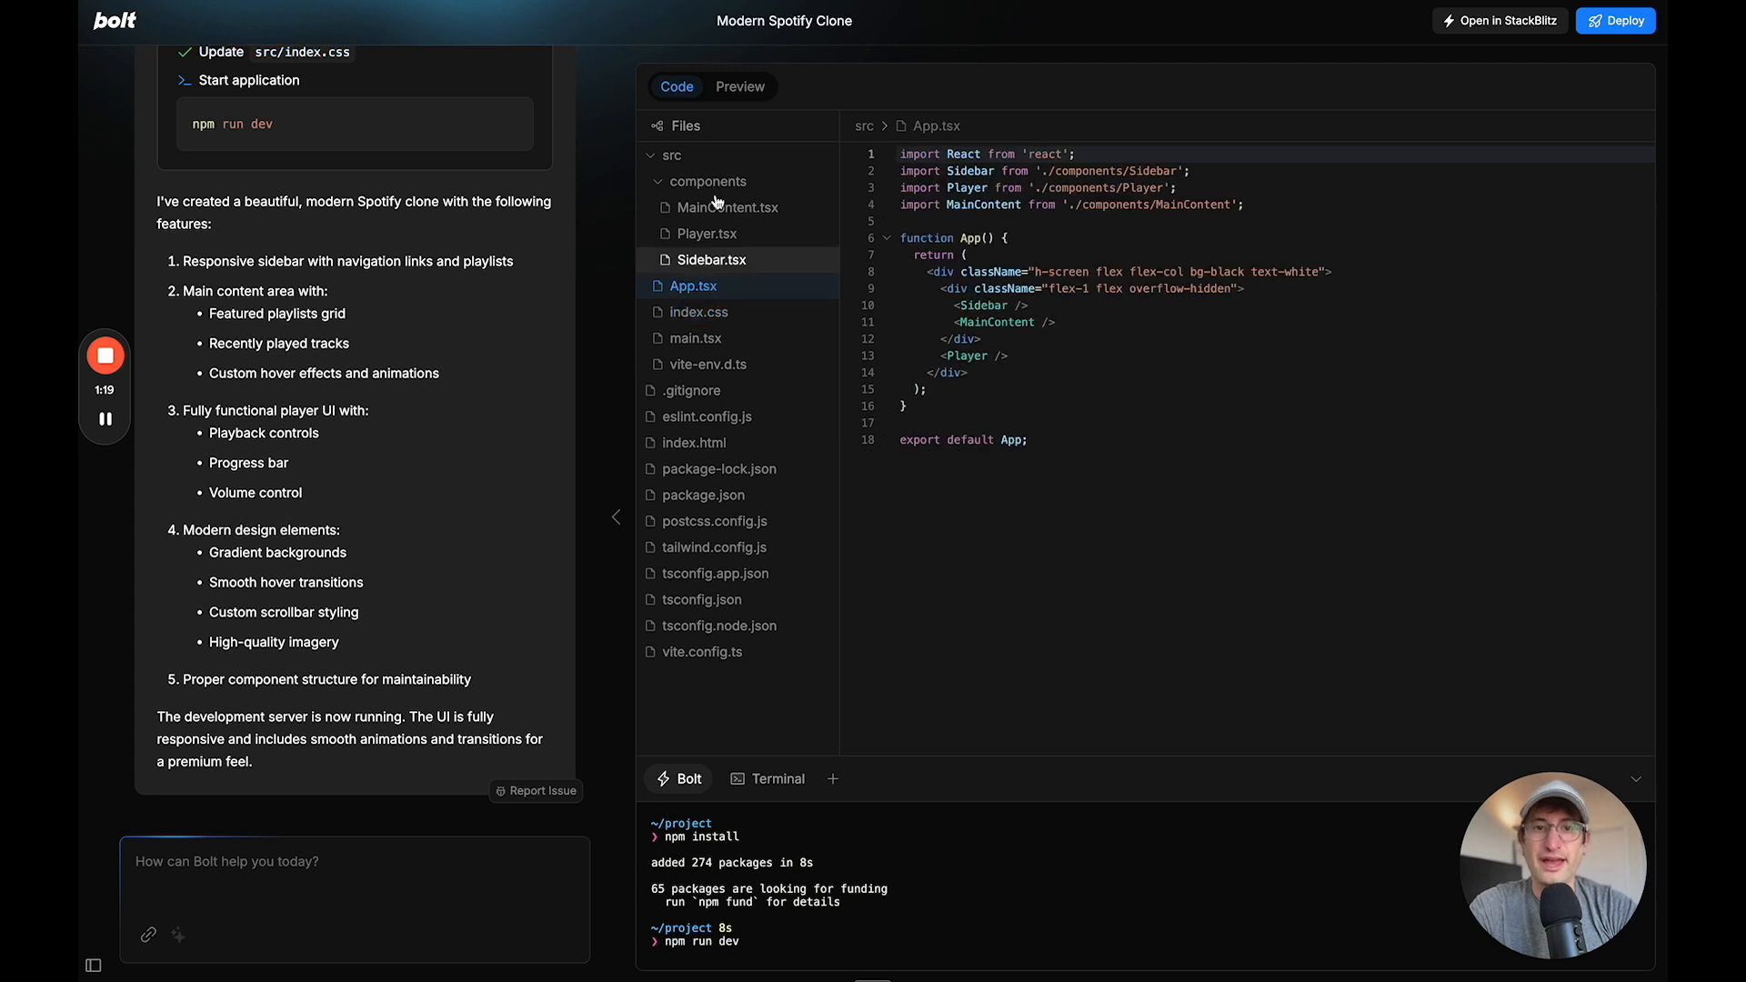
click(739, 85)
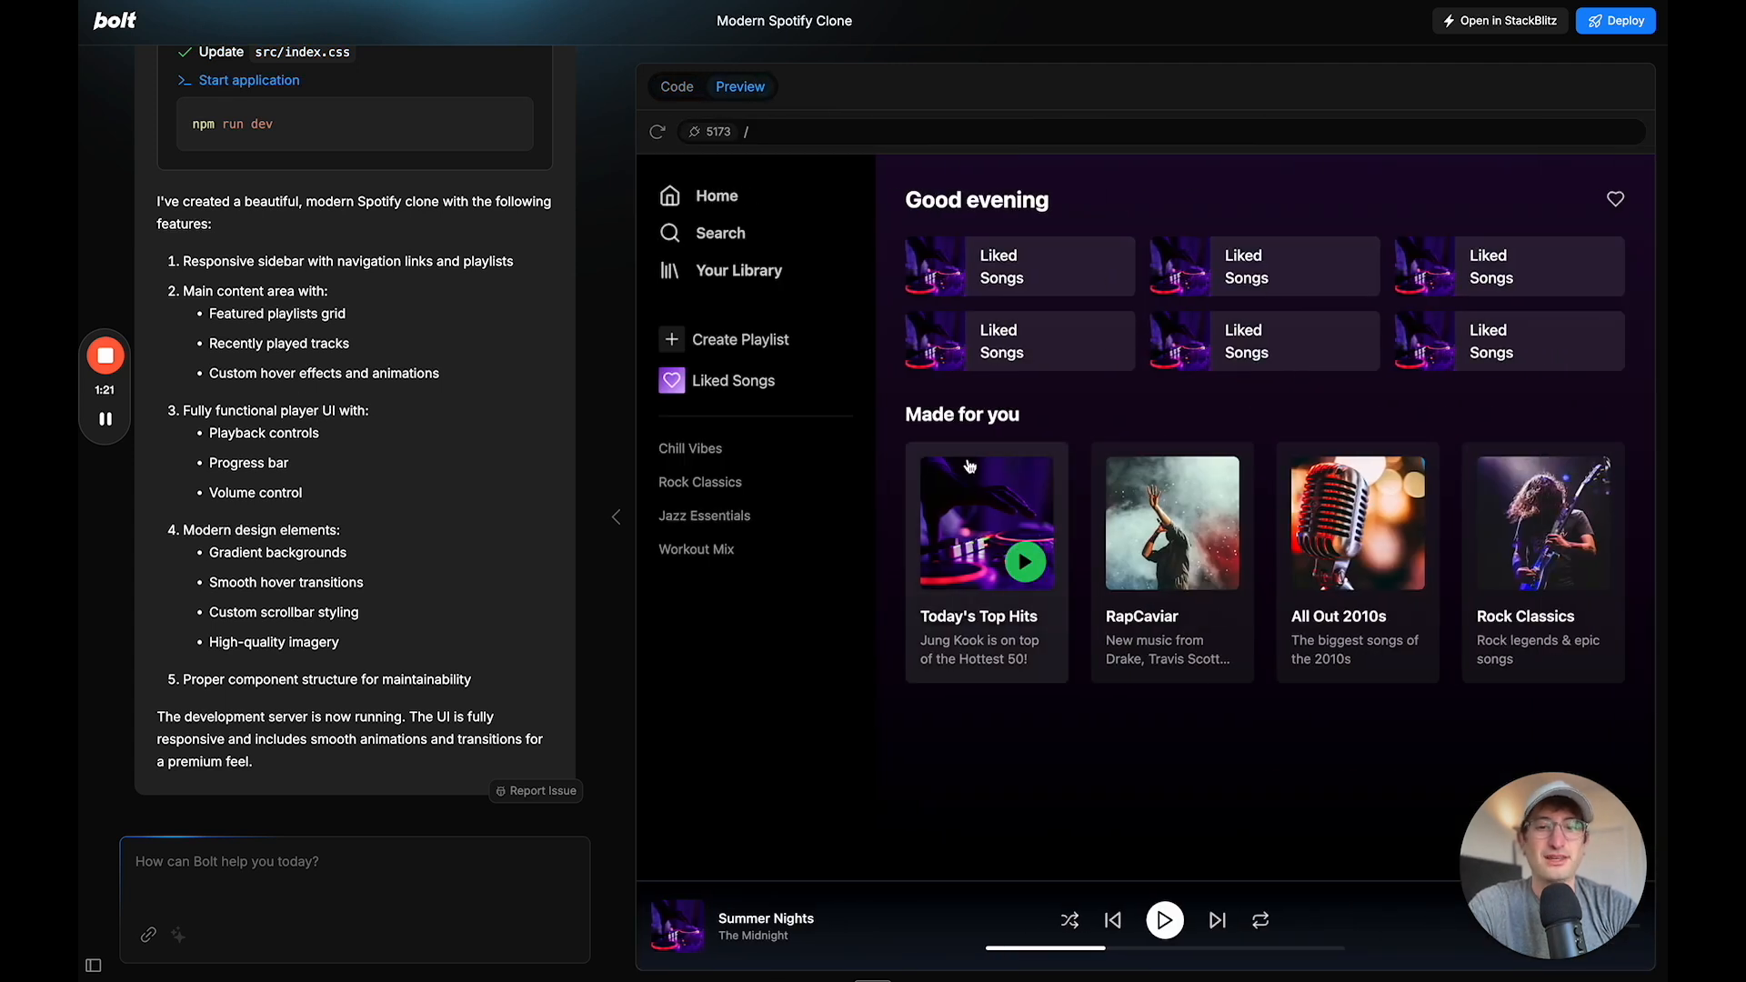
mouse_move(1212, 561)
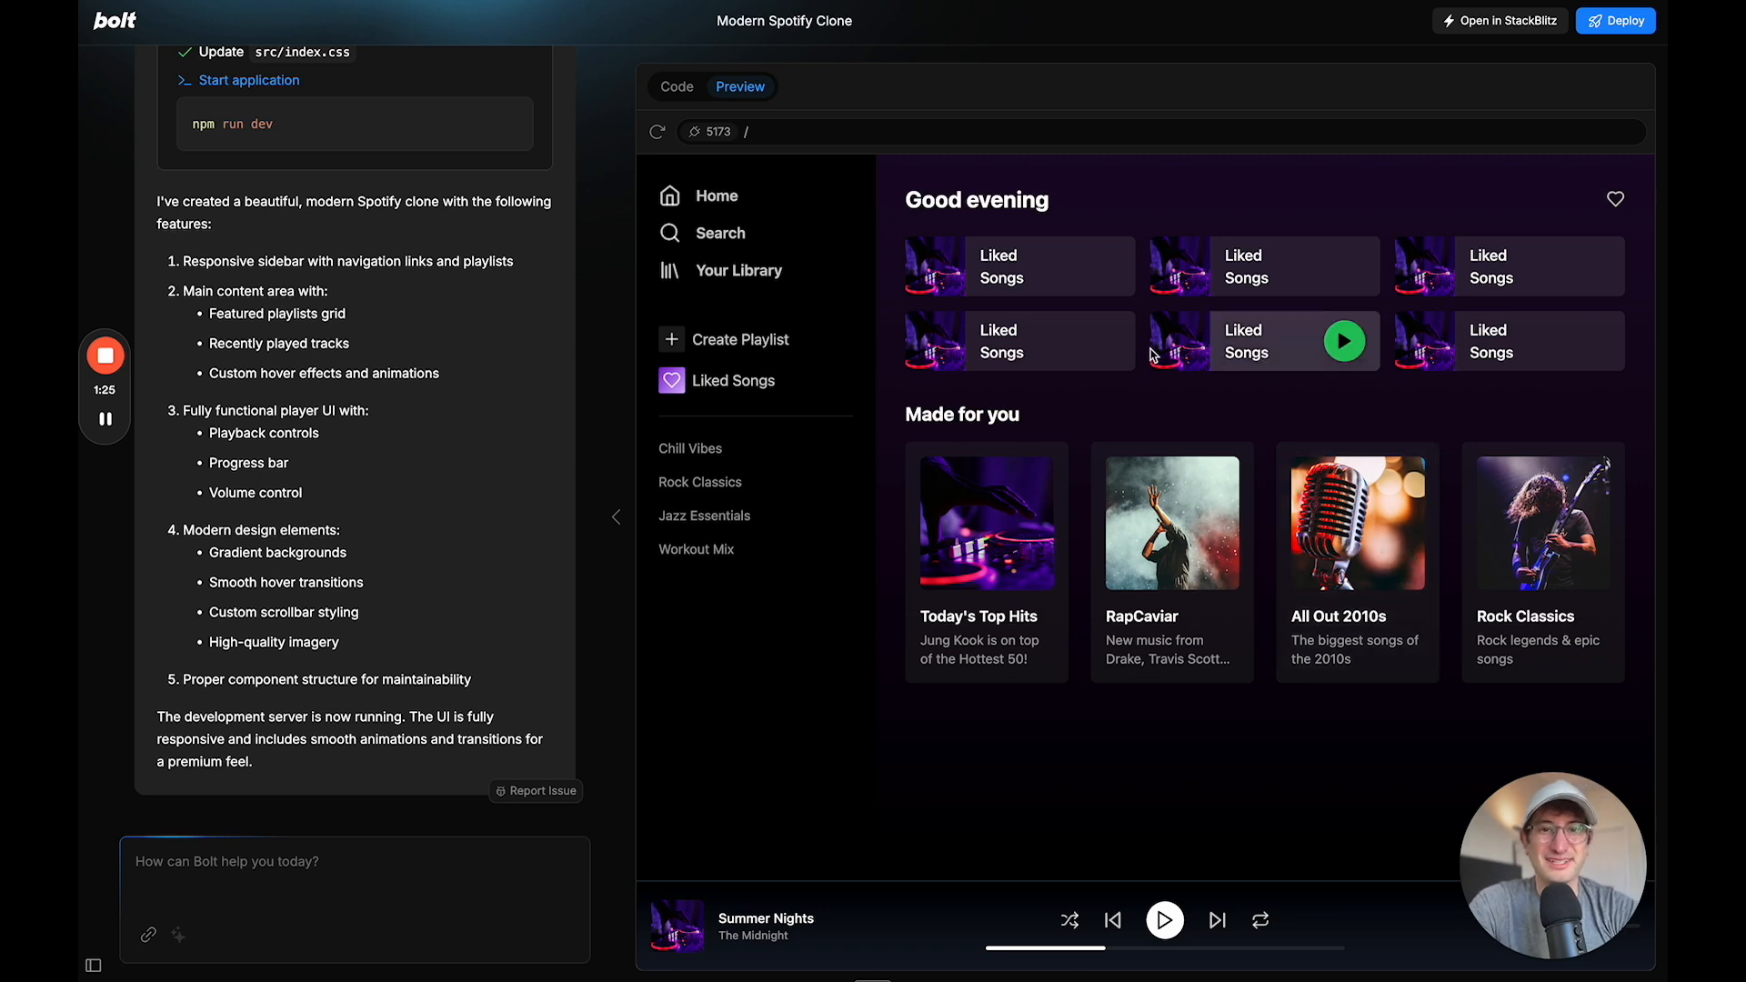
mouse_move(719, 281)
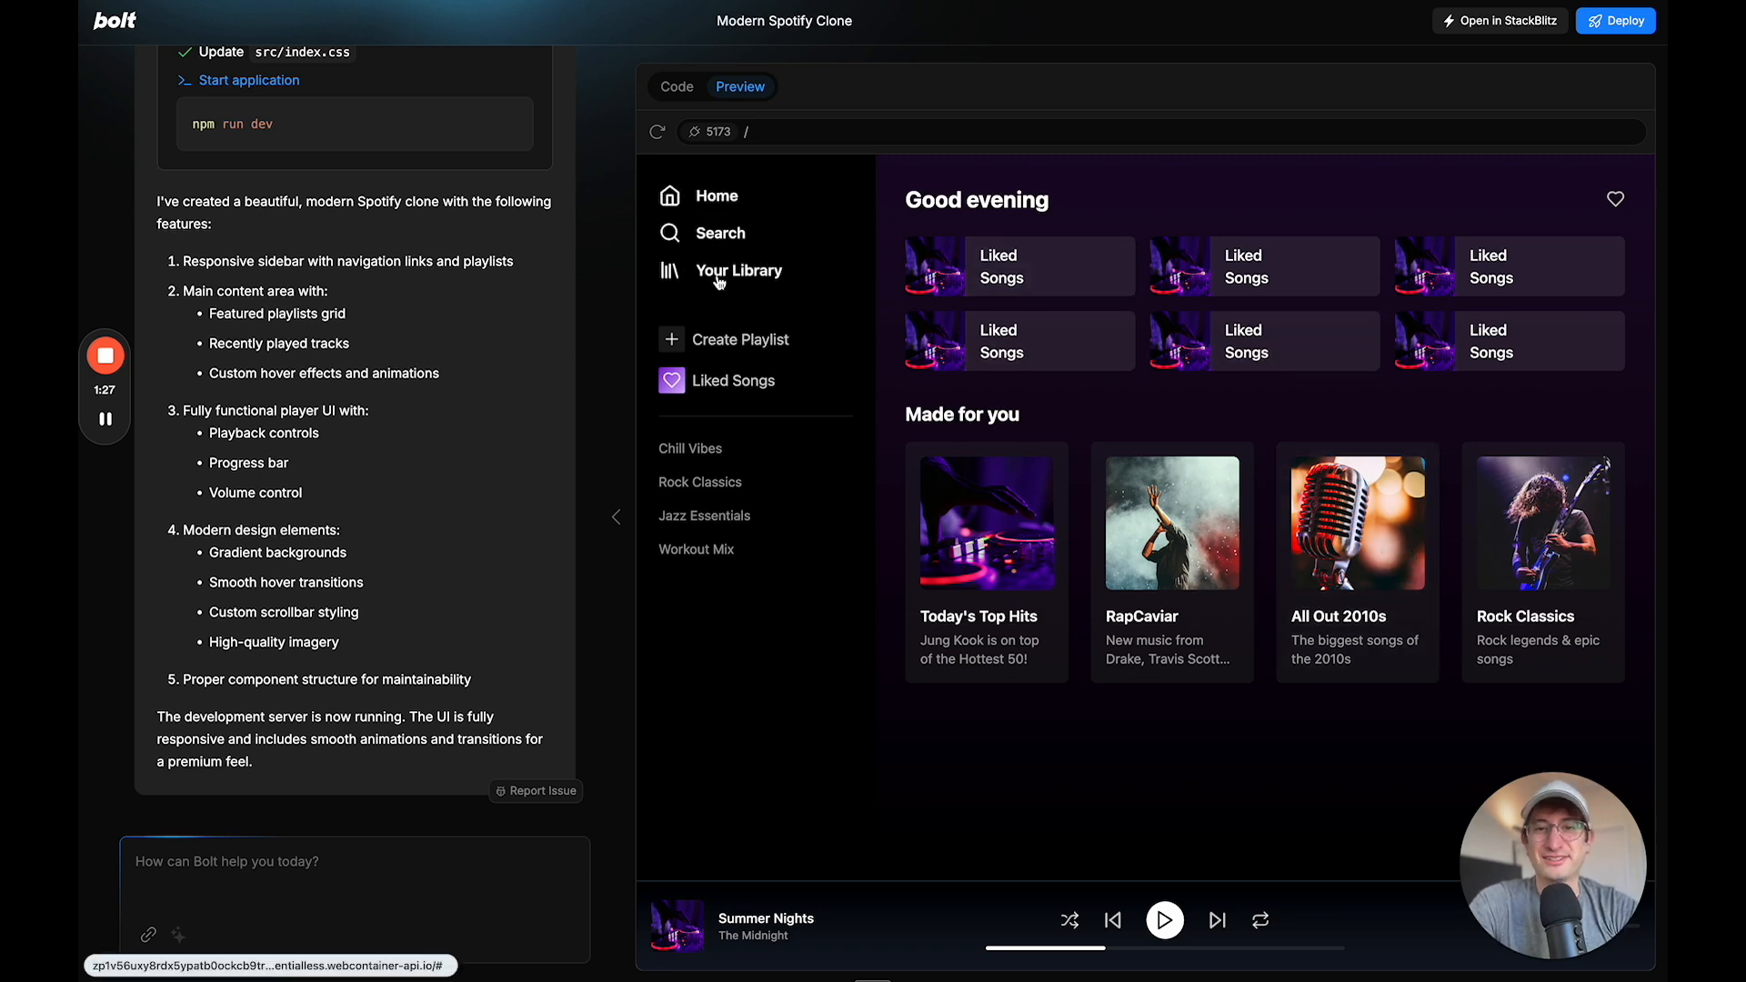
mouse_move(760, 582)
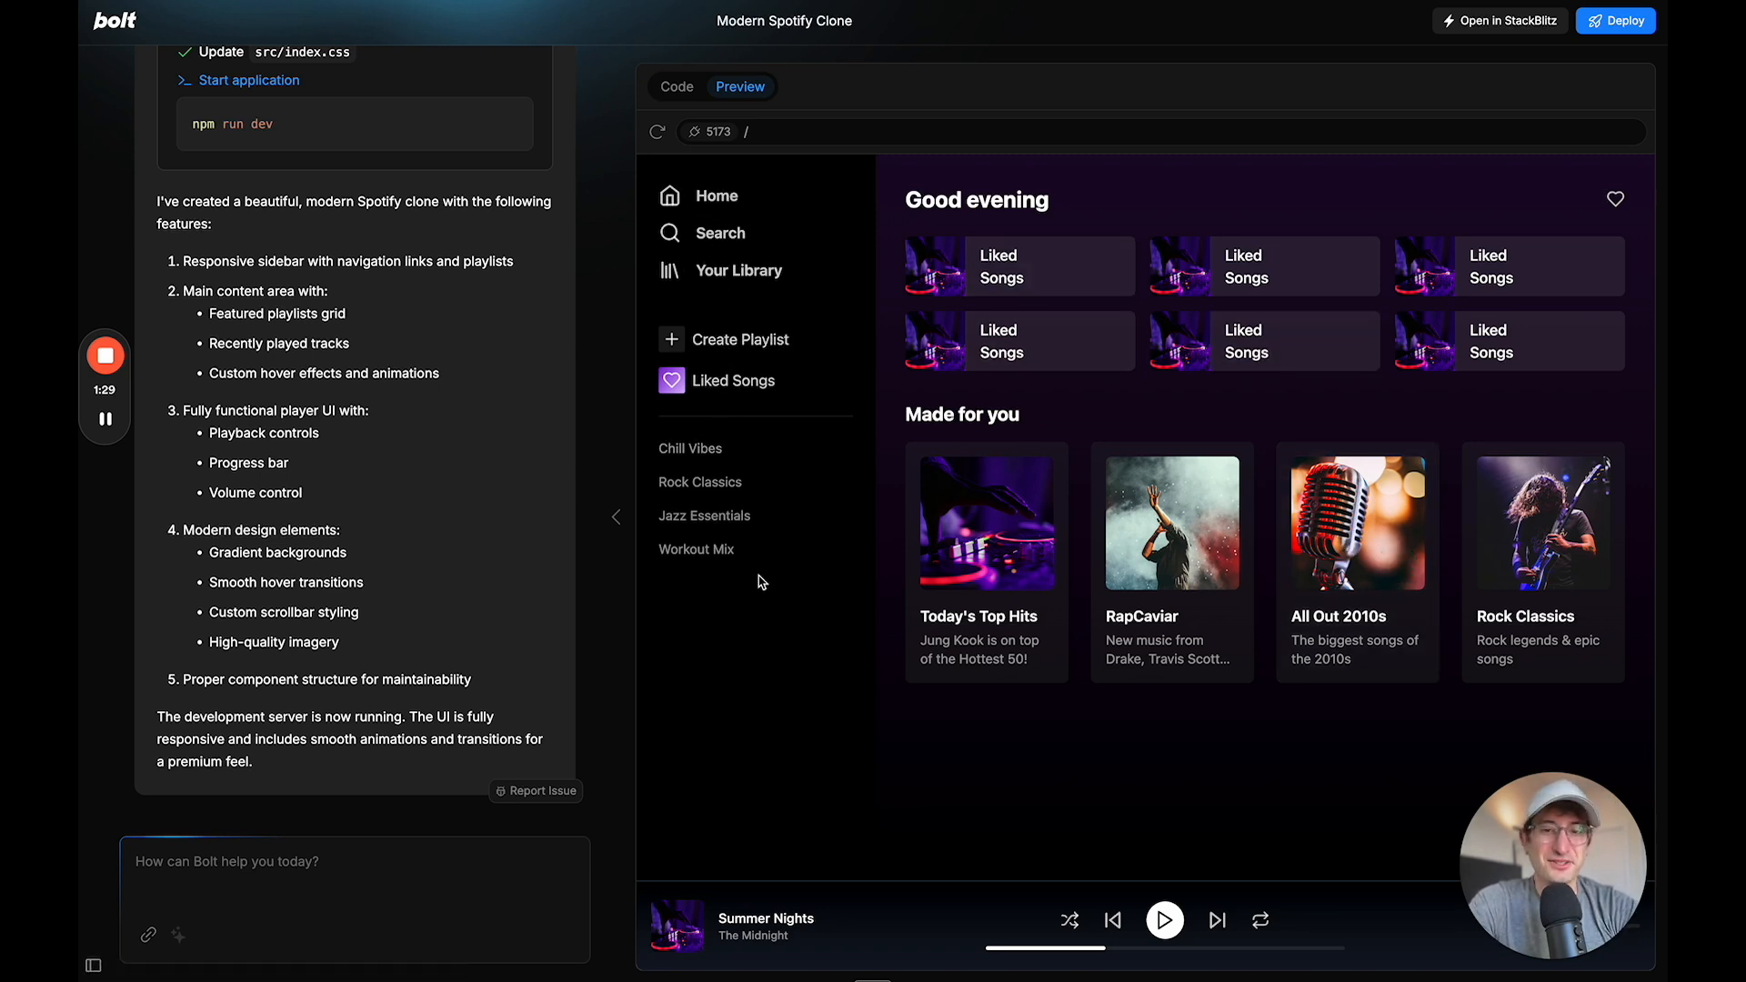
mouse_move(793, 599)
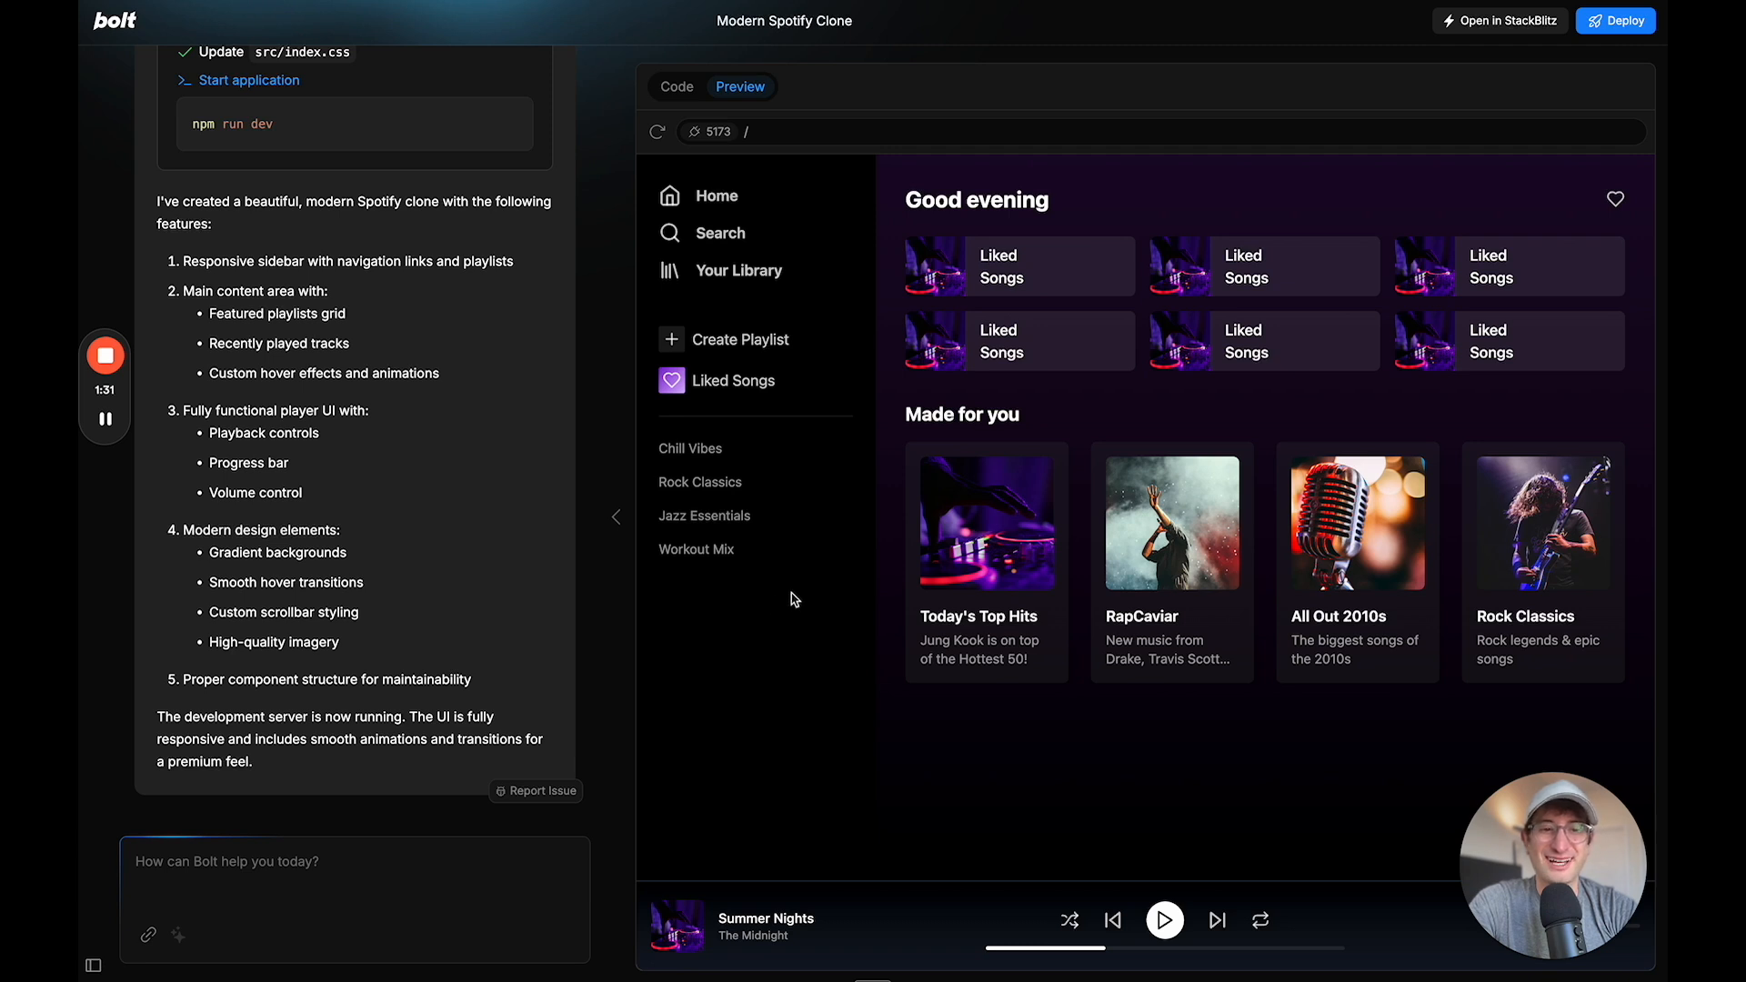
mouse_move(587, 485)
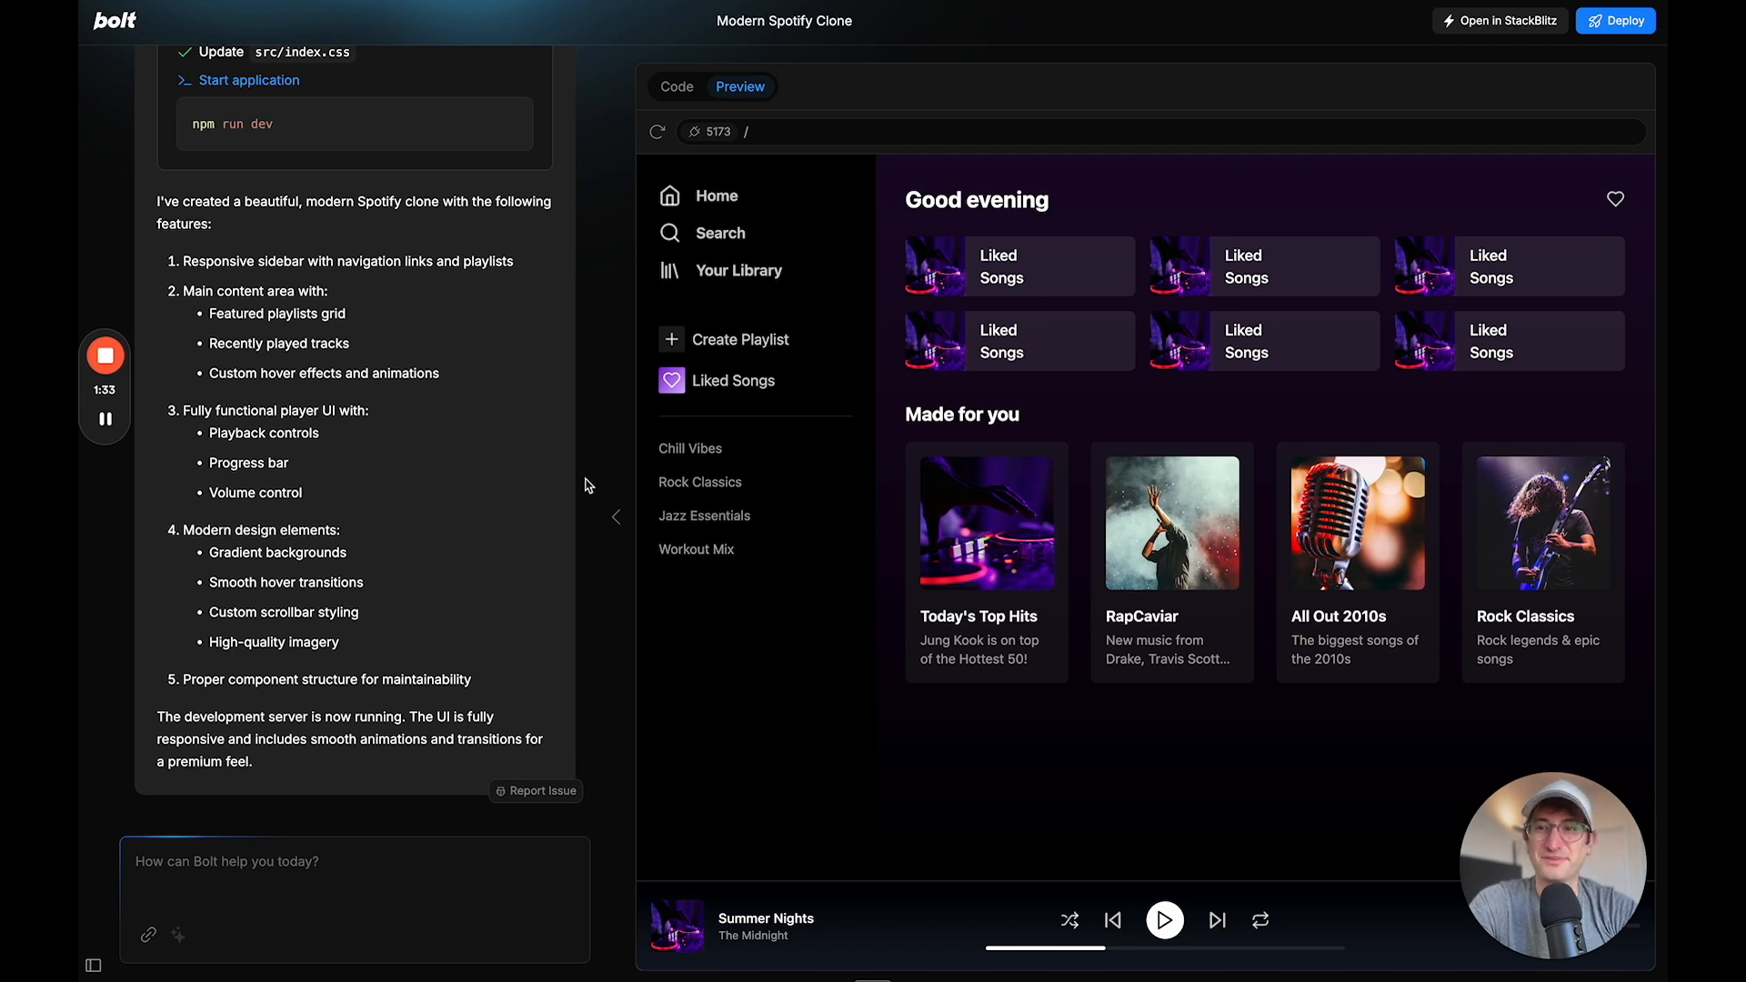
mouse_move(1007, 700)
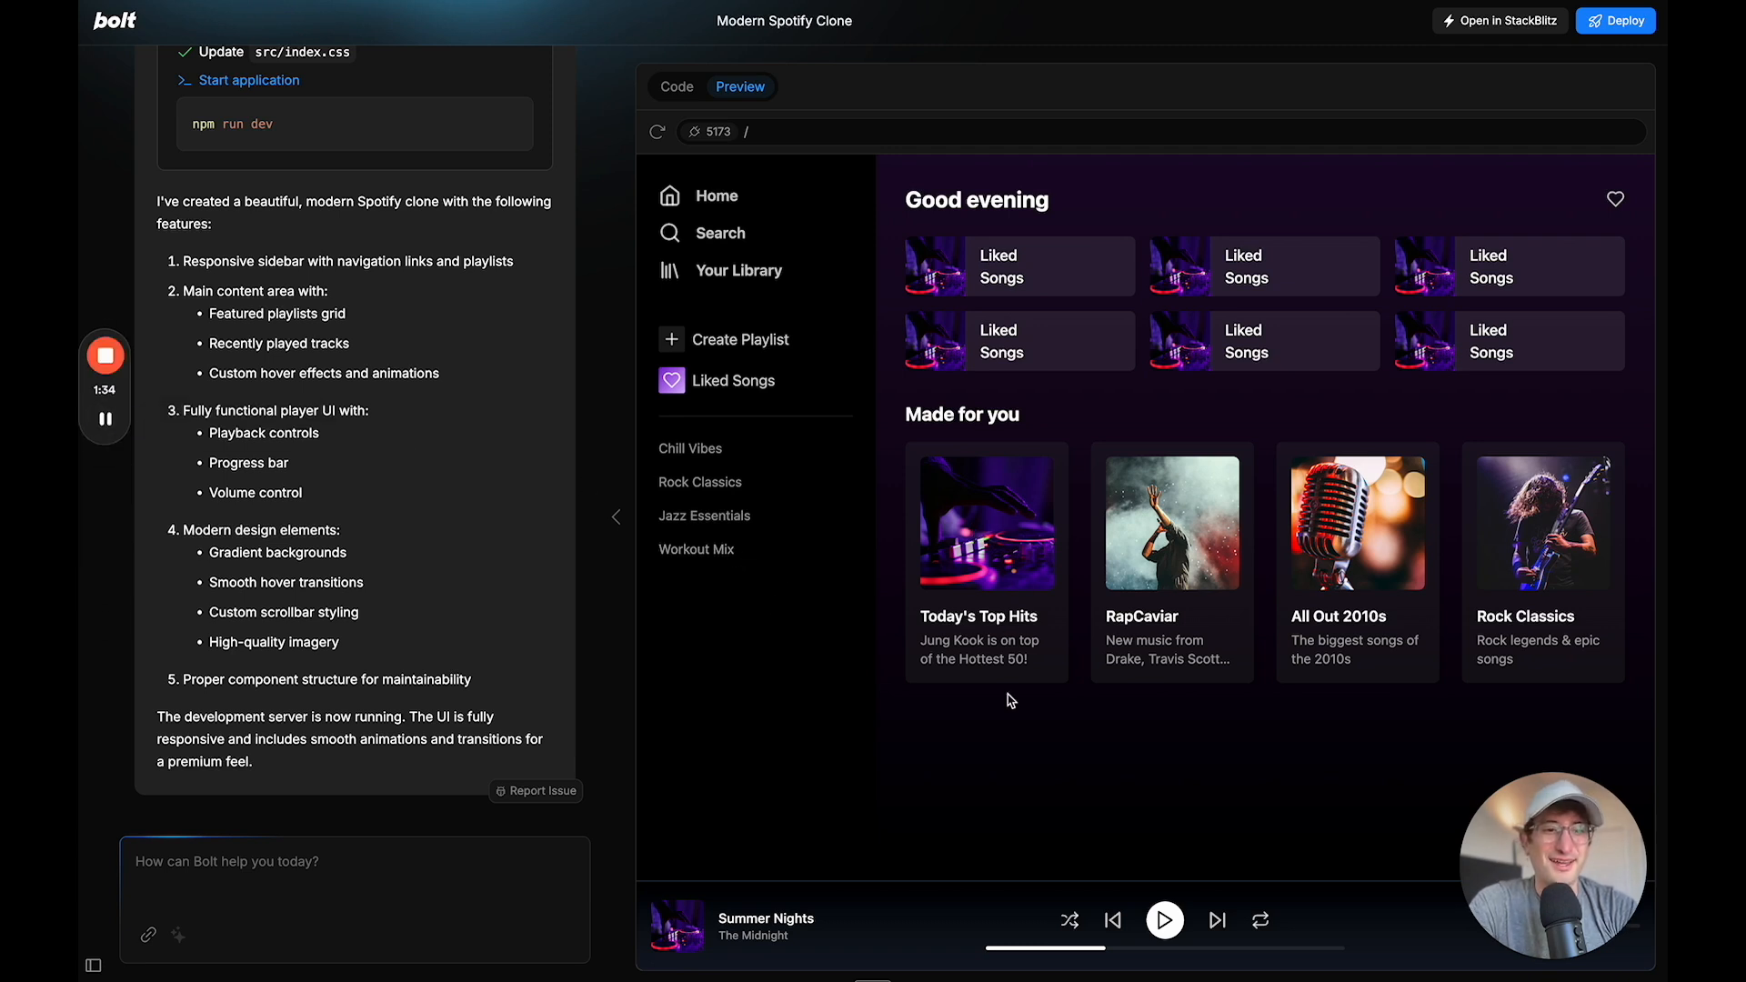
mouse_move(922, 716)
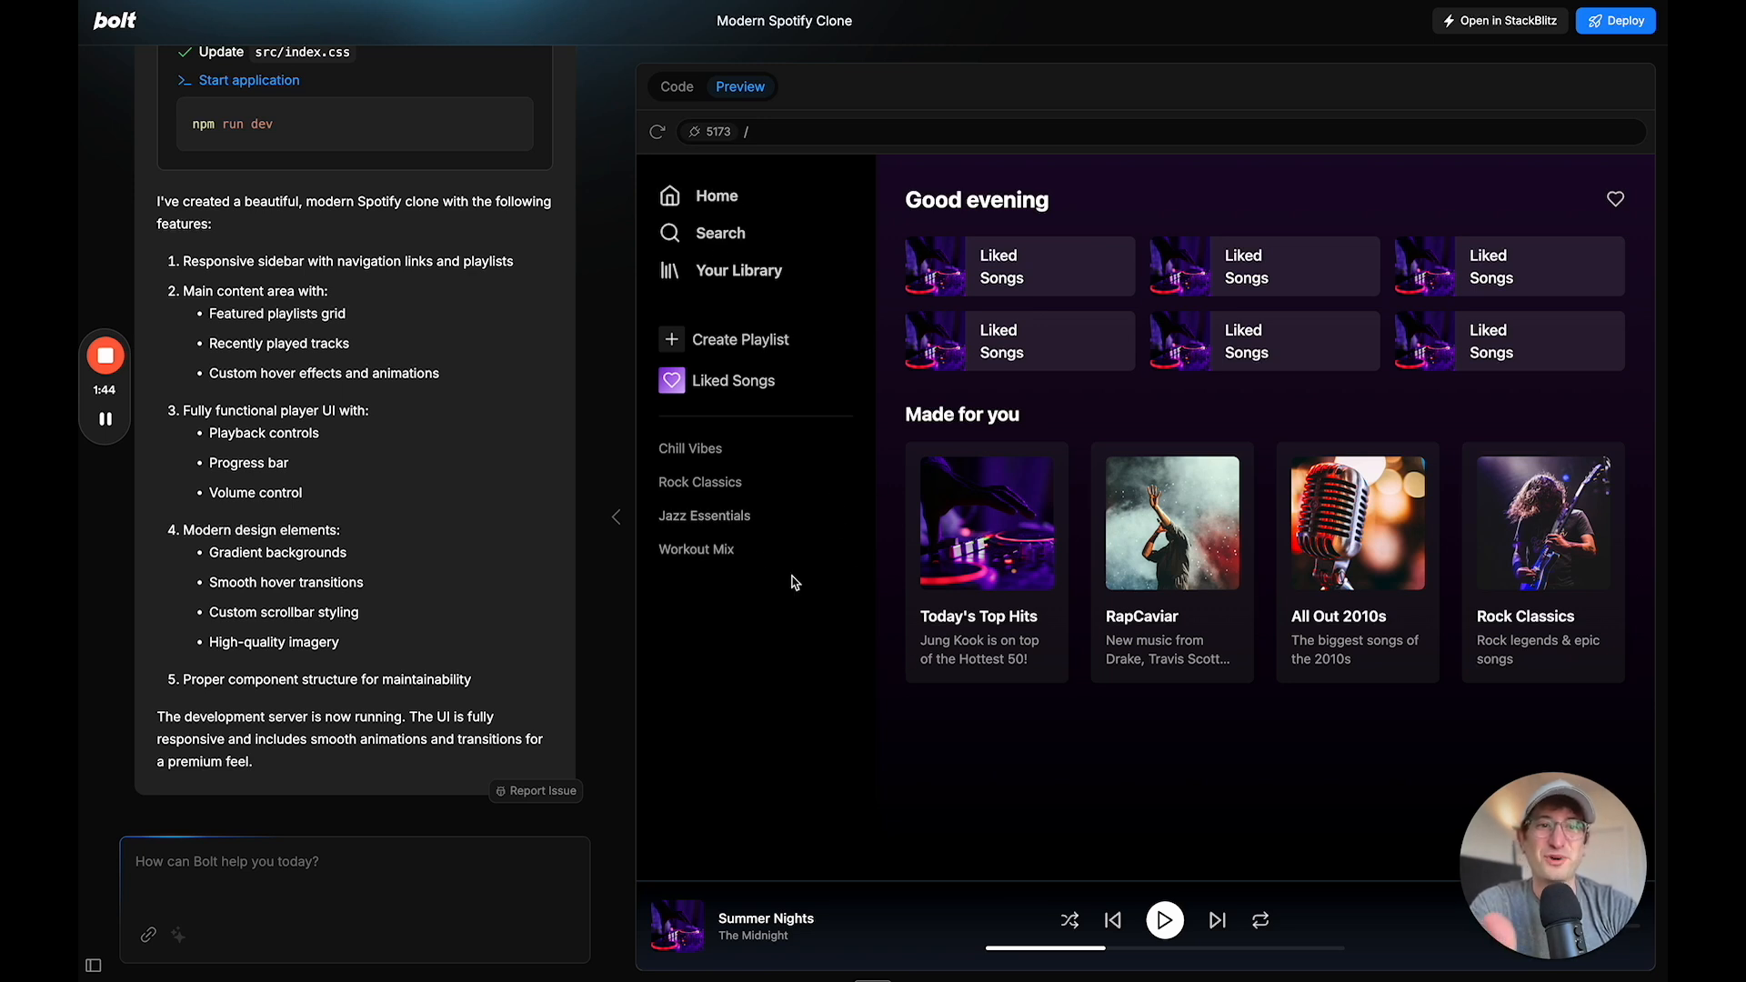
mouse_move(1044, 499)
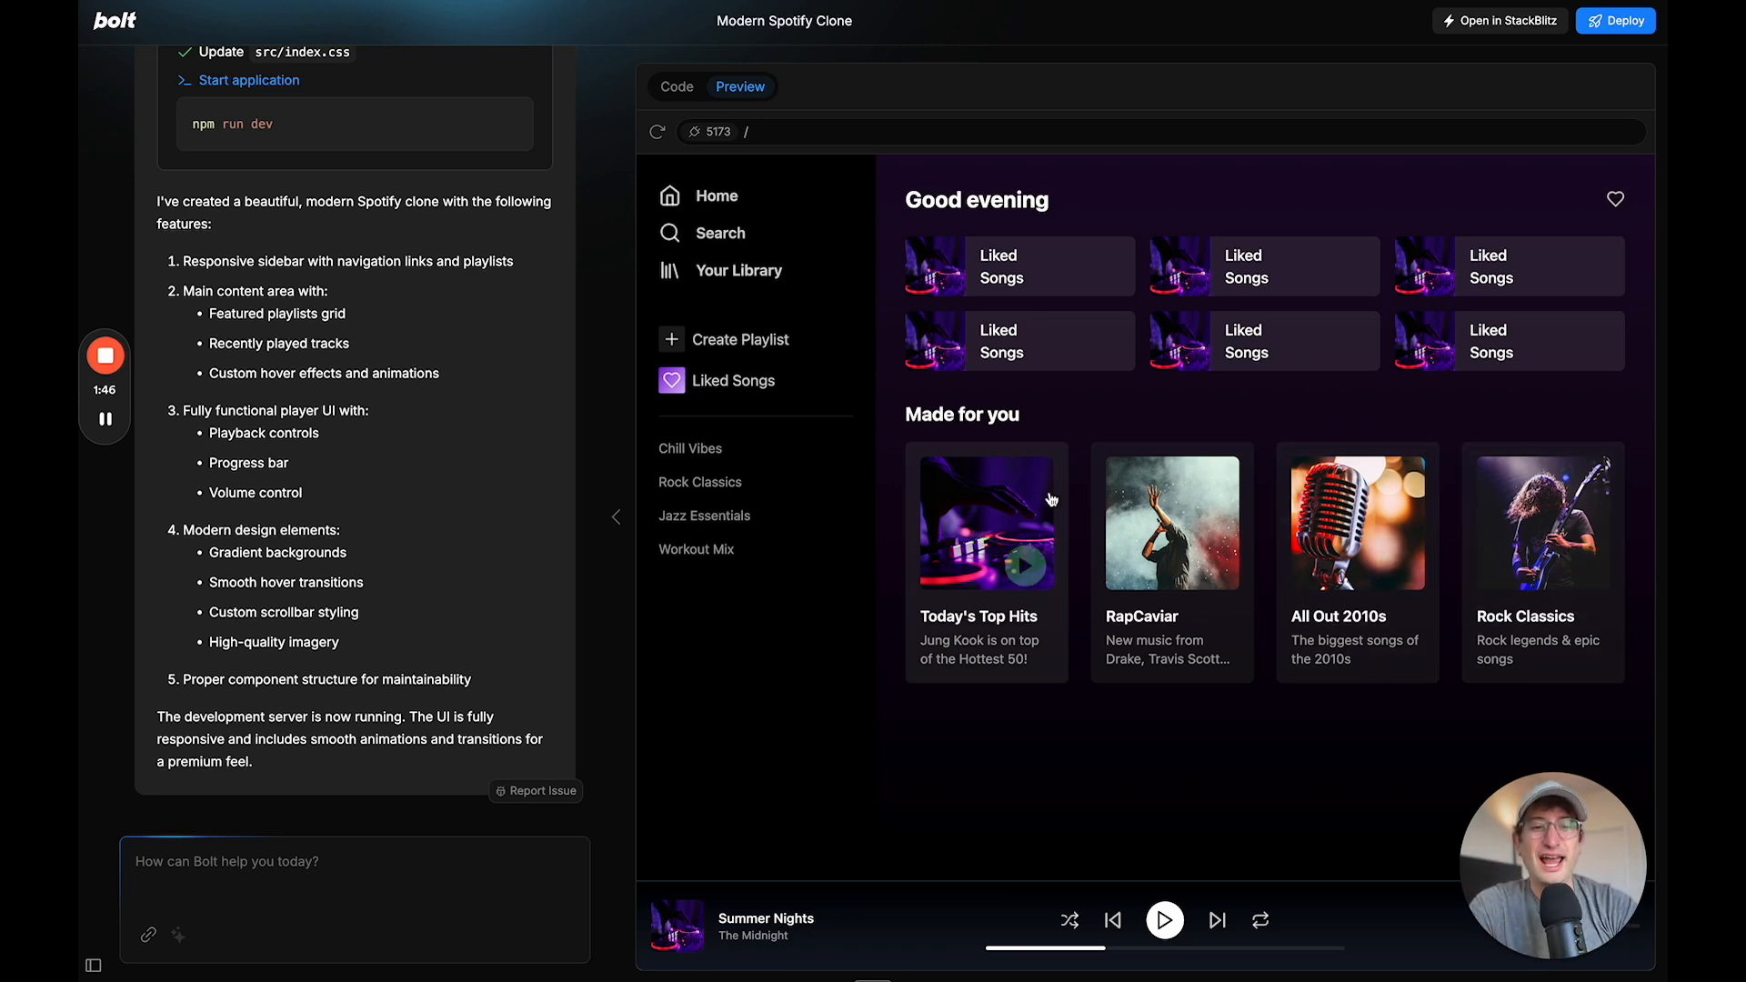
mouse_move(773, 570)
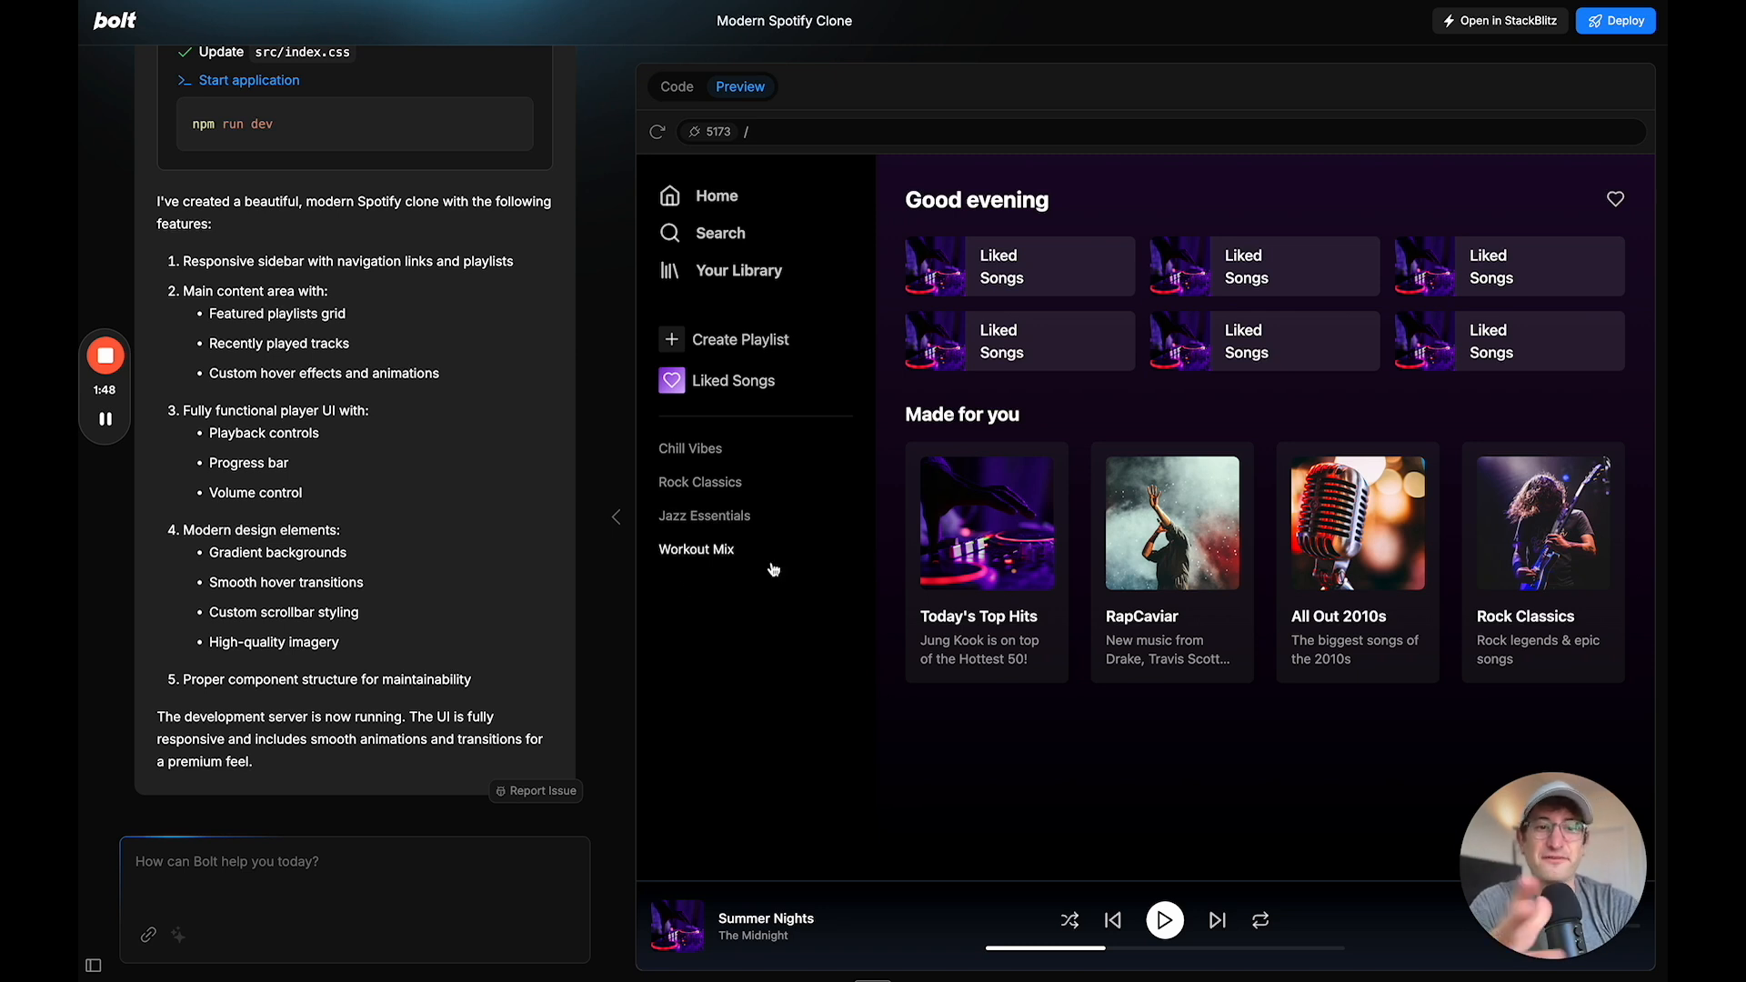
mouse_move(784, 245)
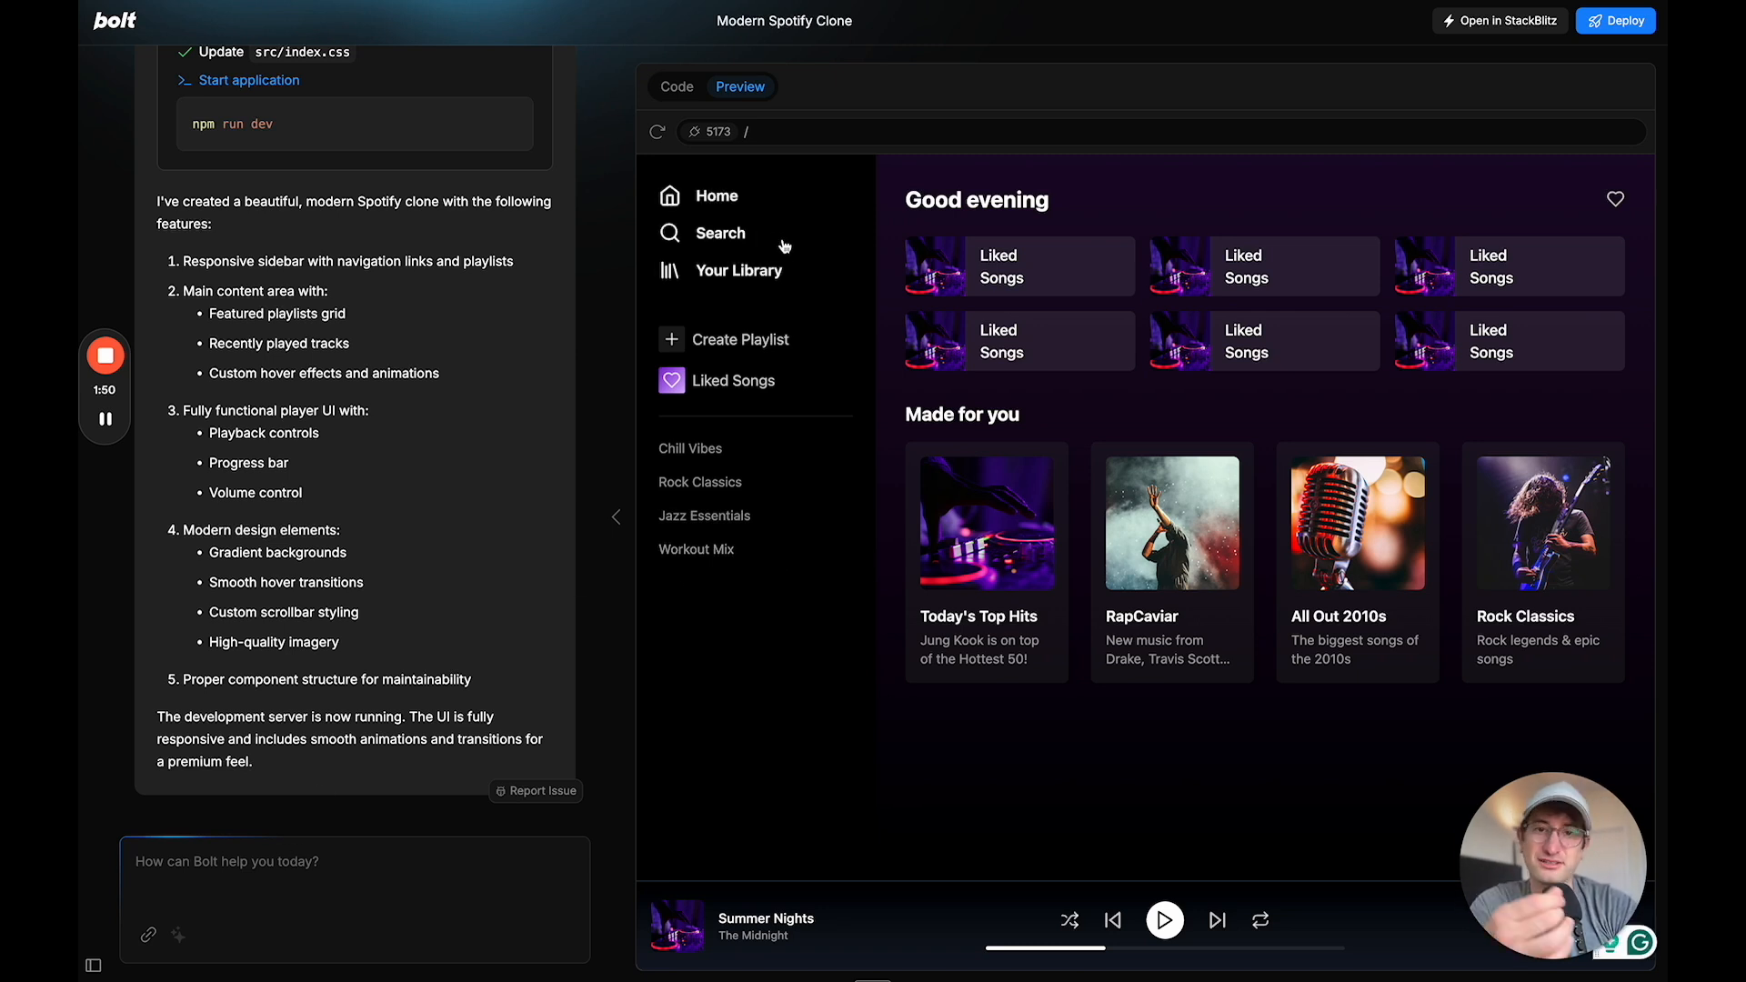
mouse_move(1094, 267)
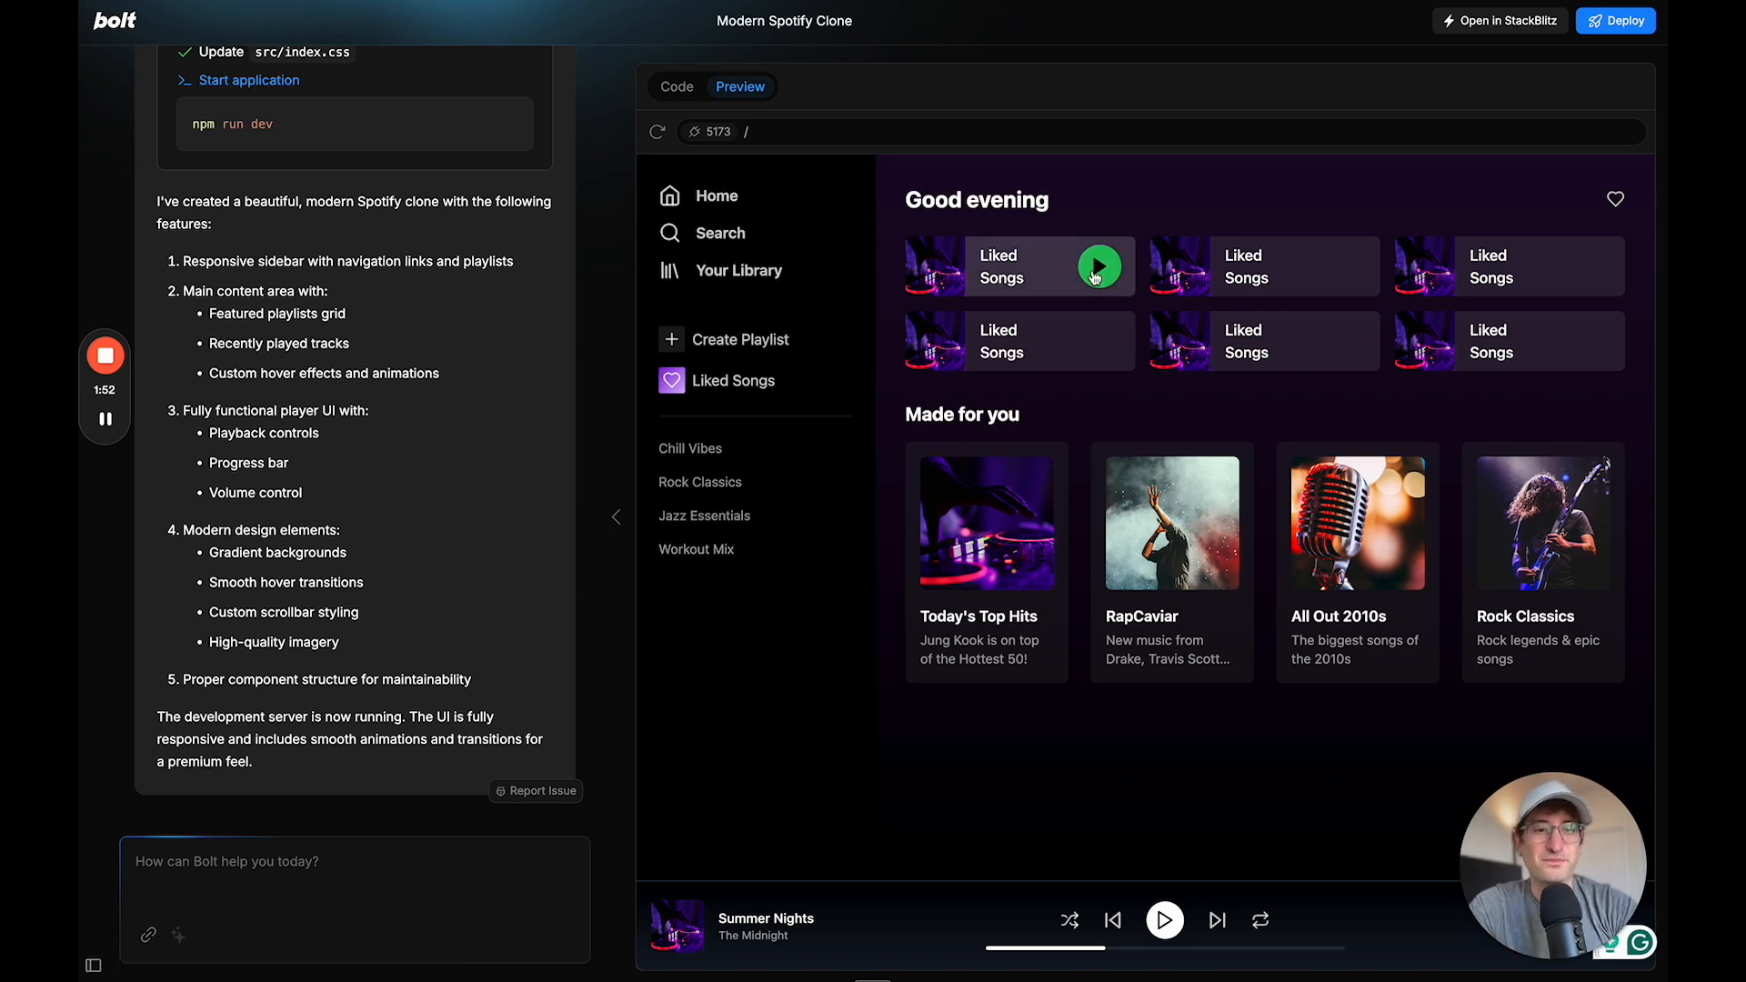
mouse_move(740, 347)
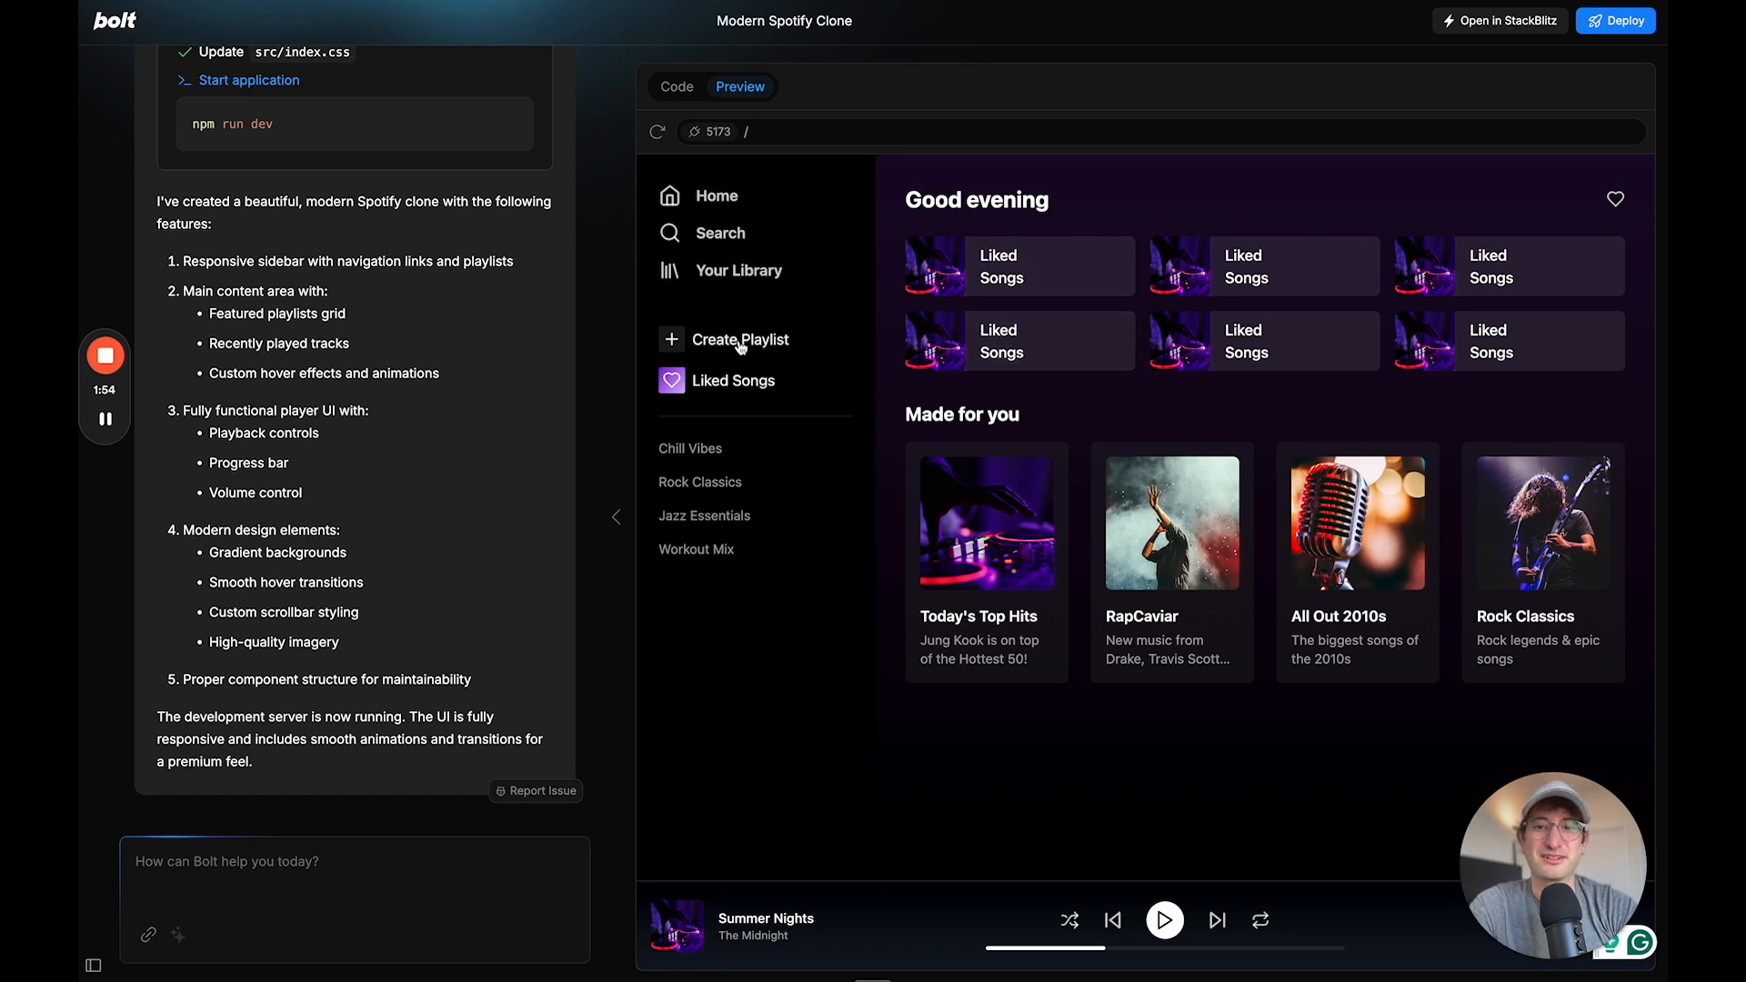
mouse_move(664, 269)
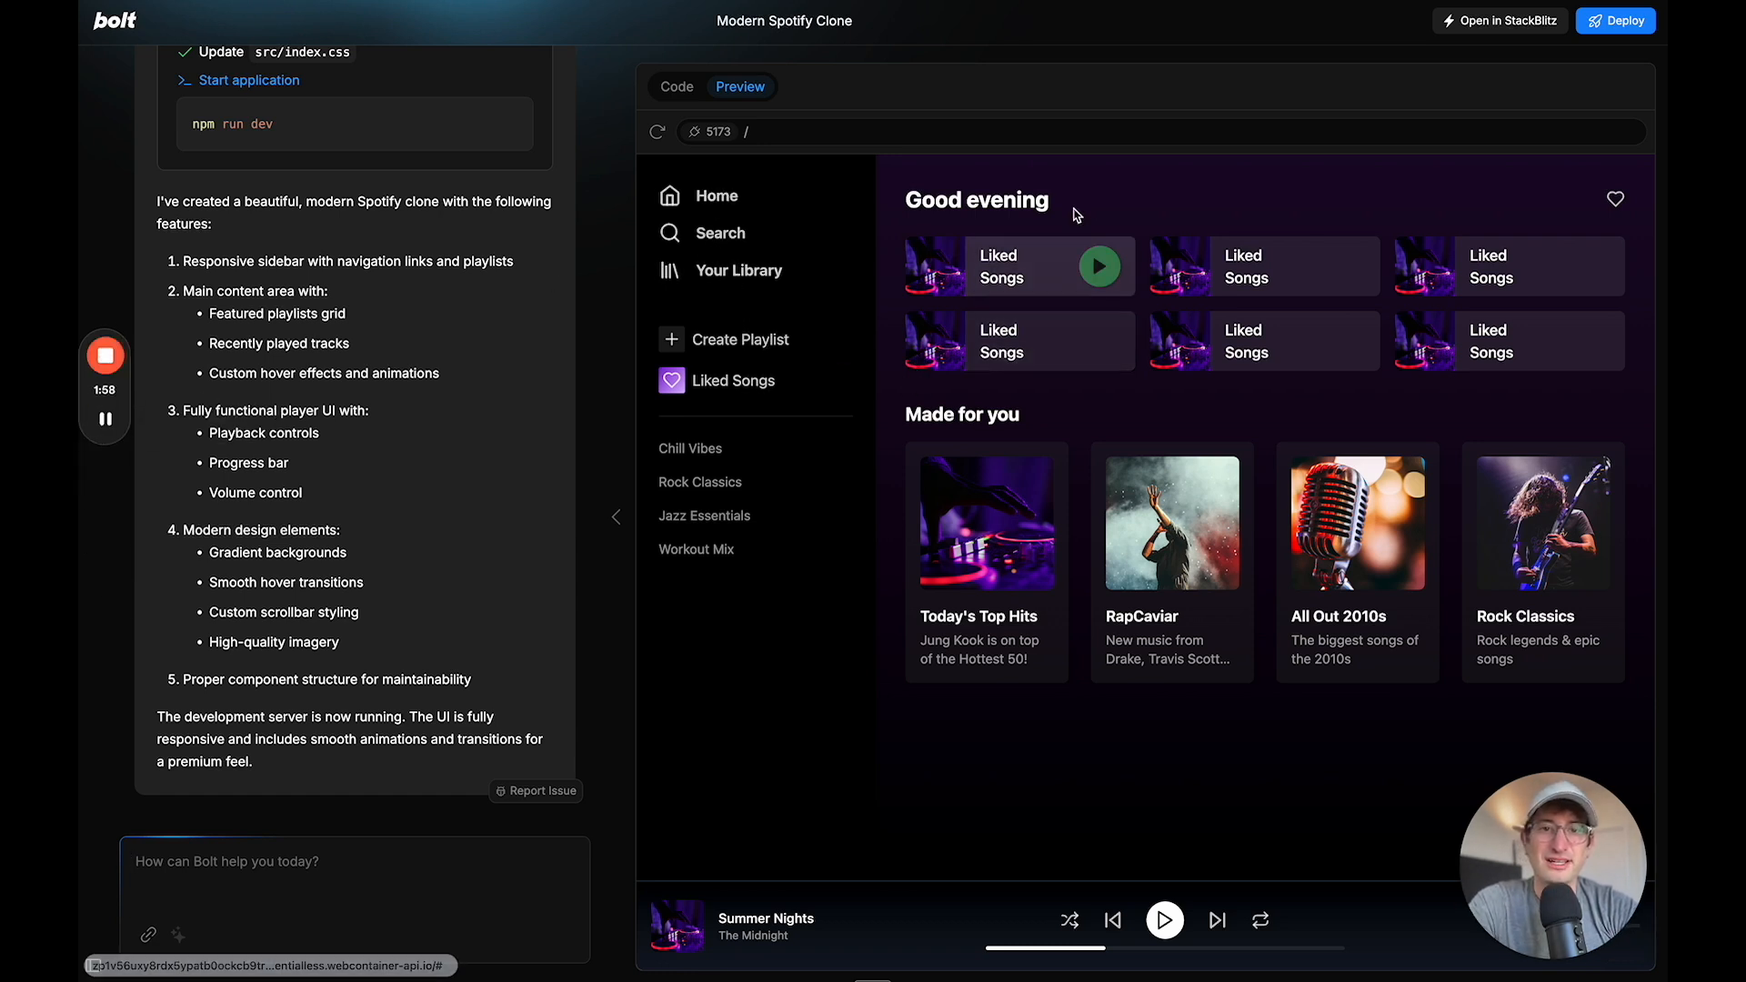
mouse_move(1343, 352)
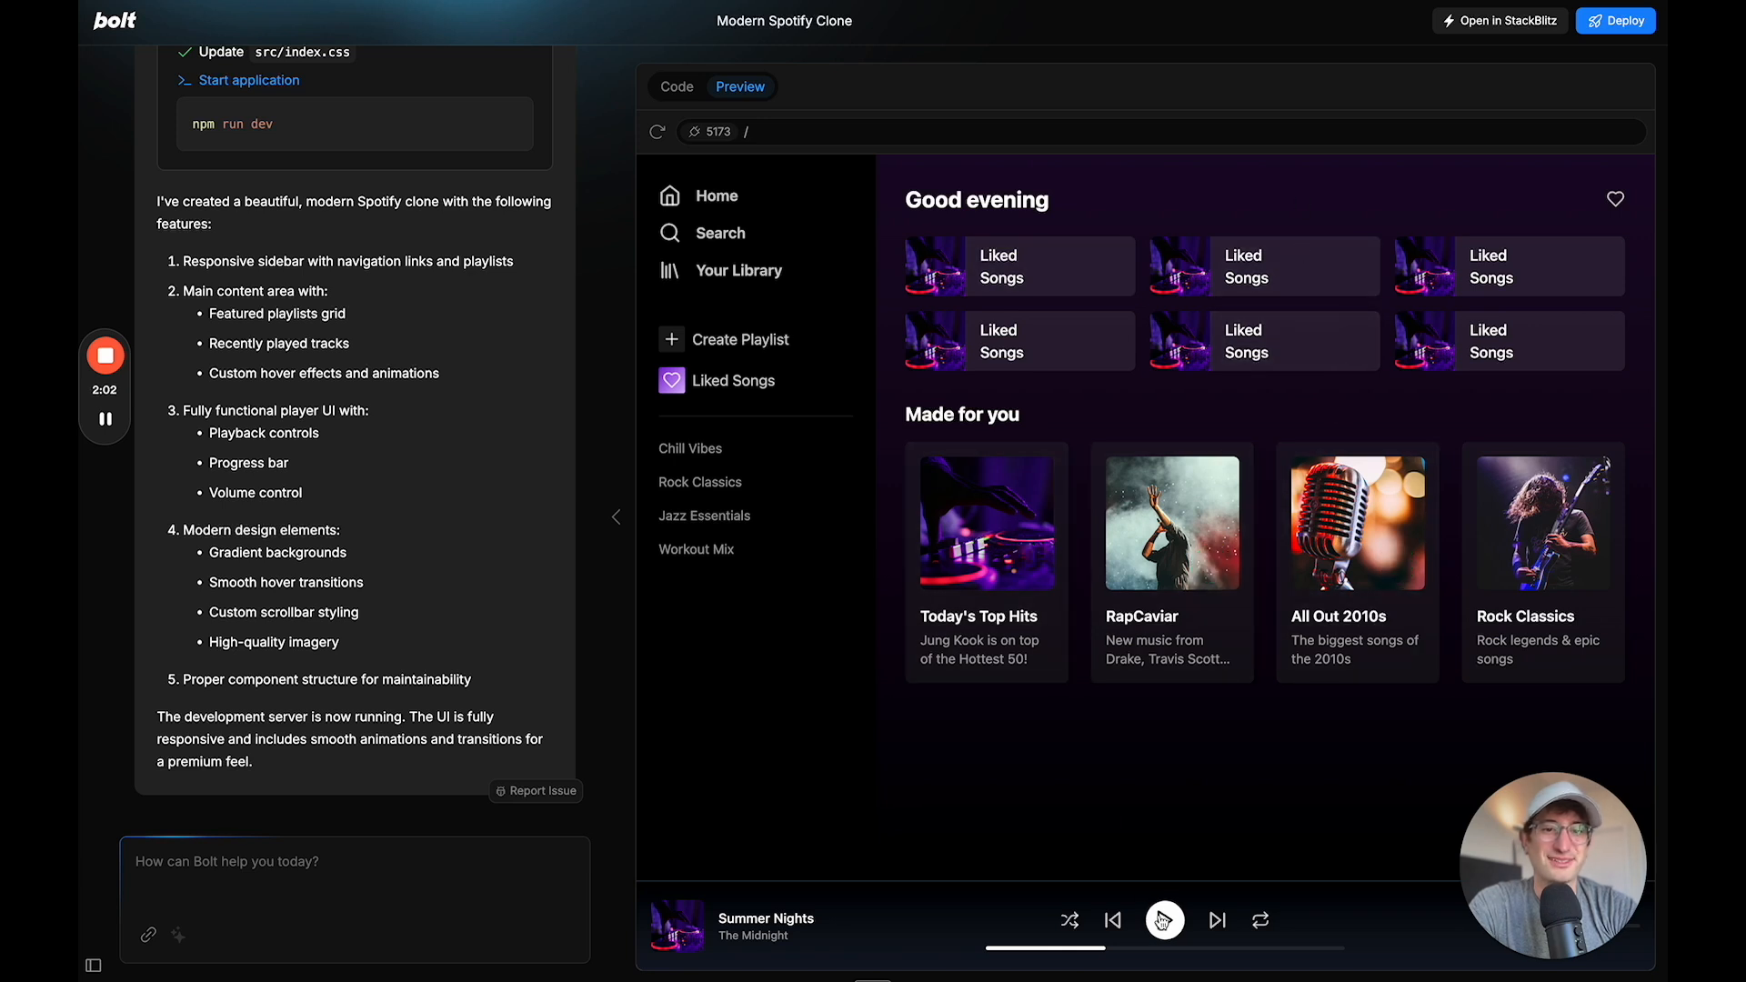
click(1164, 919)
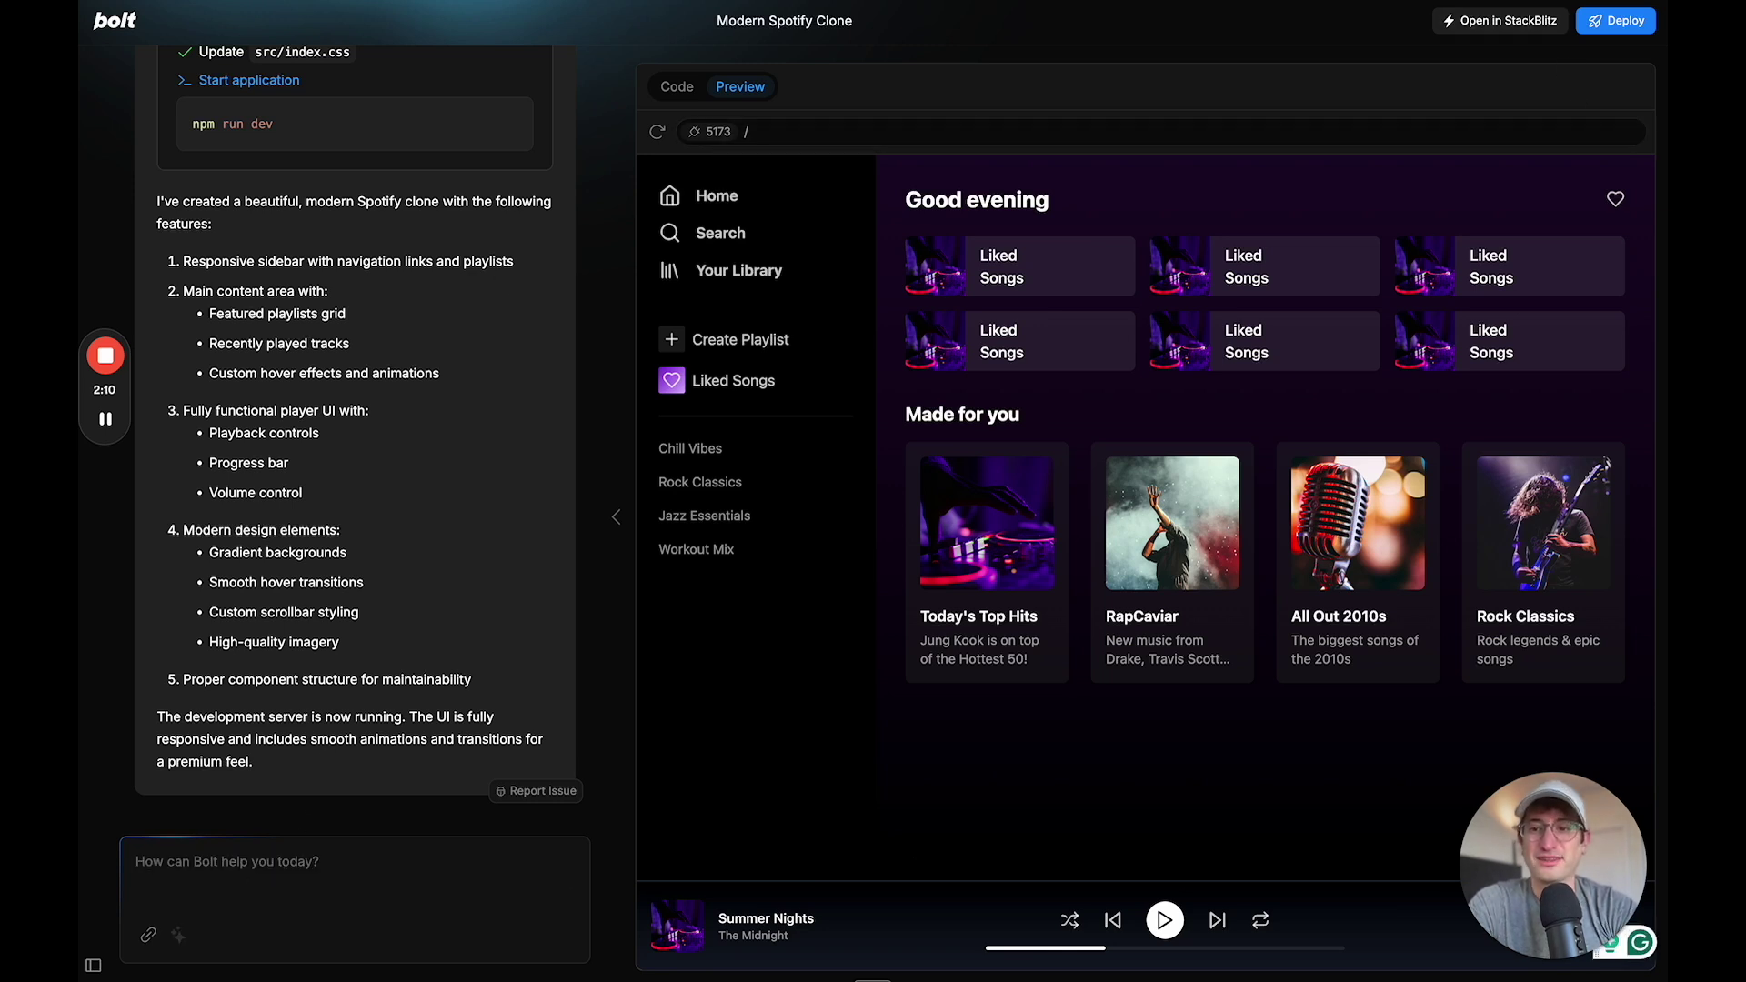
Ask Bolt to build out the clone's 'Your Library' page
text(can you build out)
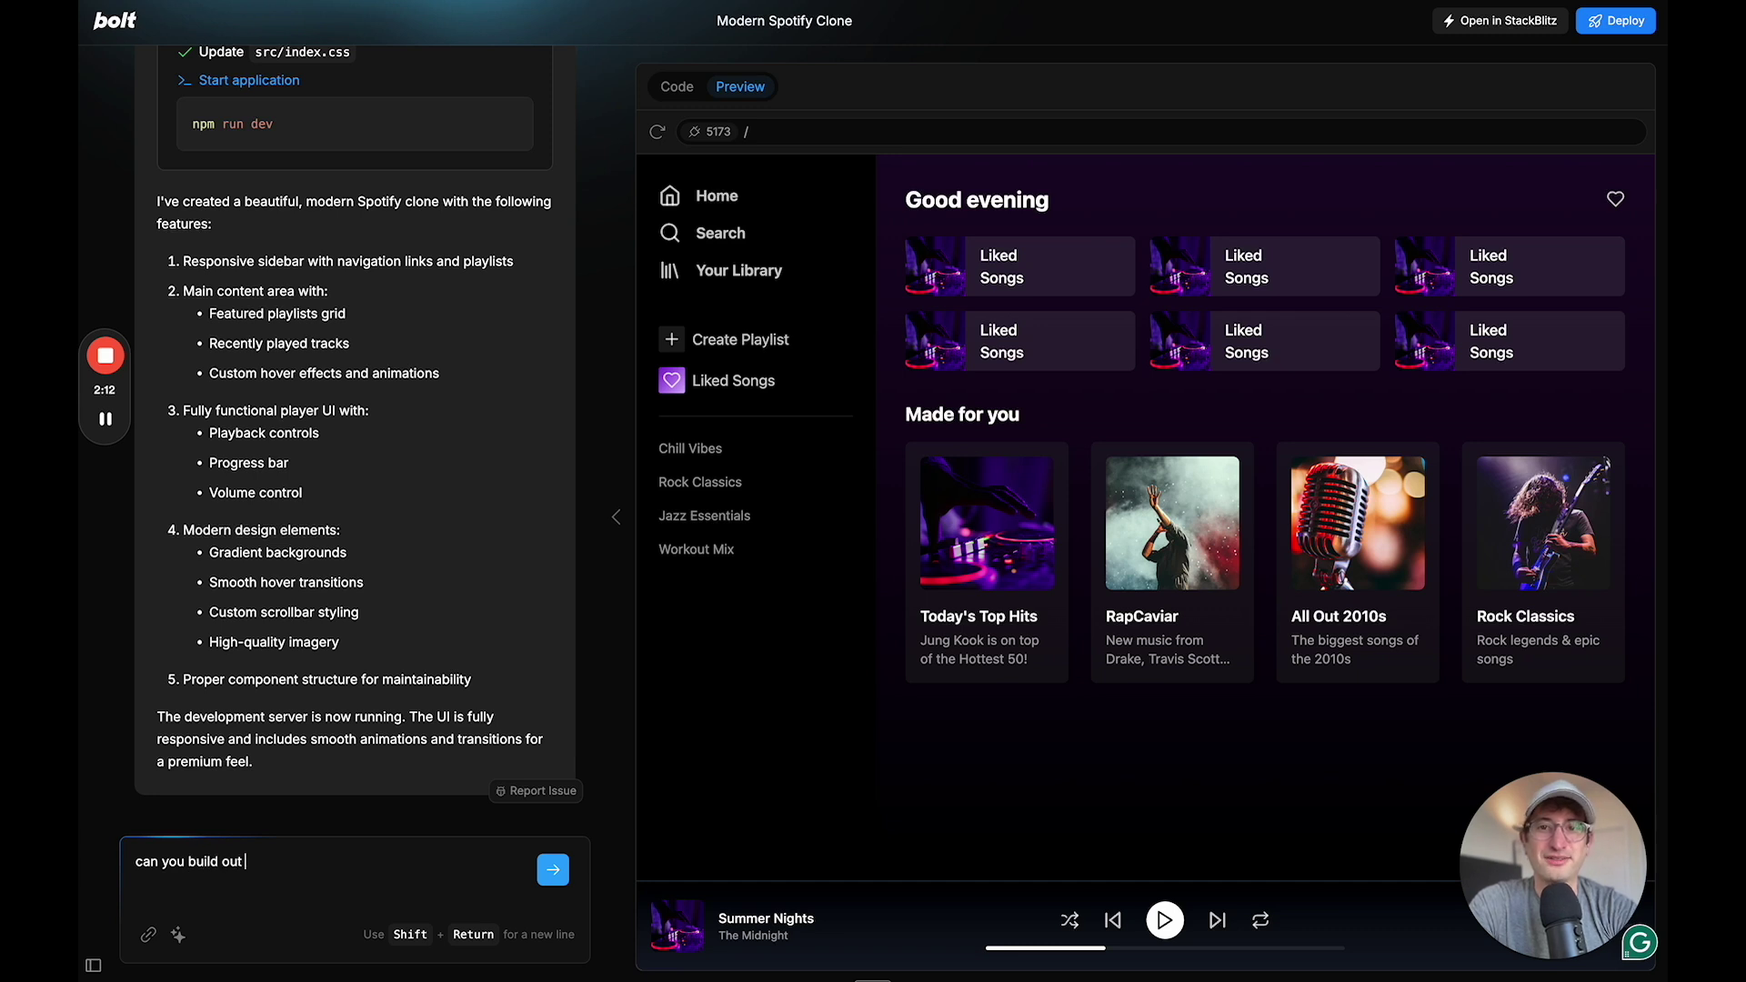
text(the "your)
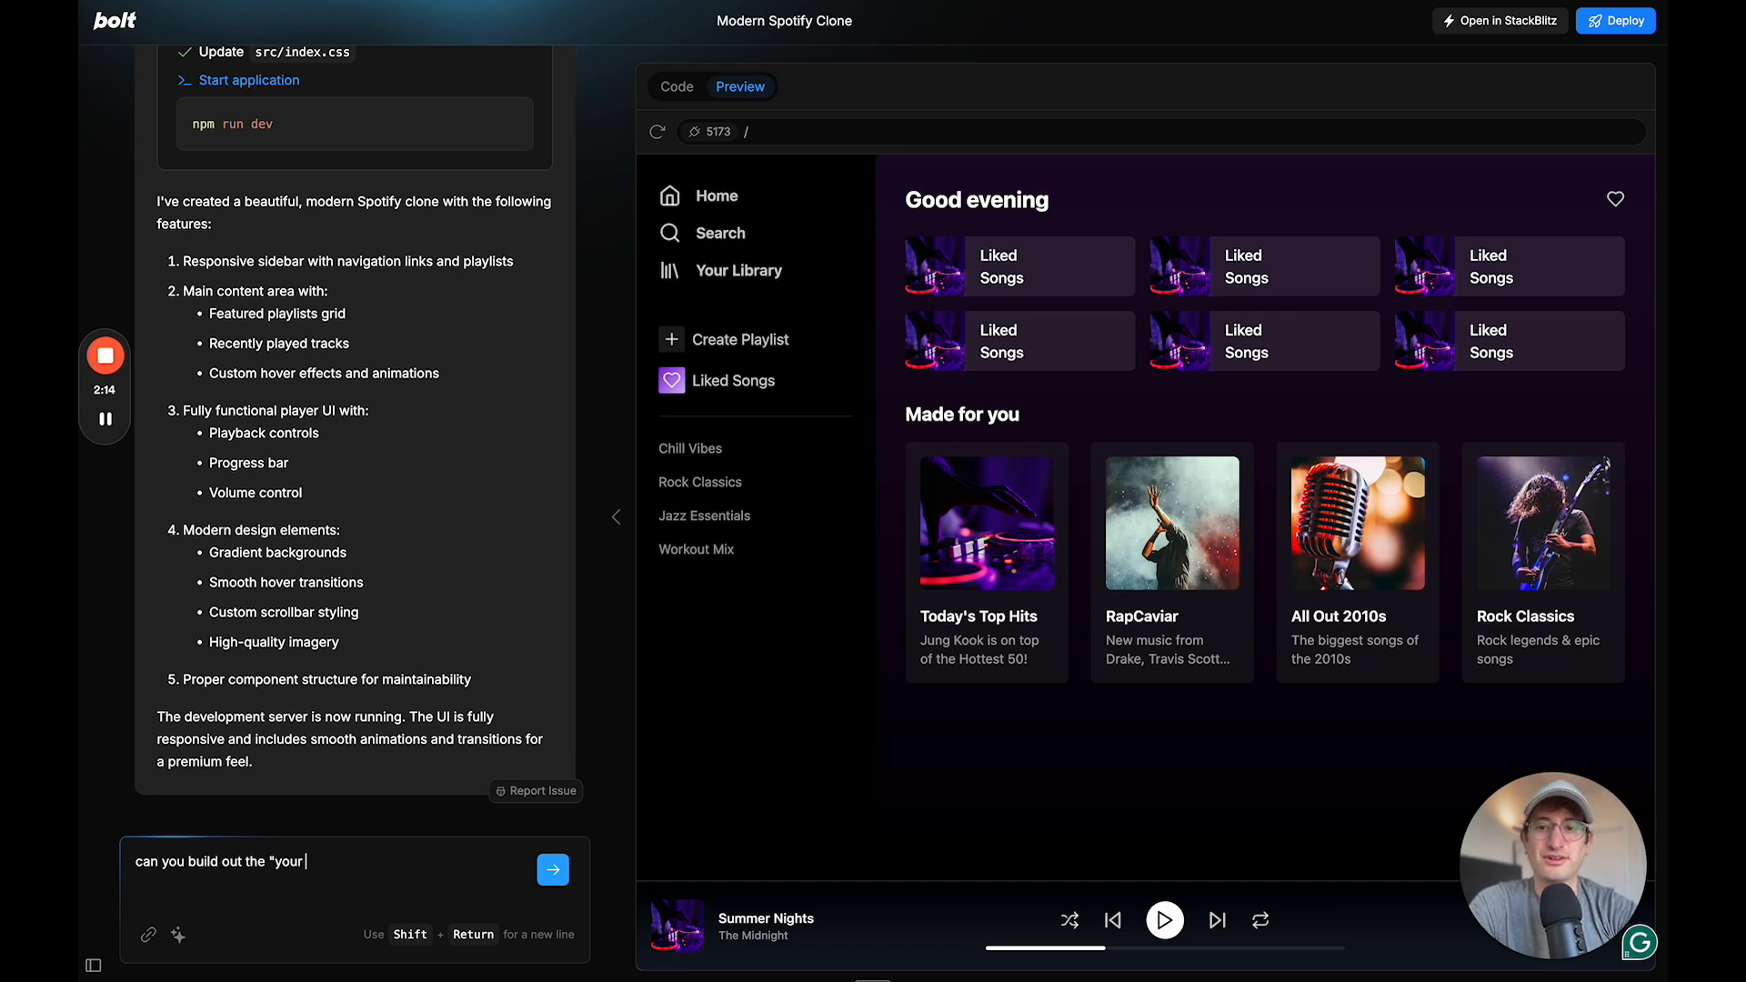
text(library" page pla)
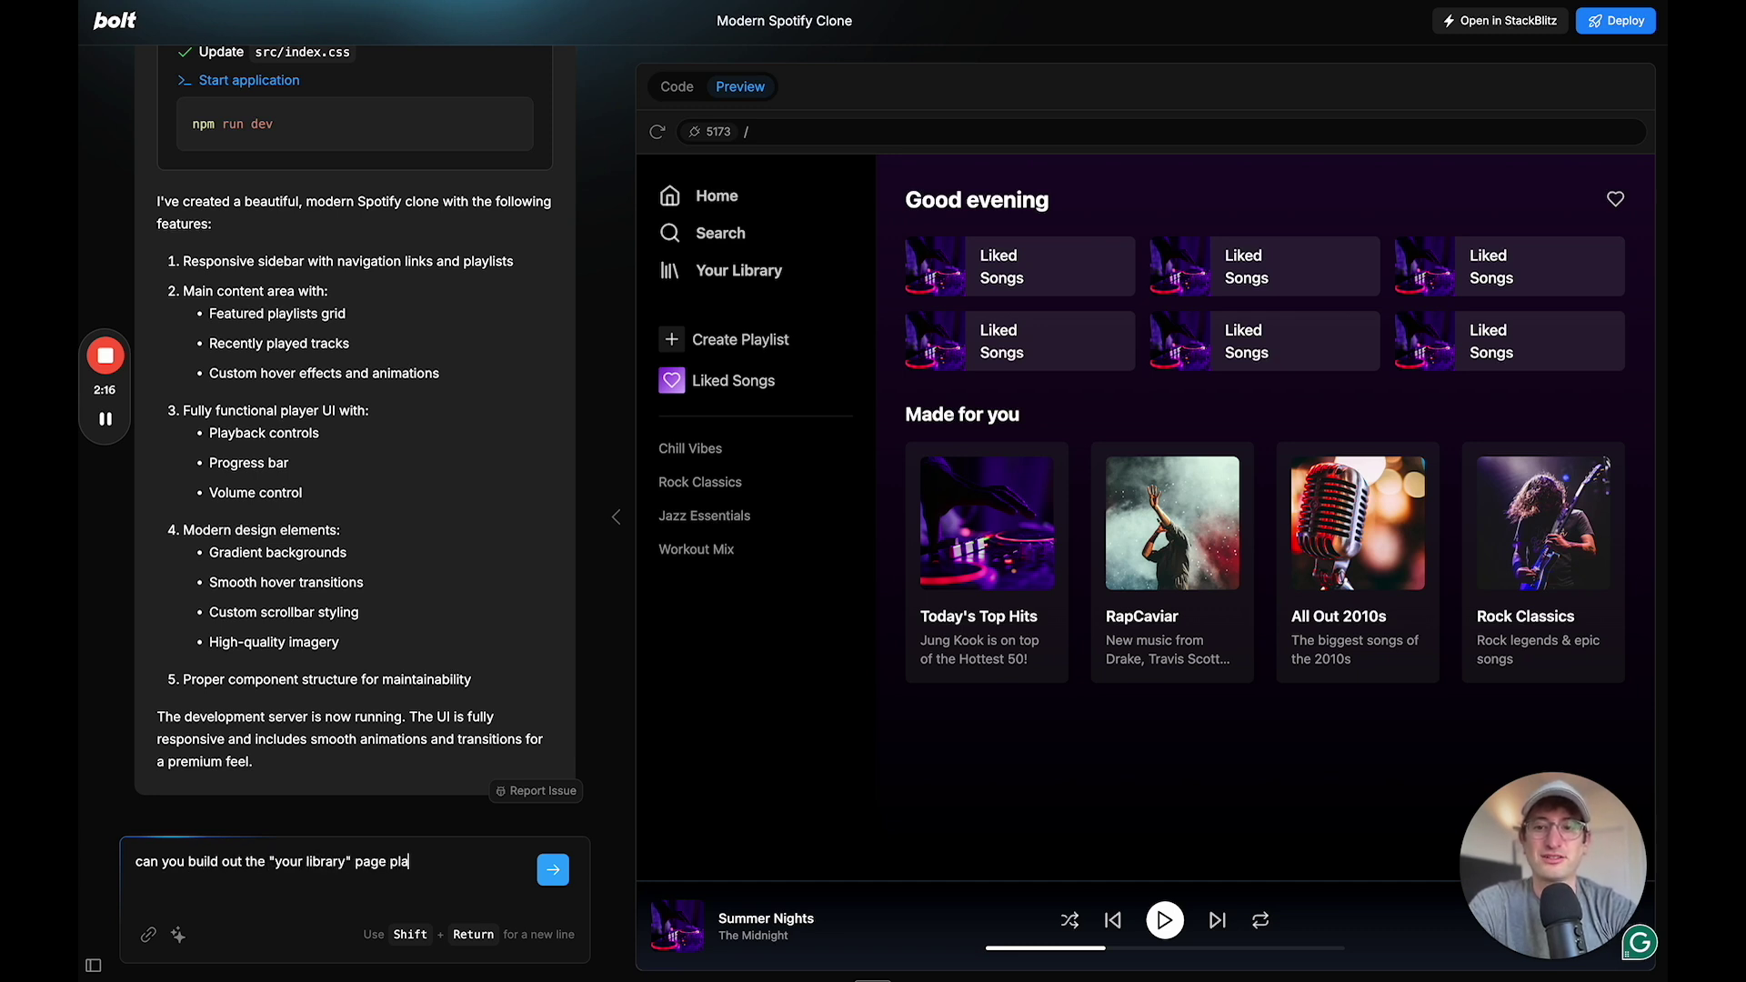
click(552, 870)
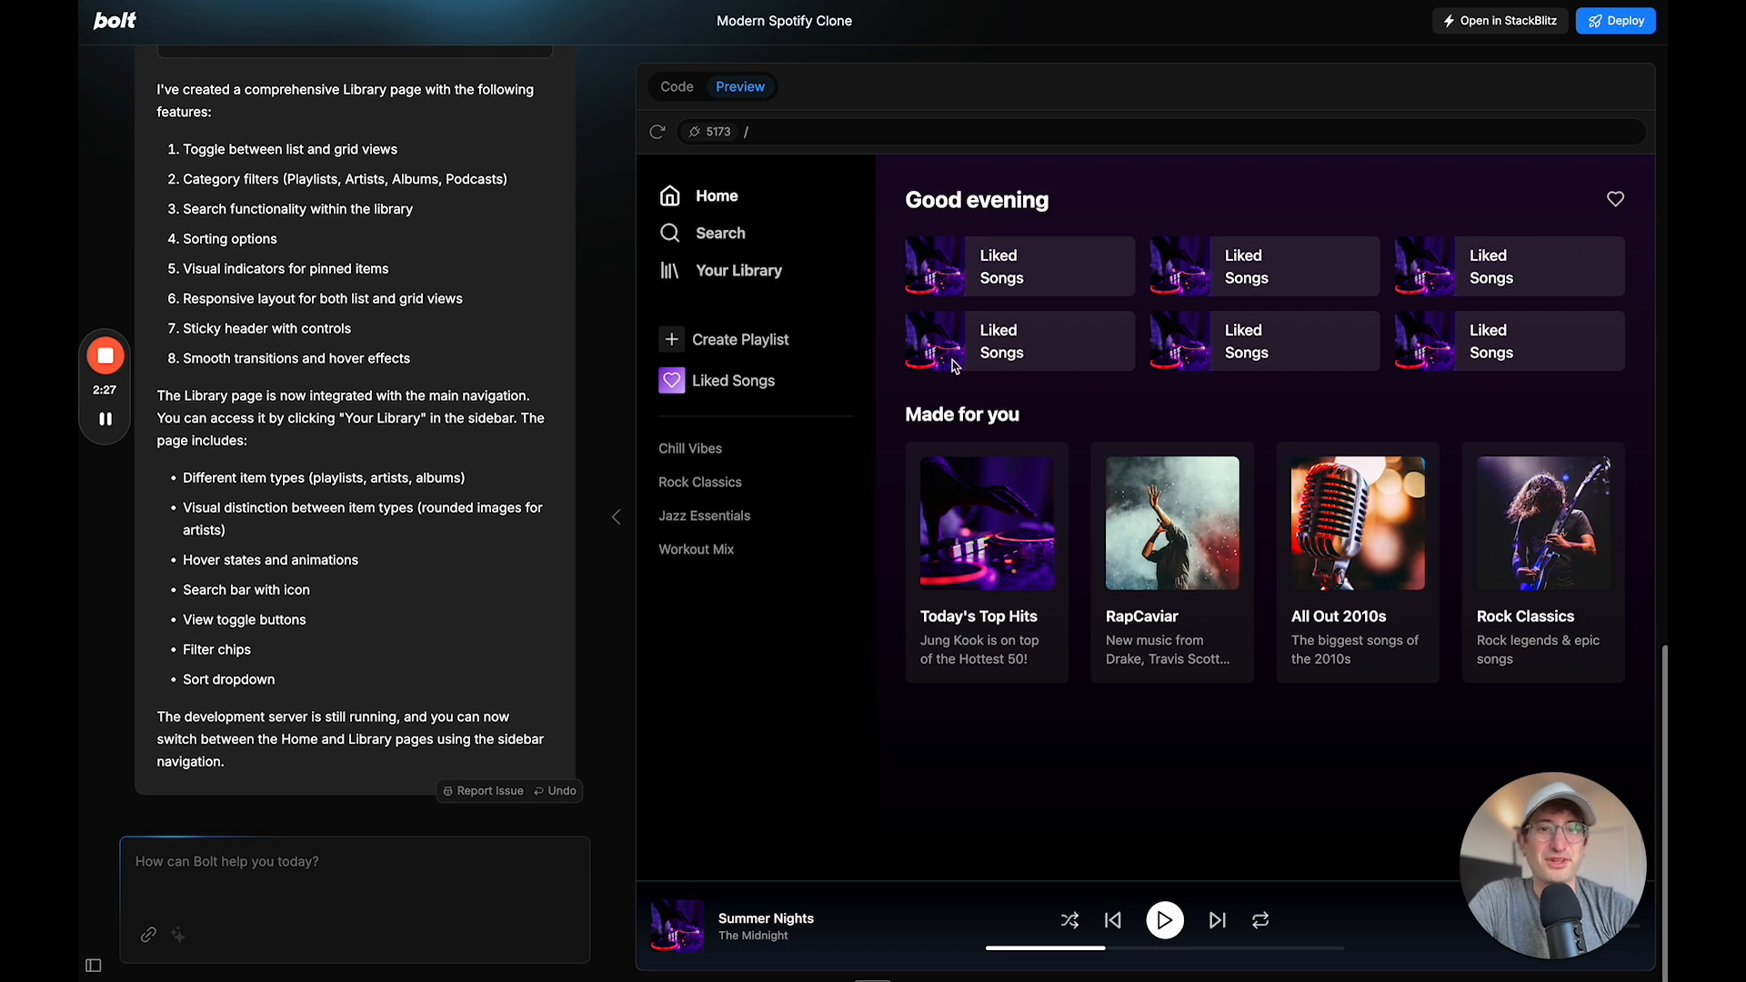
mouse_move(718, 274)
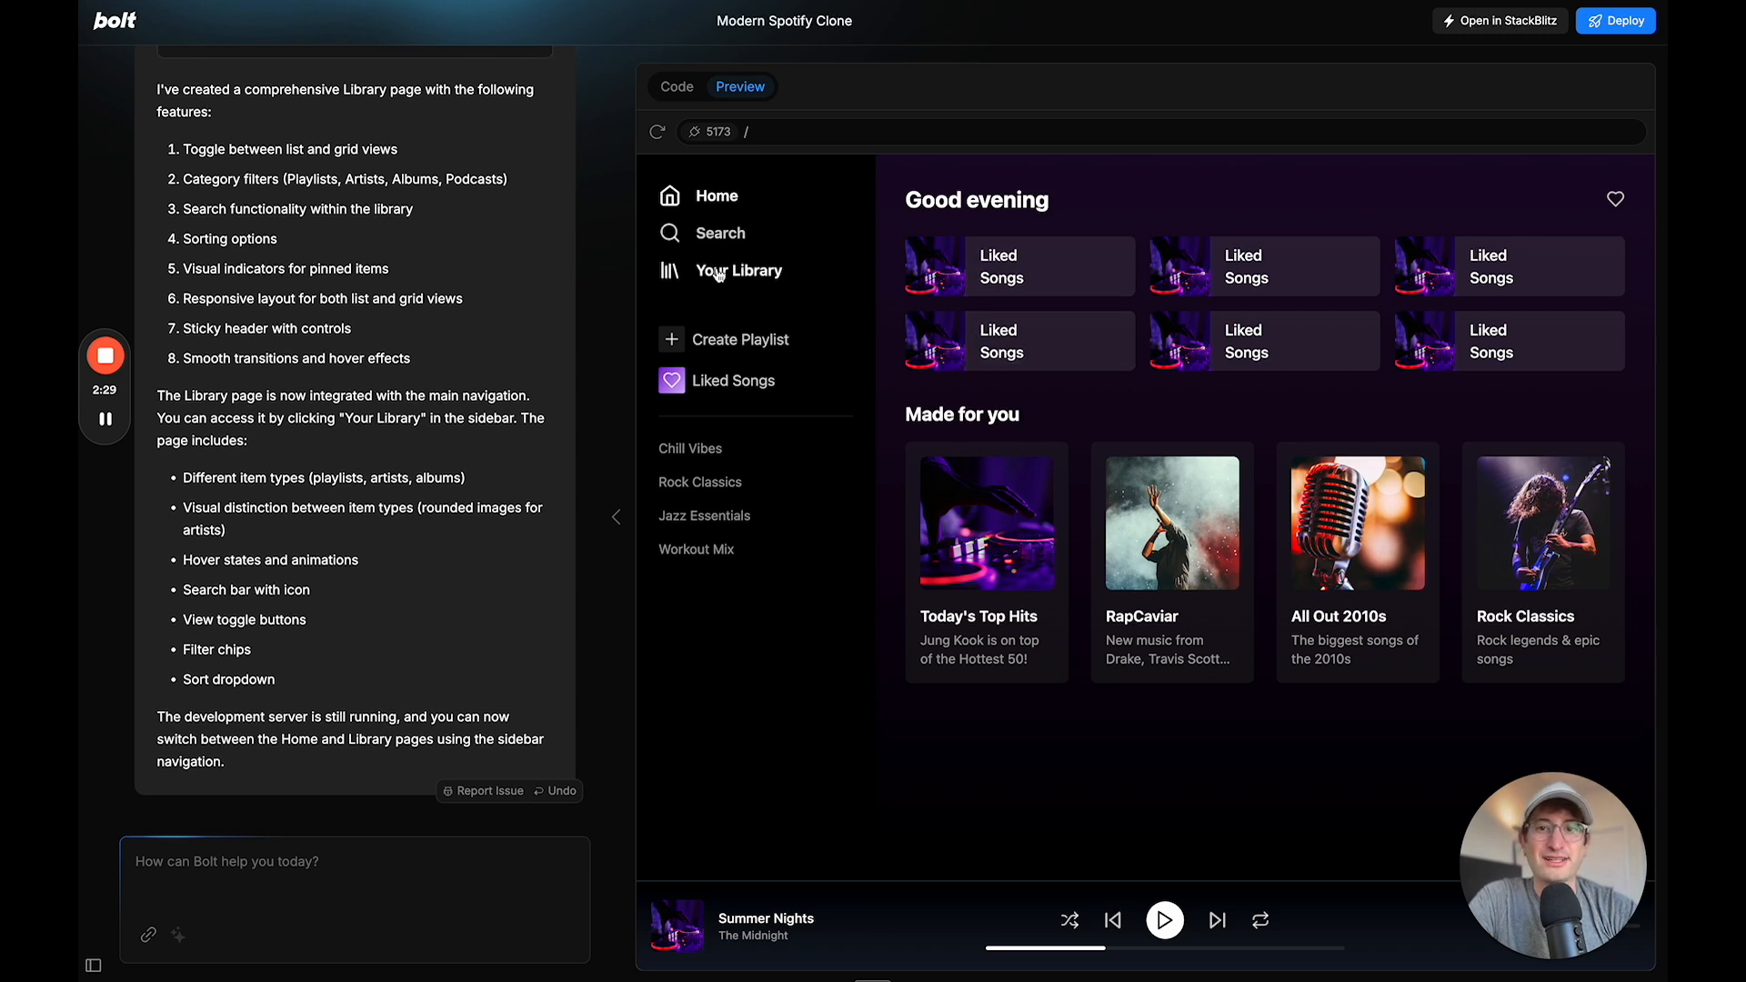
Open Your Library in the preview and search the library for 'the'
click(738, 271)
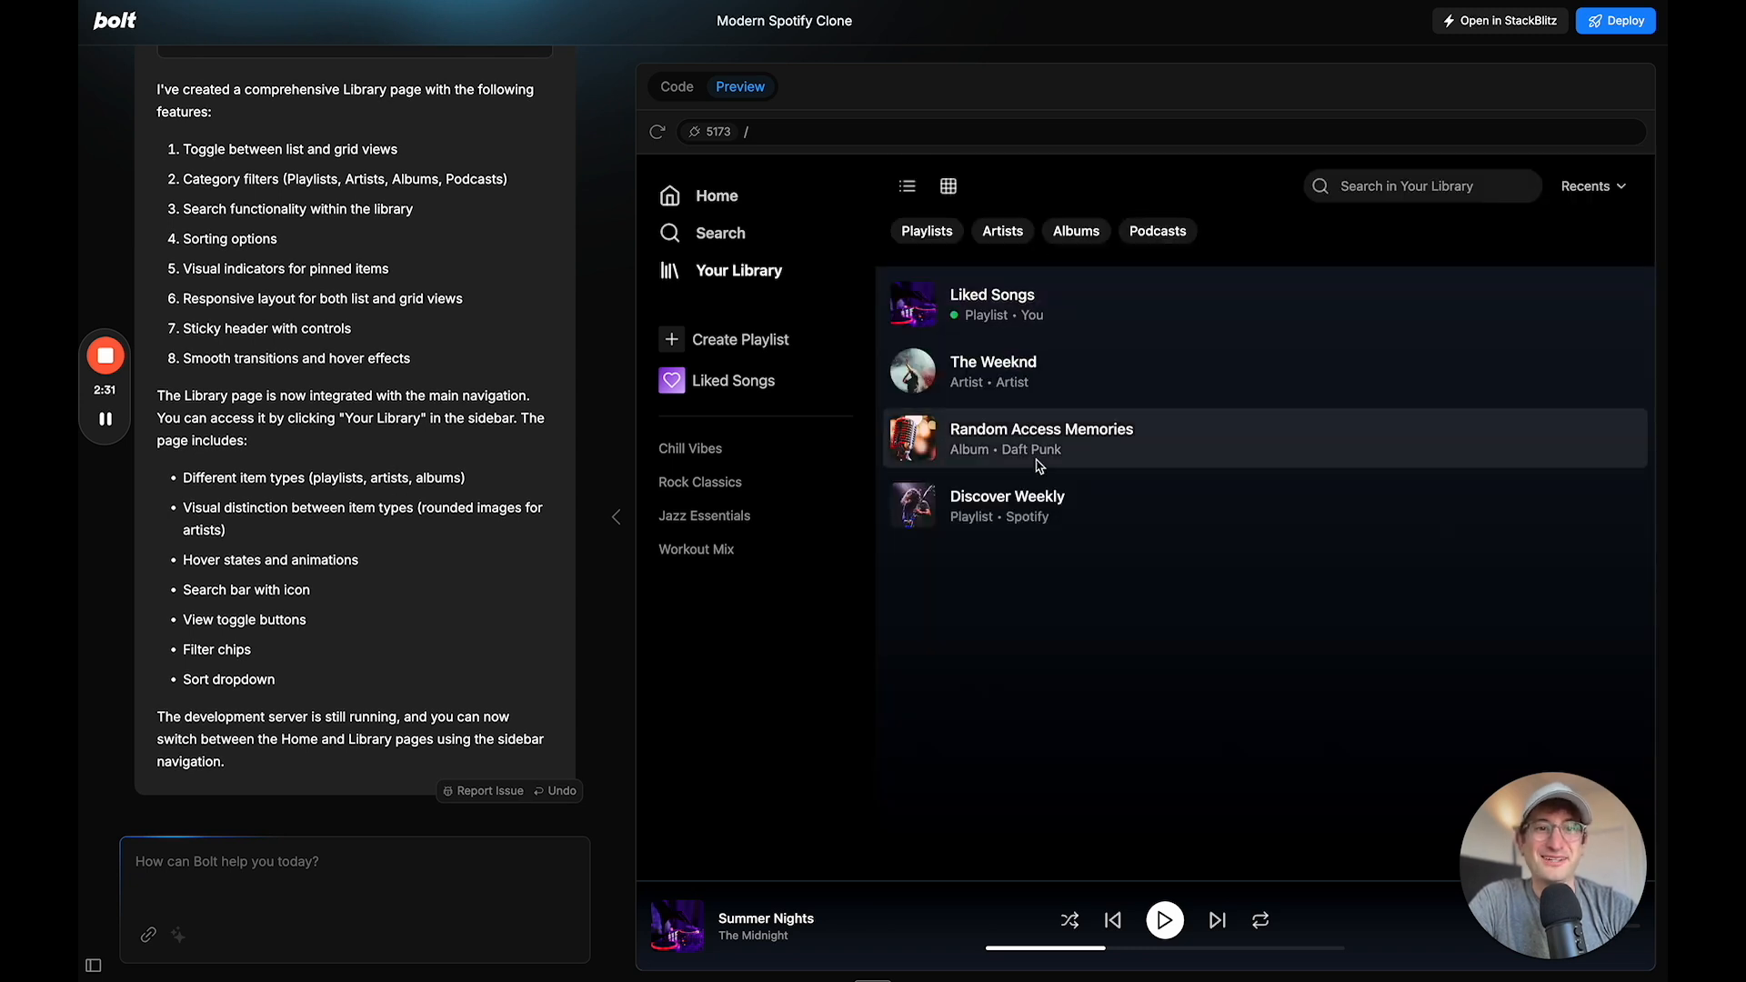
mouse_move(966, 415)
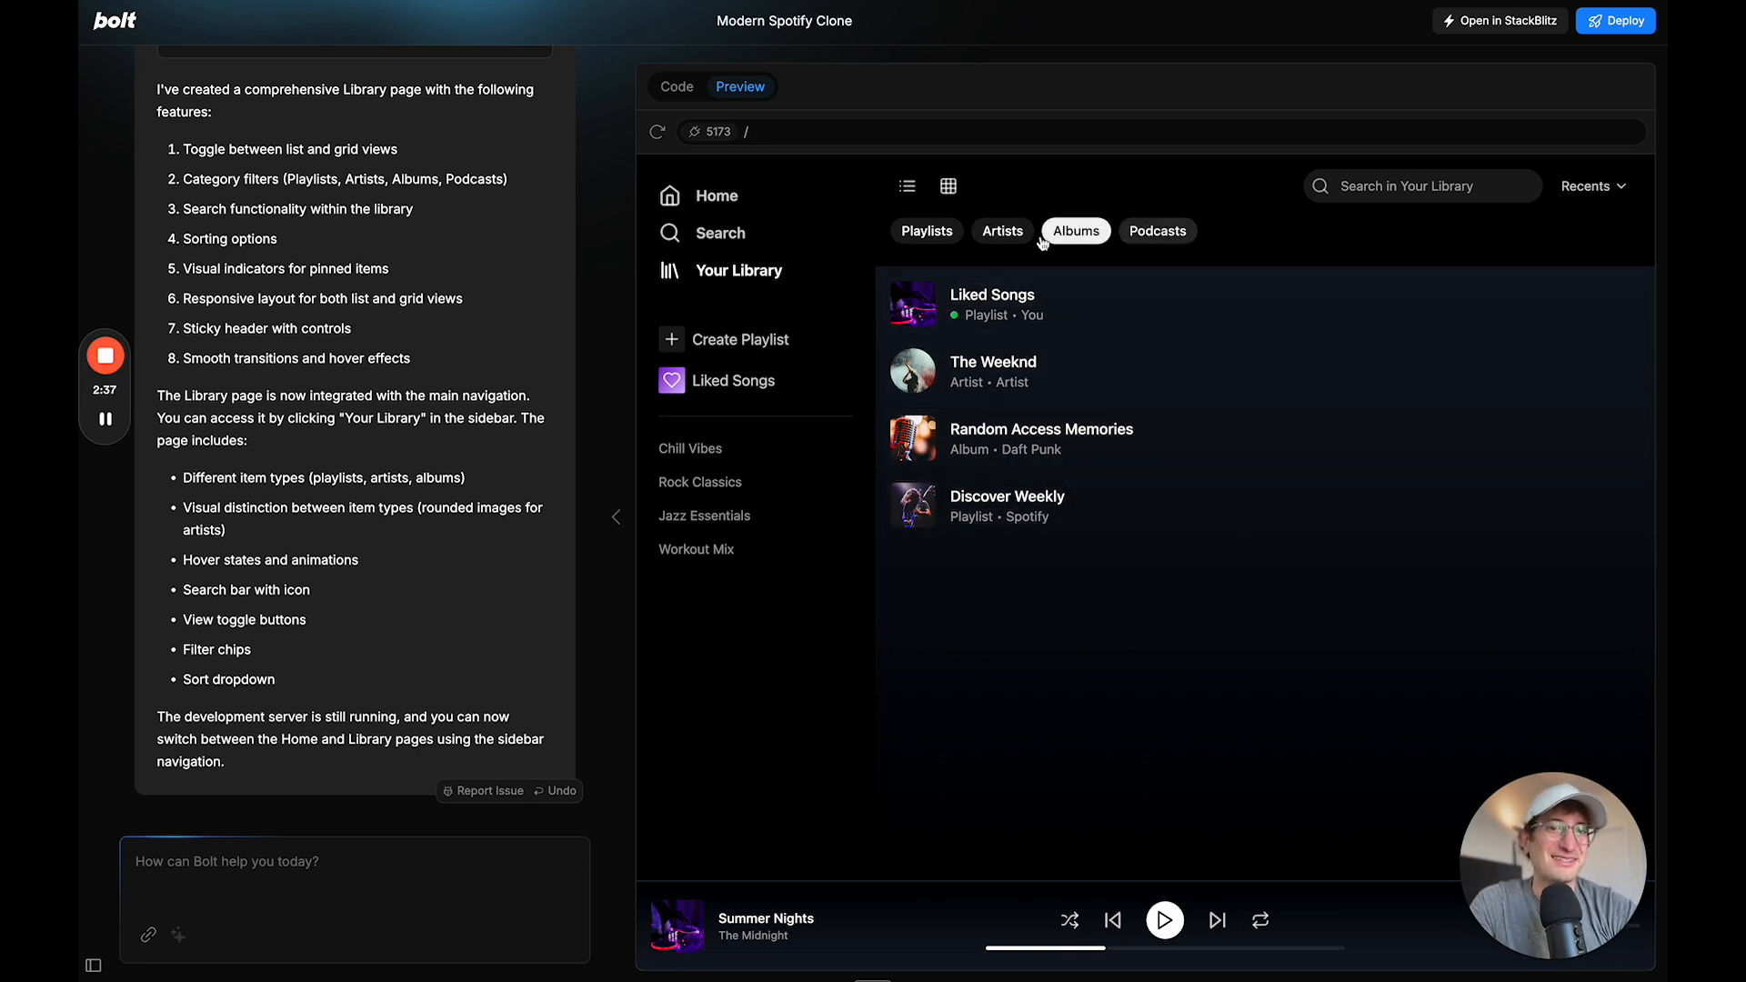
click(926, 230)
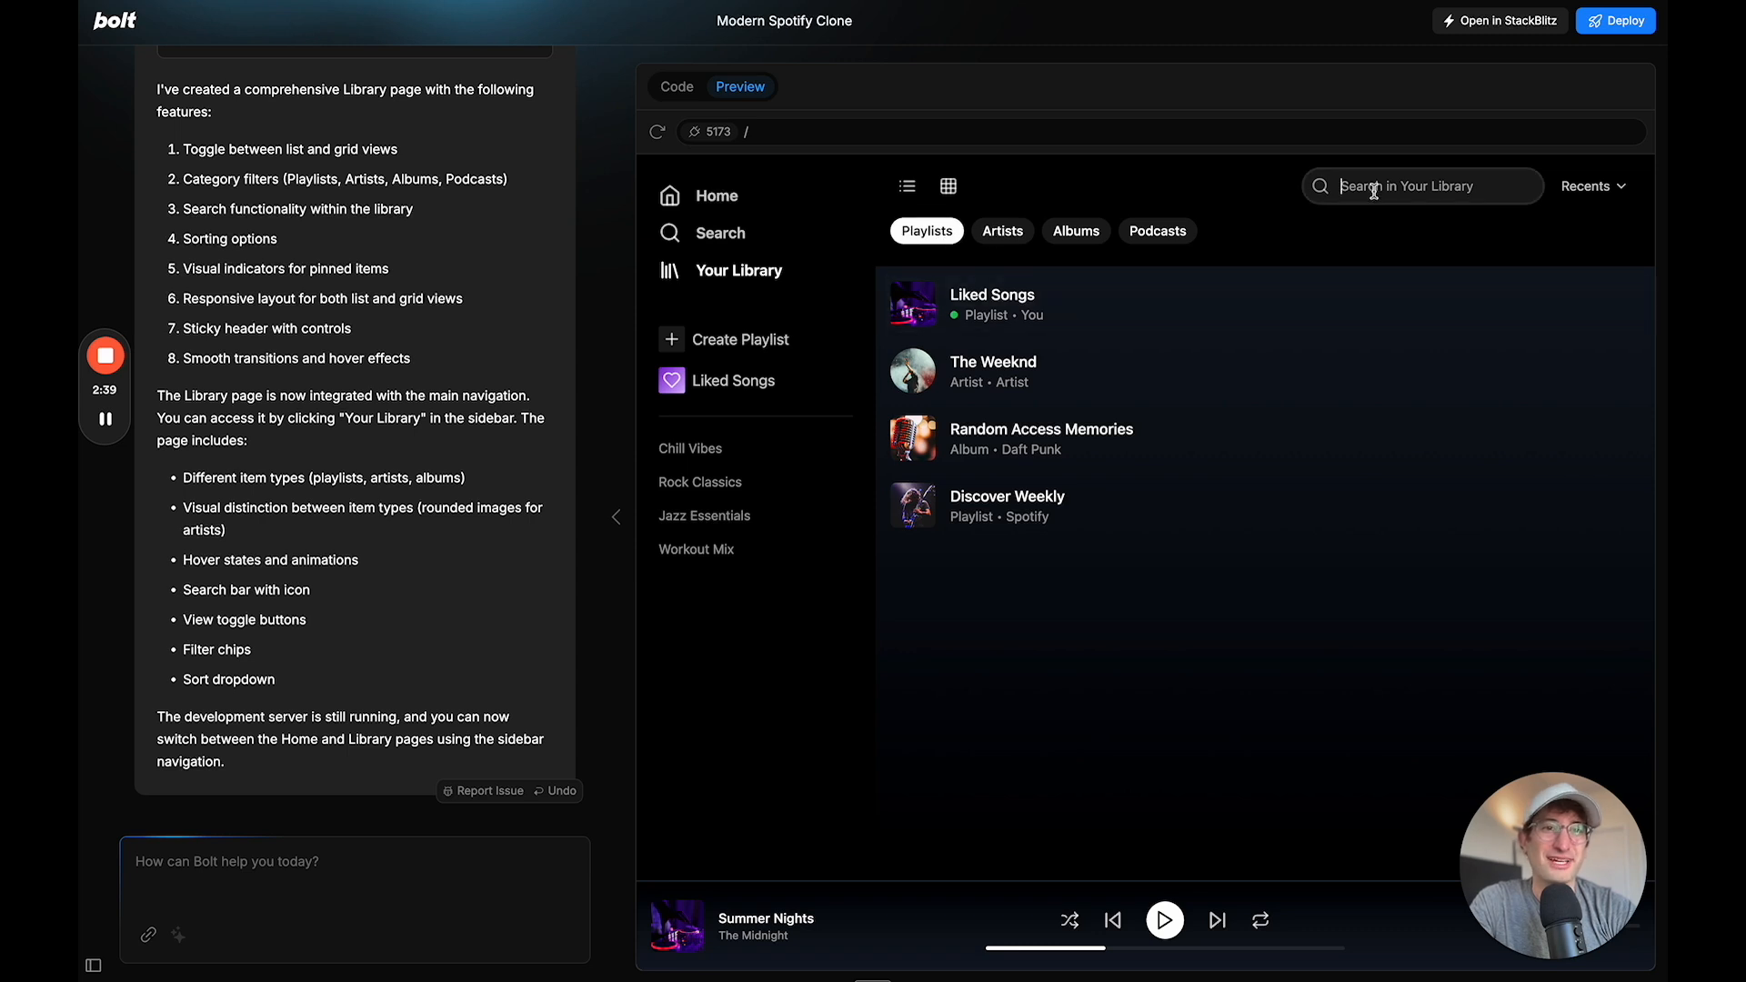
text(the)
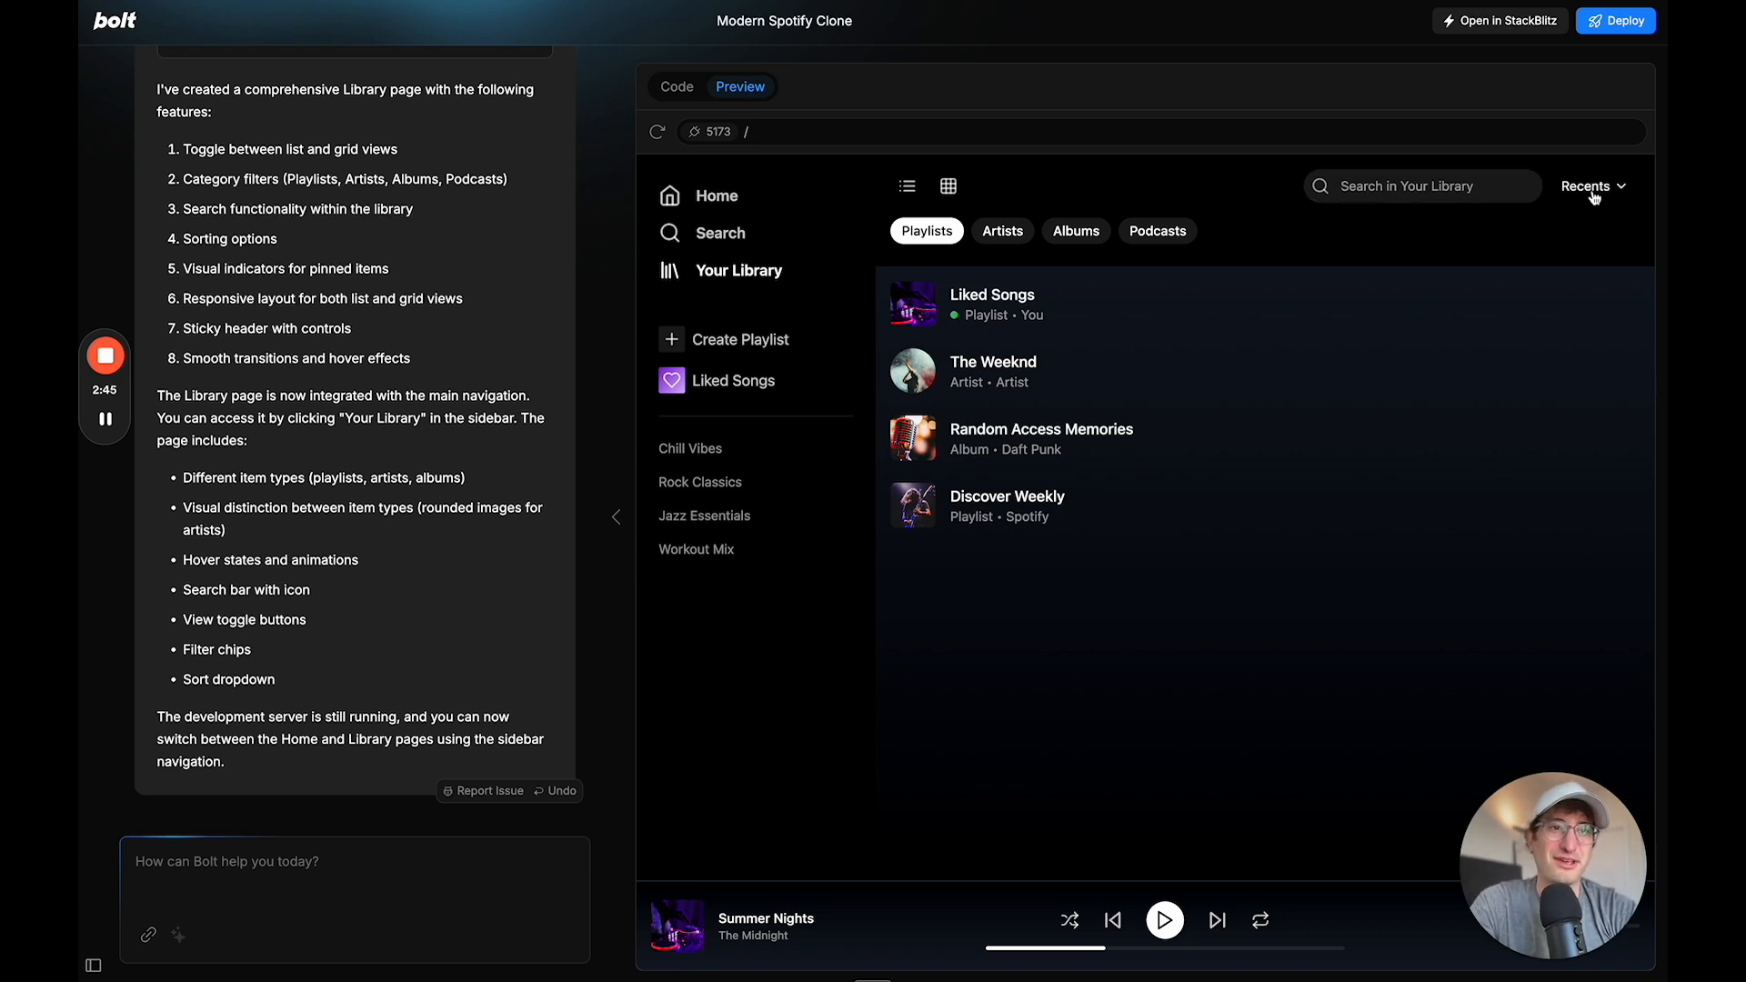
mouse_move(976, 249)
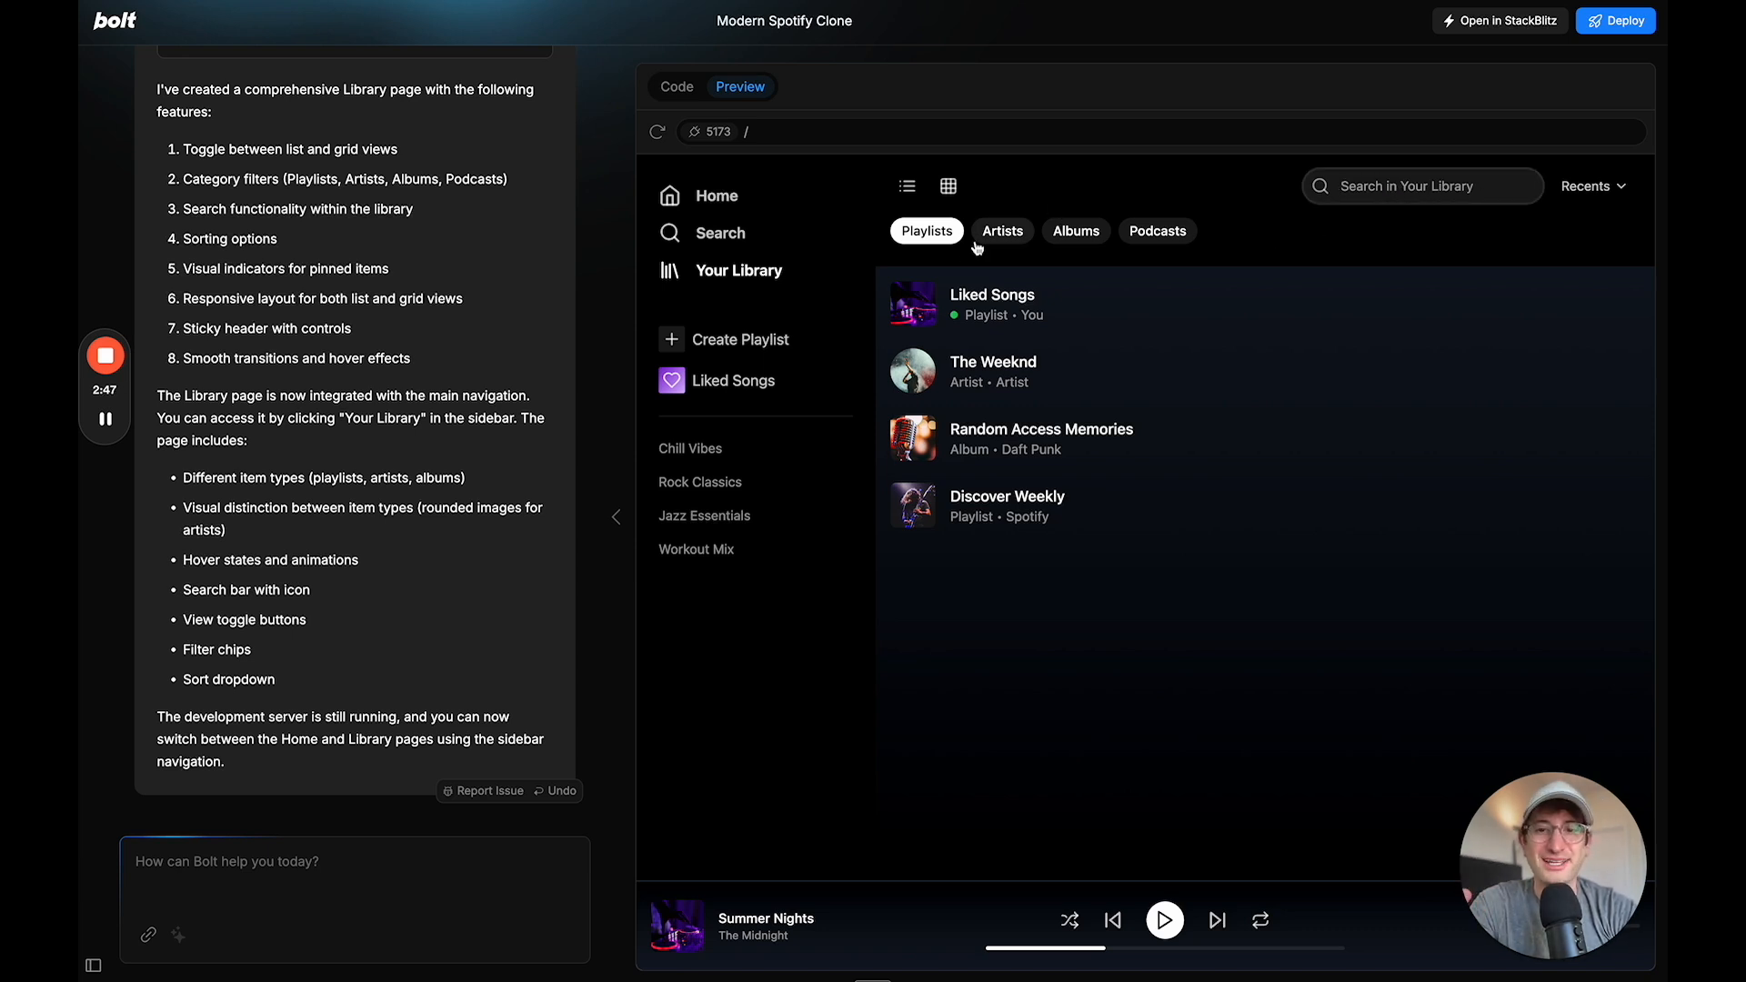
mouse_move(967, 371)
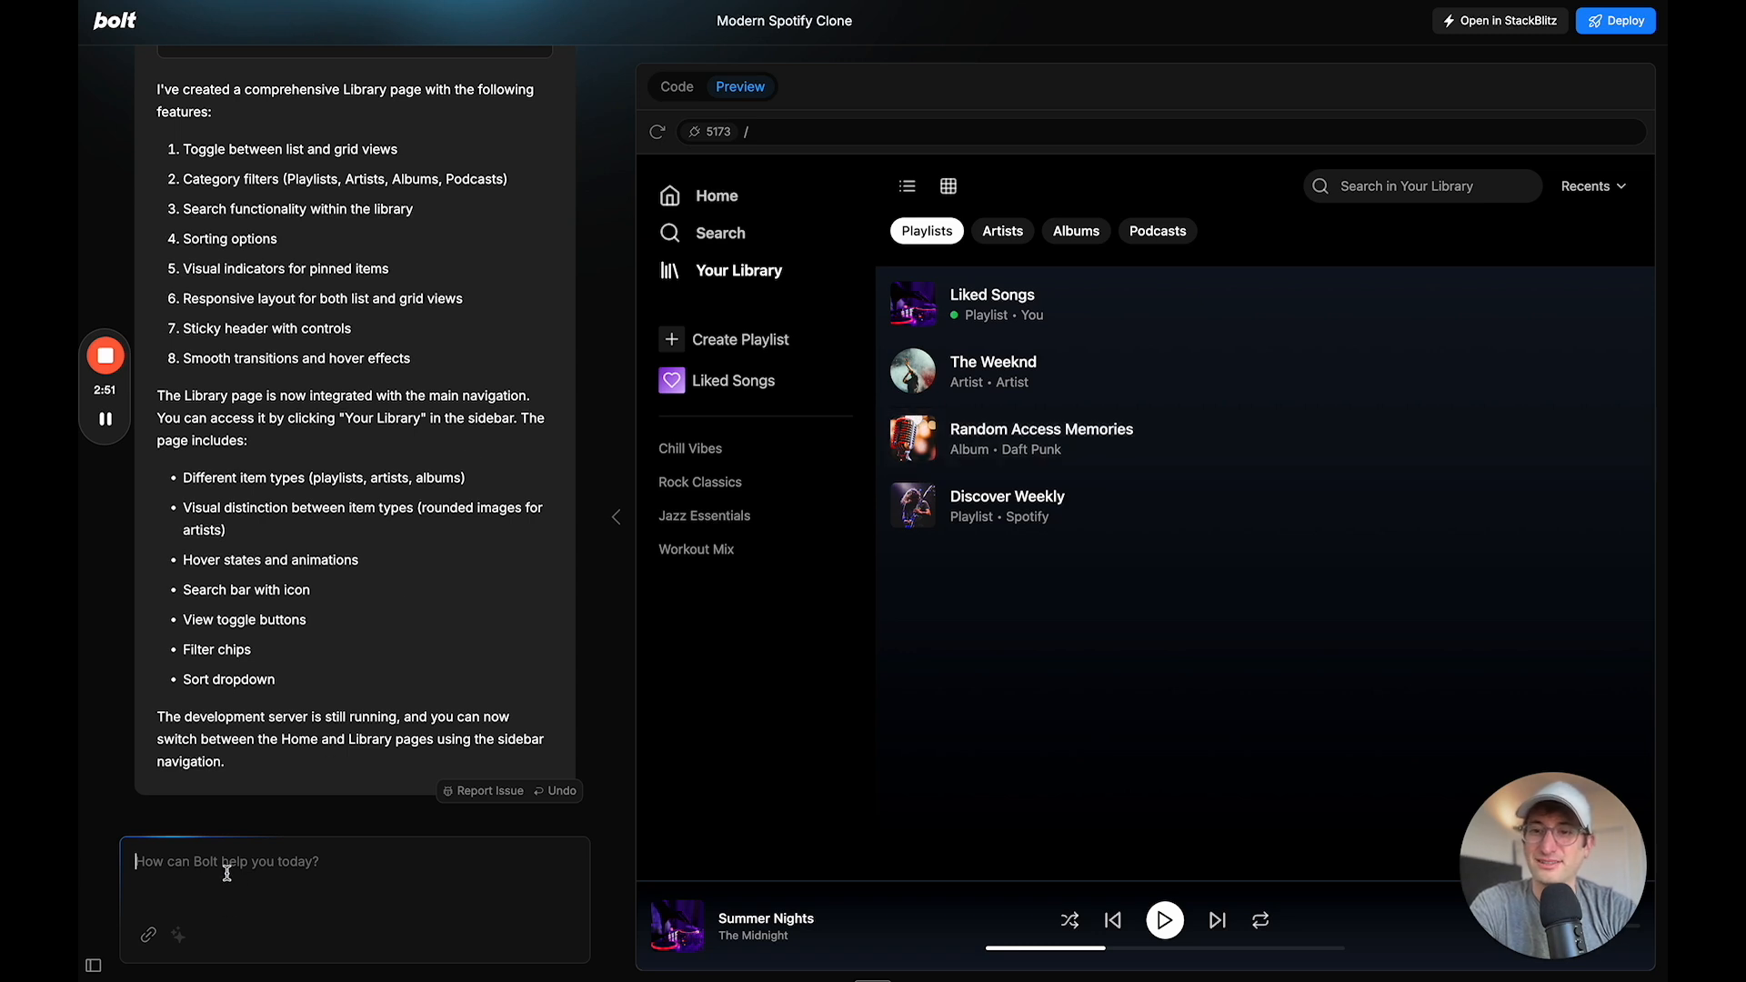
Request a detail page that opens when a song on the library page is clicked
text(Cna)
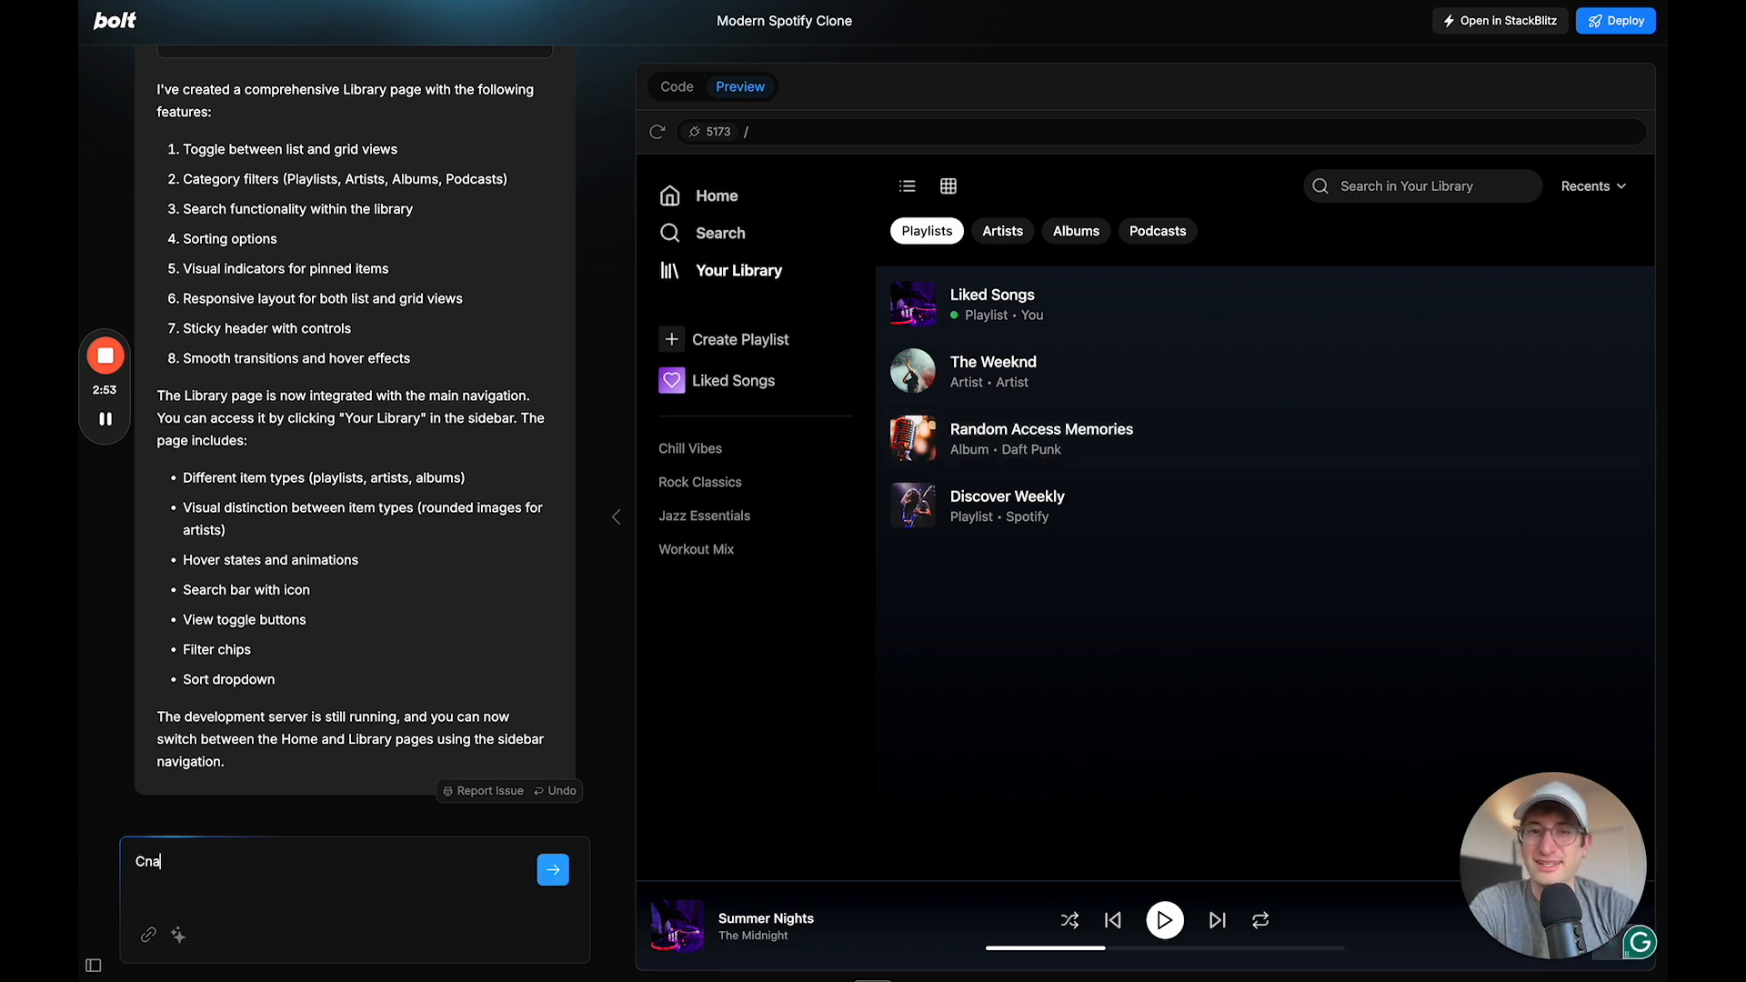
text(you now build out a page when I click on a)
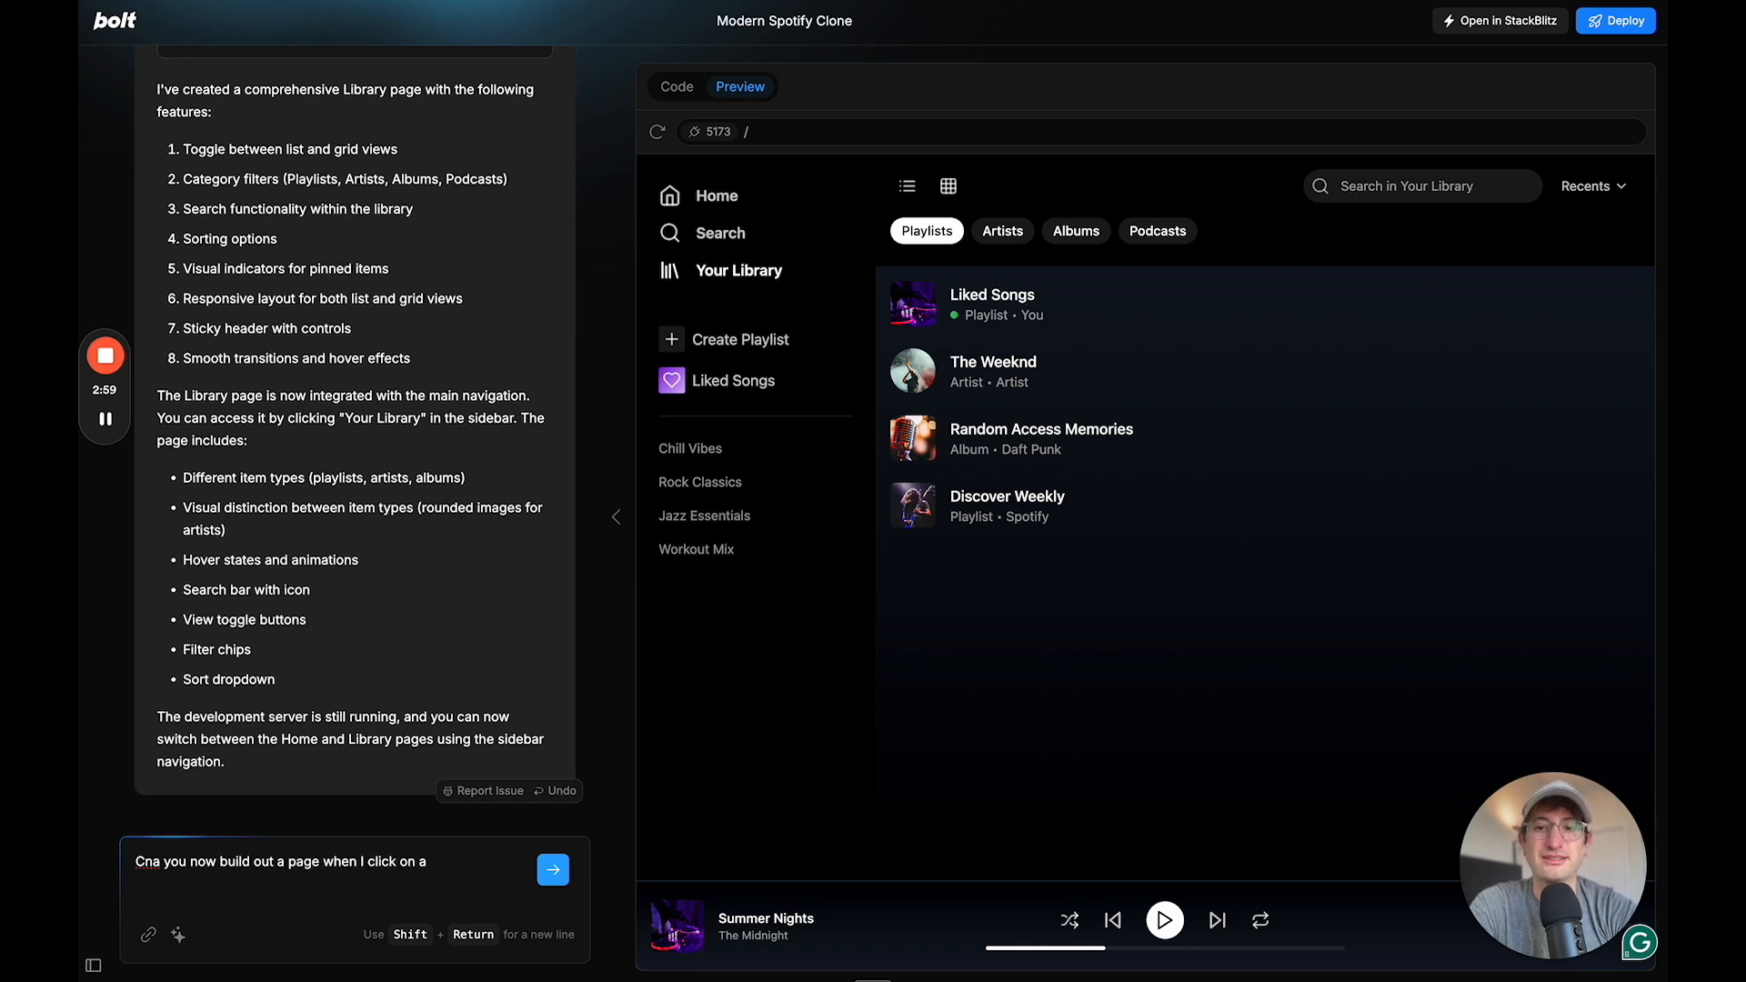
text(song on)
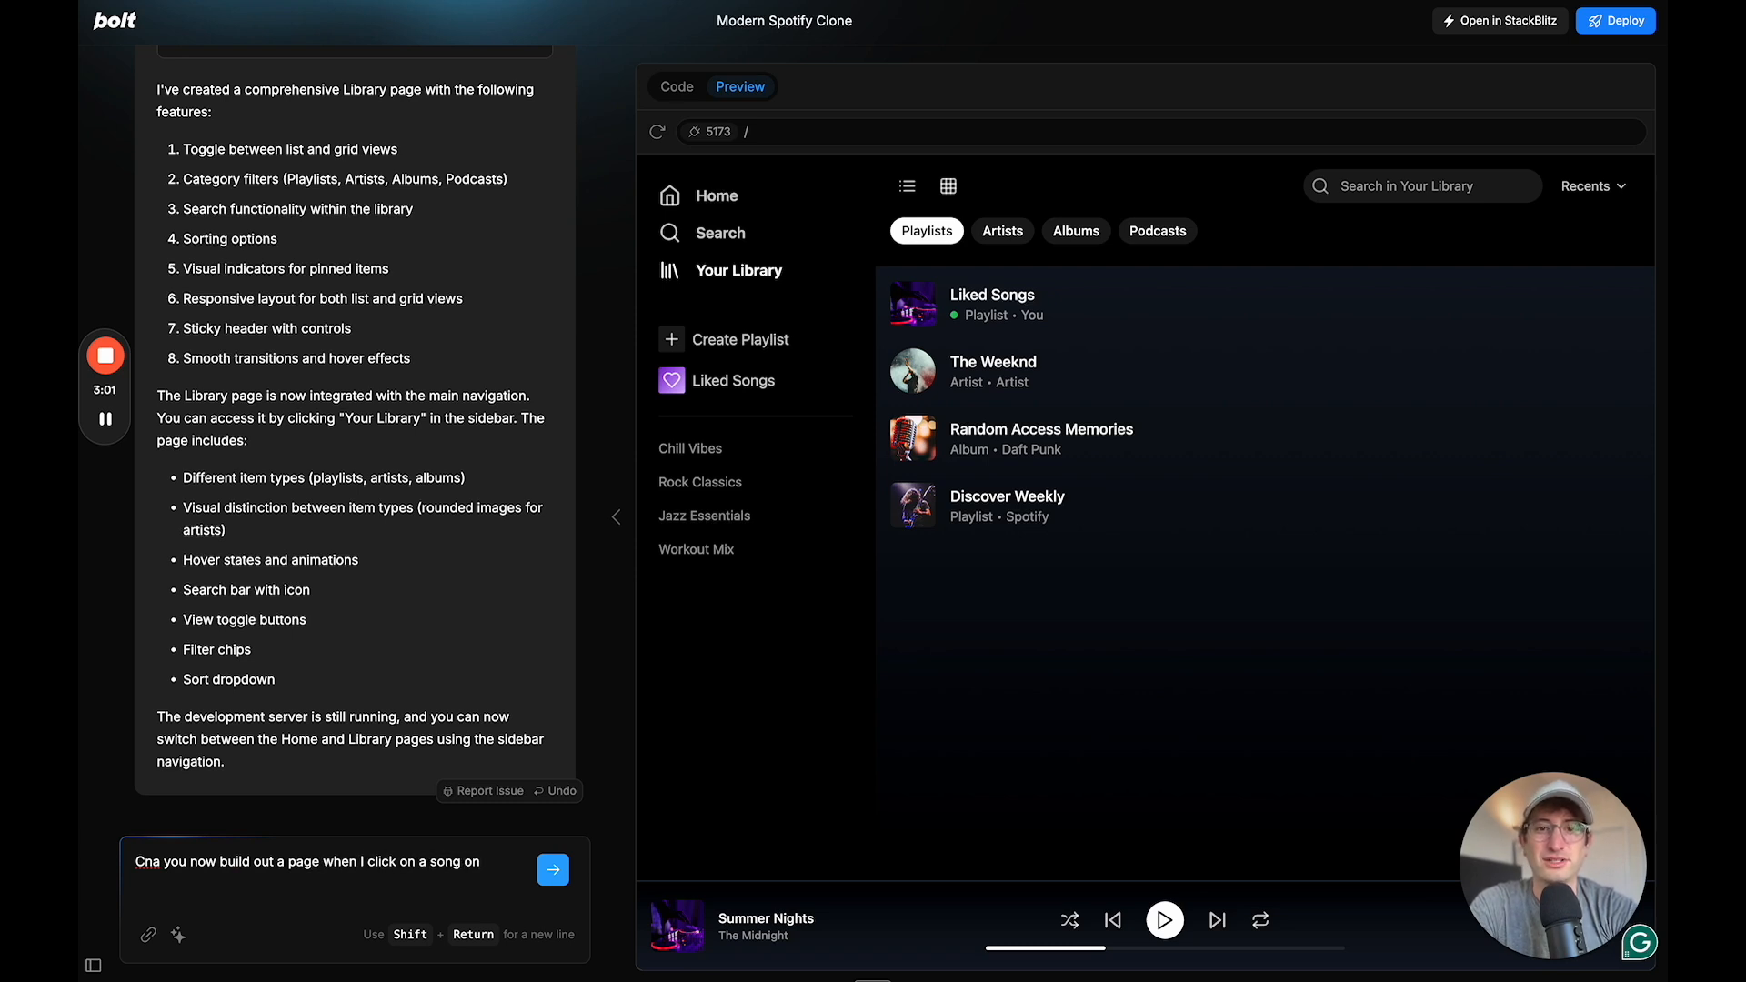
text(the my)
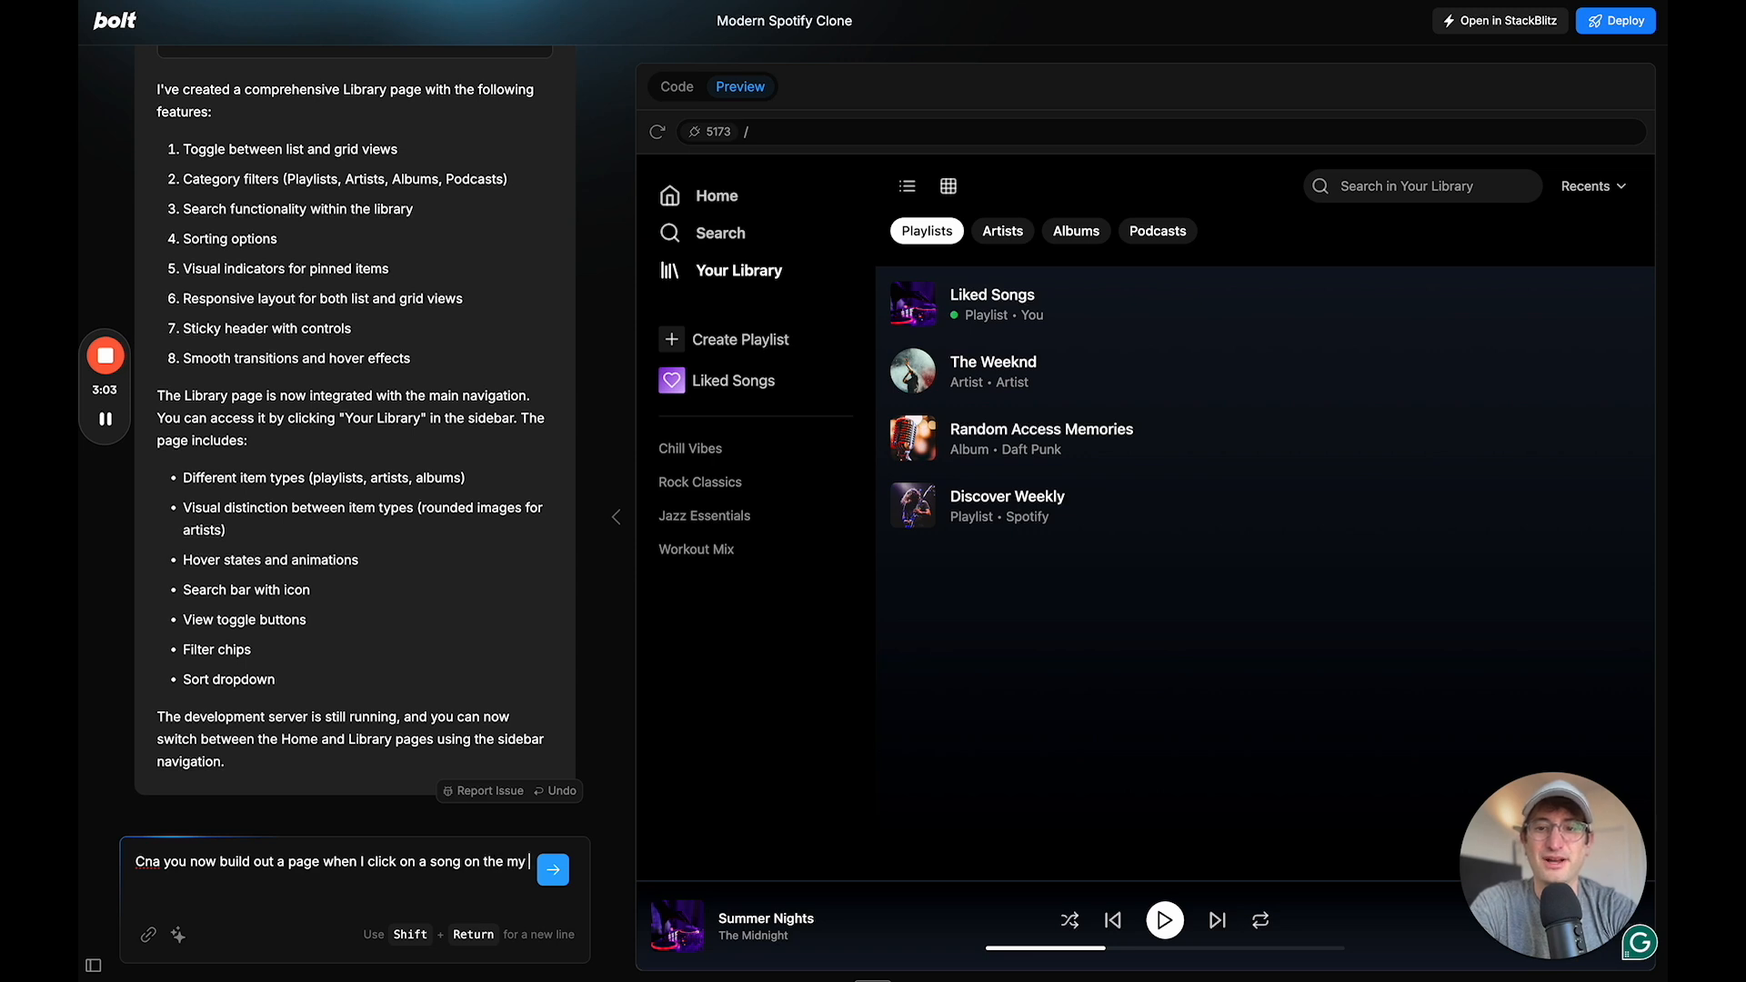
text(library pag)
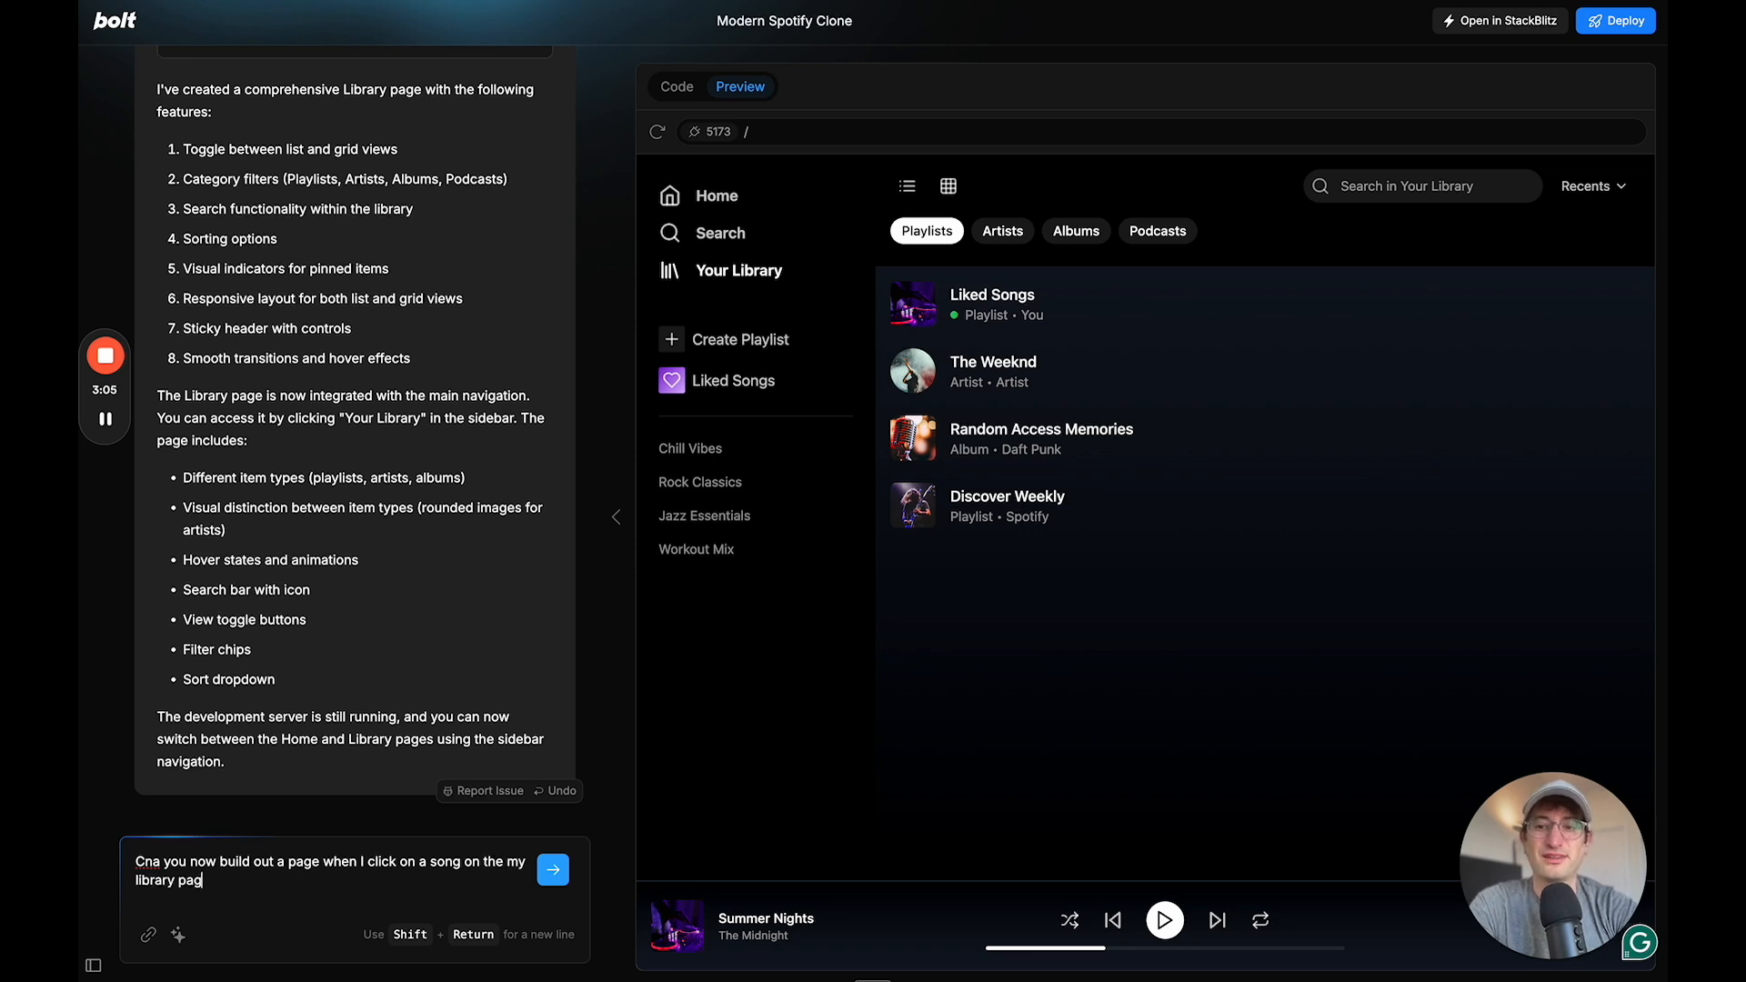
click(552, 870)
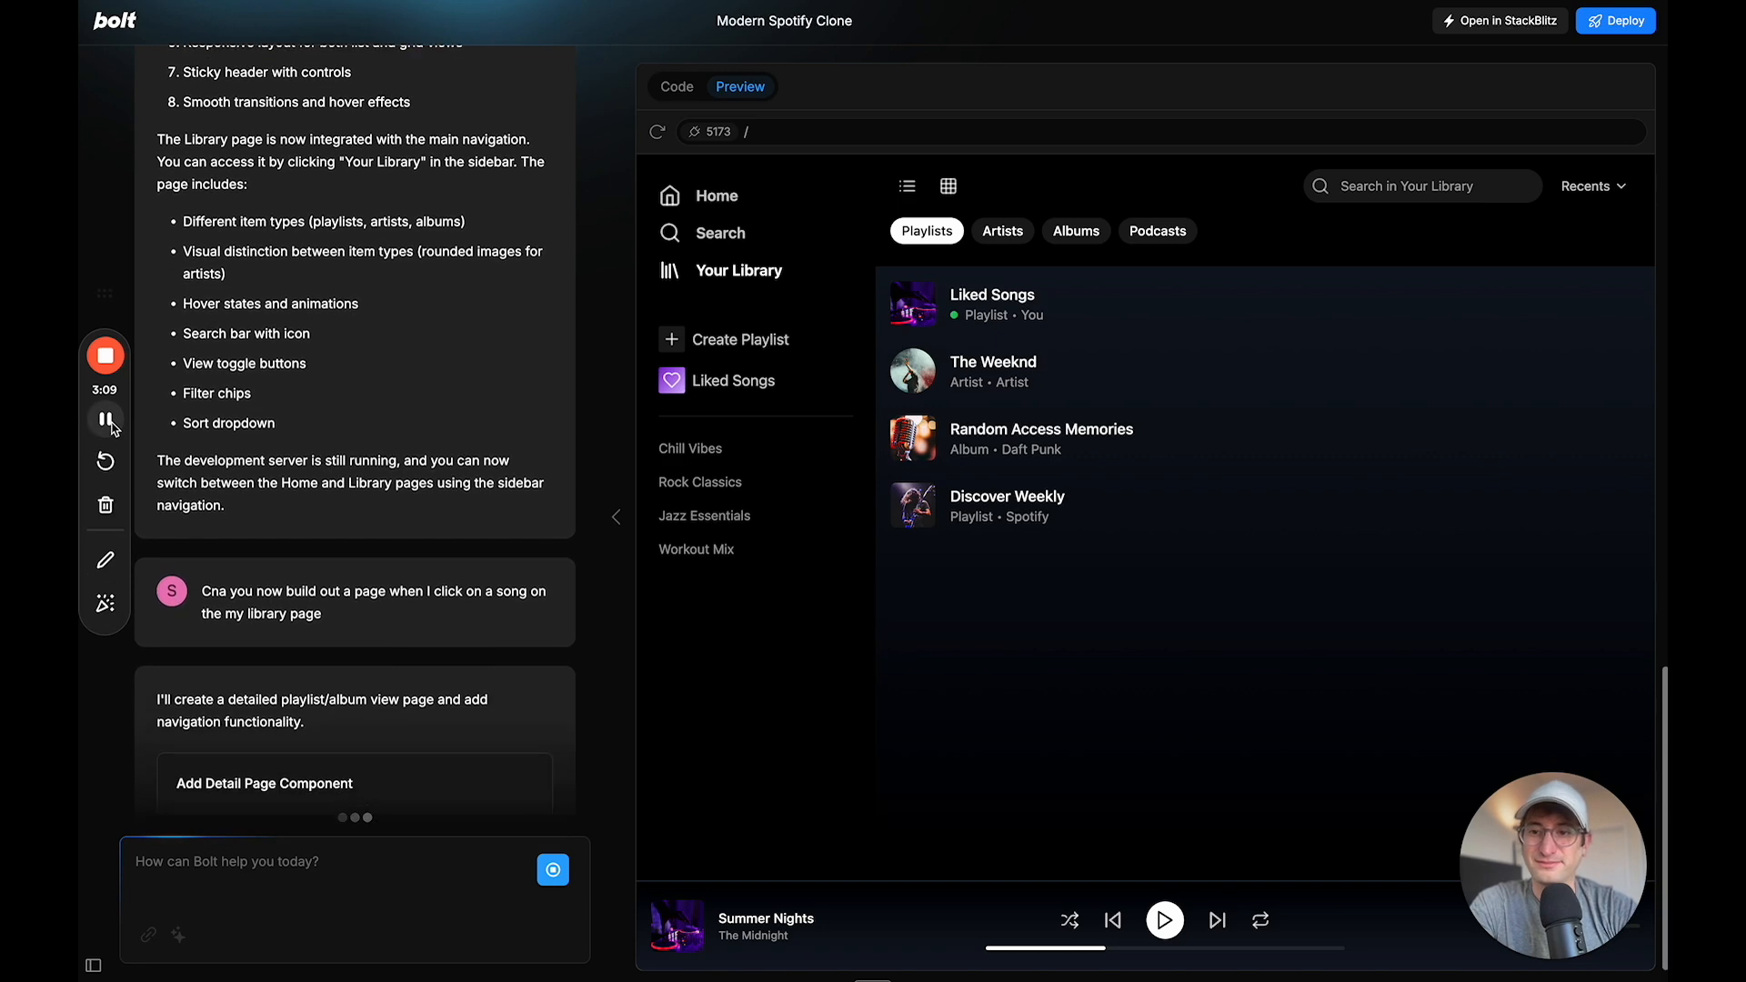
click(676, 87)
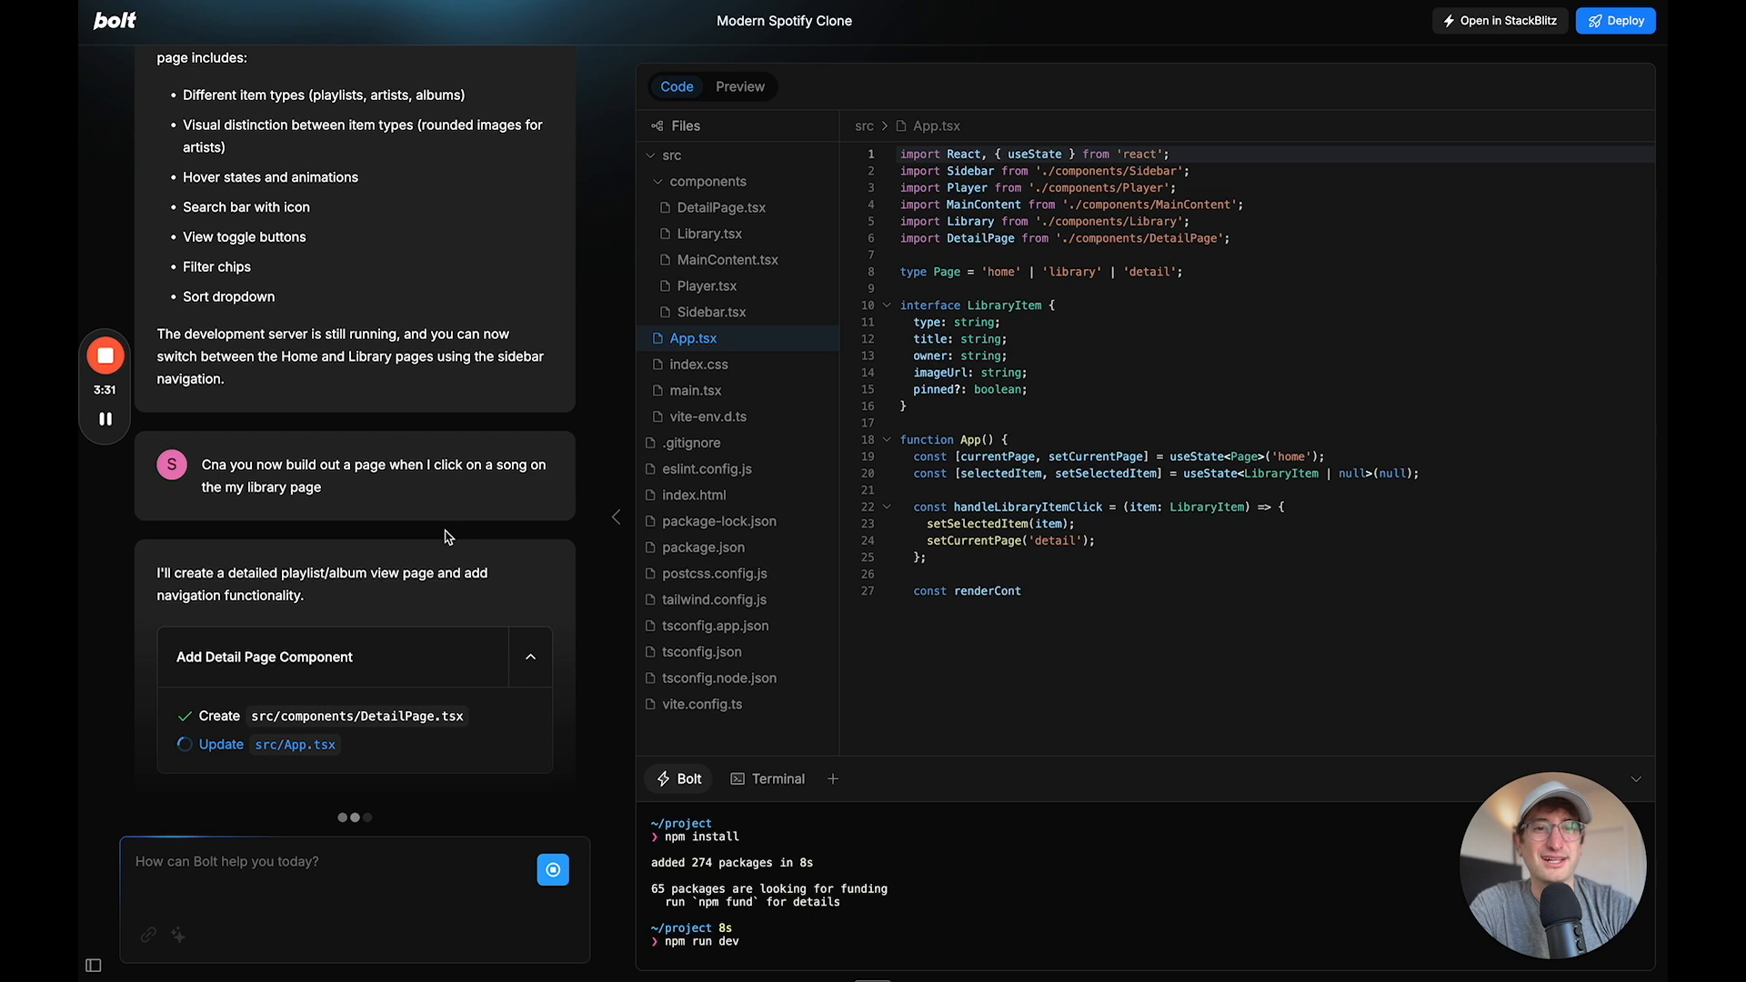
mouse_move(307, 407)
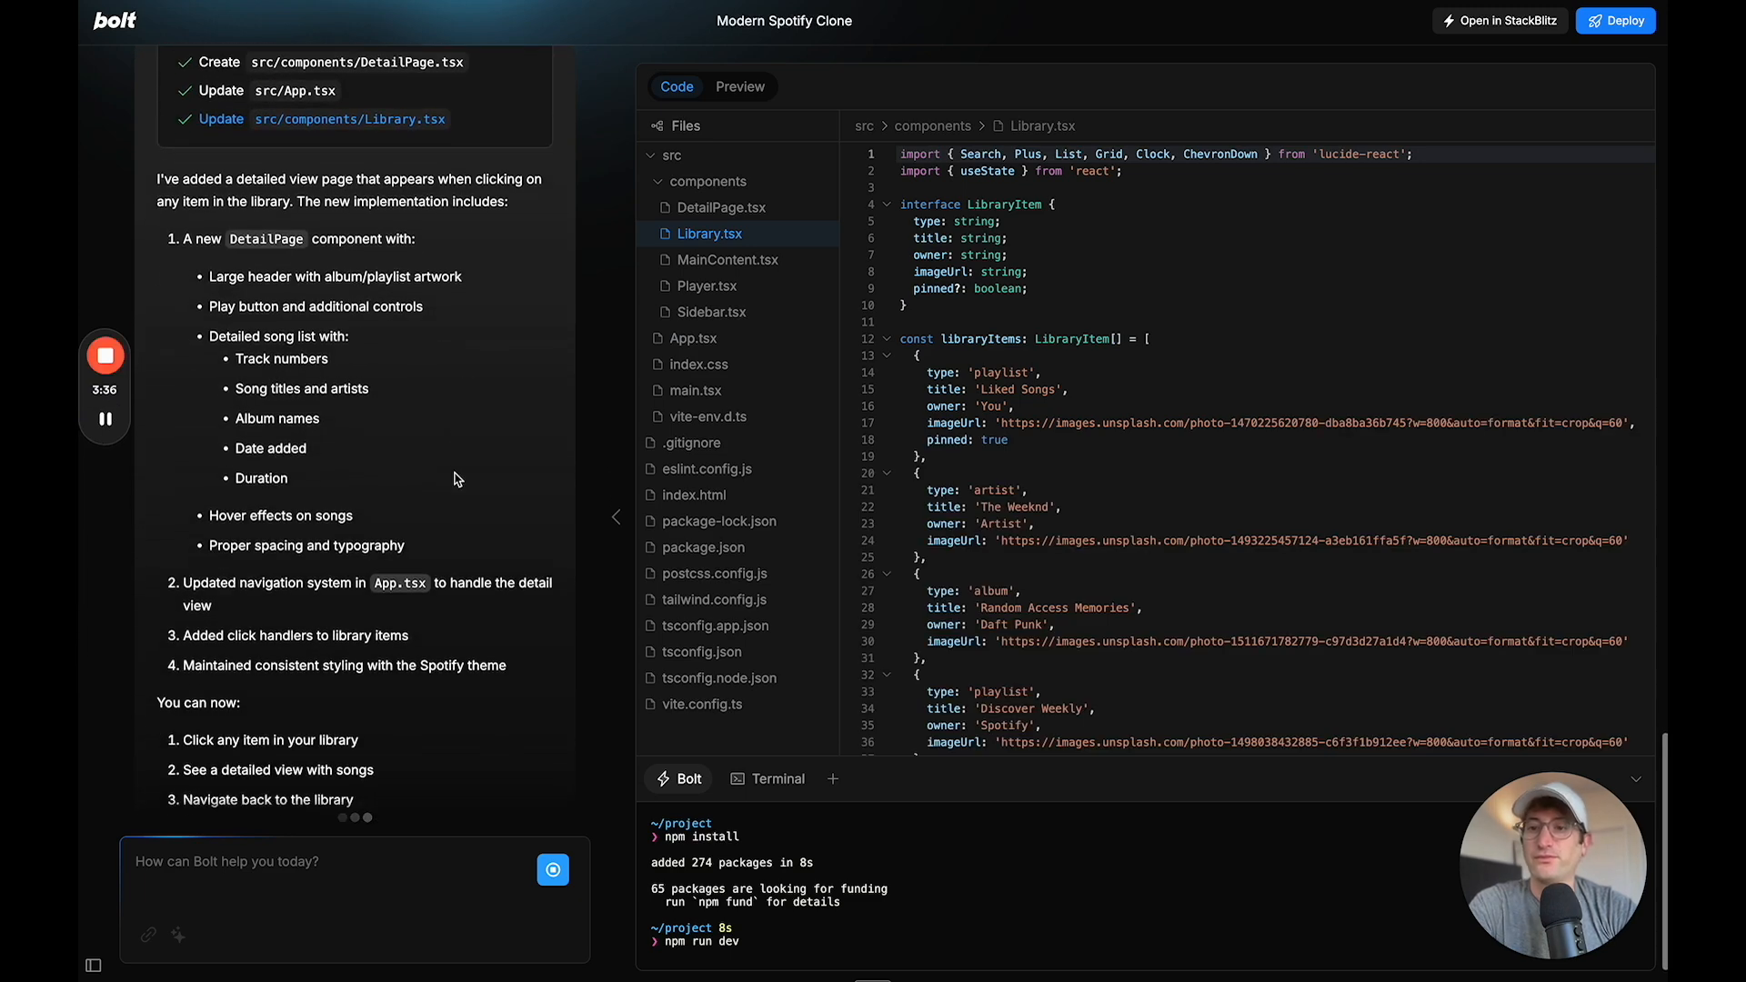
Open The Weeknd and Random Access Memories detail pages from the clone's library
click(738, 88)
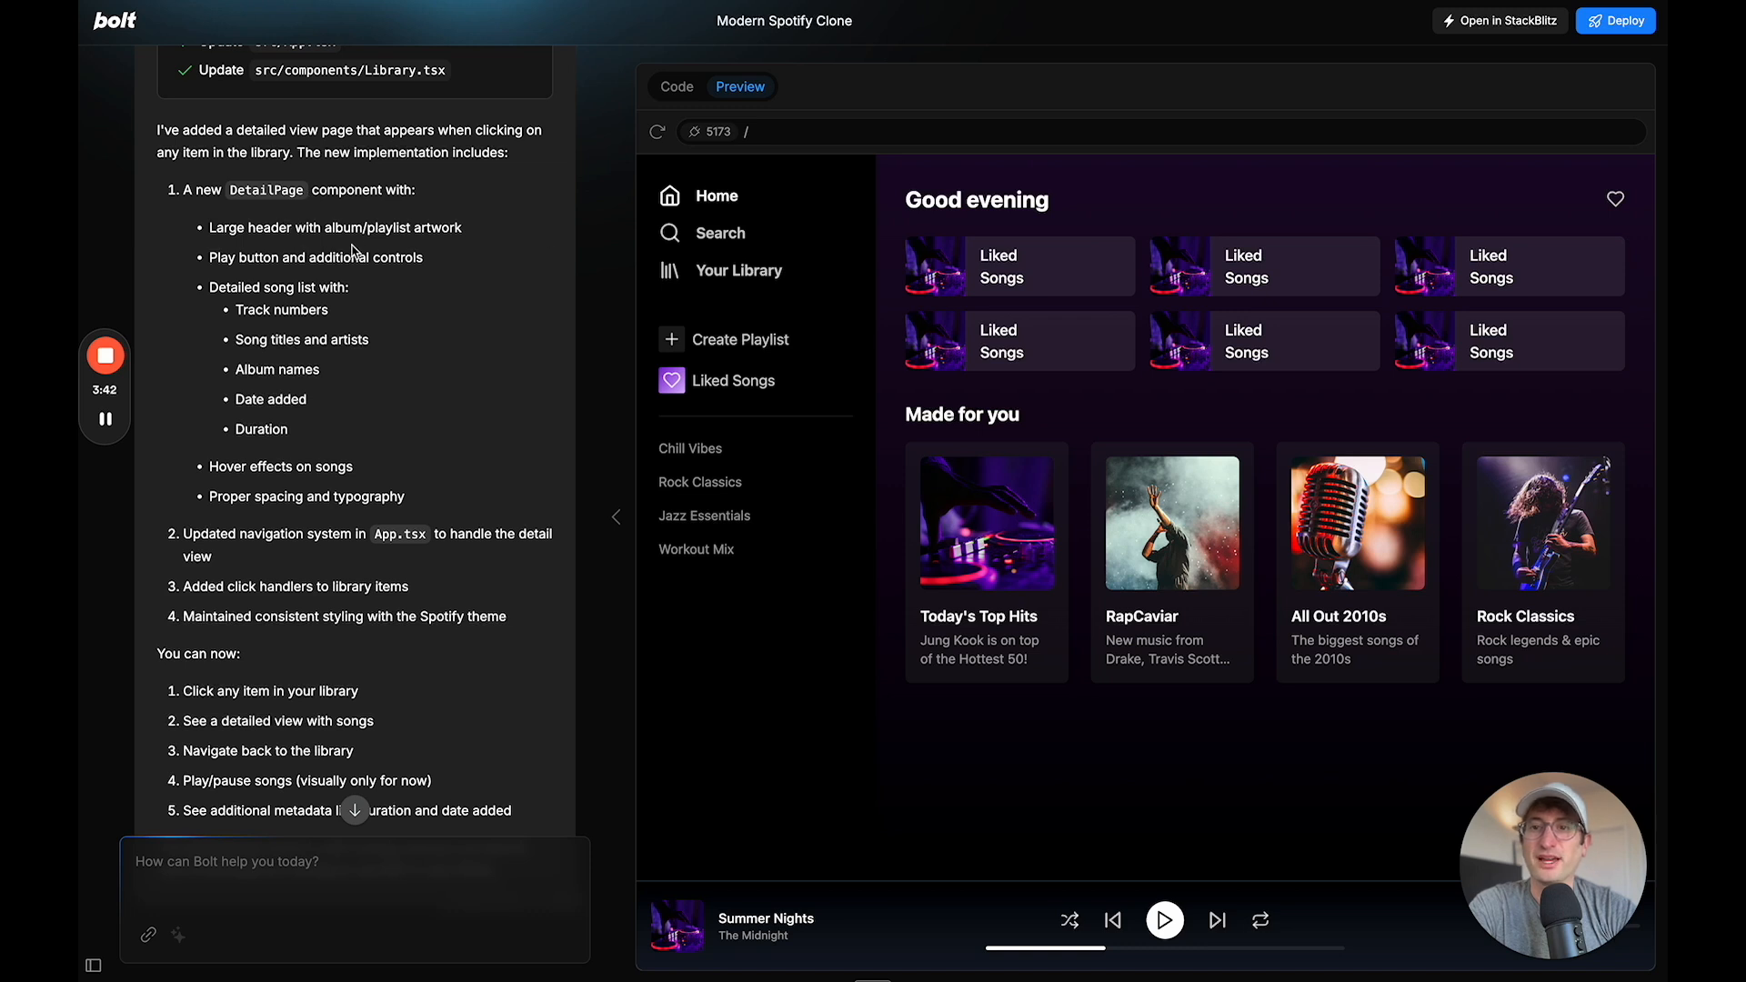
scroll(down, 3)
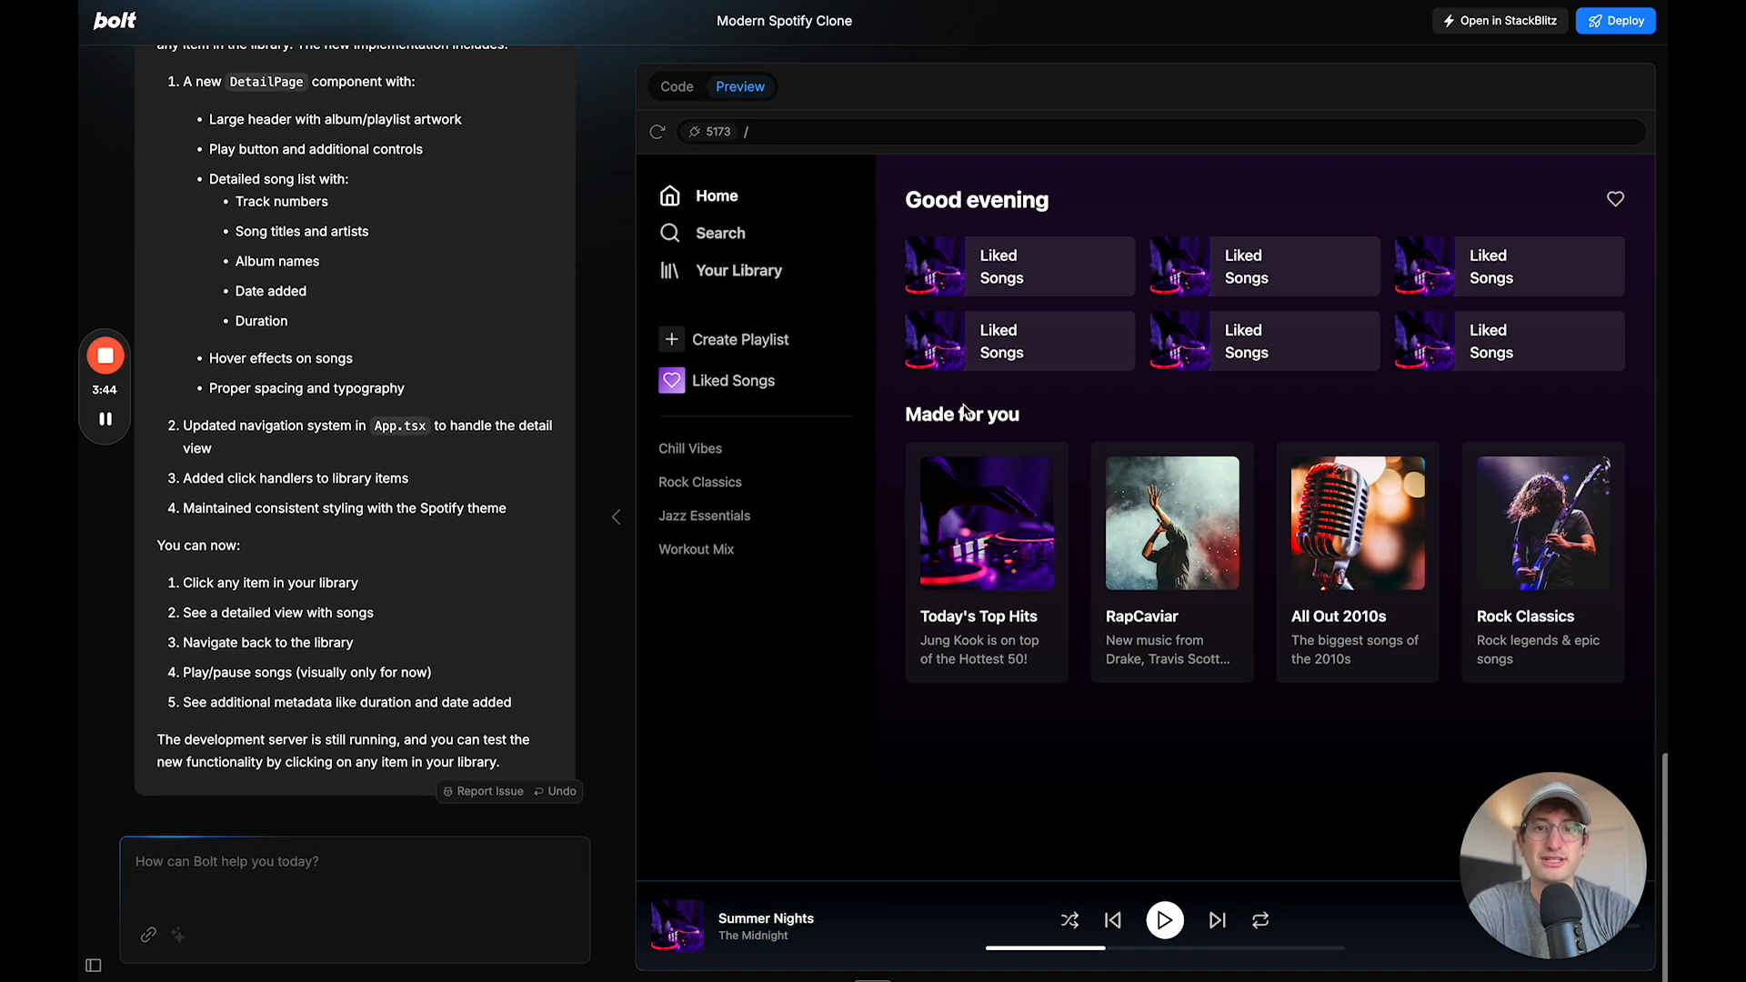
click(738, 269)
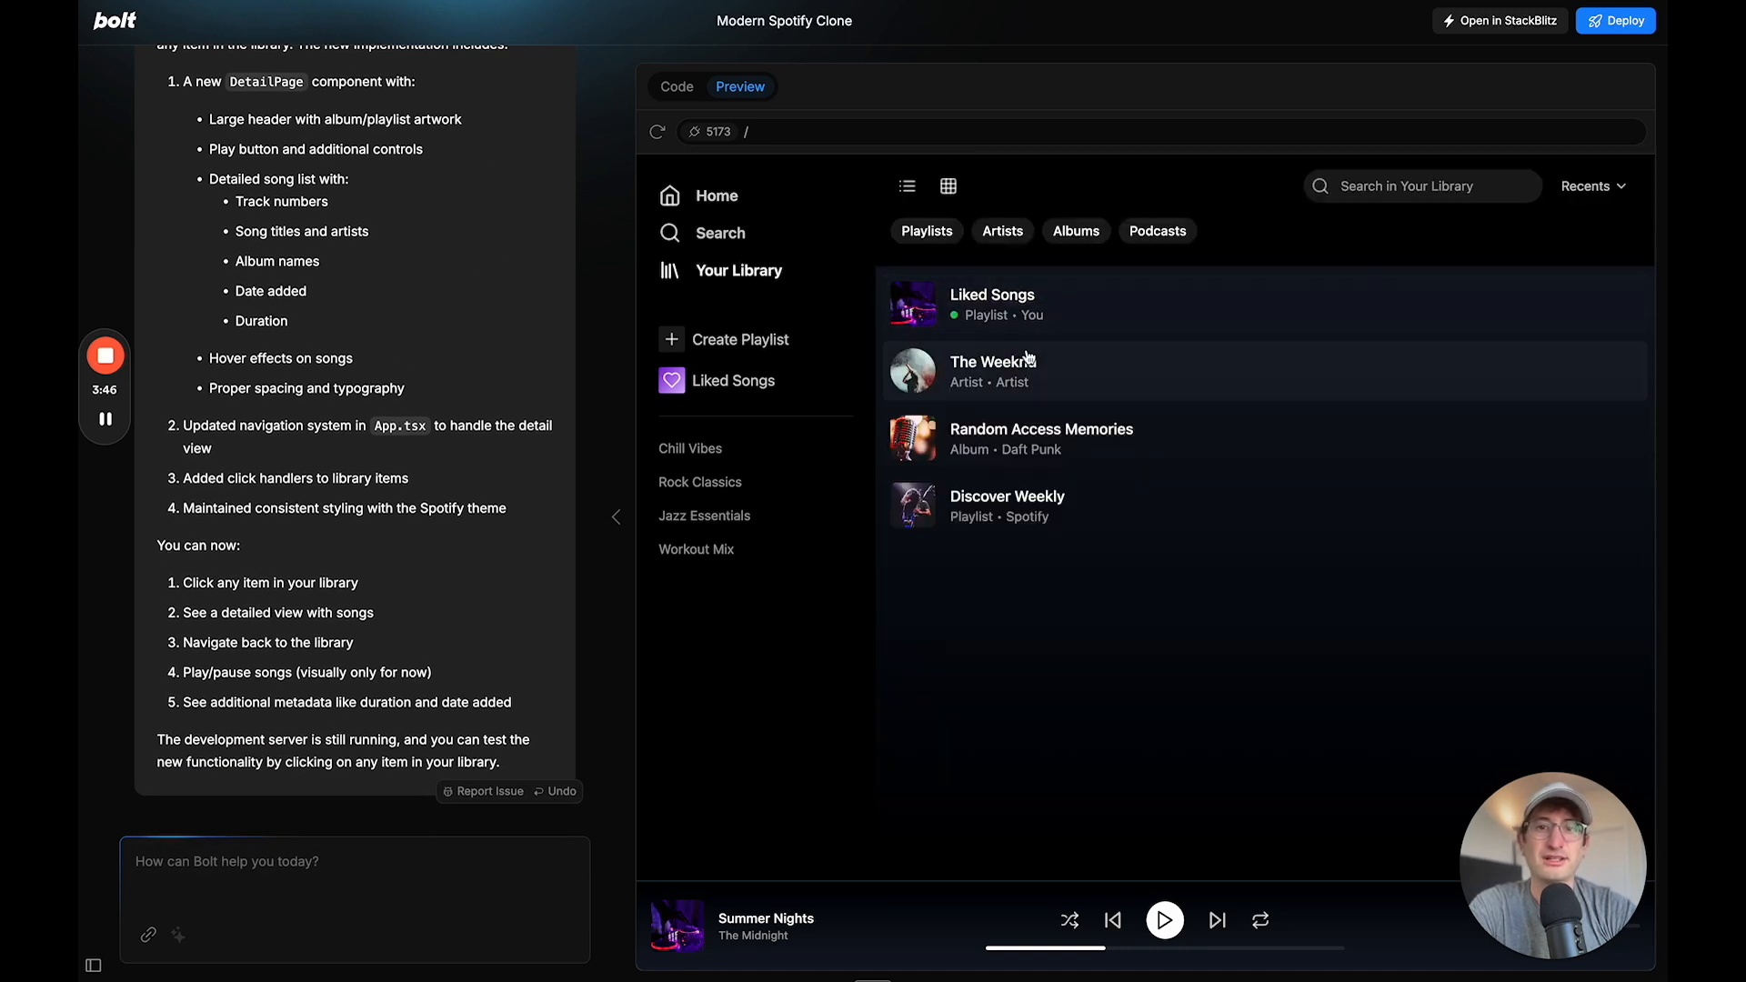
click(994, 371)
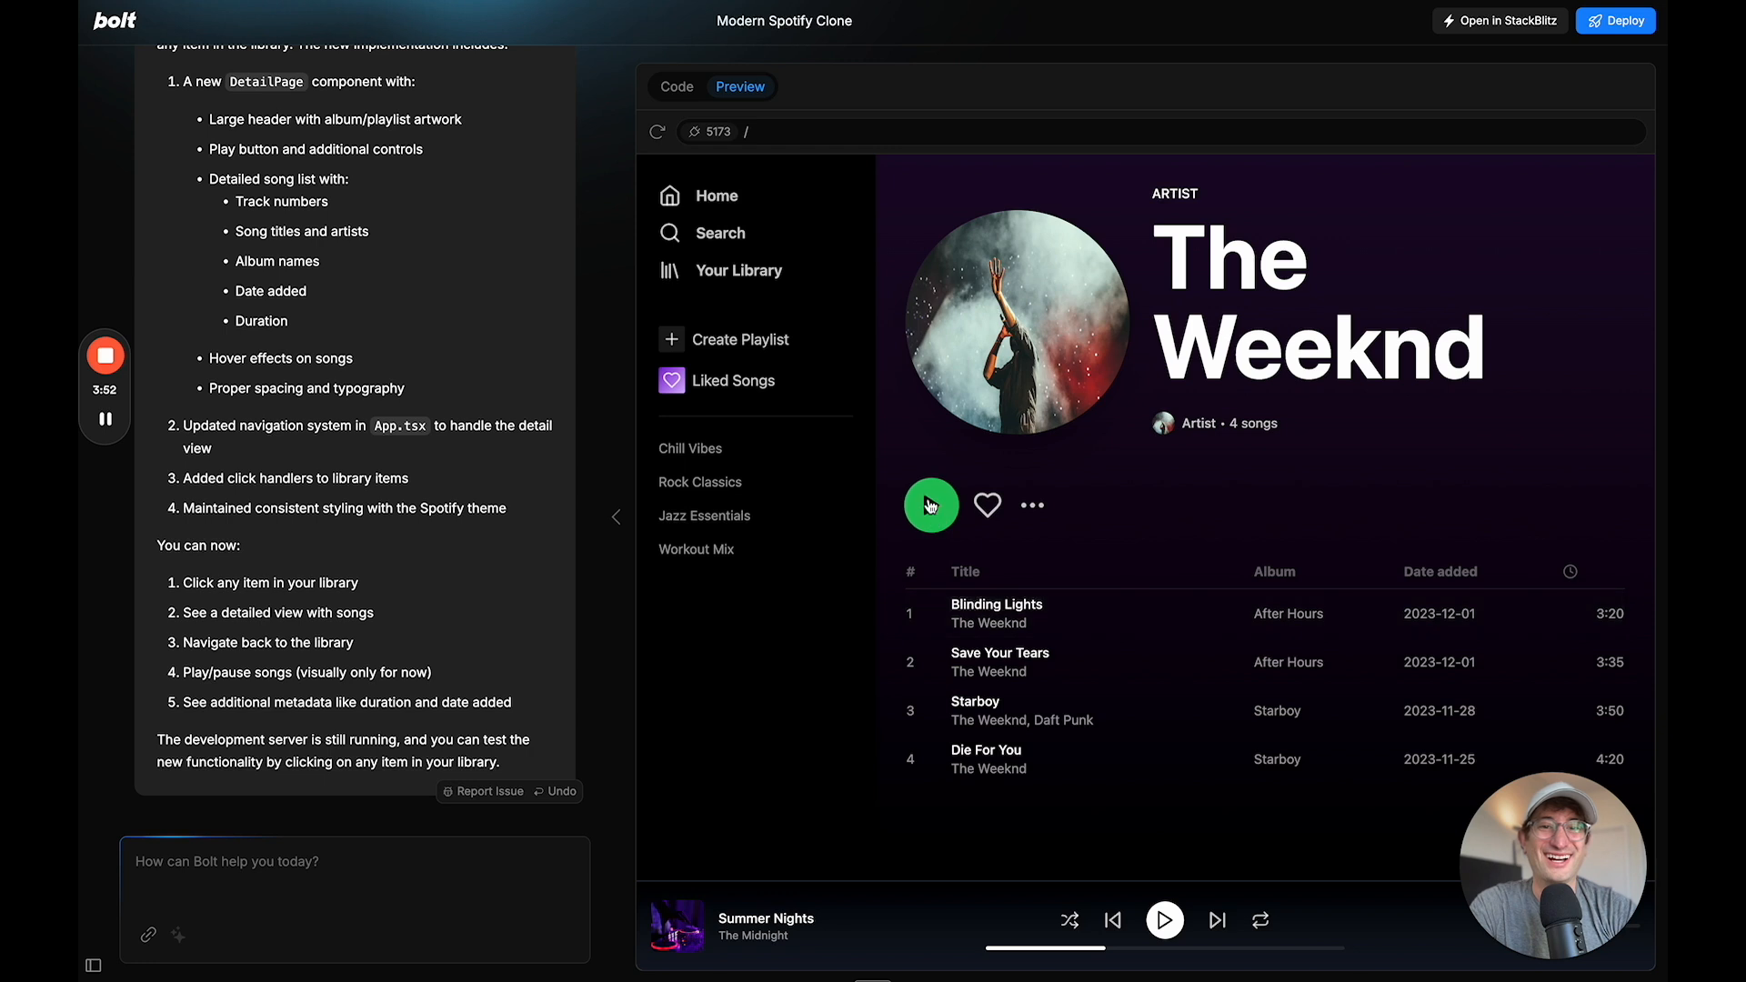
mouse_move(989, 710)
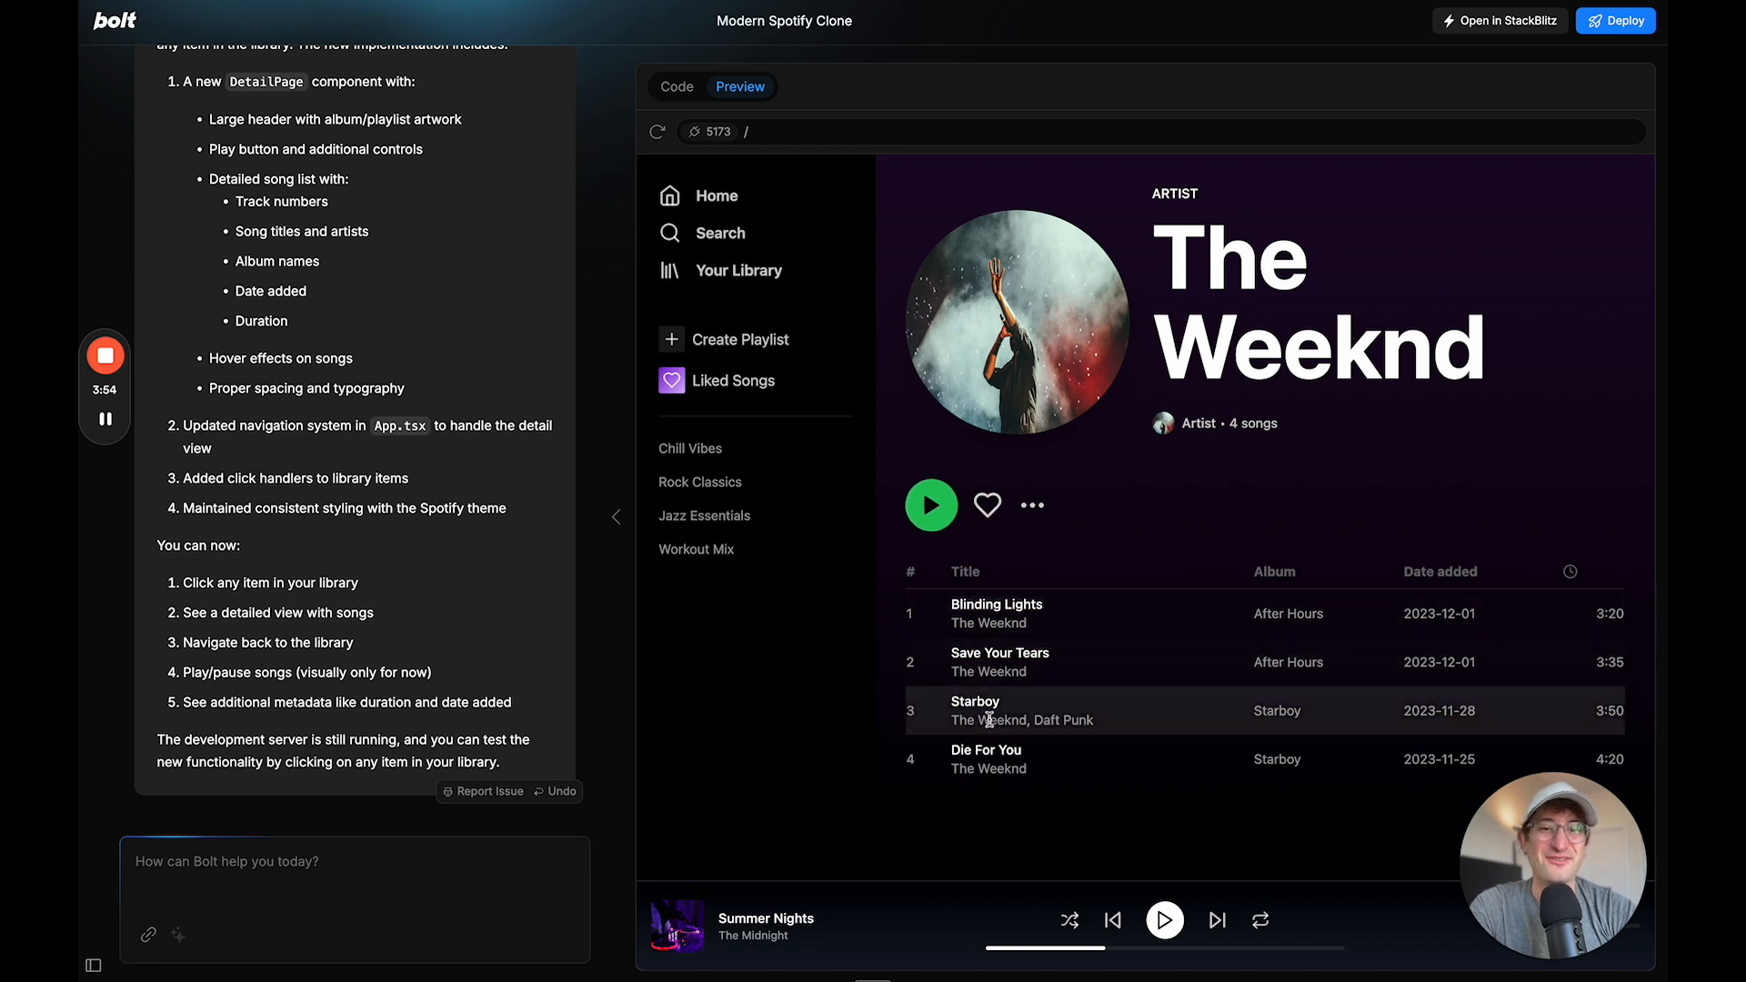
click(716, 195)
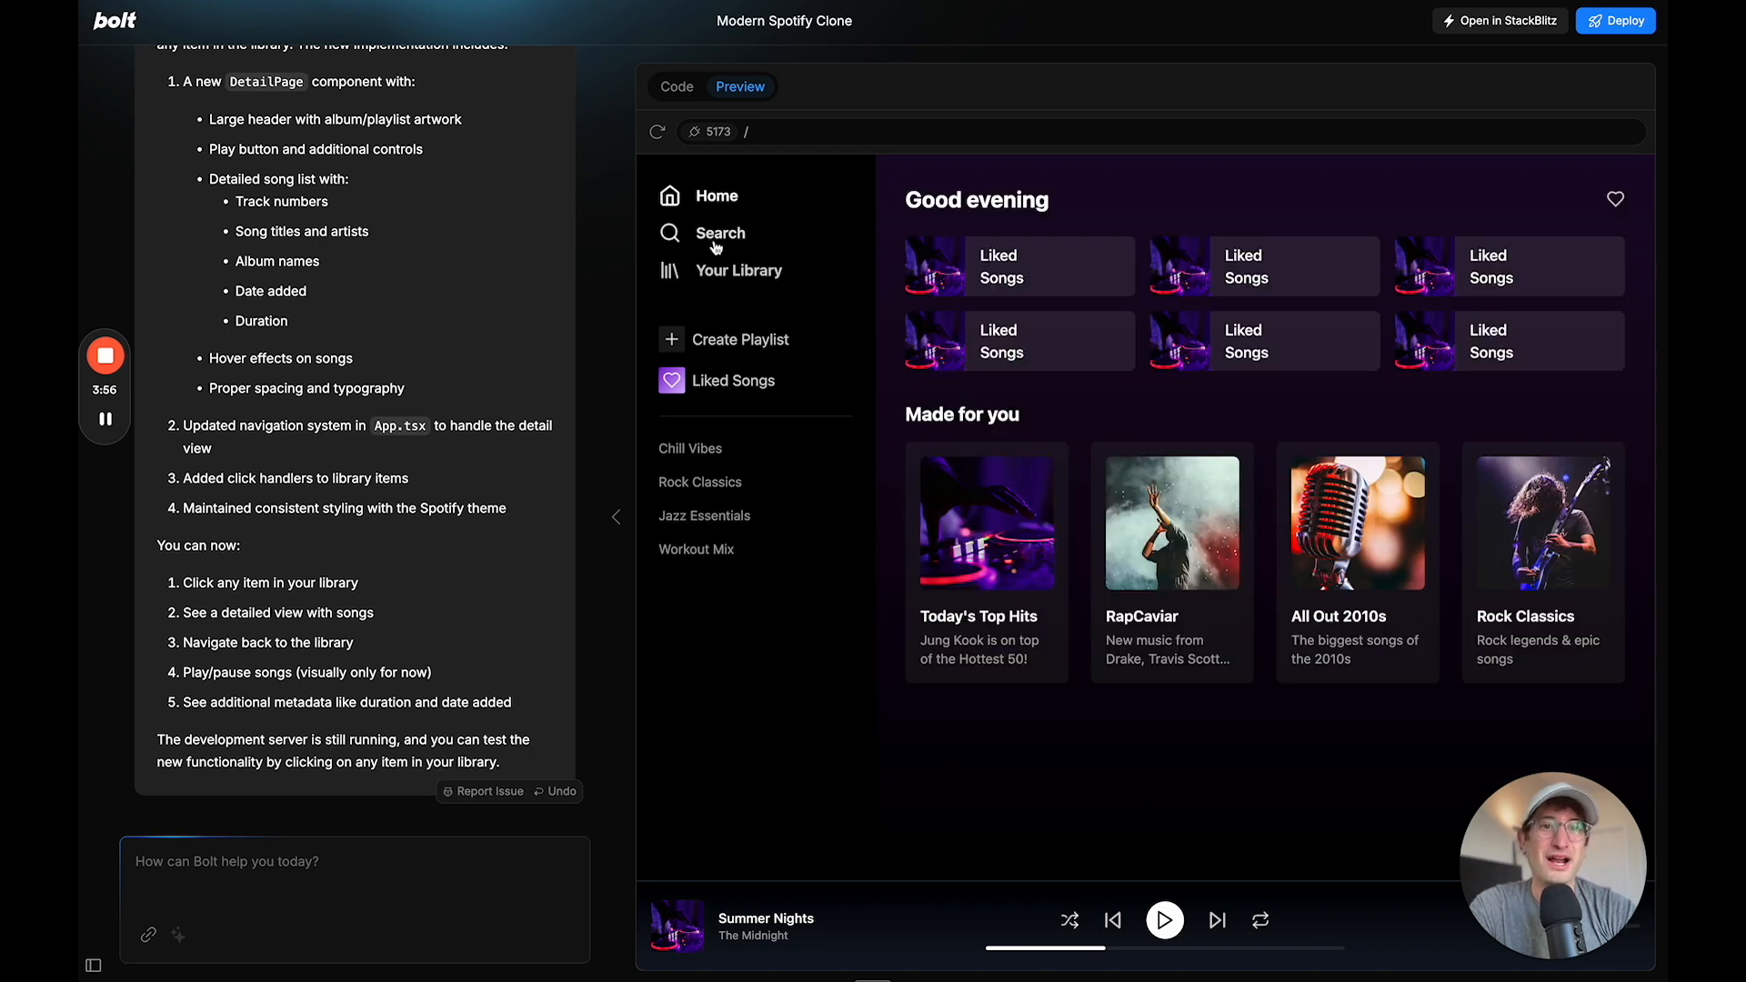
click(1356, 524)
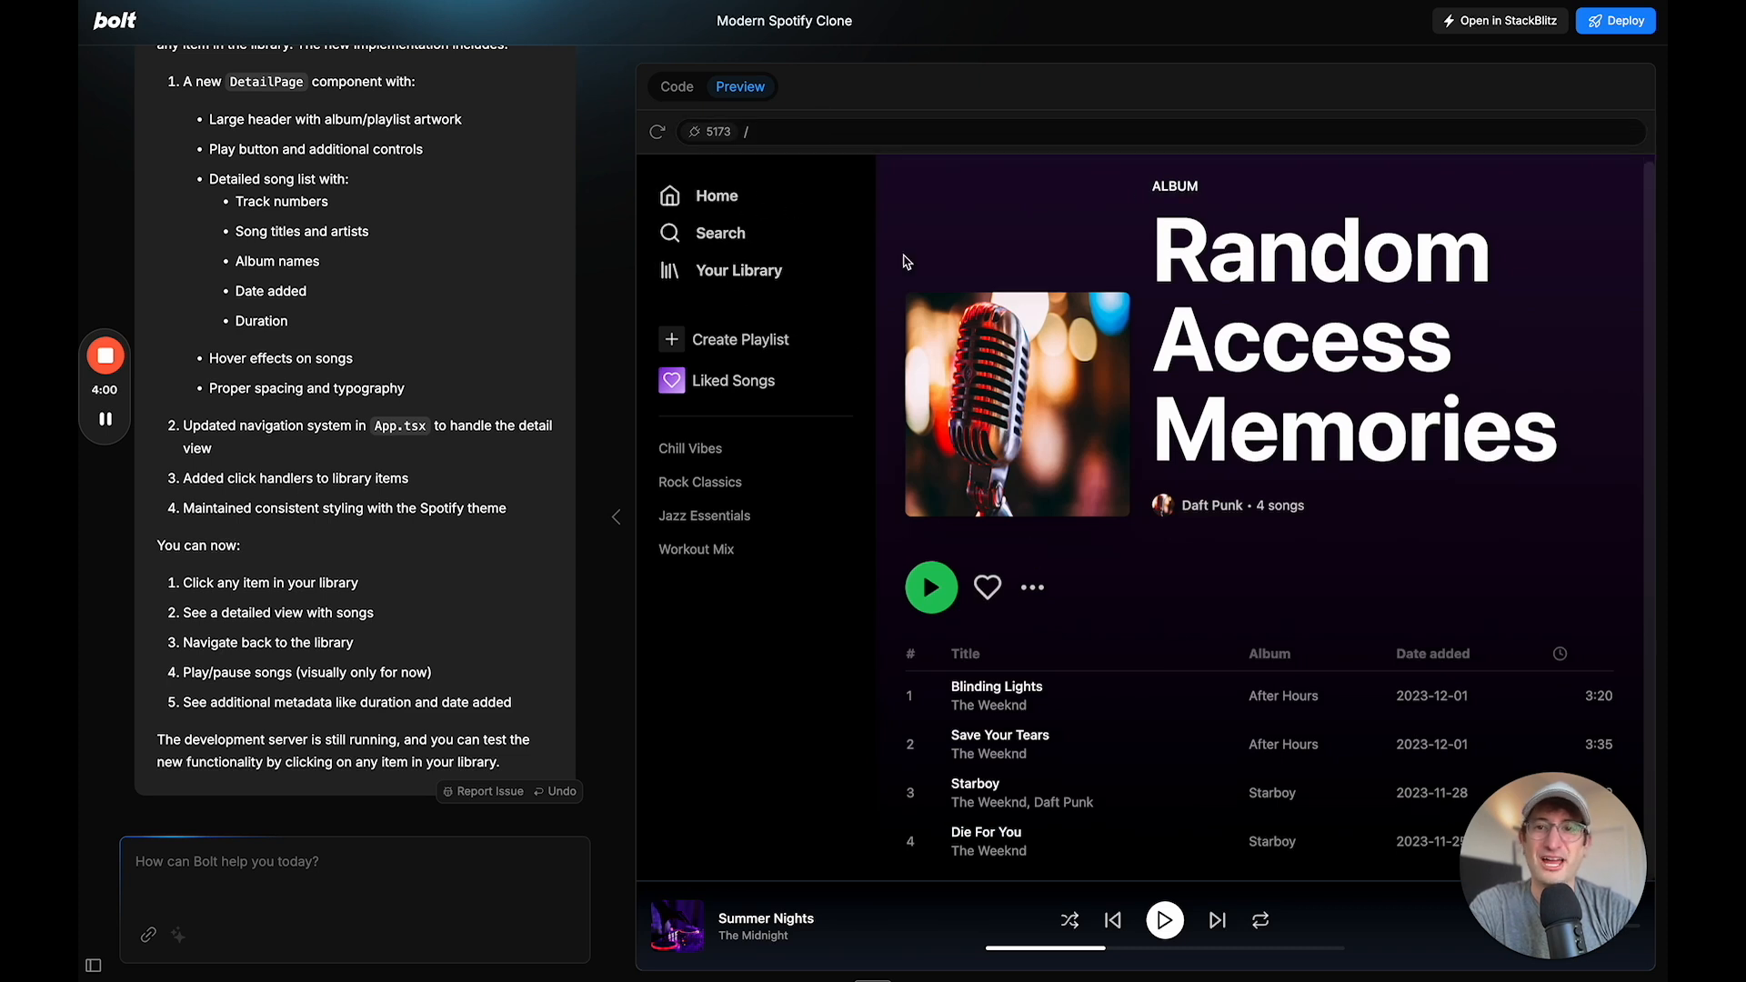
mouse_move(328, 833)
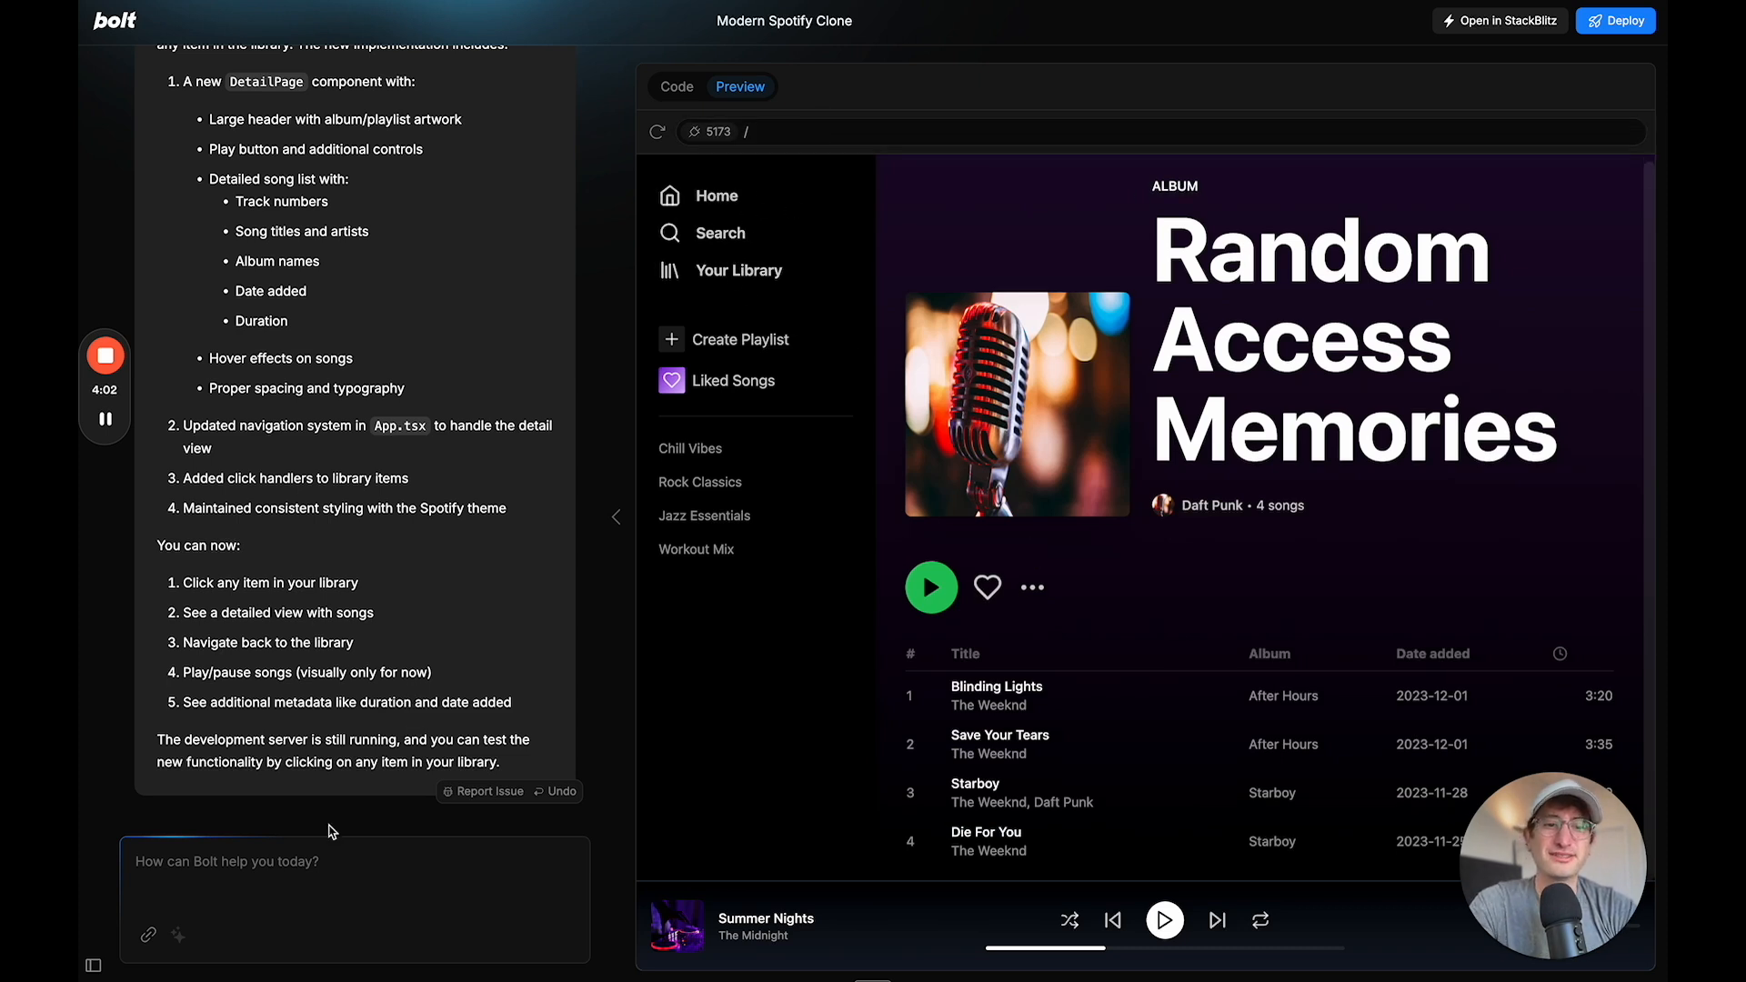
Ask Bolt 'How can I actually make this UI work with real songs?' and review its changes
text(How can I c)
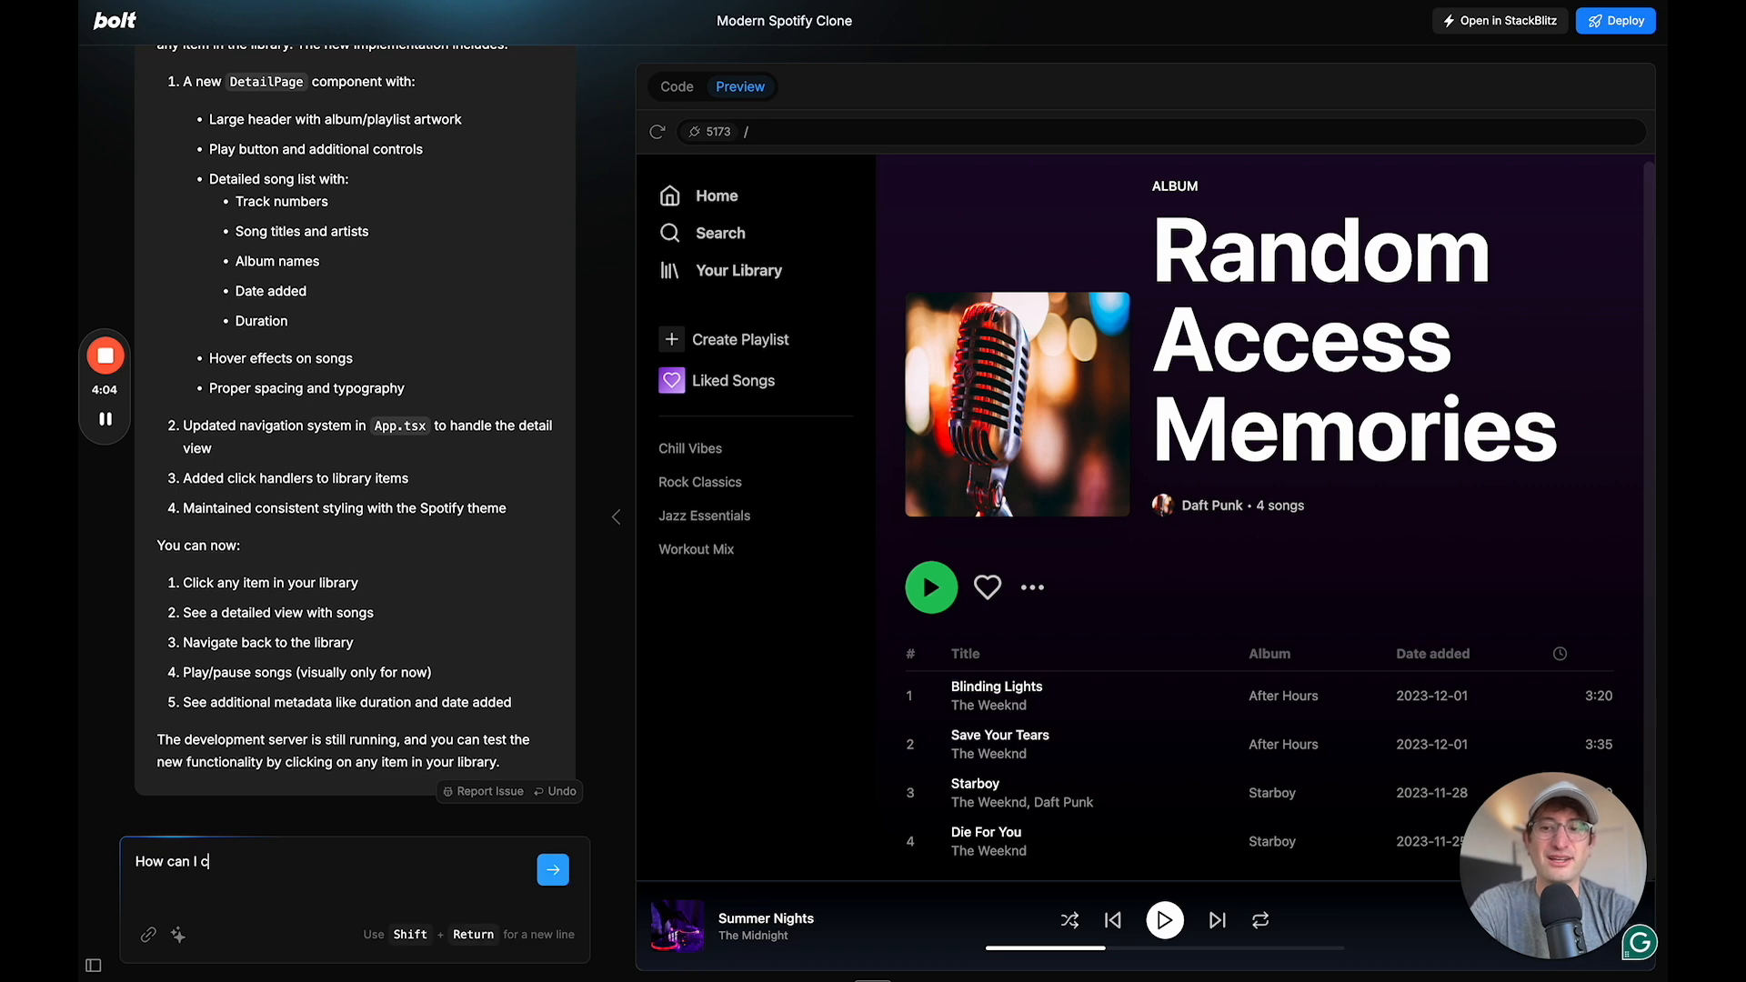
text(actually make this)
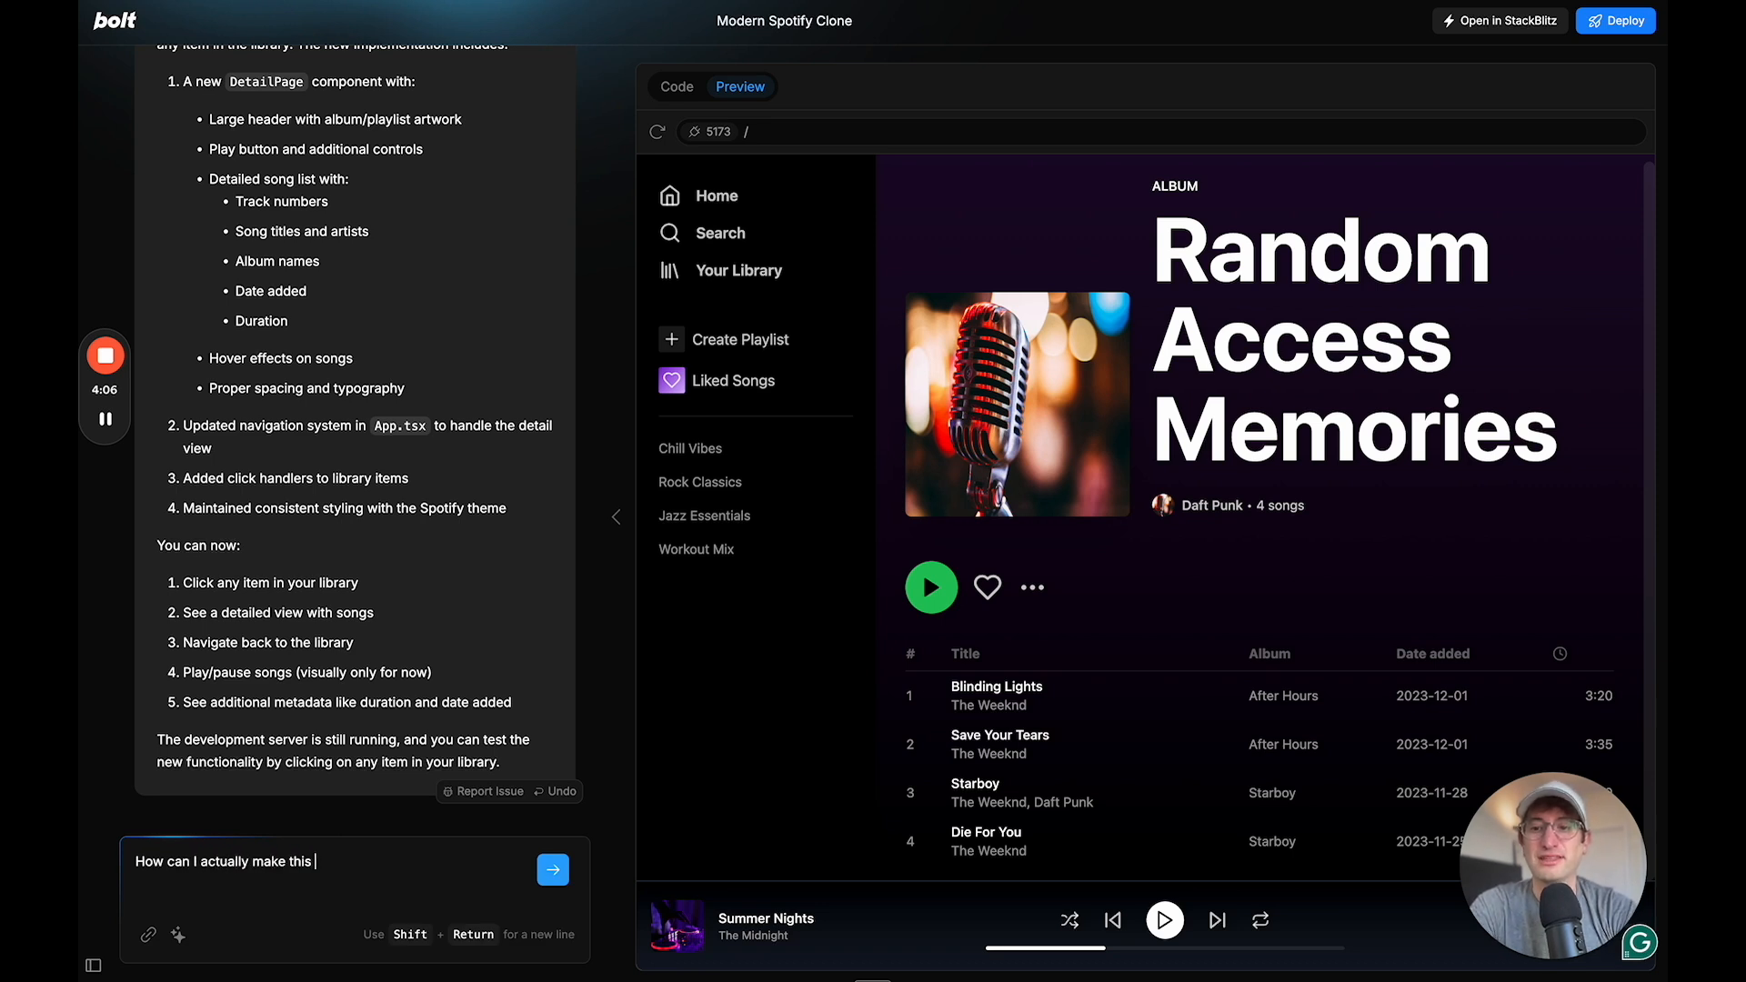
text(UI work)
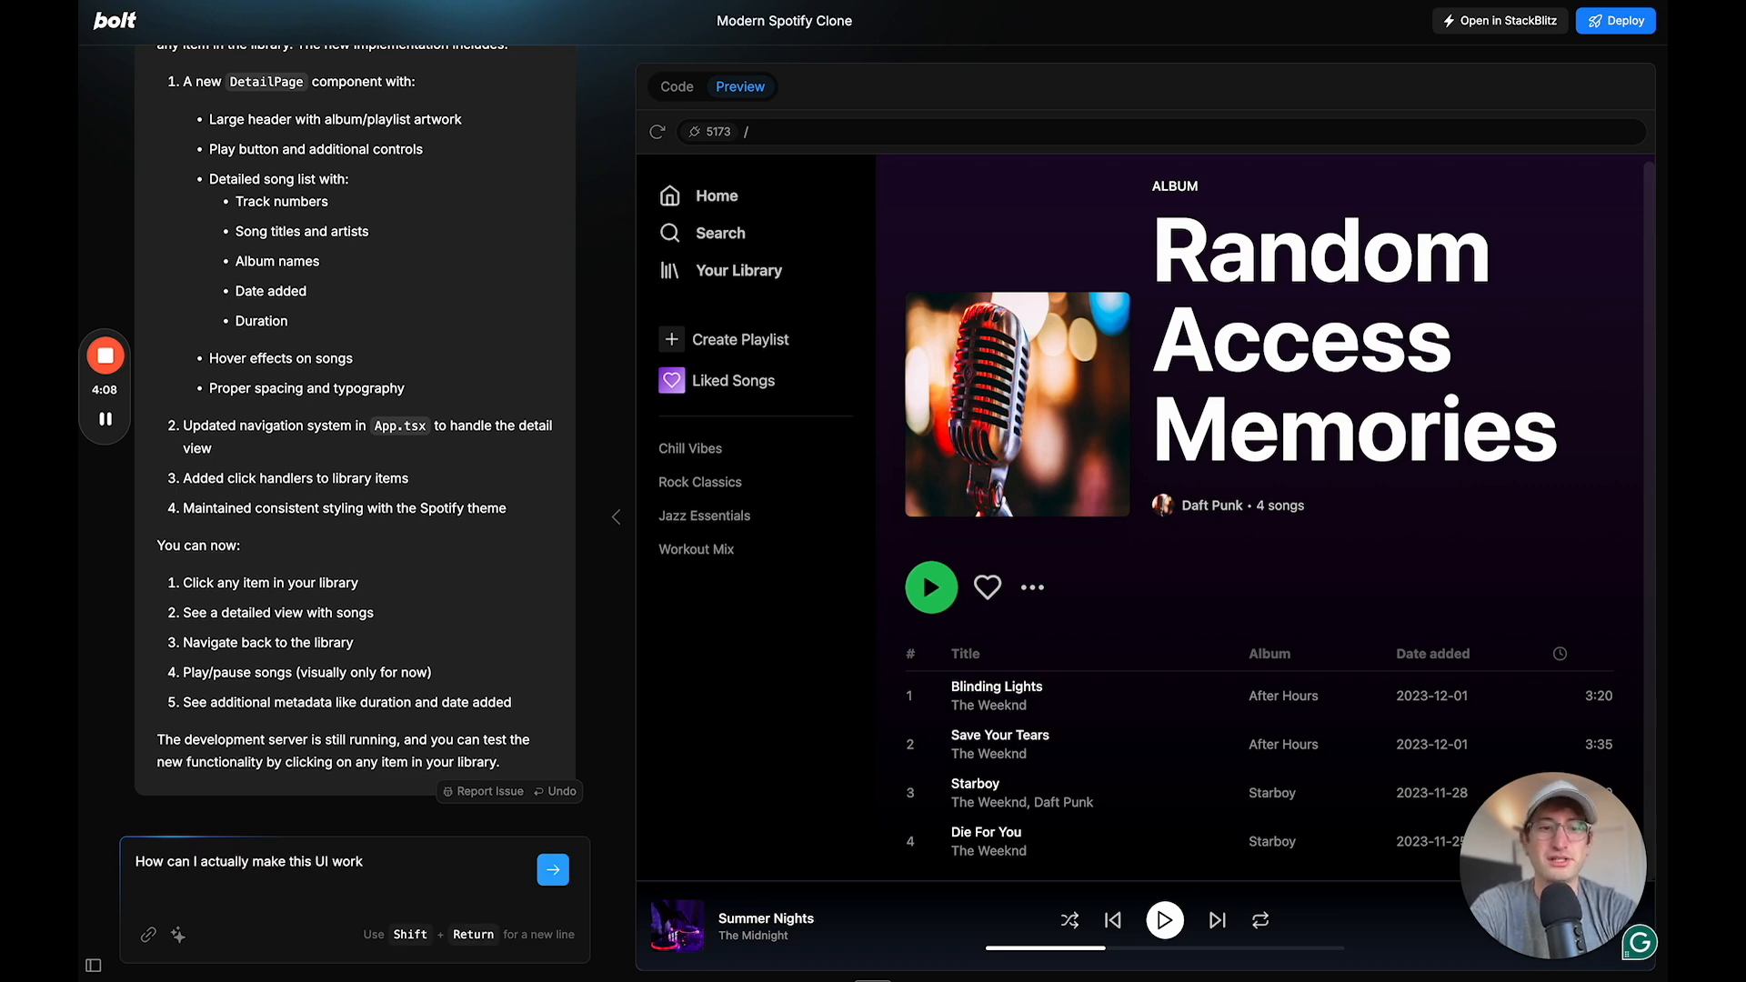
click(552, 869)
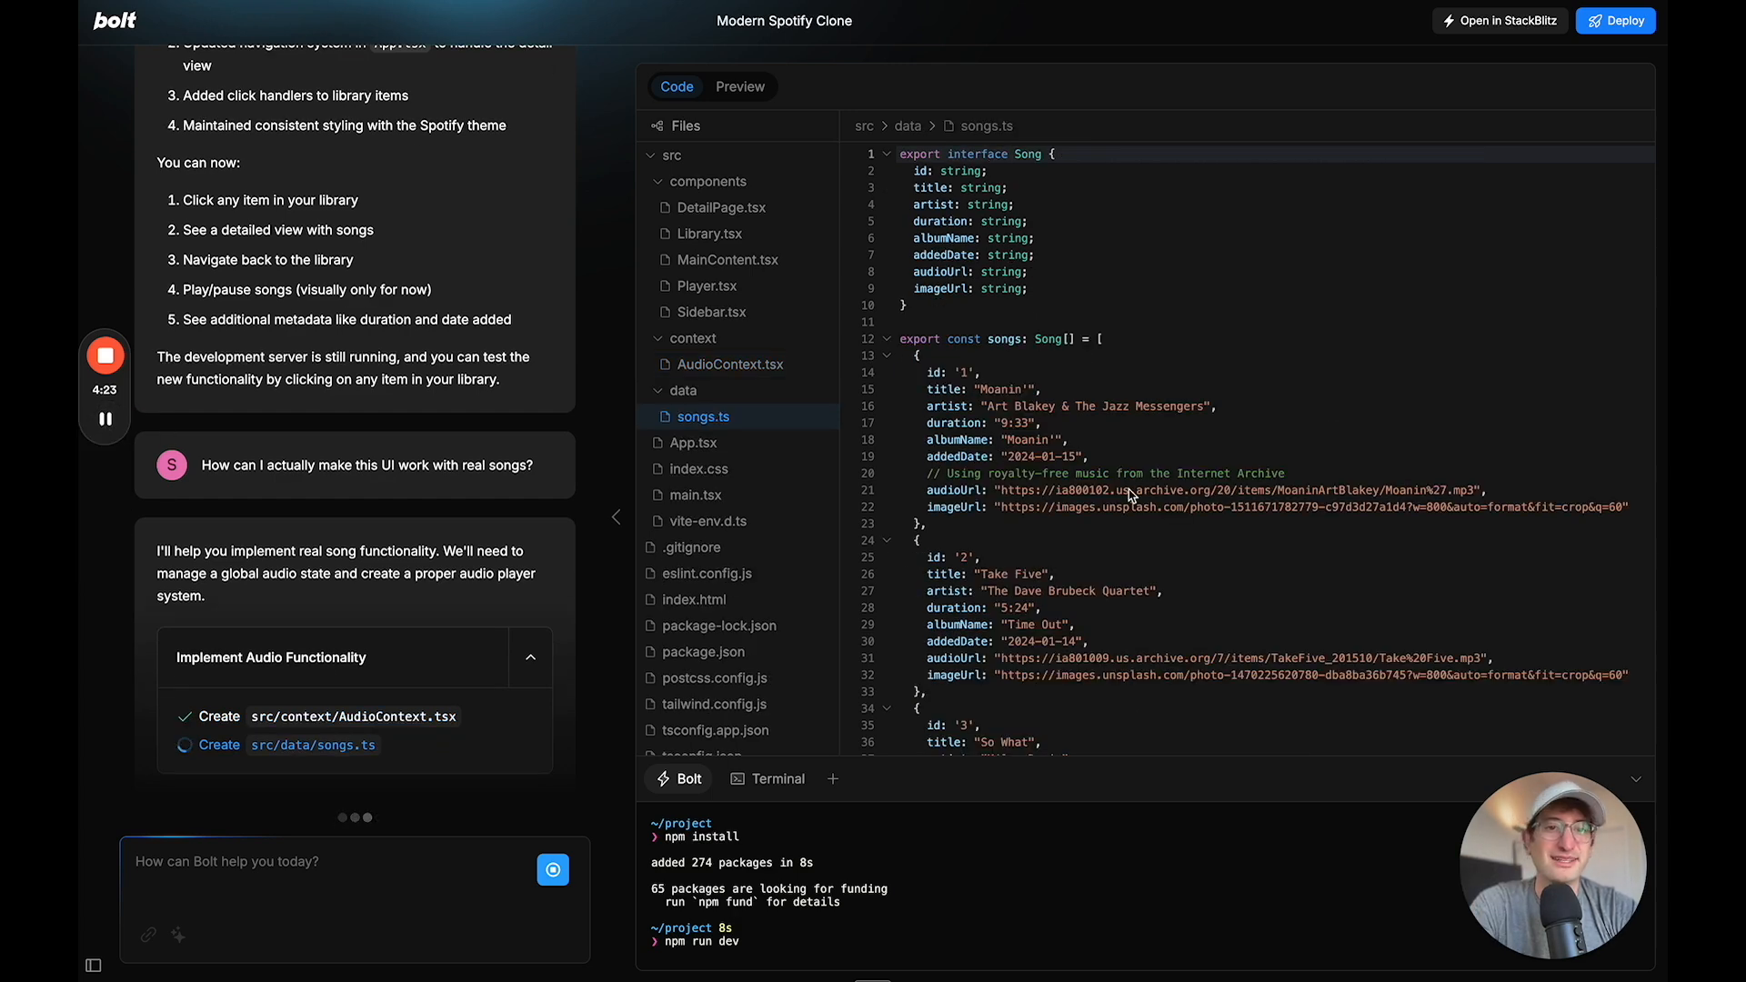
click(708, 286)
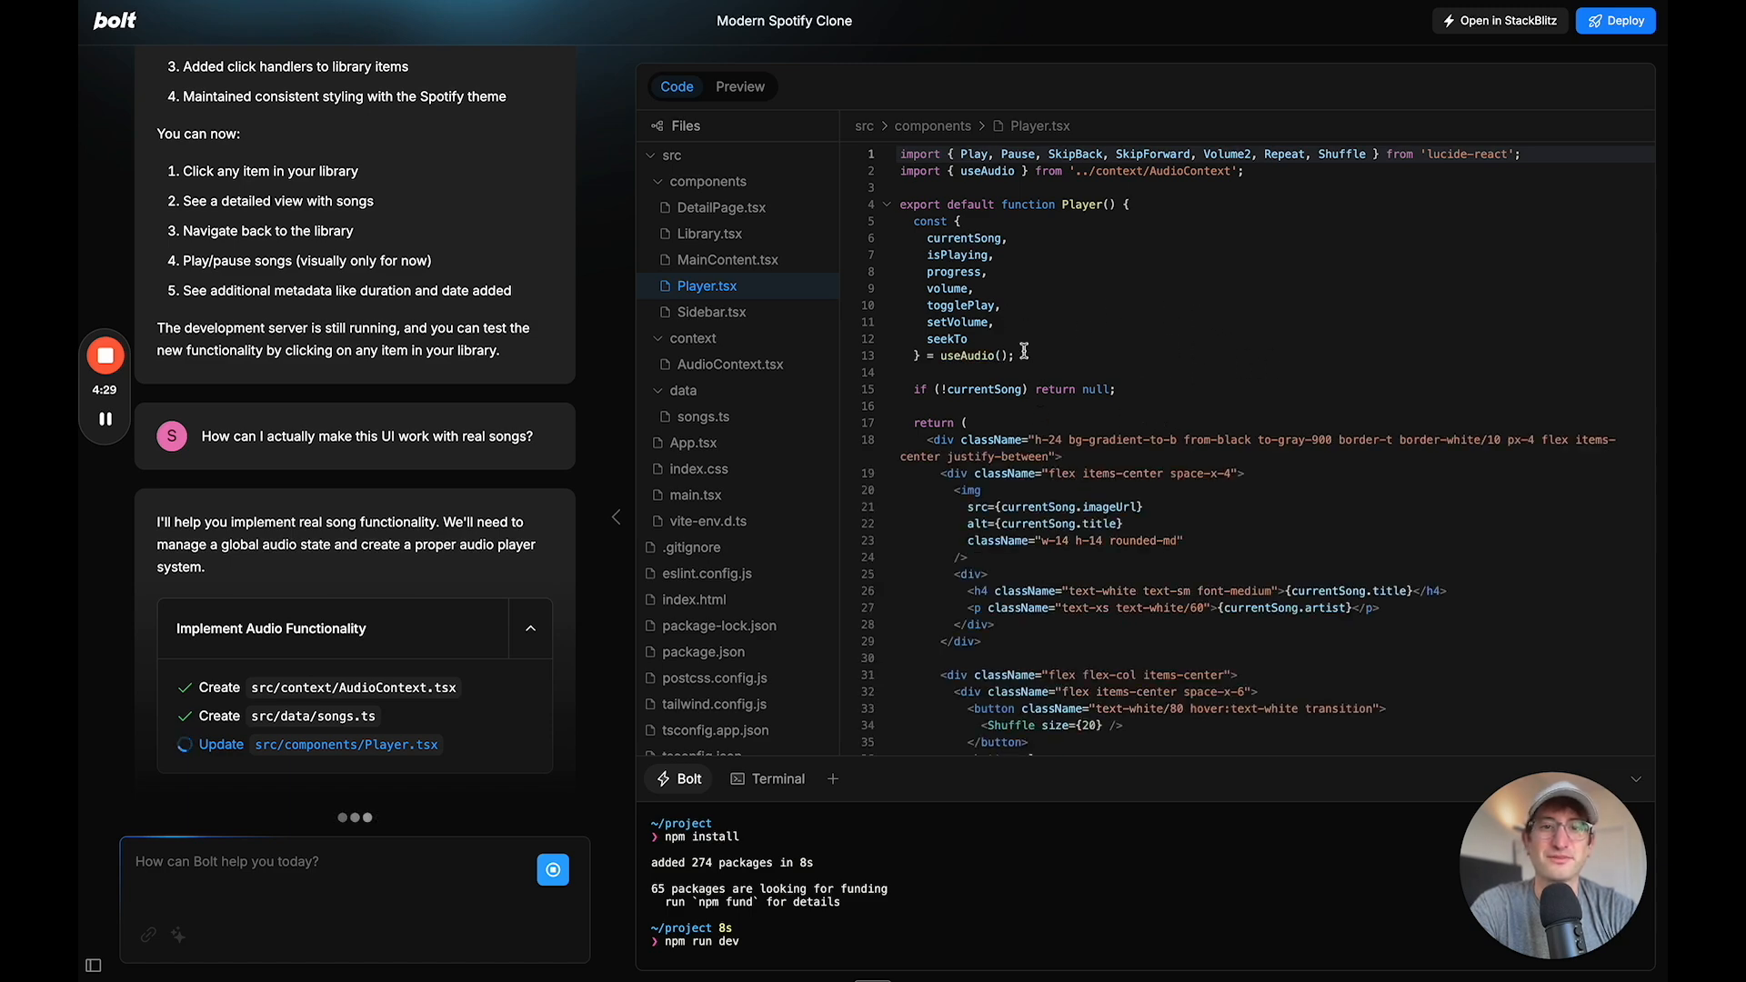
scroll(down, 3)
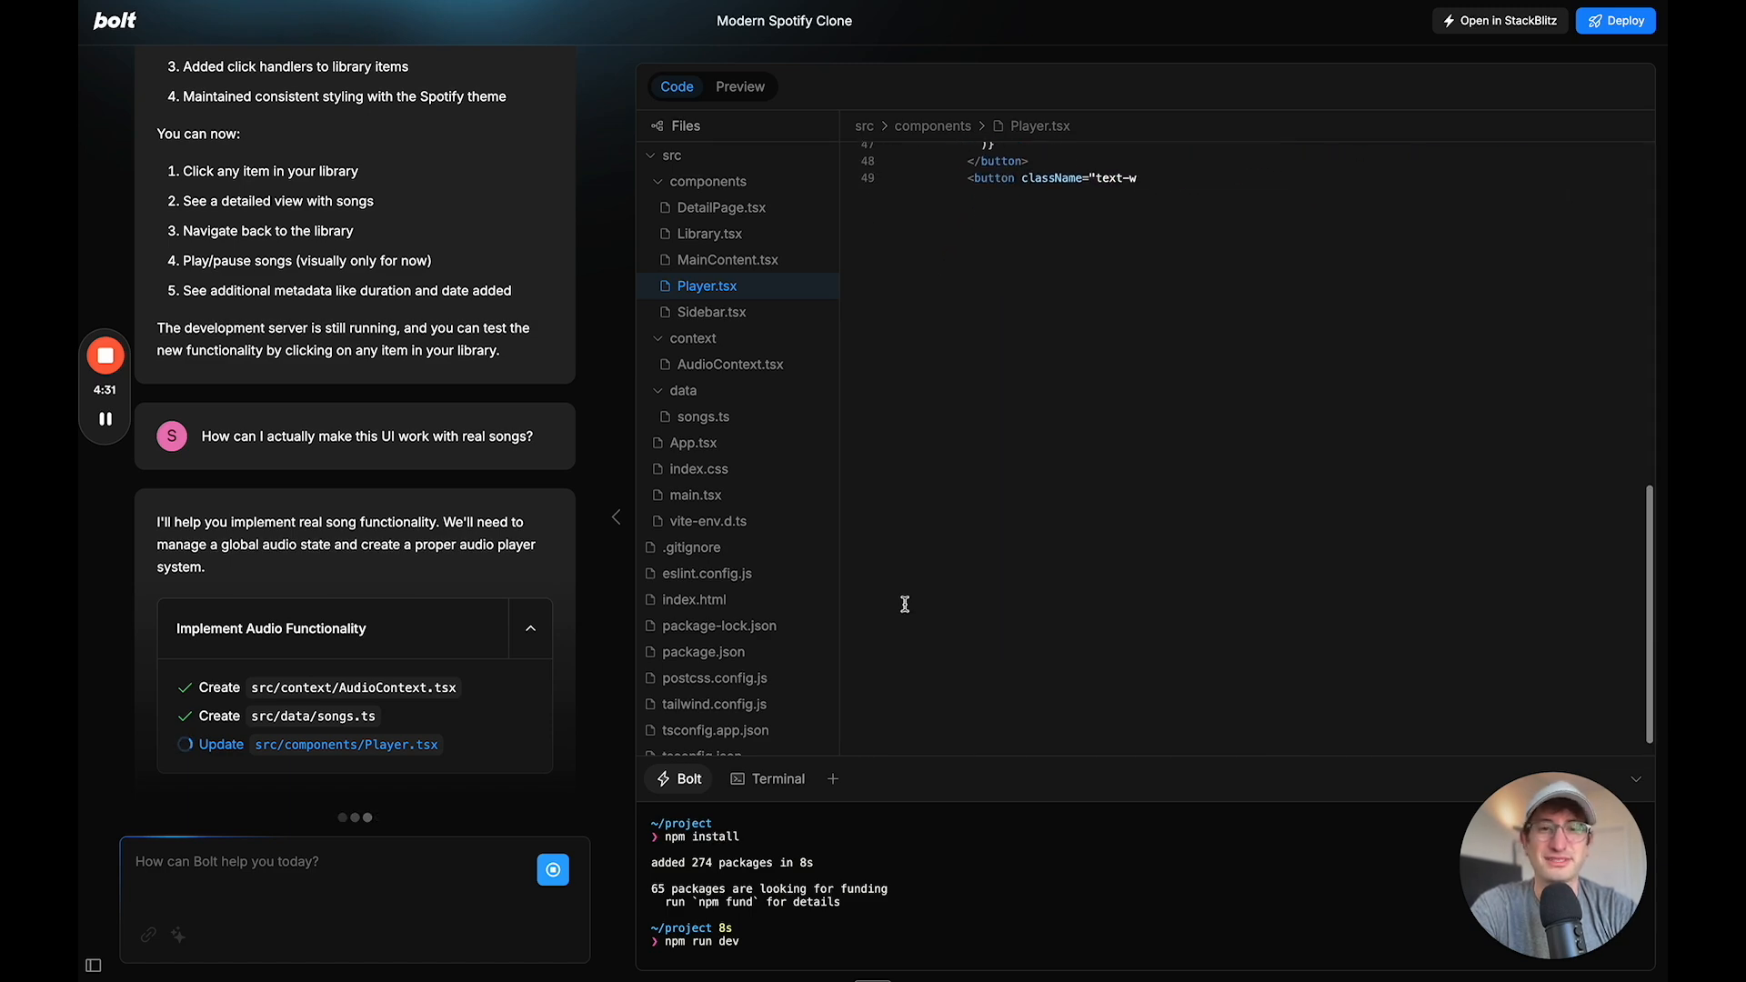
click(739, 85)
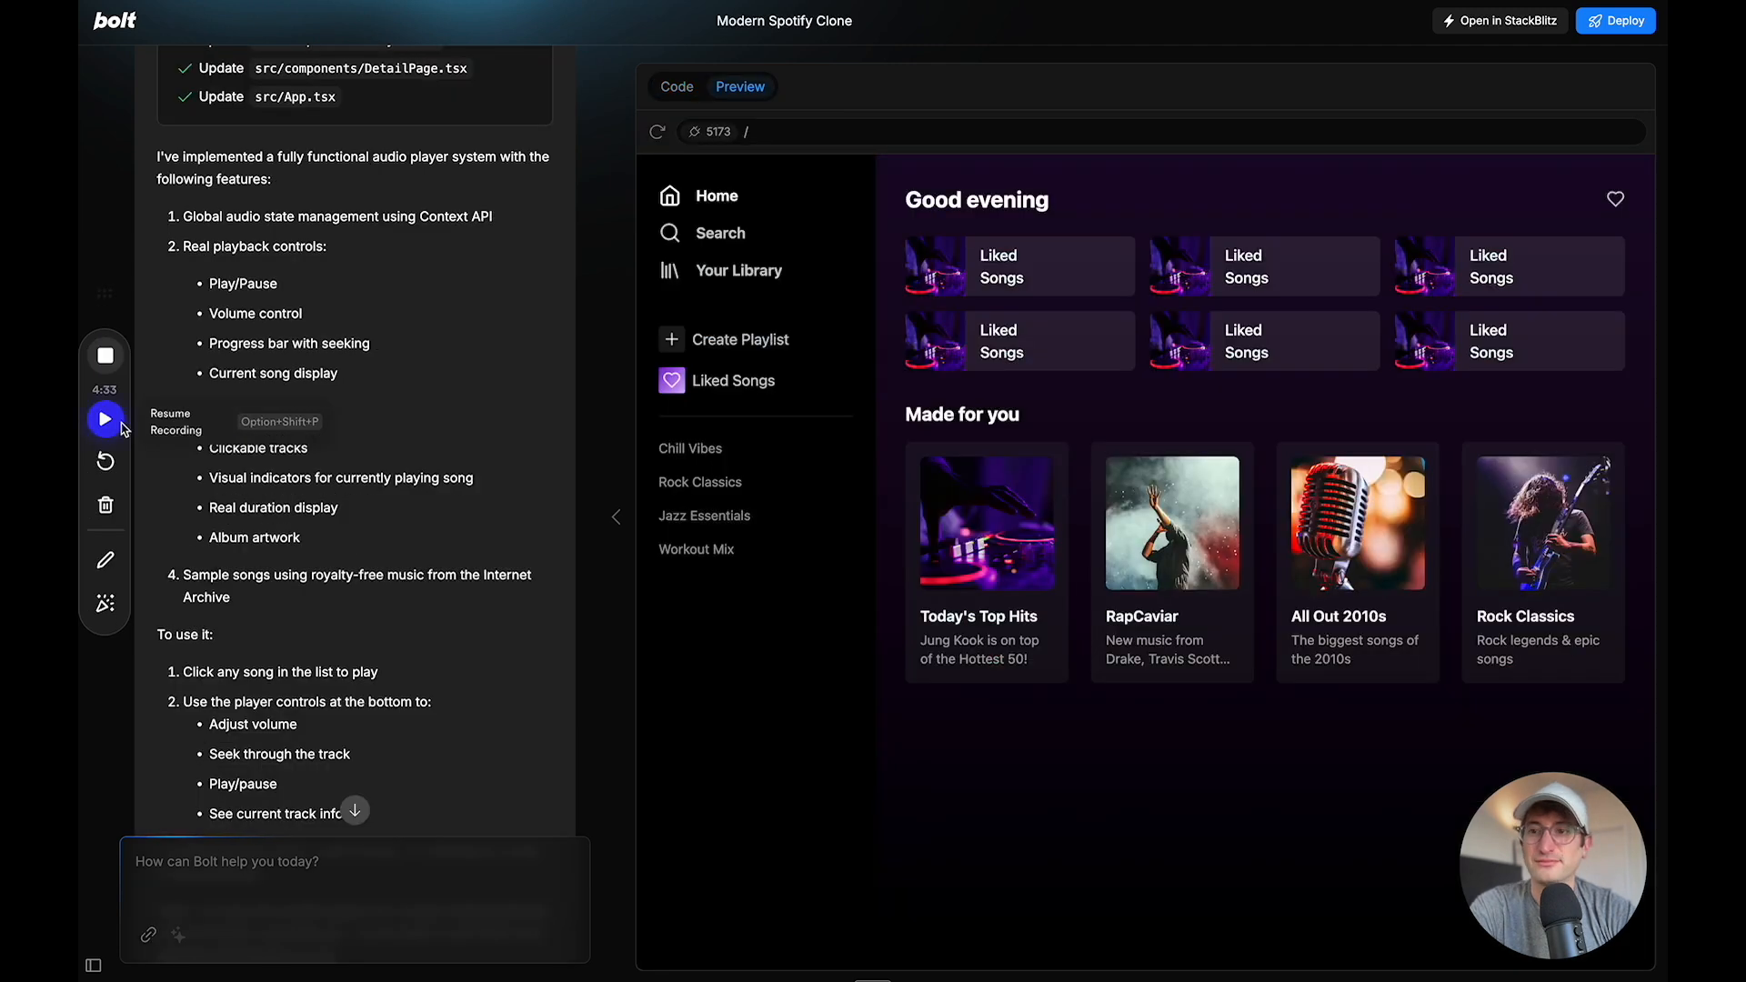
Read Bolt's audio player summary, then reopen Your Library in the clone preview
click(105, 420)
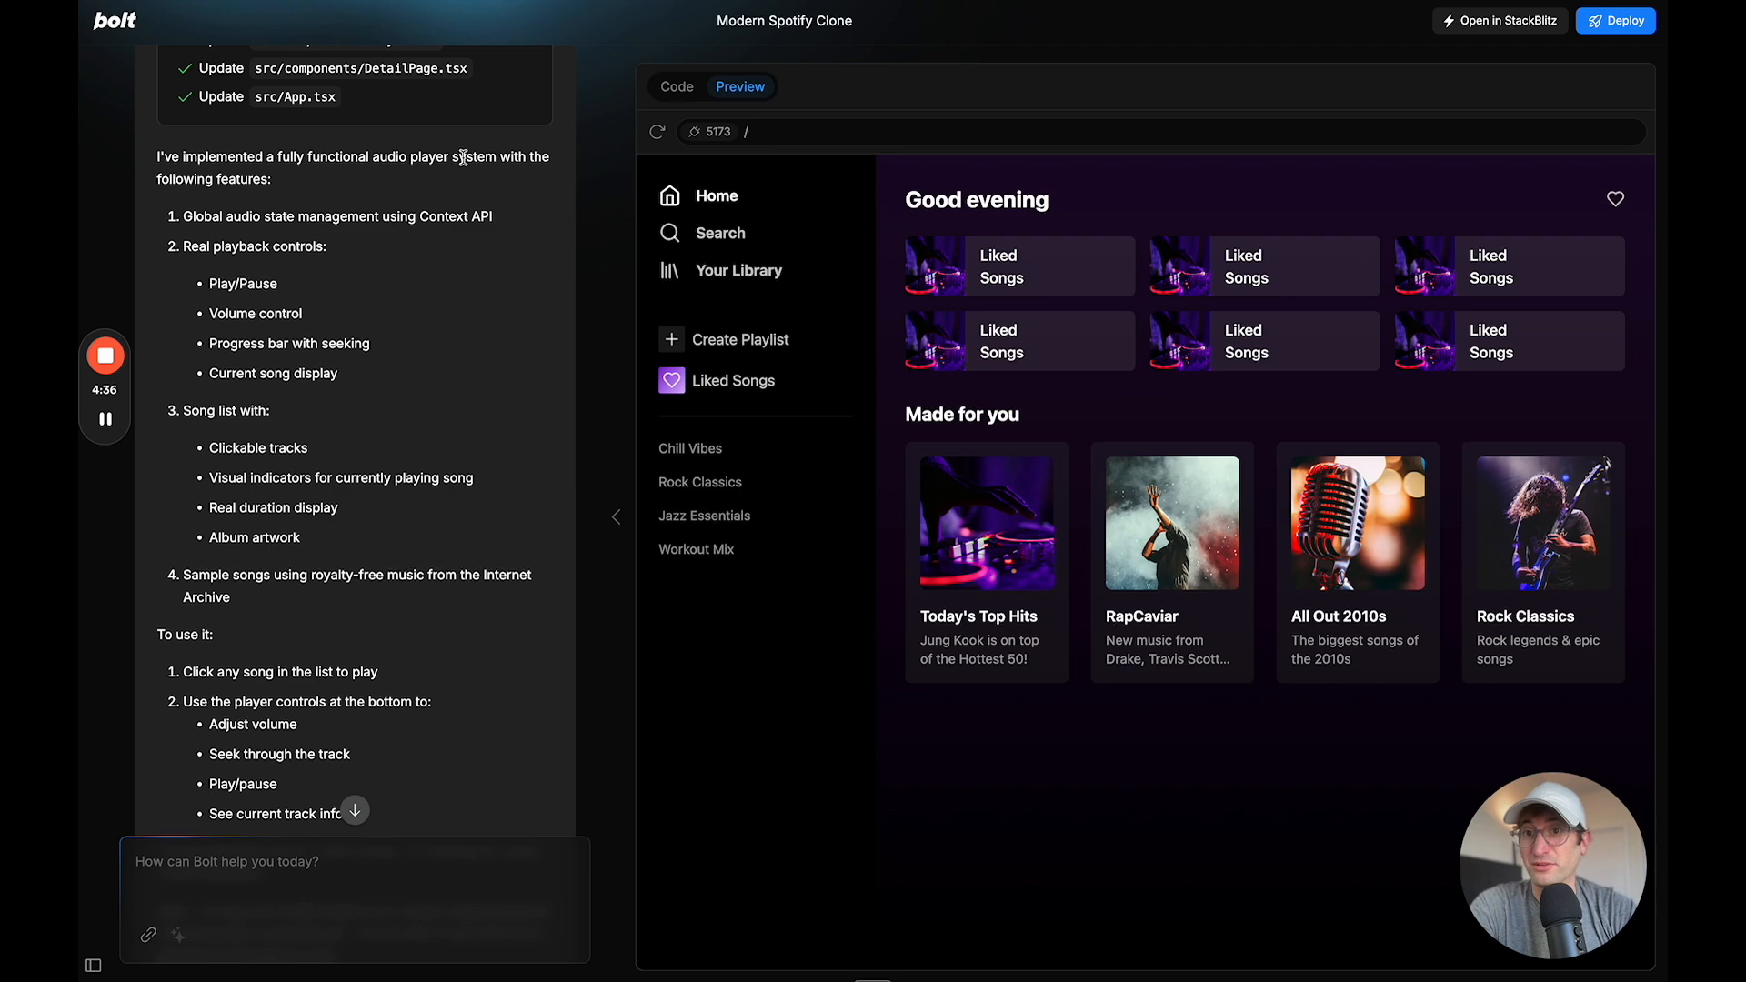
scroll(down, 3)
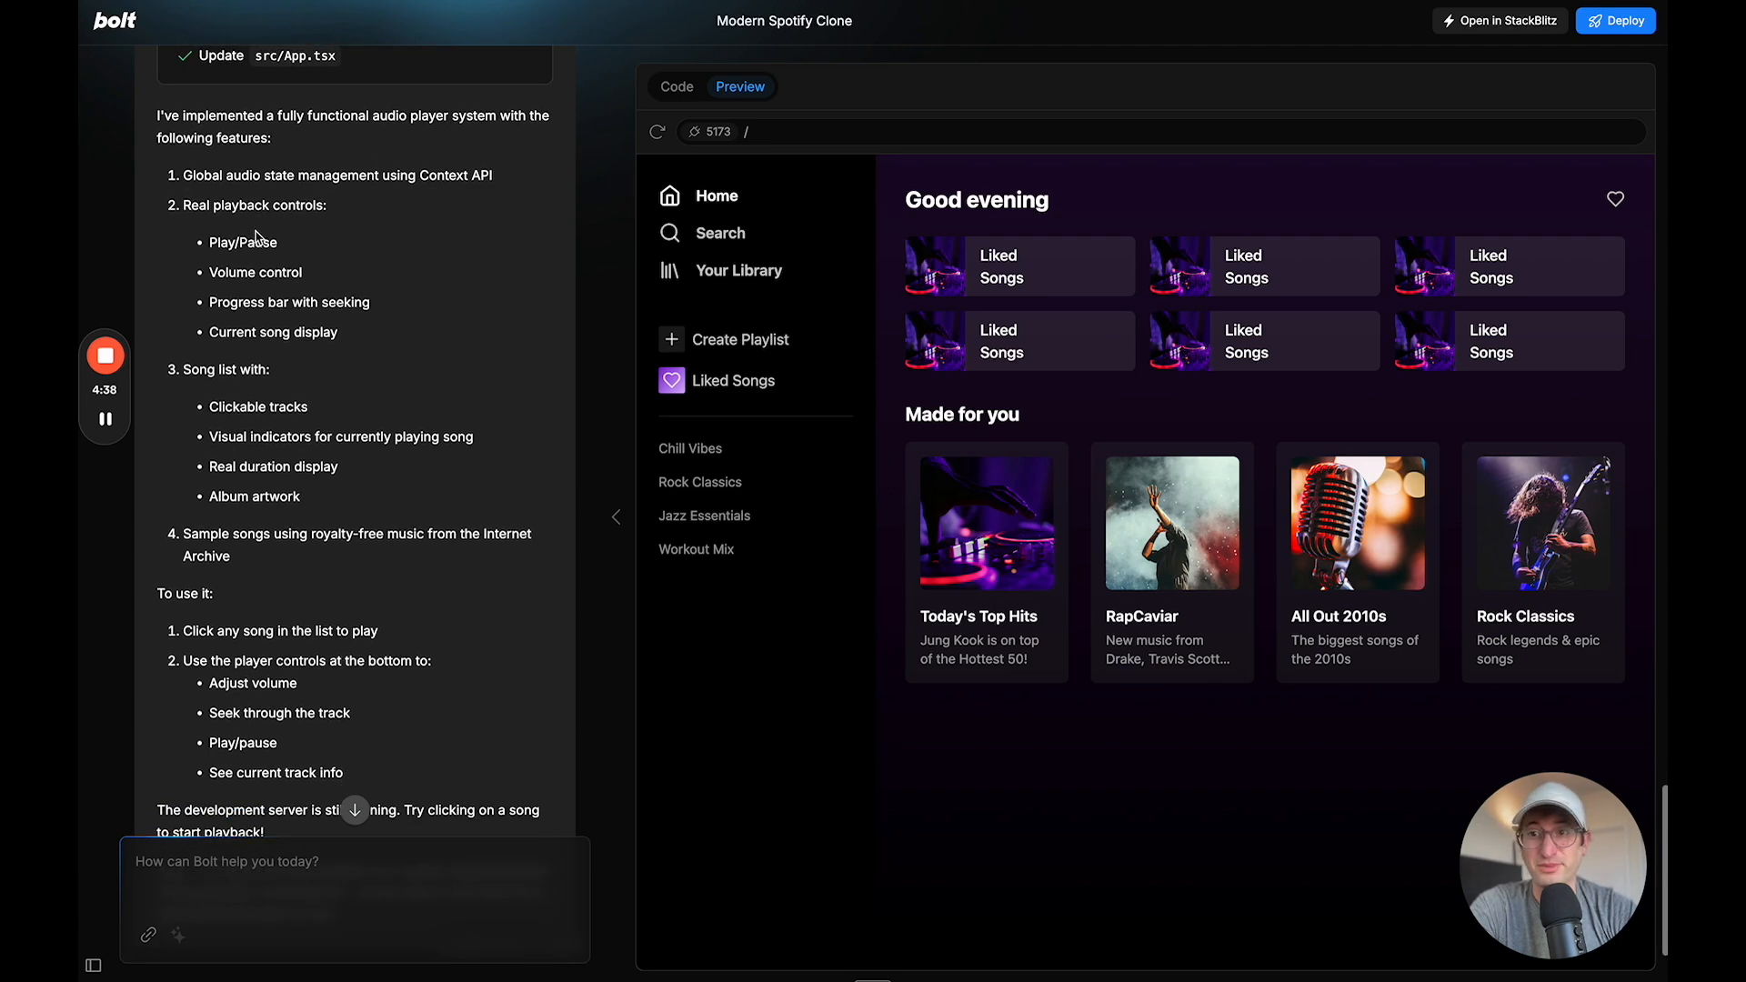
mouse_move(239, 410)
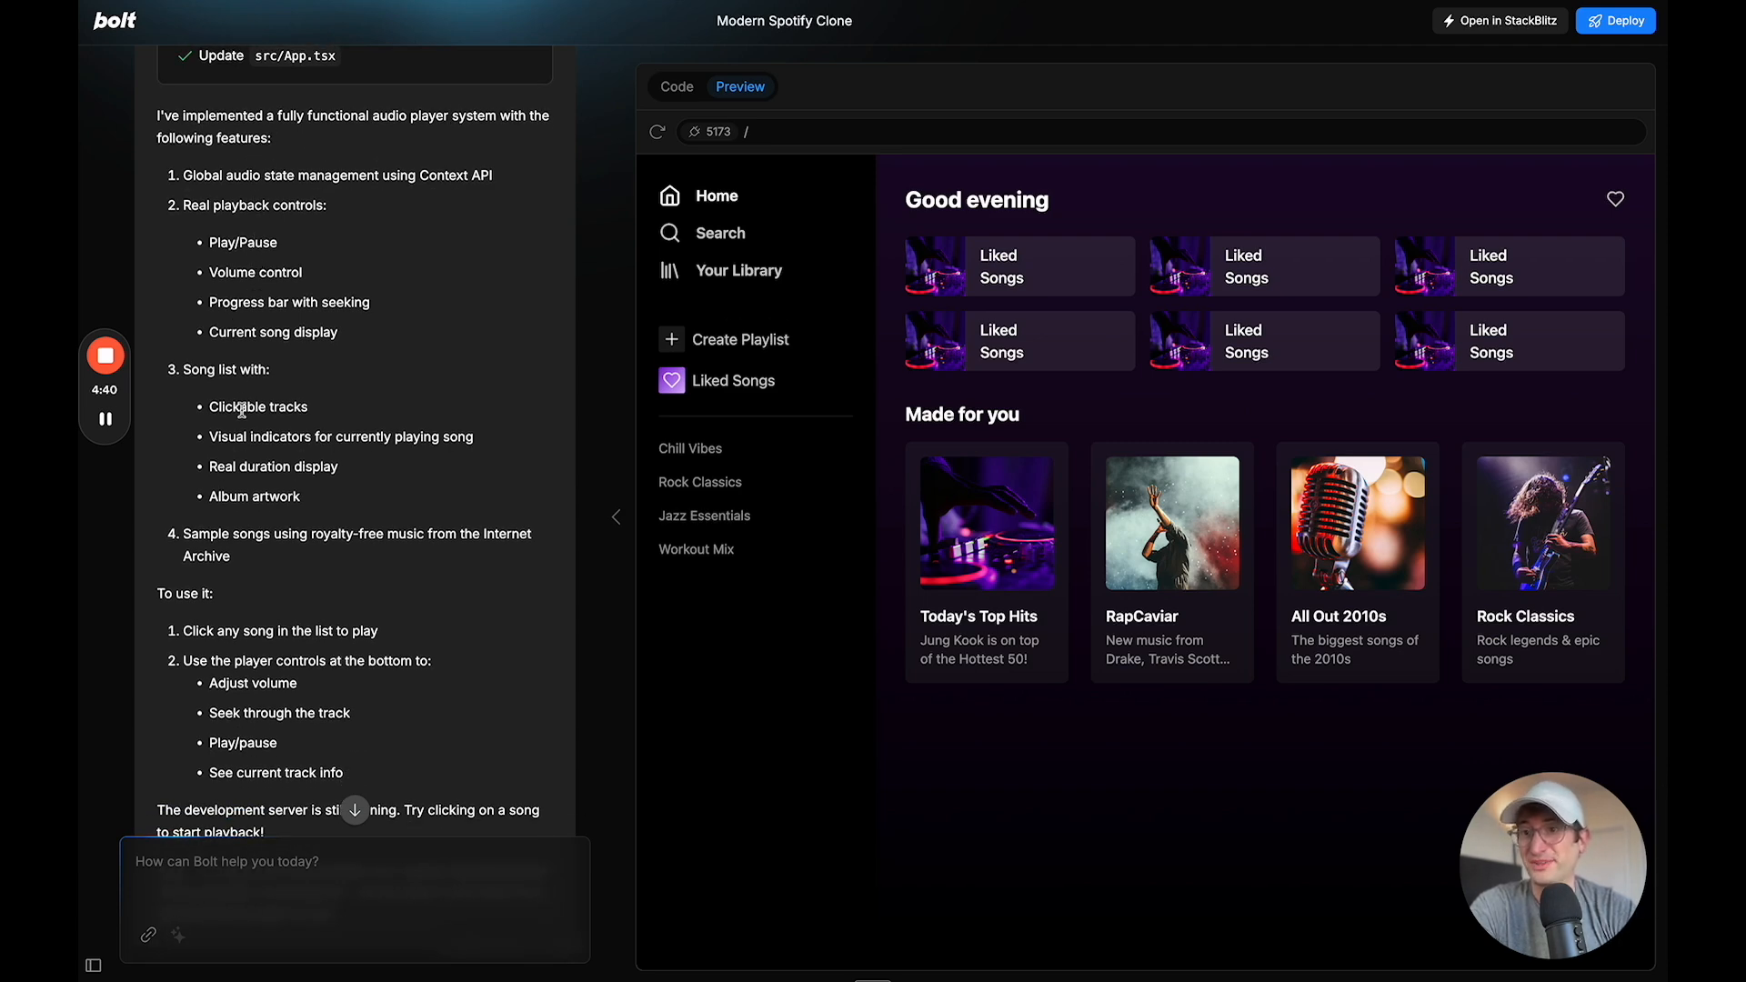
scroll(down, 3)
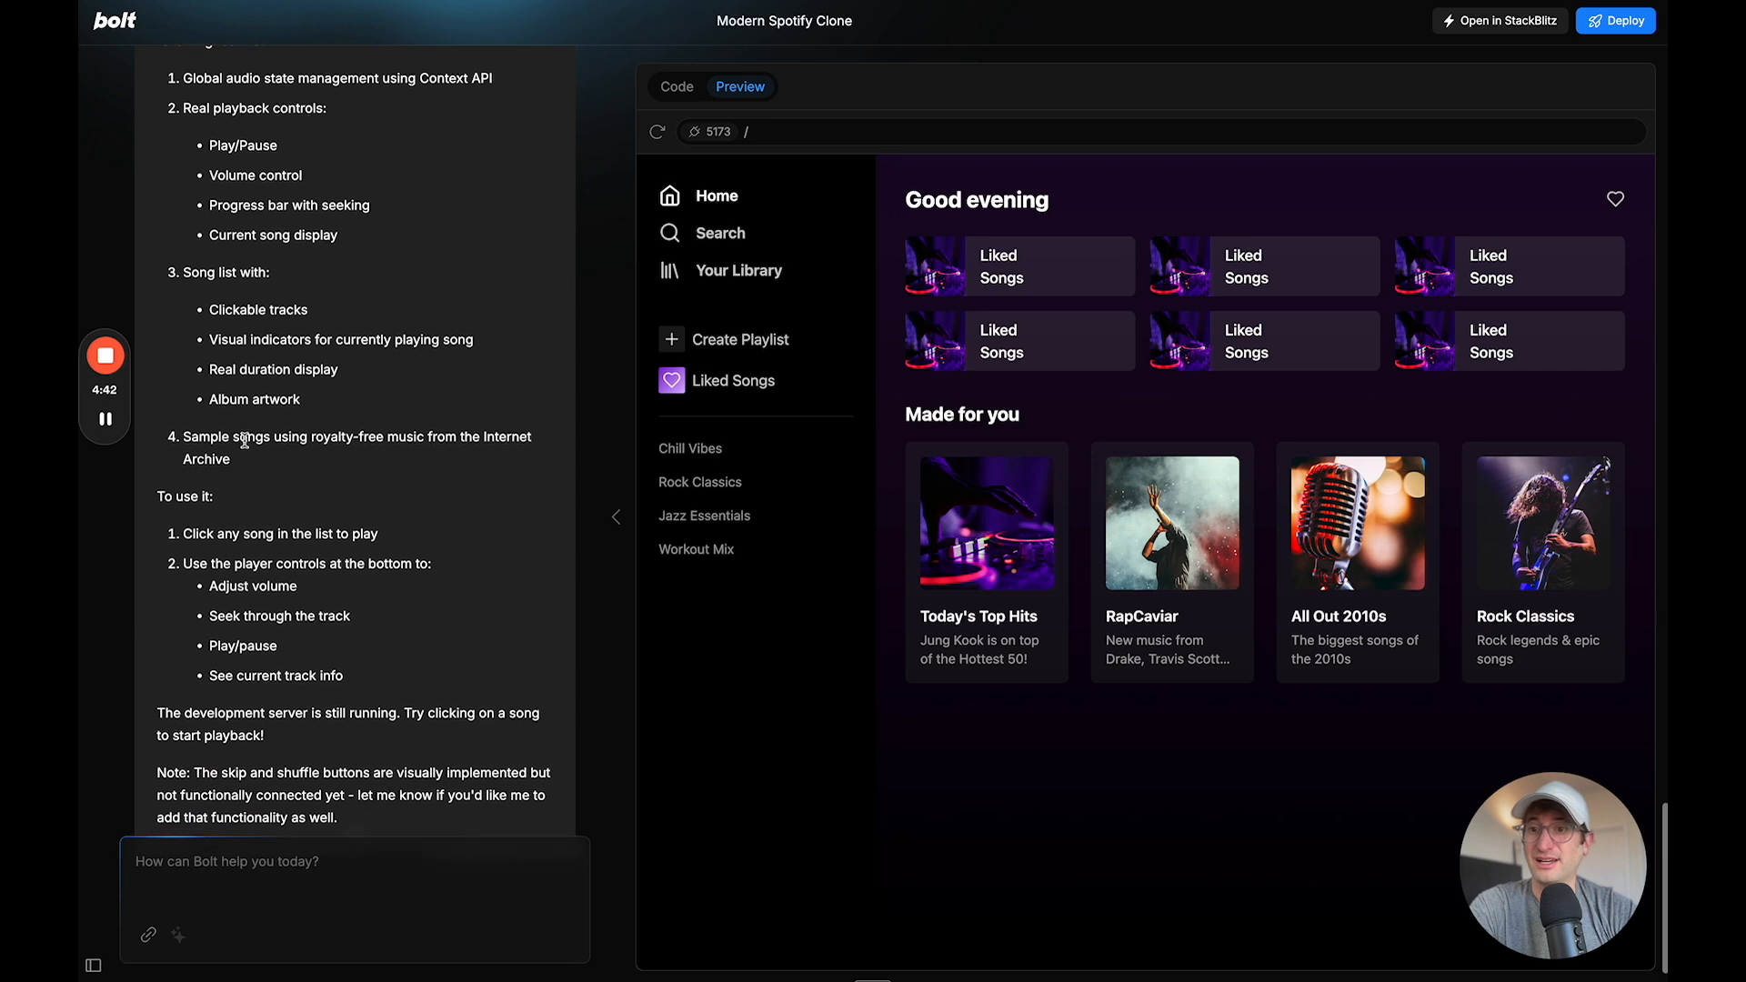
scroll(down, 3)
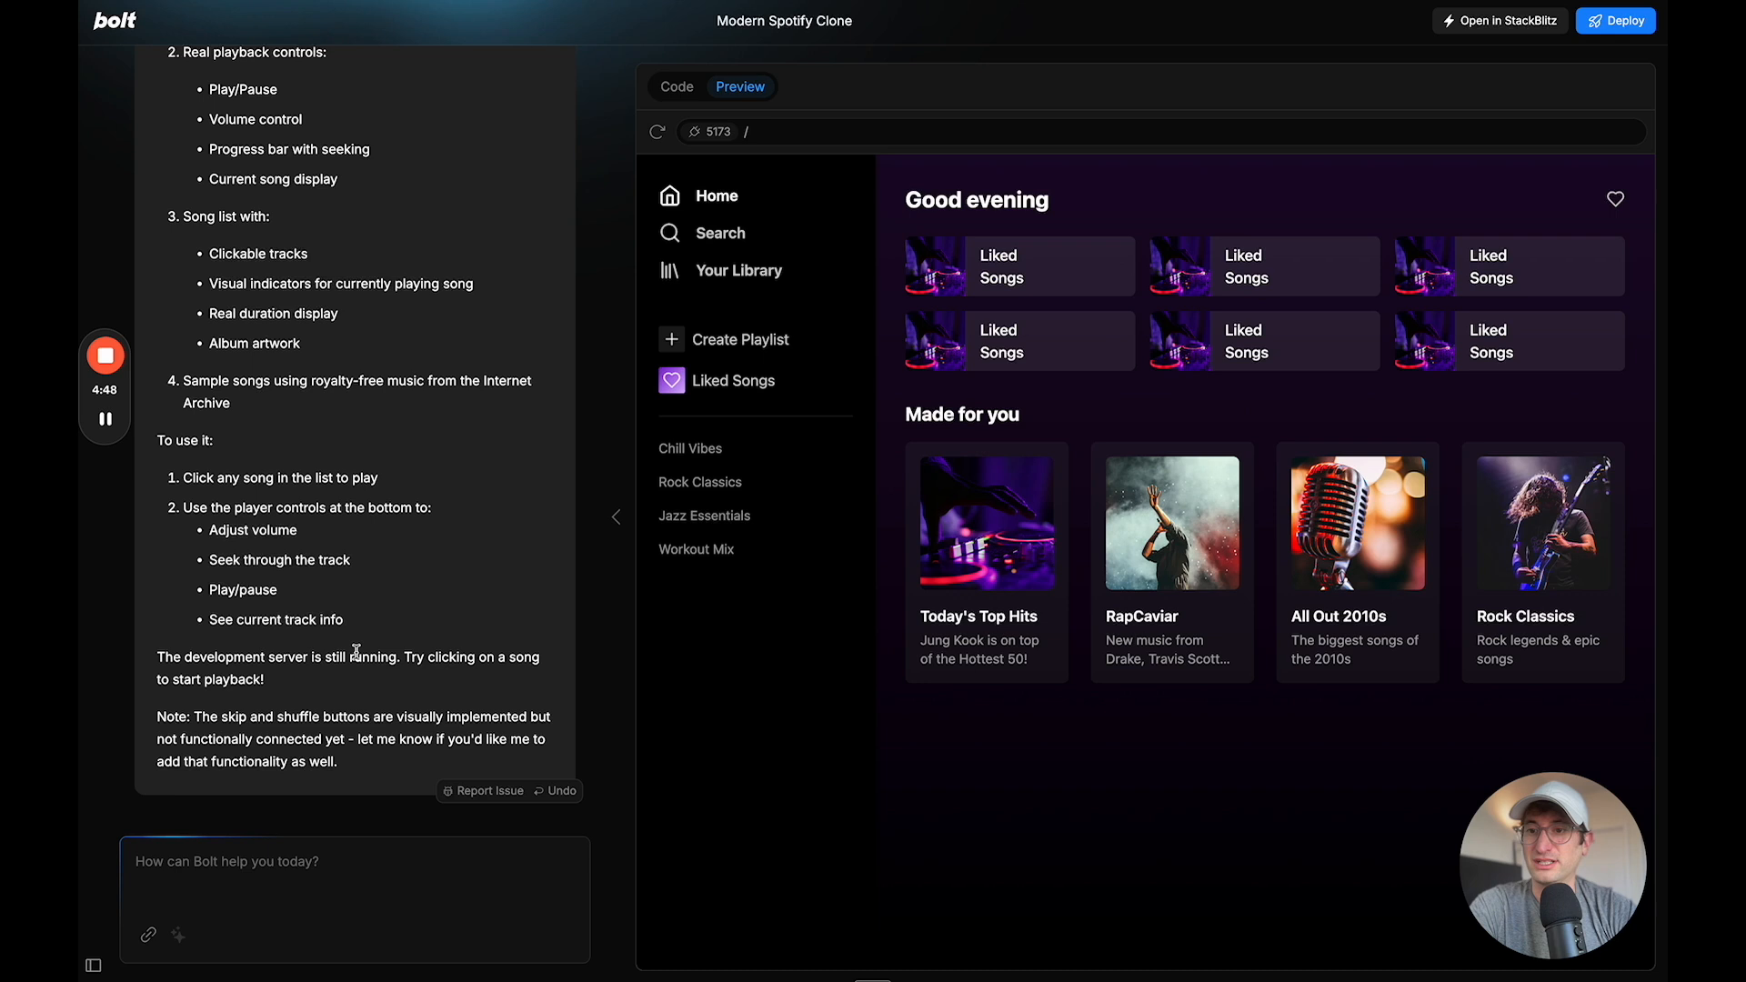
click(737, 269)
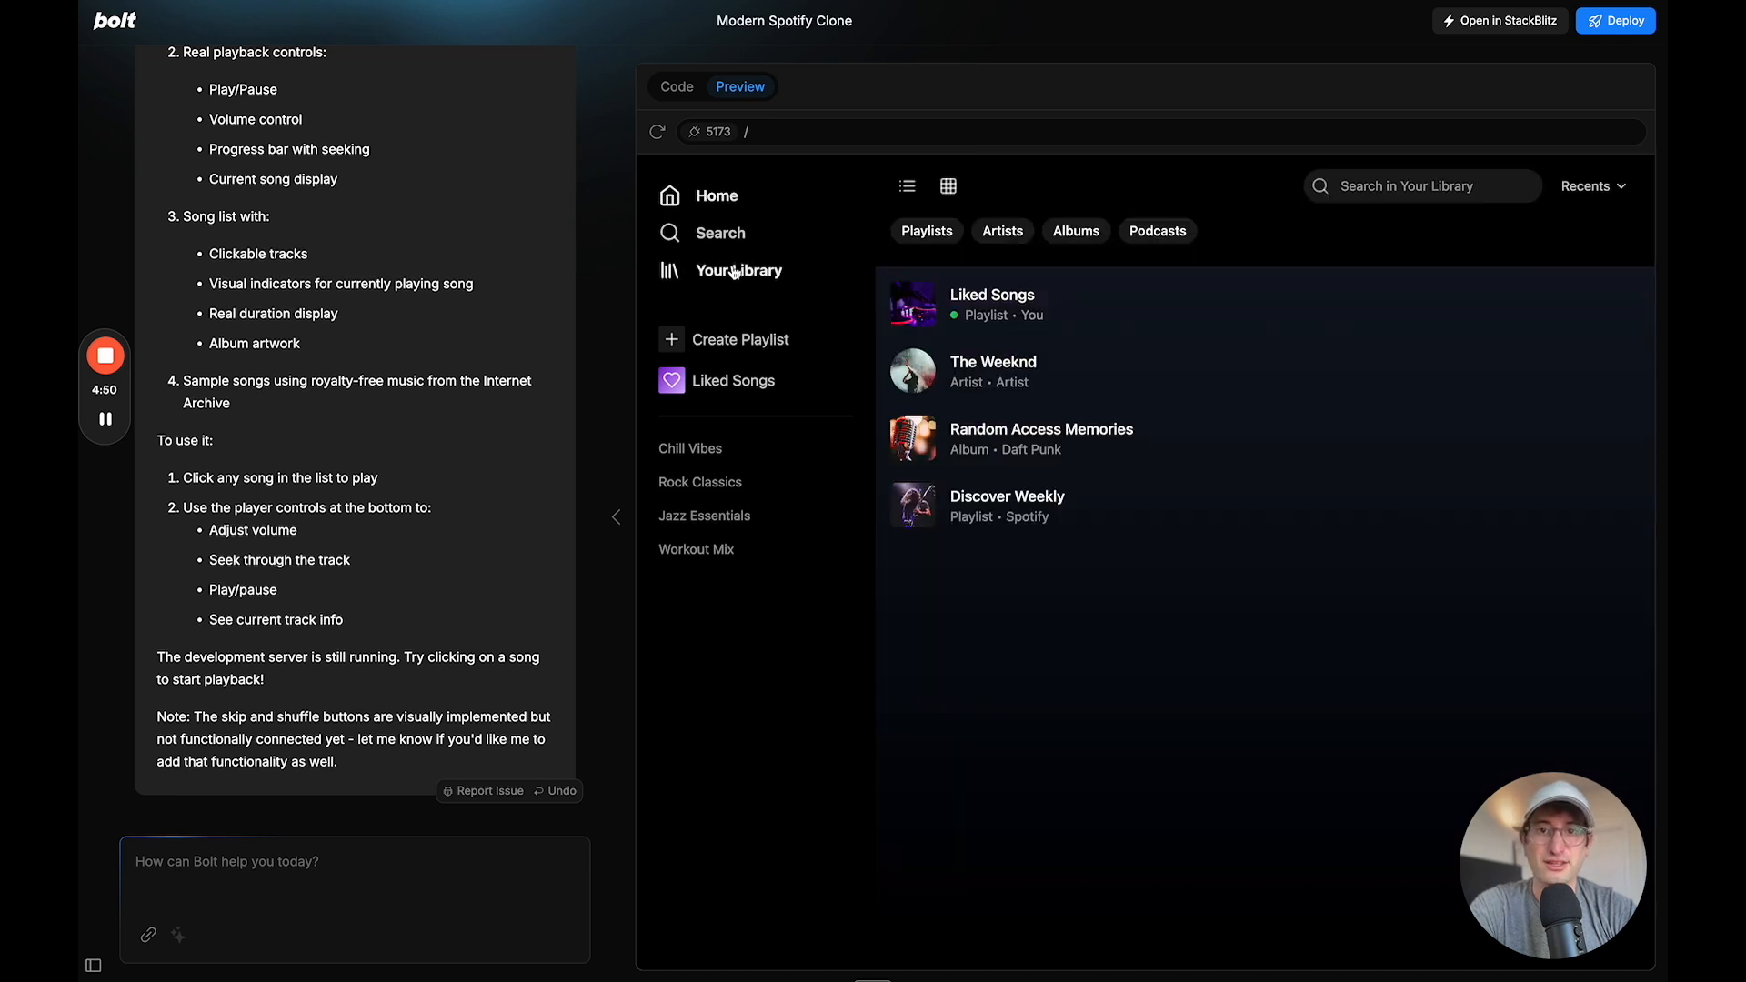
Play Moanin' from The Weeknd page and skip ahead in the track
click(992, 371)
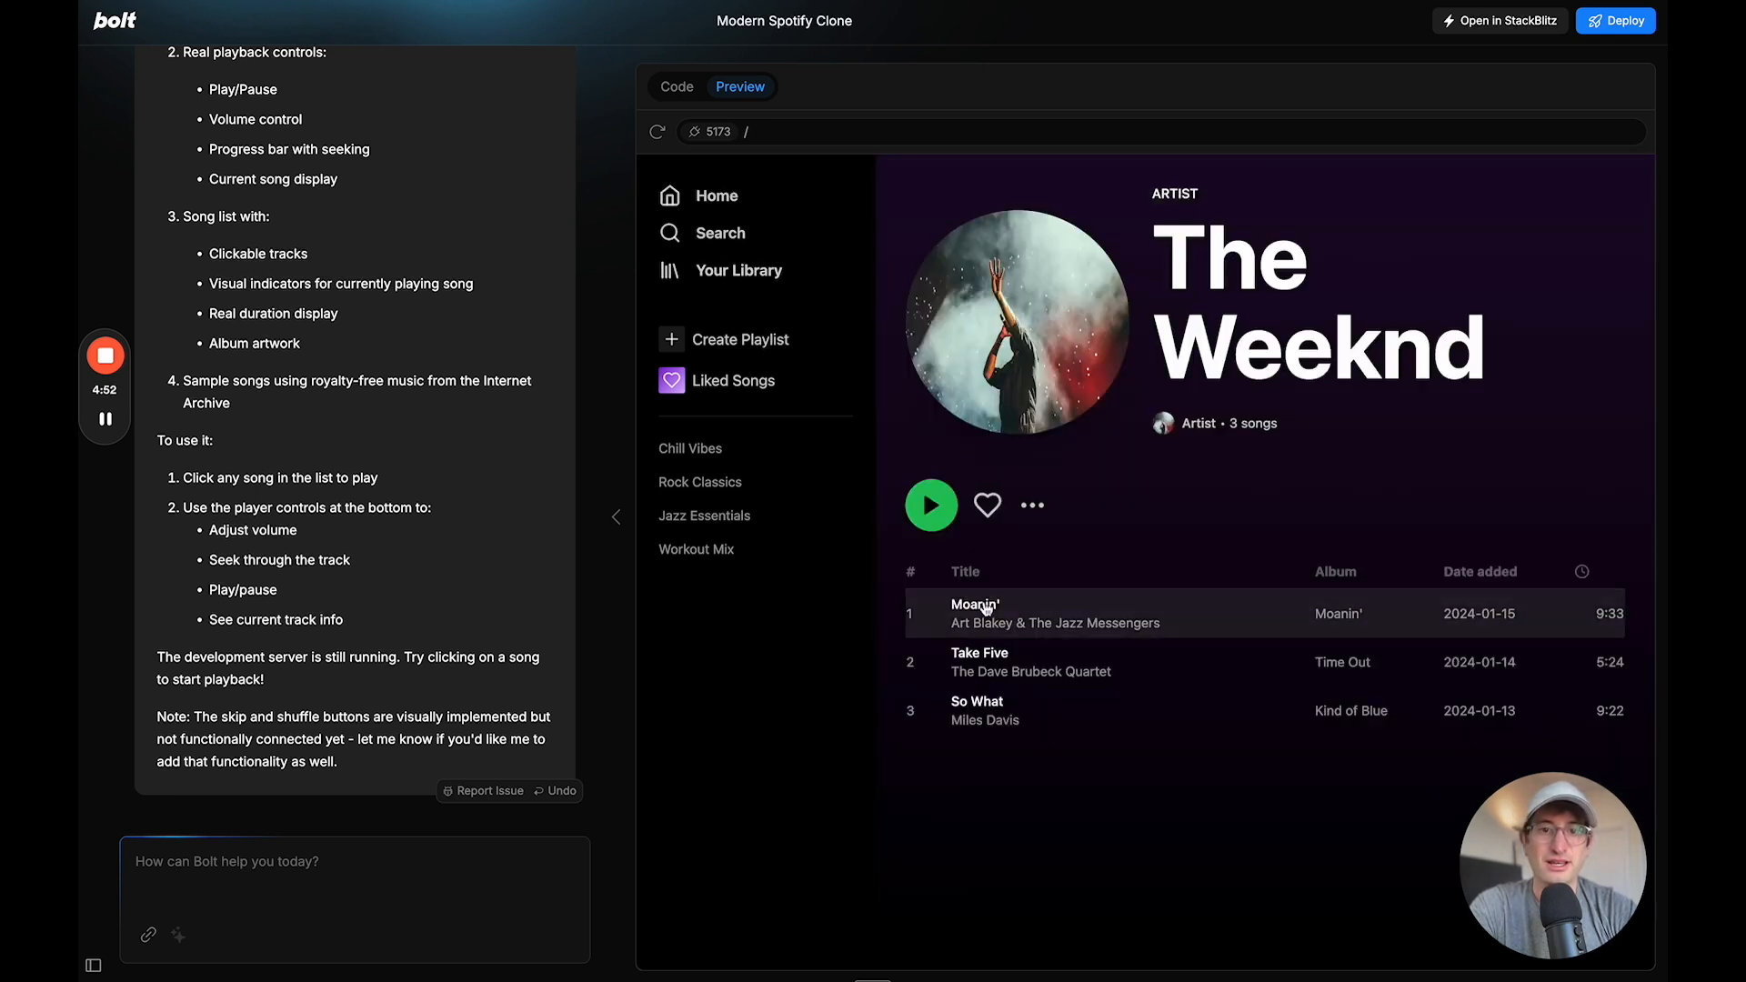
click(974, 612)
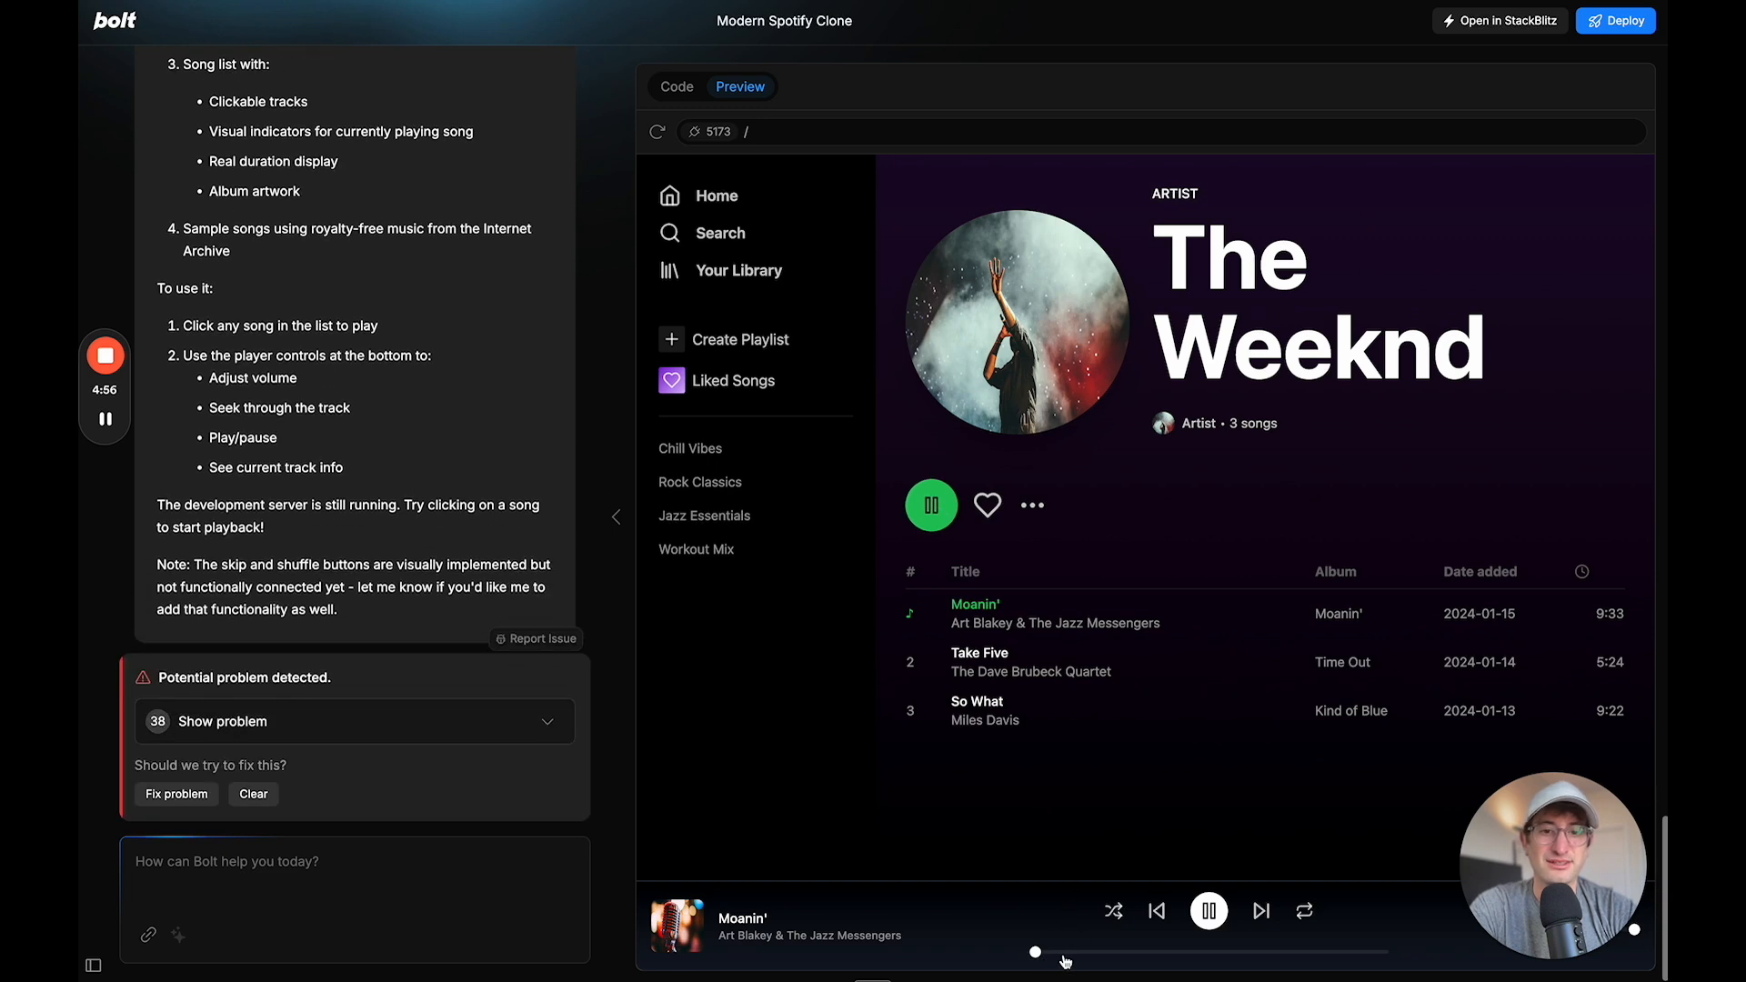
click(1207, 910)
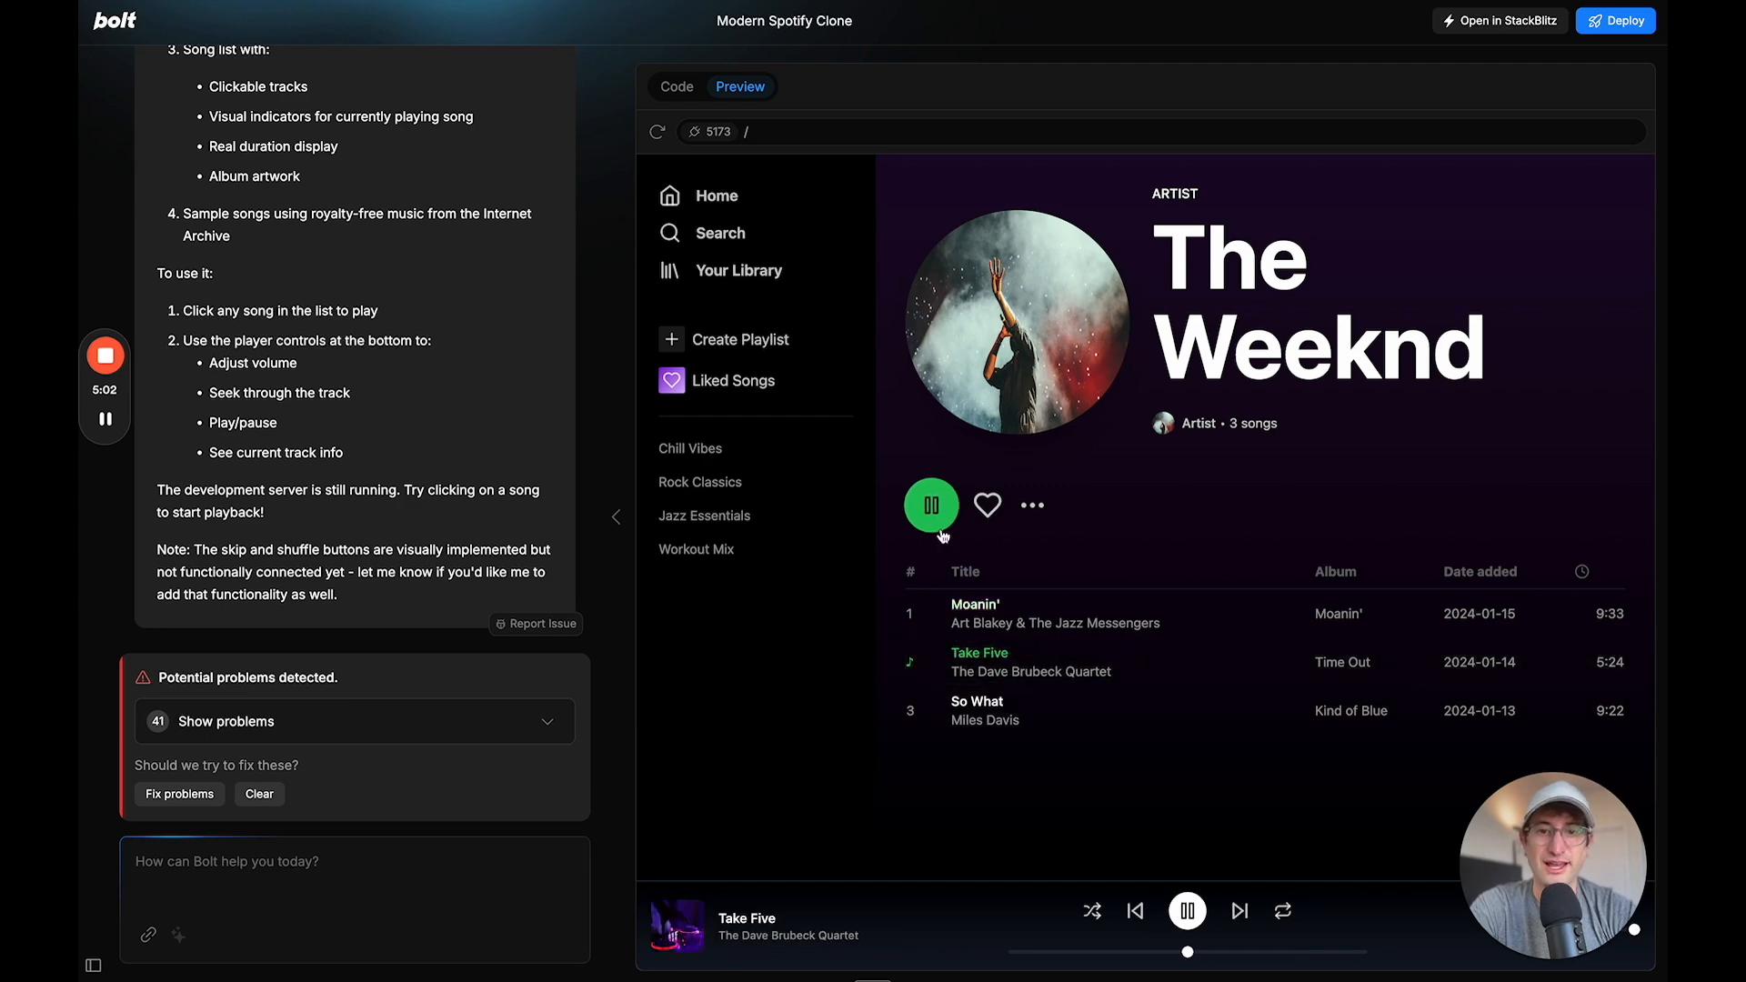
mouse_move(306, 736)
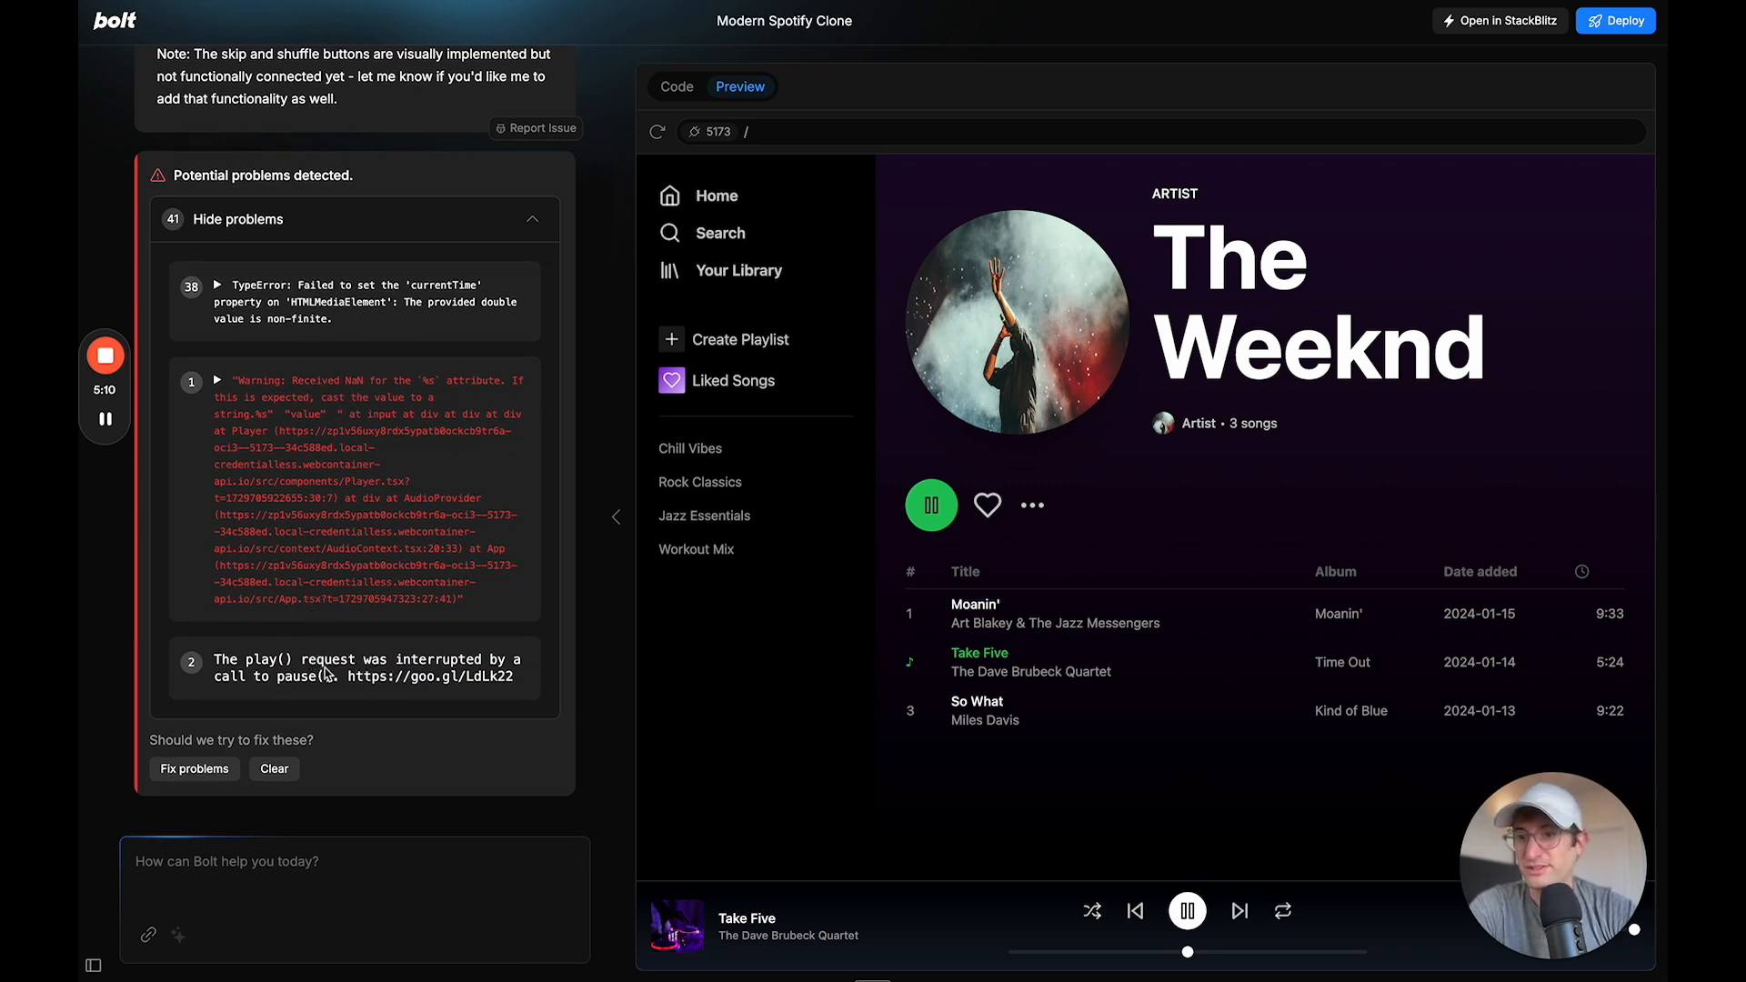
mouse_move(421, 361)
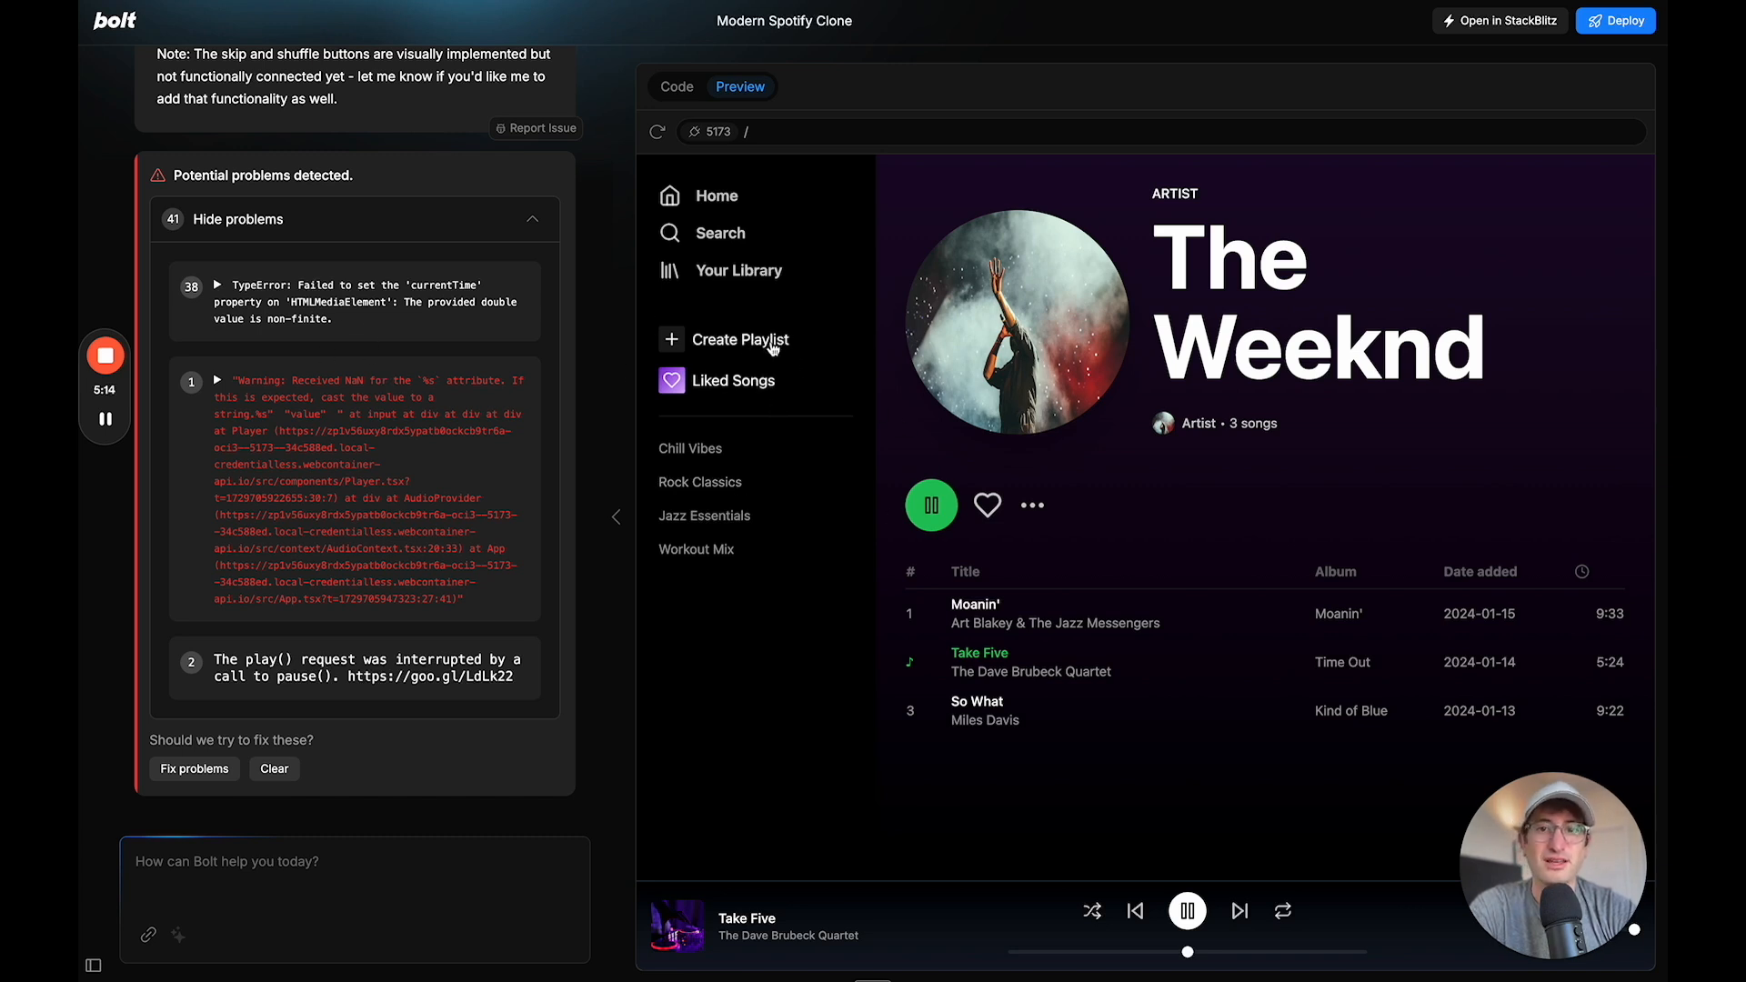
Open the Discover Weekly playlist, then ask Bolt to fix the 42 playback errors
click(737, 269)
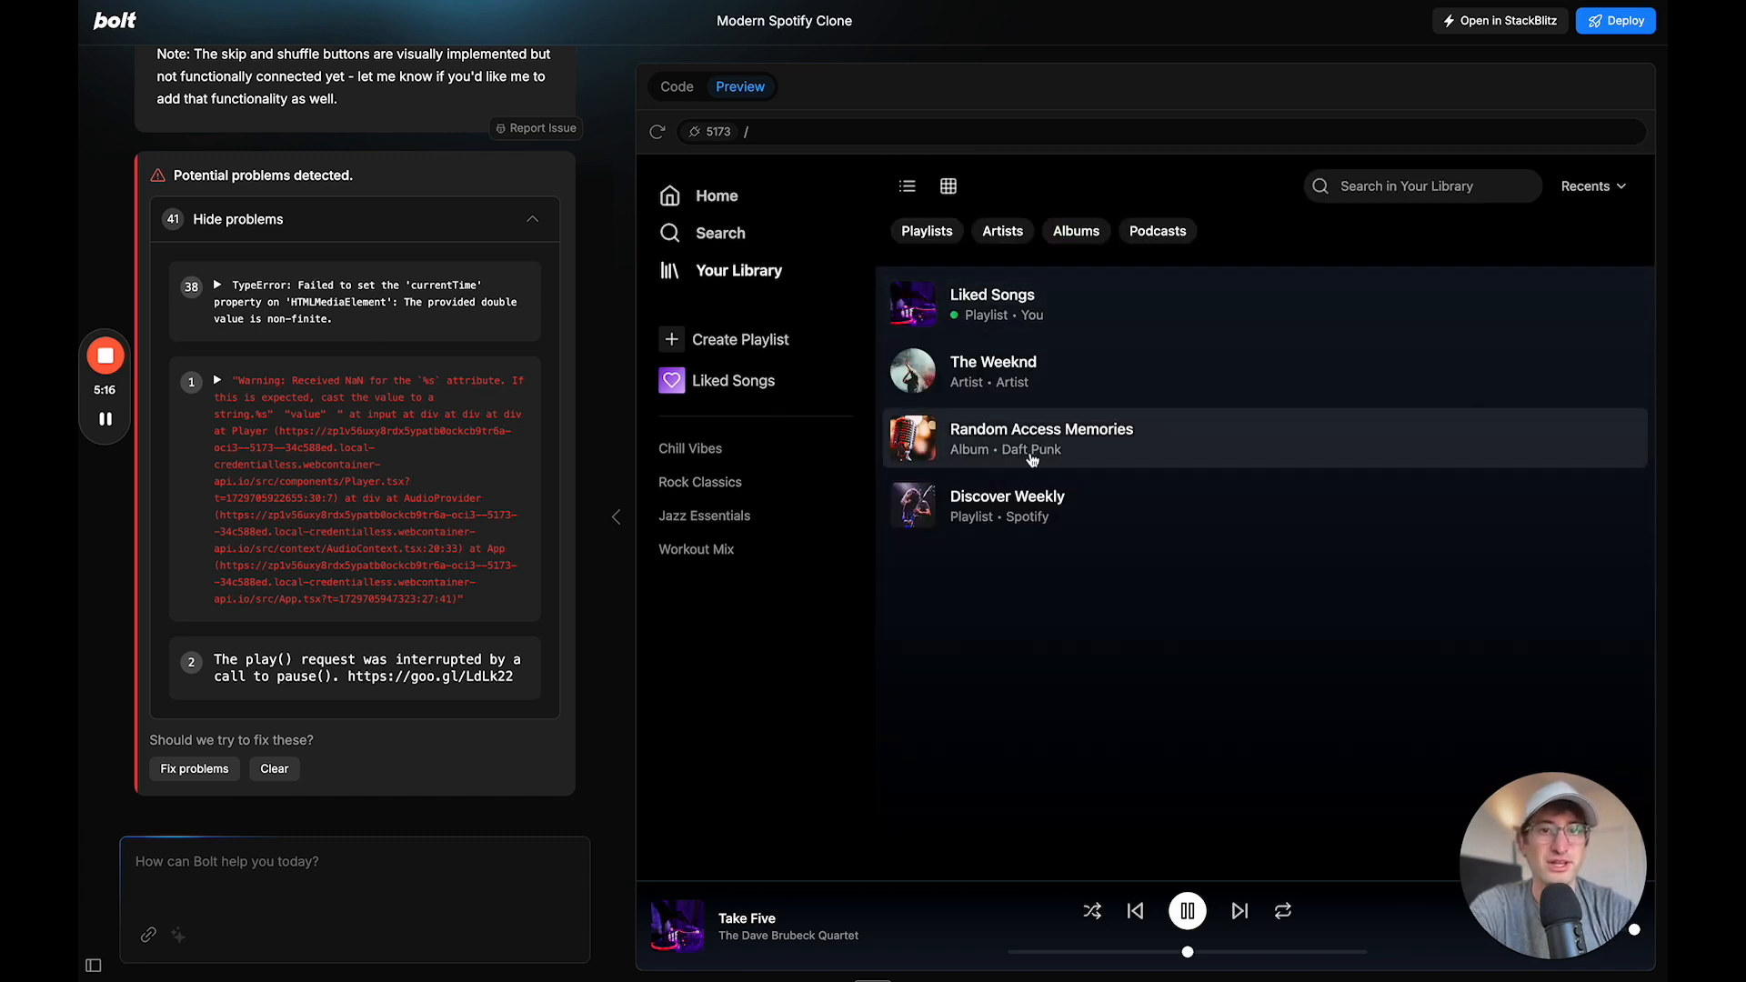
mouse_move(1001, 507)
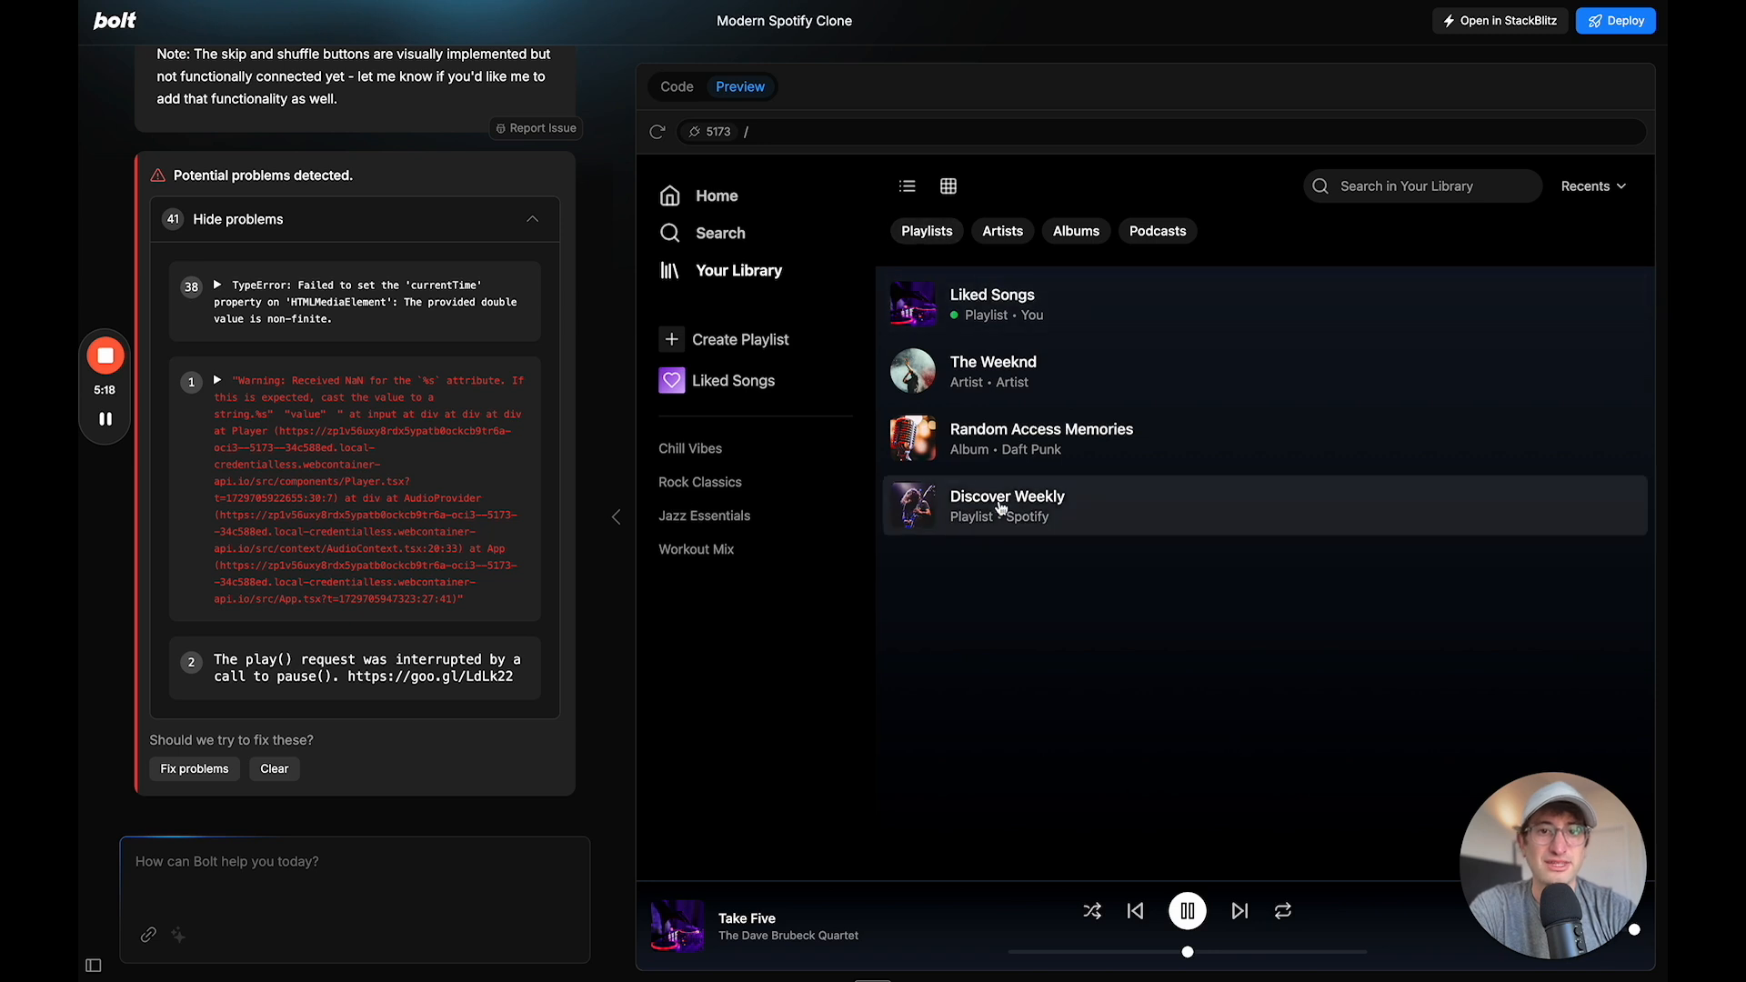
click(1006, 505)
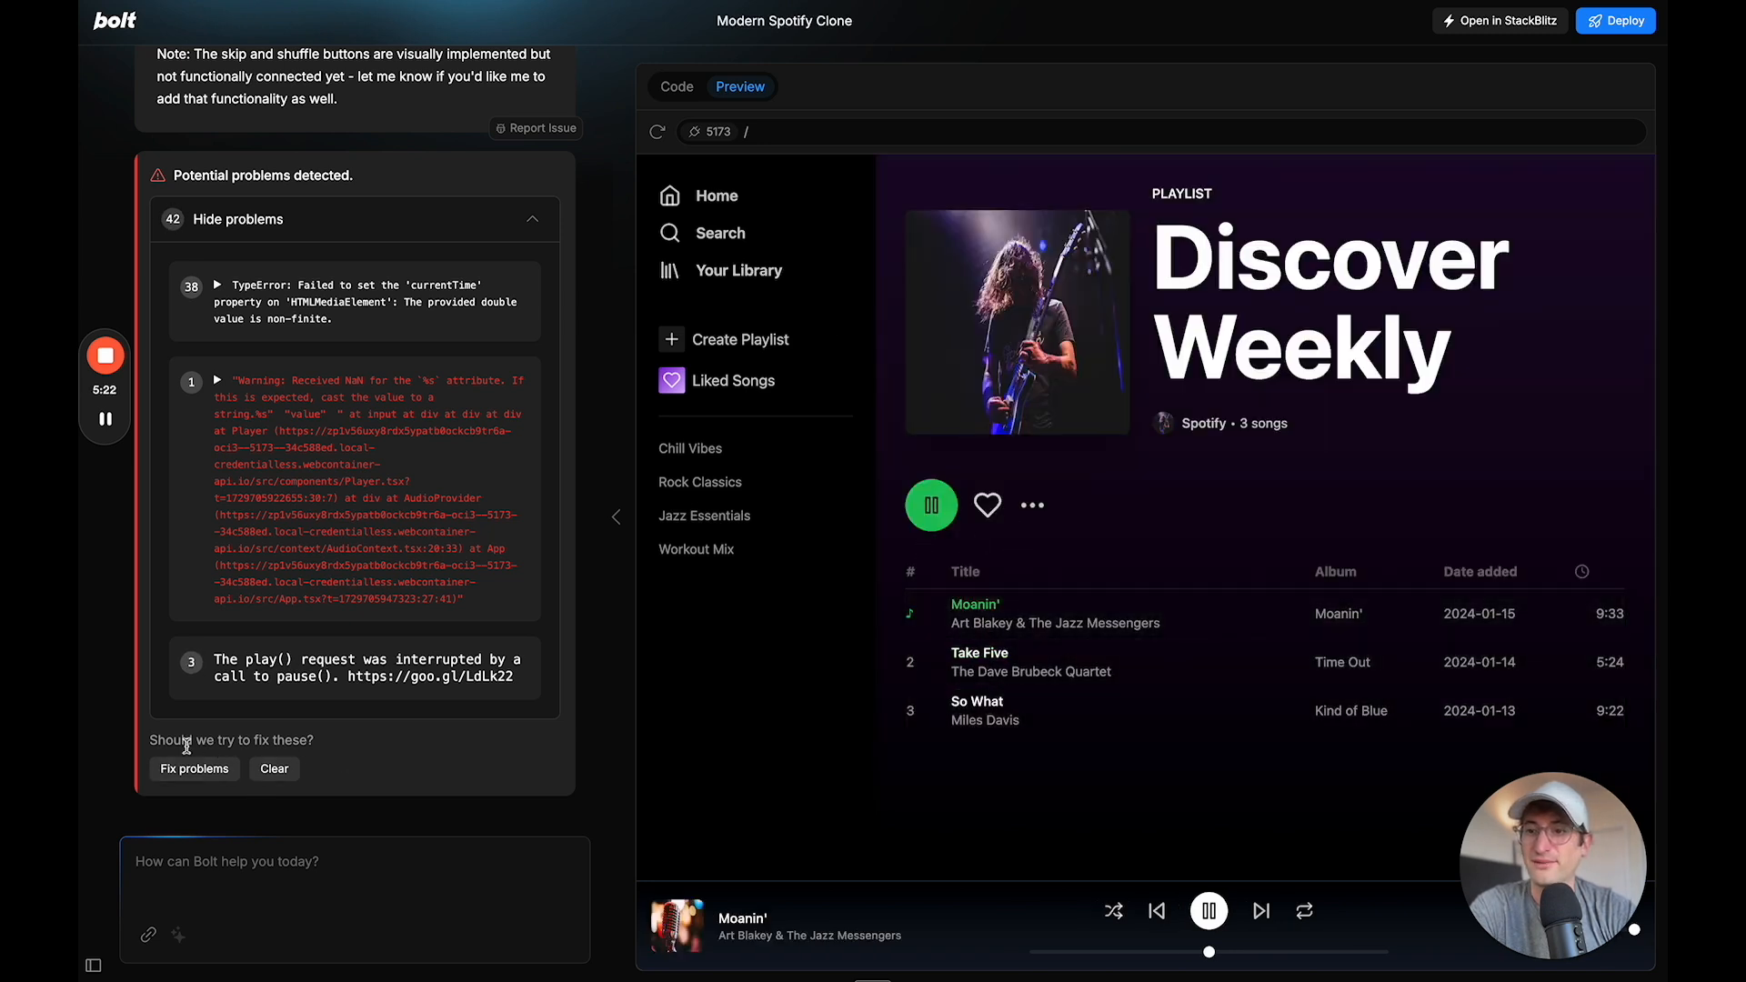
click(194, 769)
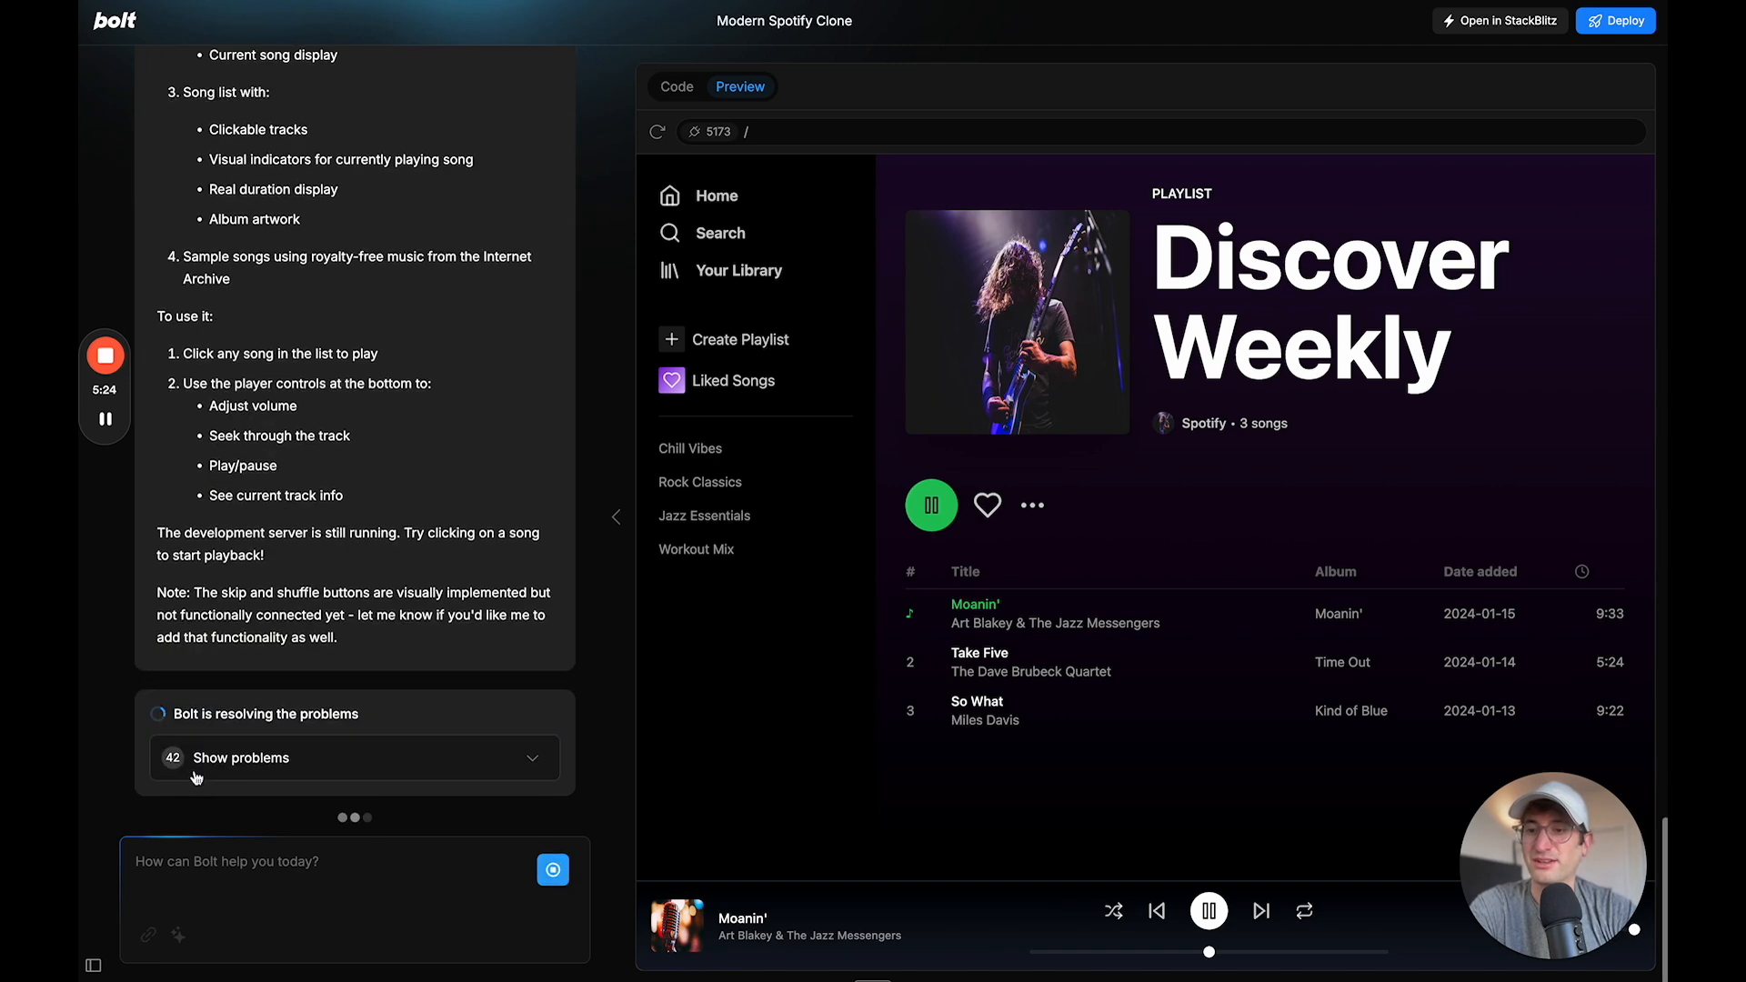
Let Bolt apply its audio playback fixes, then open the clone's library to retest
scroll(down, 3)
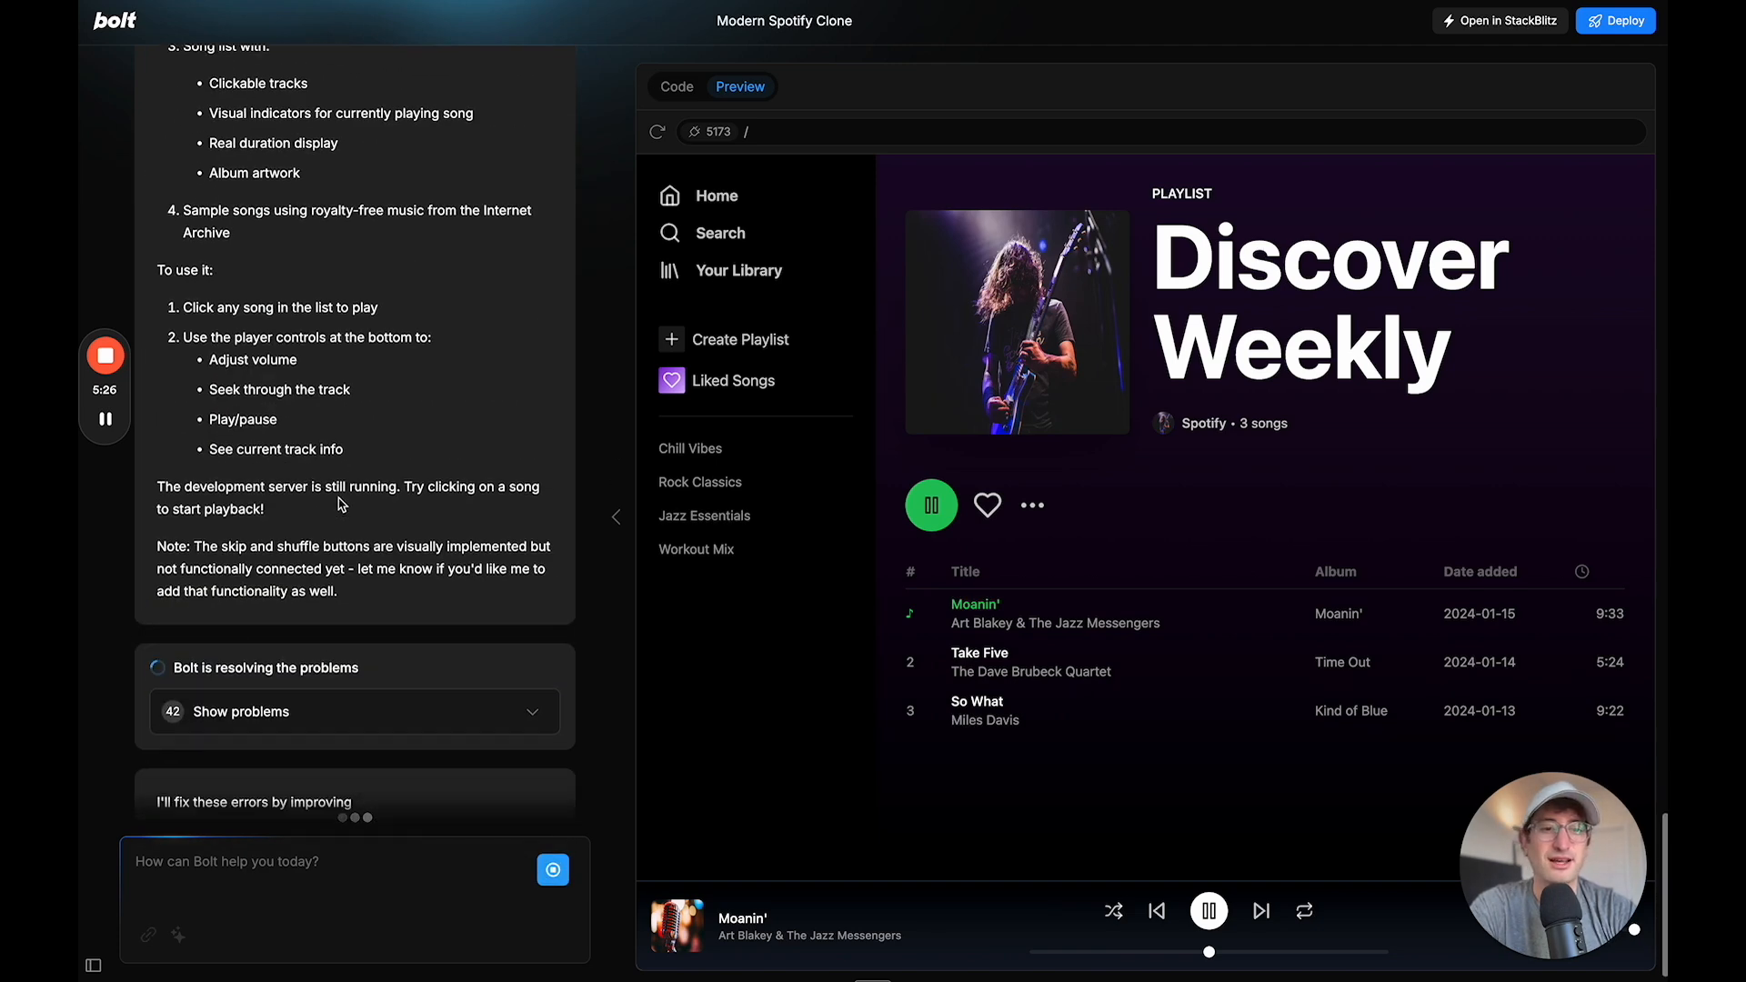
click(675, 87)
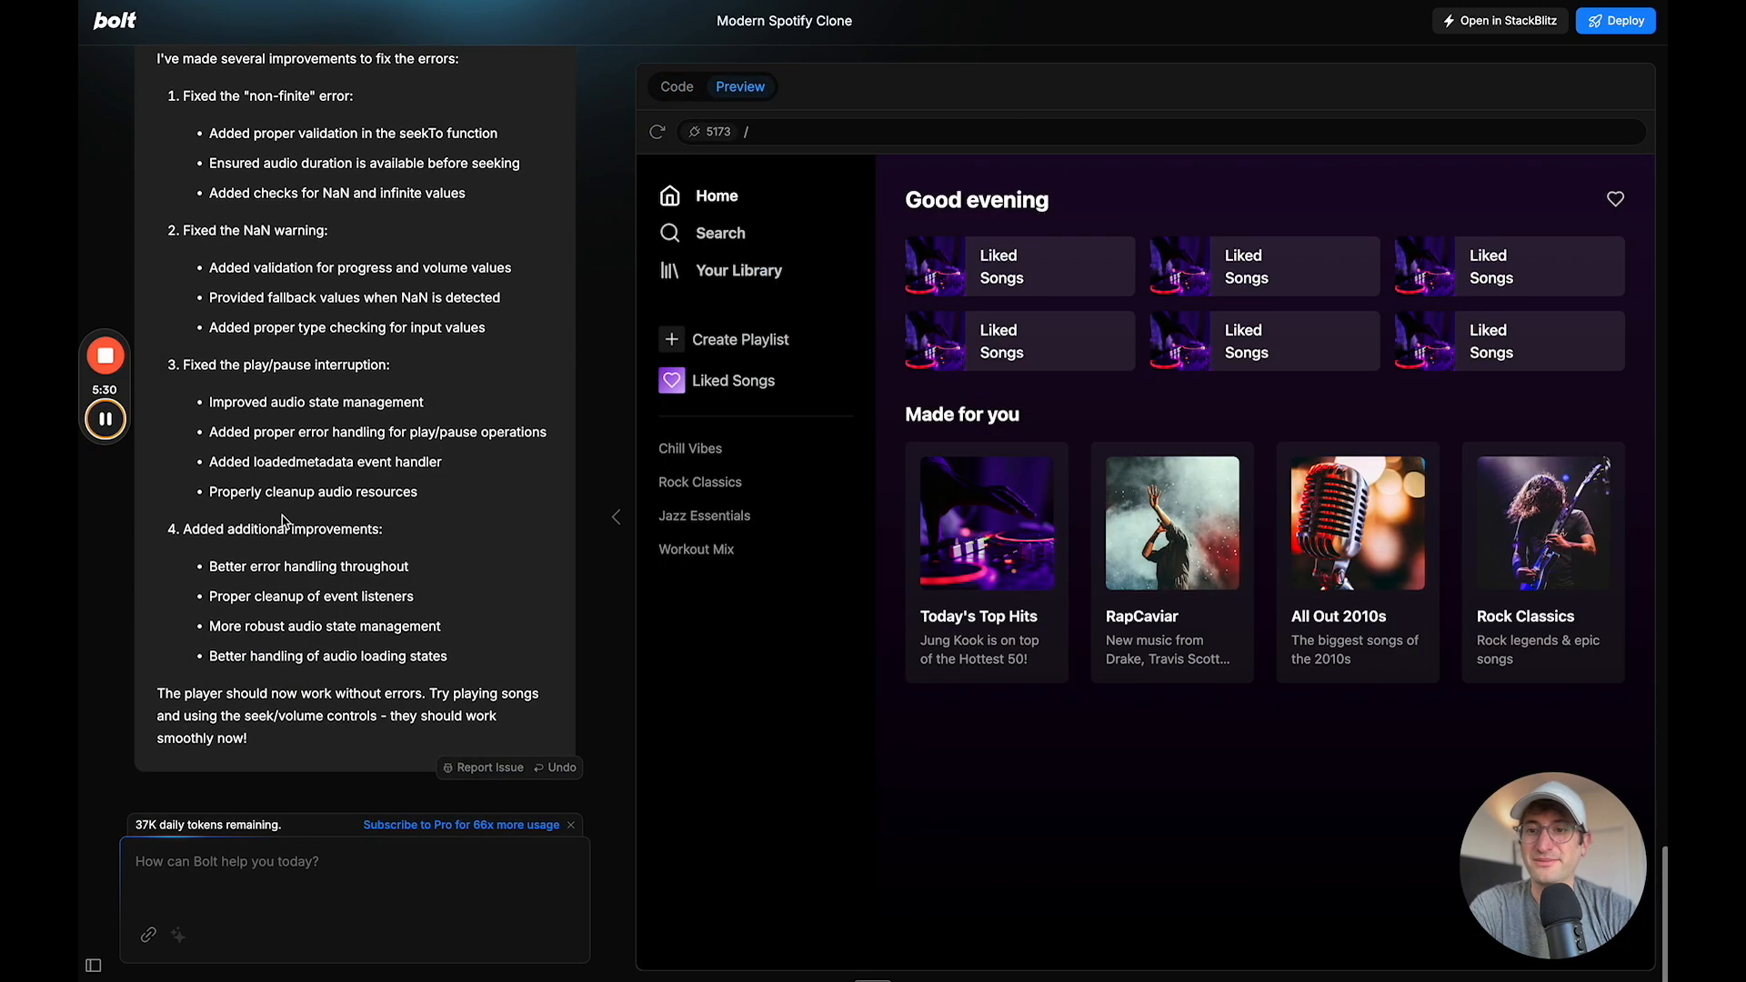
mouse_move(178, 833)
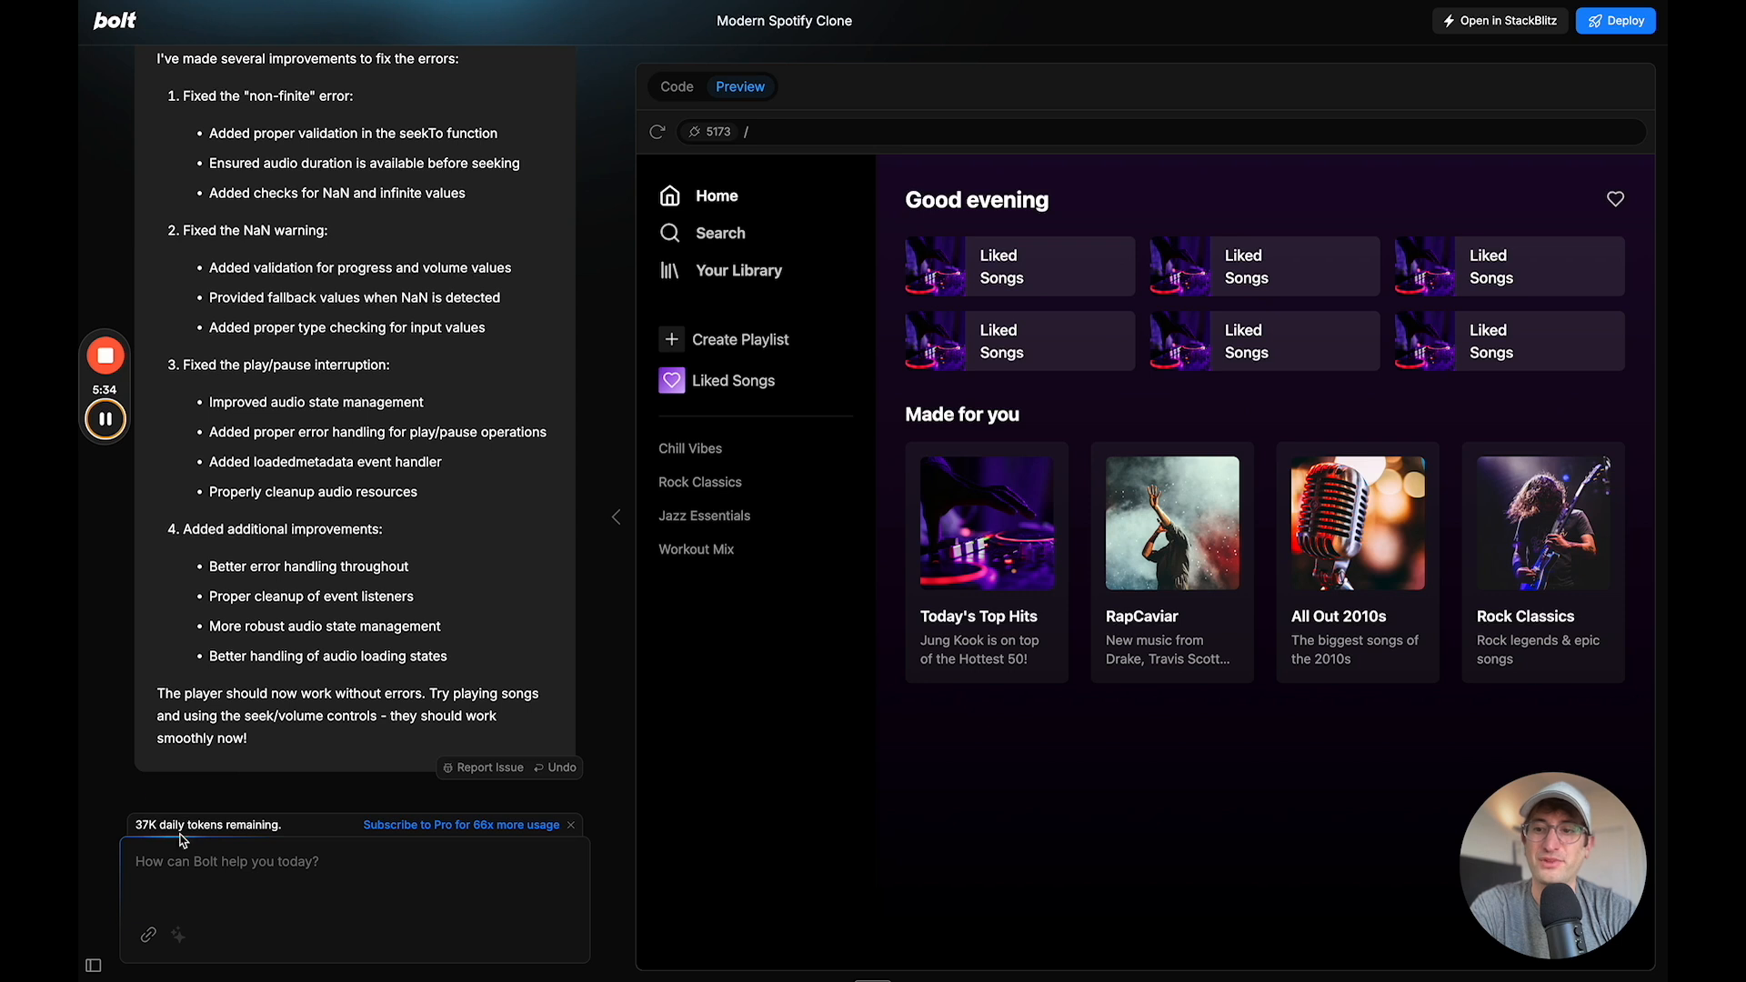
mouse_move(458, 833)
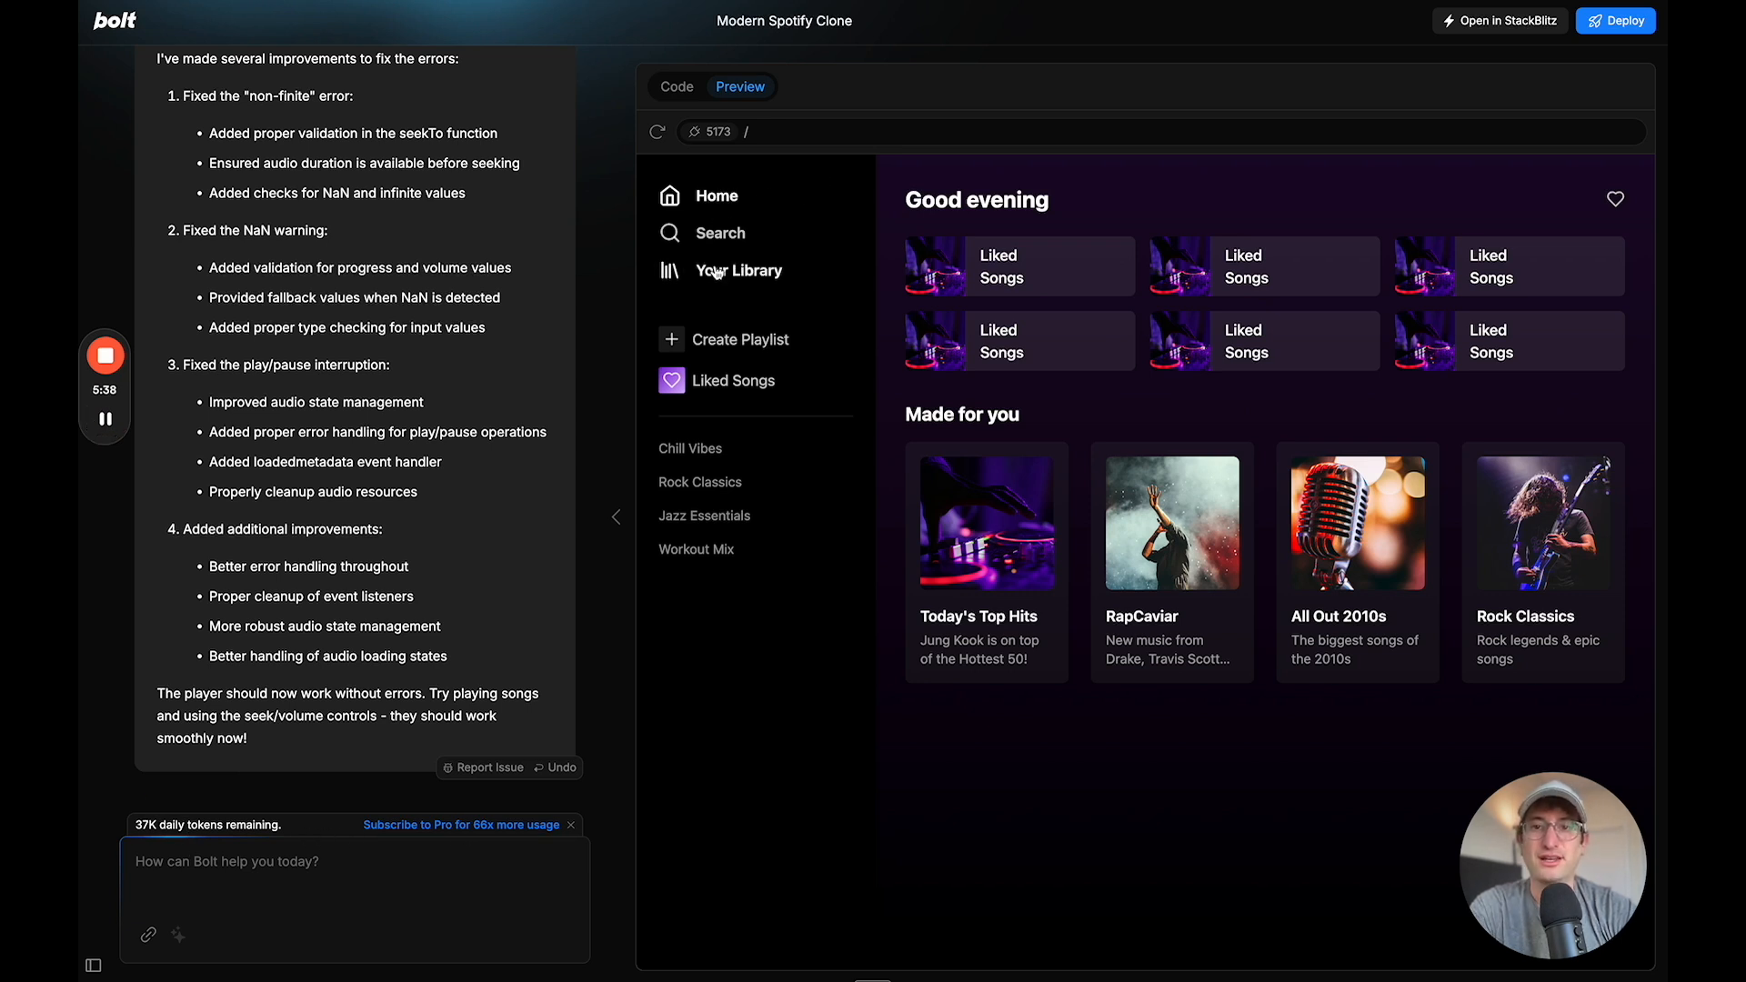
click(1171, 522)
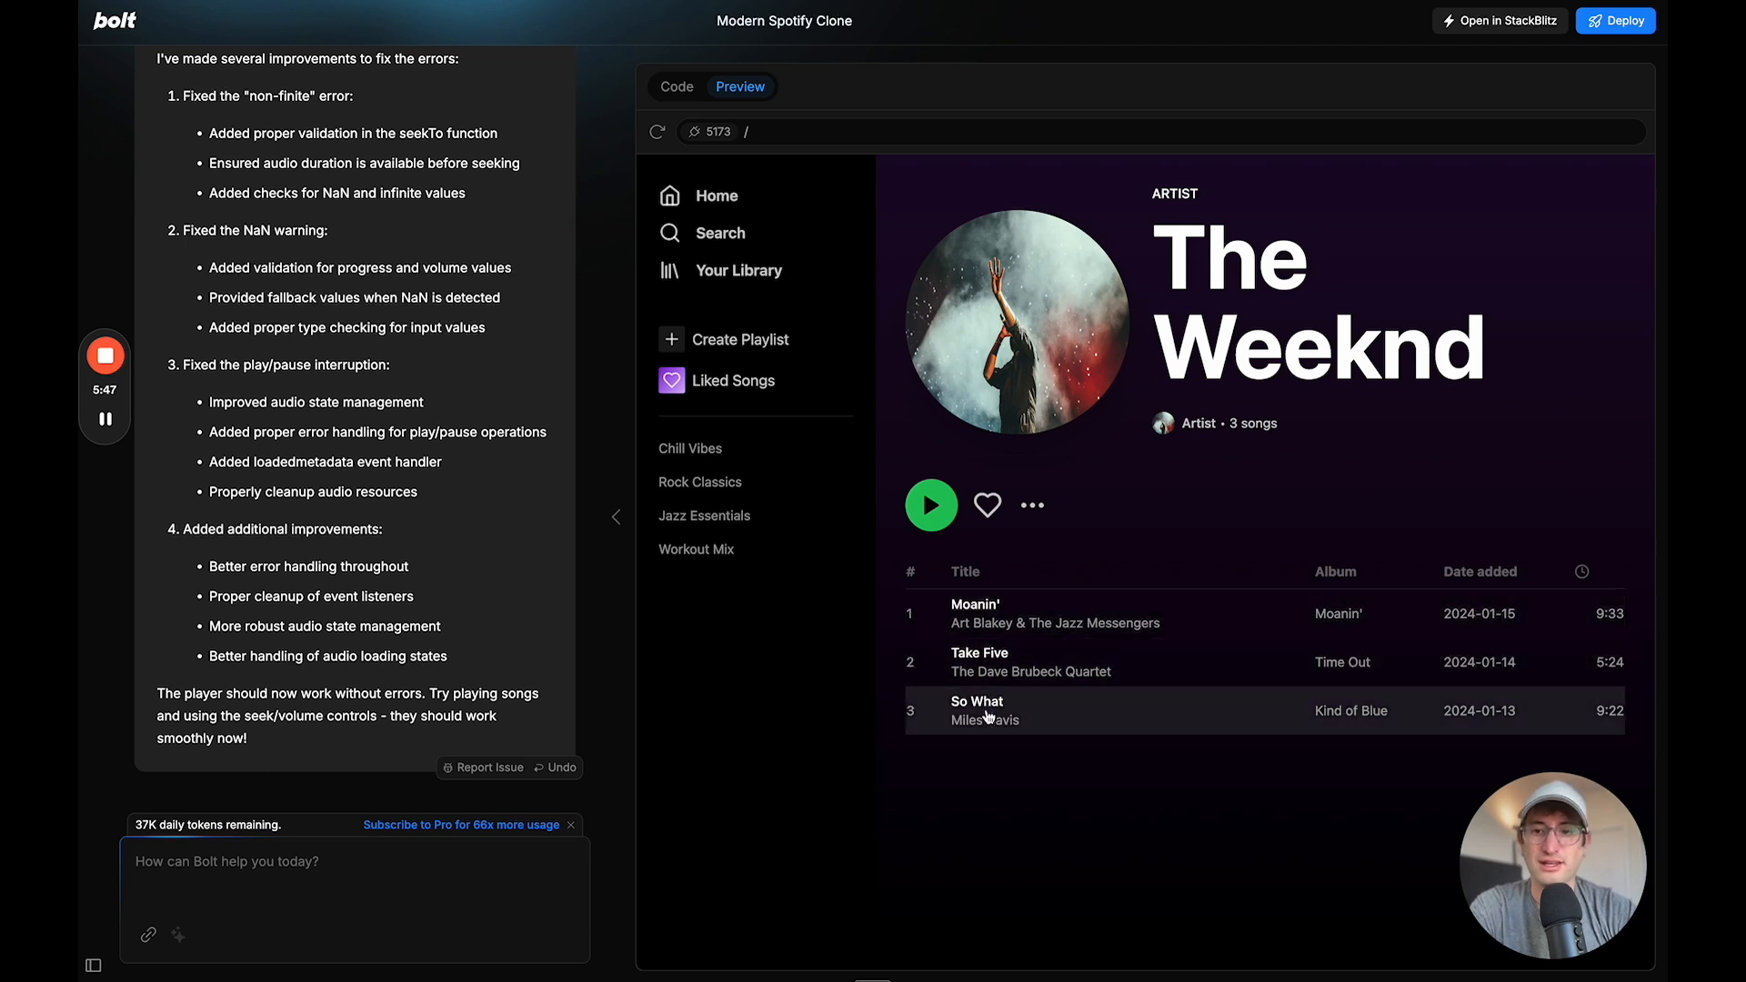
mouse_move(763, 438)
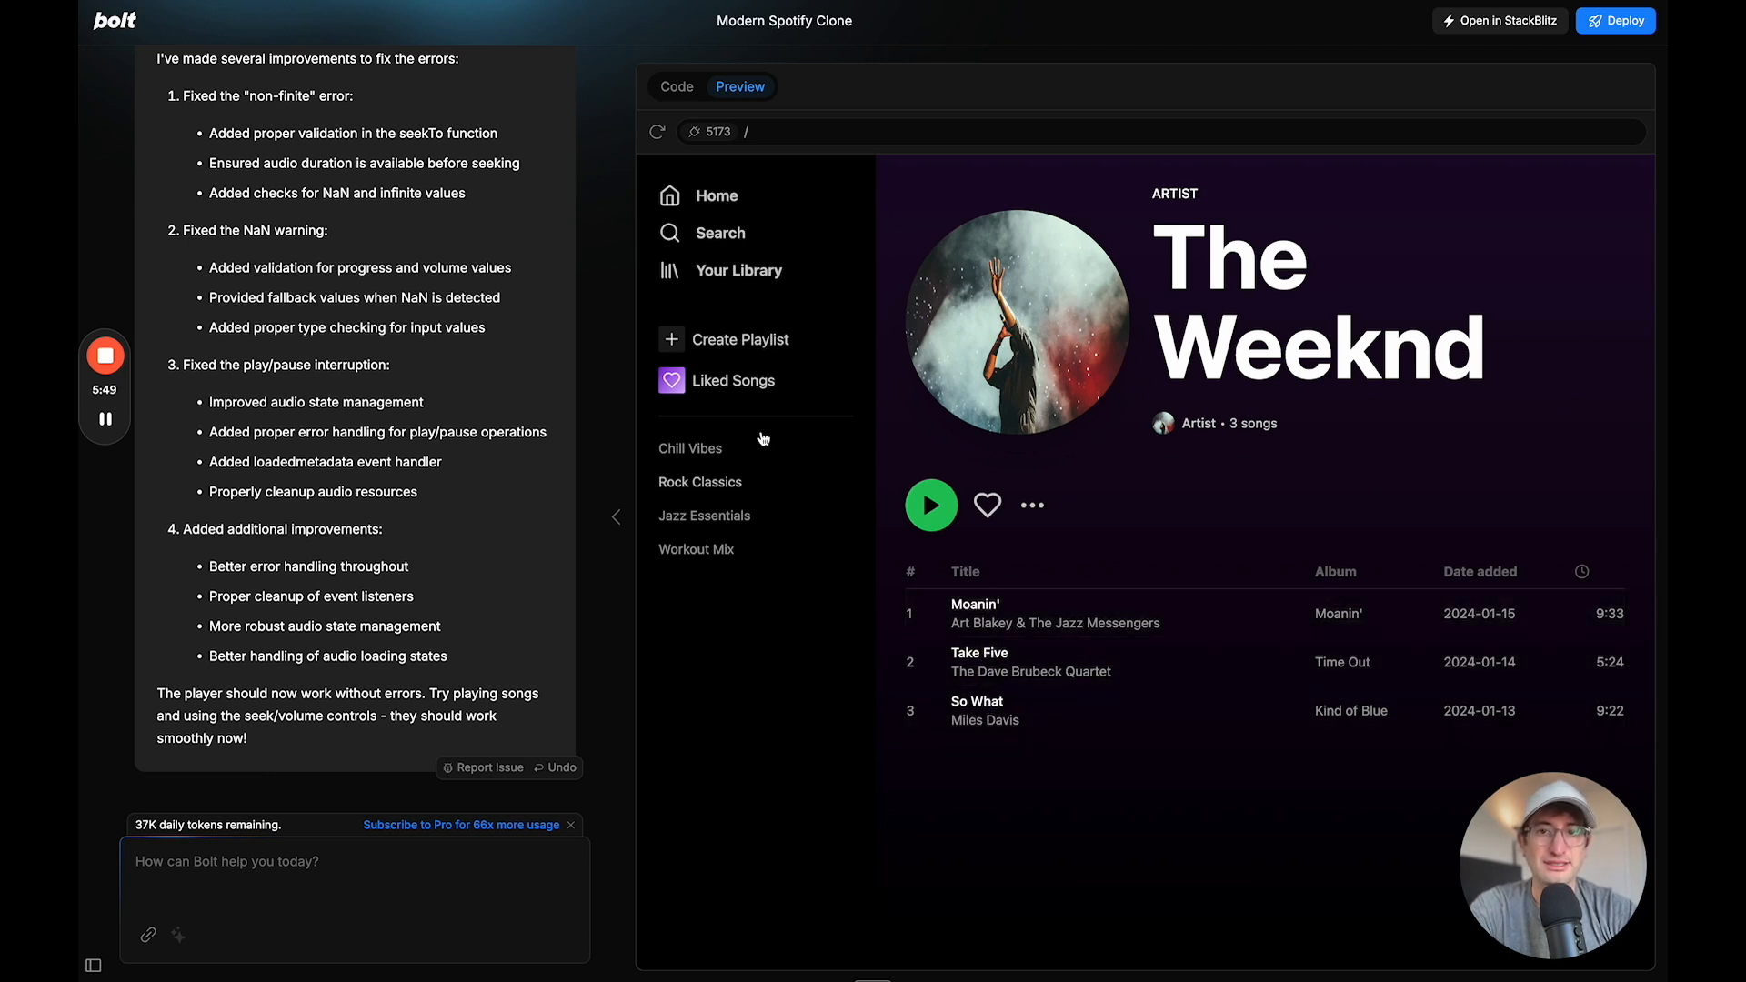
Browse Your Library, Random Access Memories and The Weeknd's page, returning Home each time
click(738, 269)
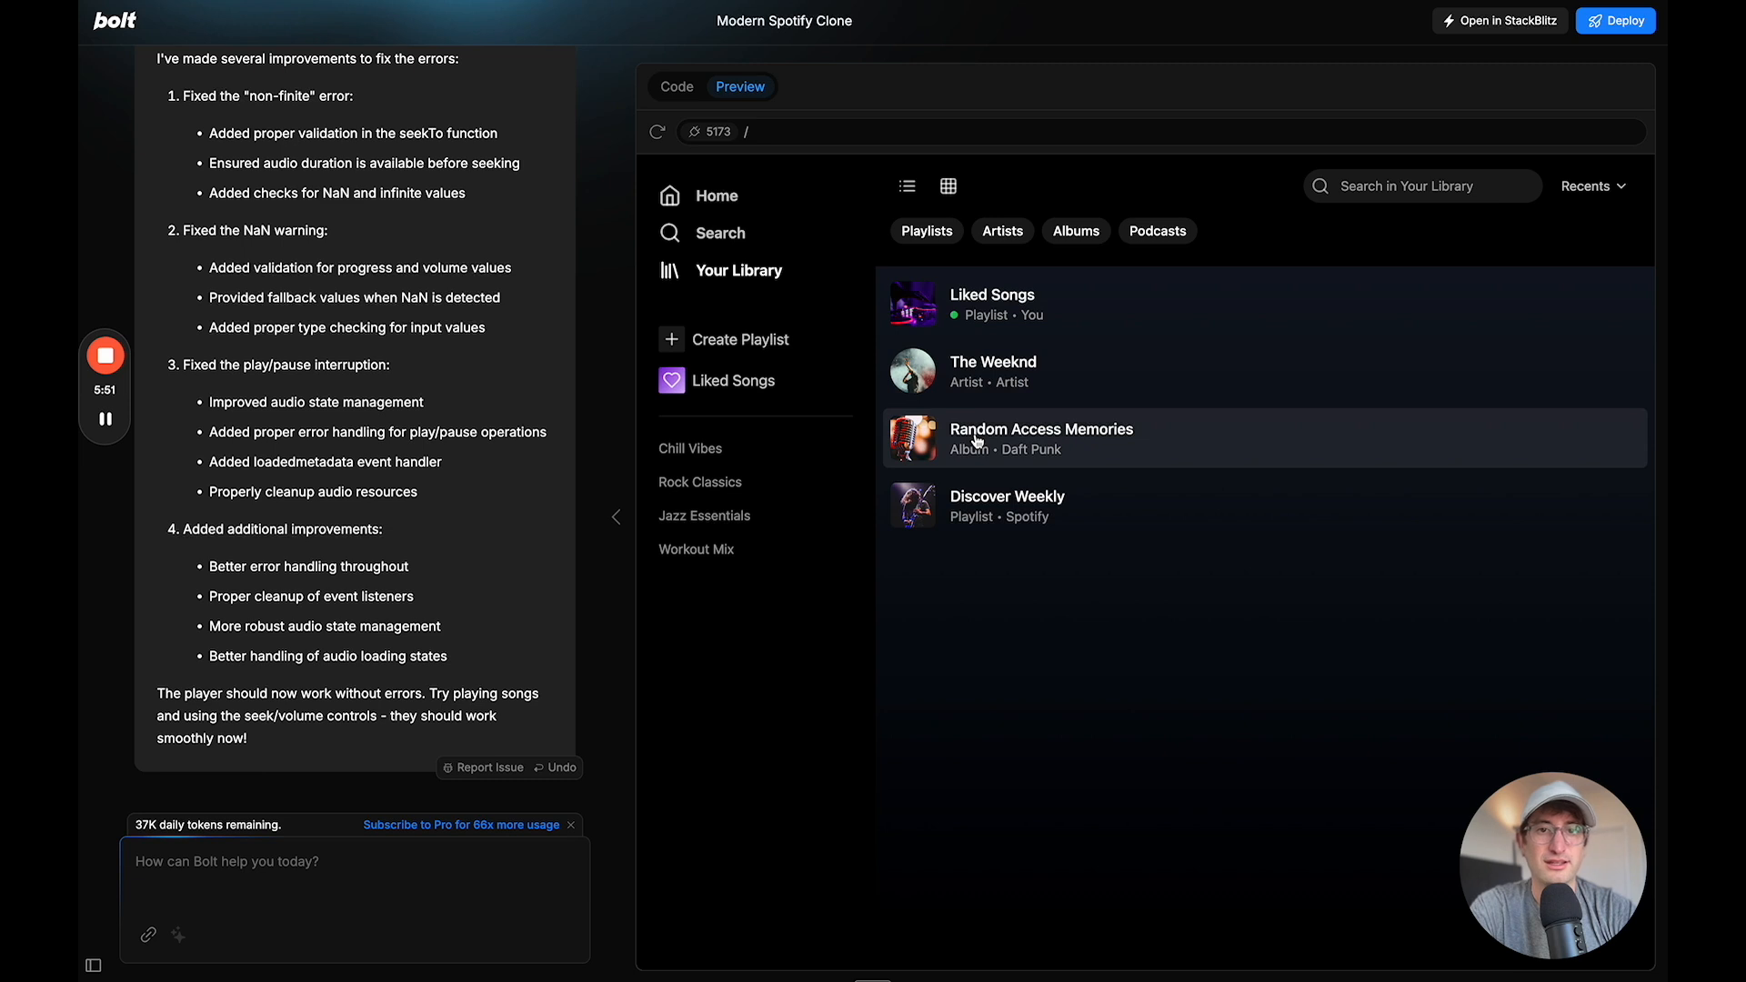
click(1040, 437)
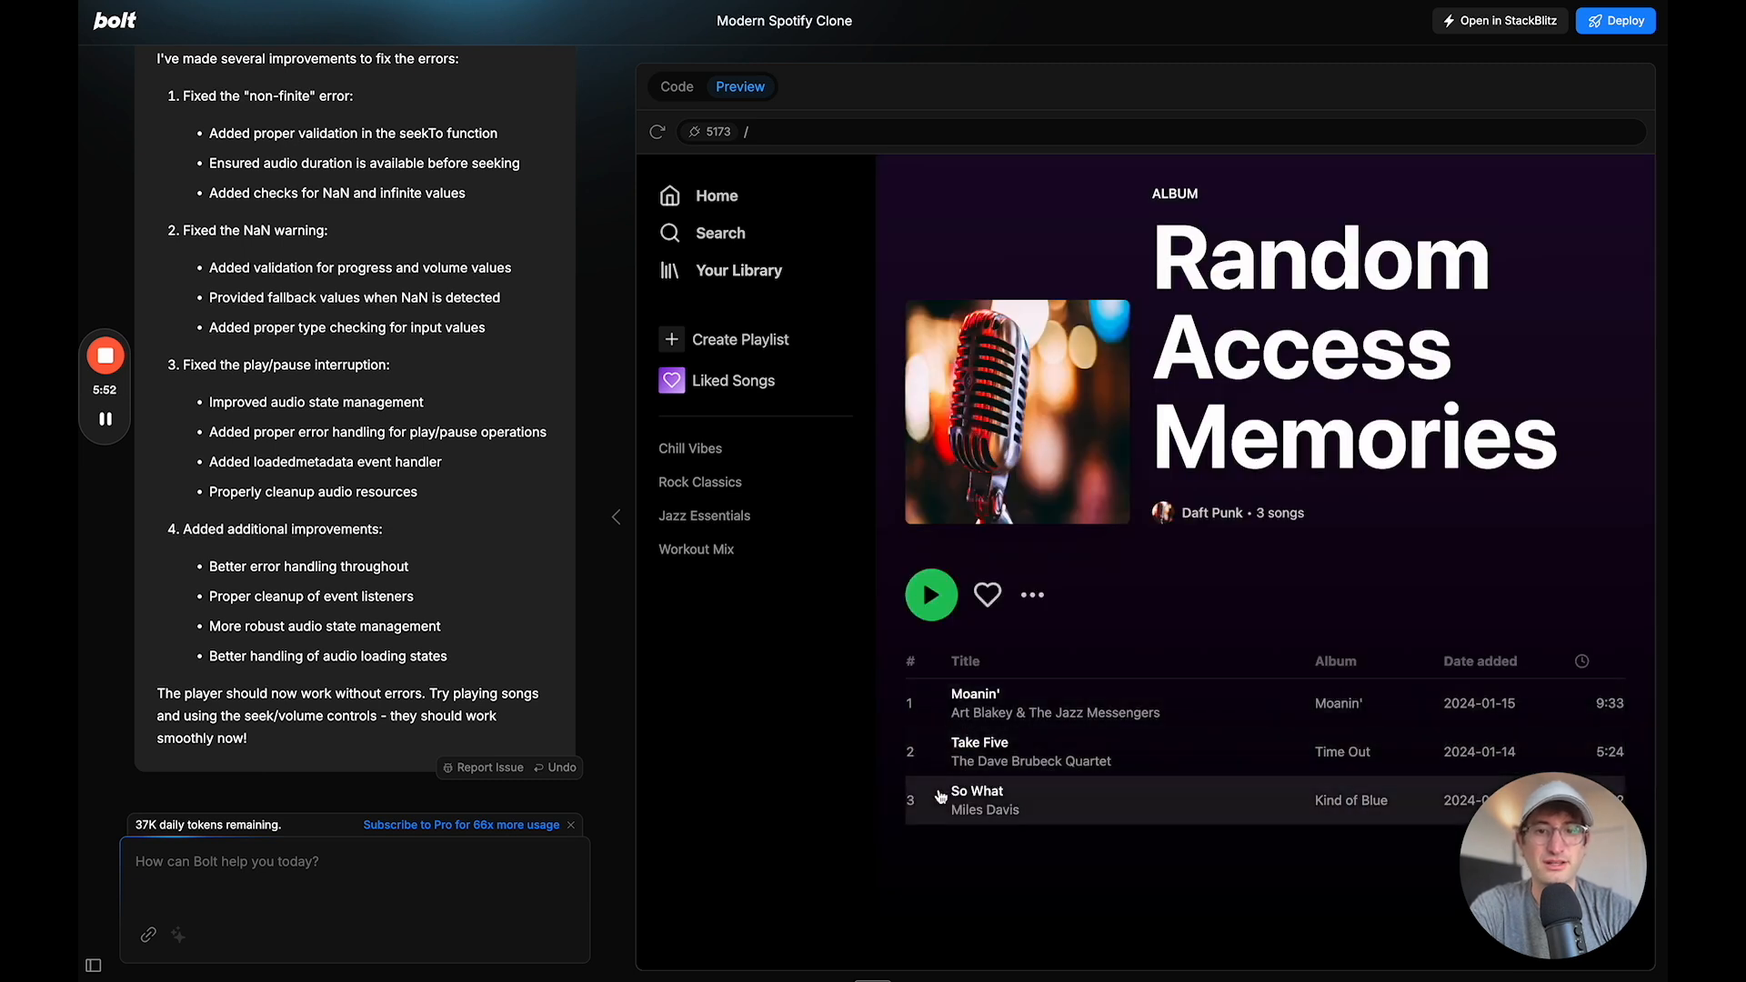
mouse_move(704, 515)
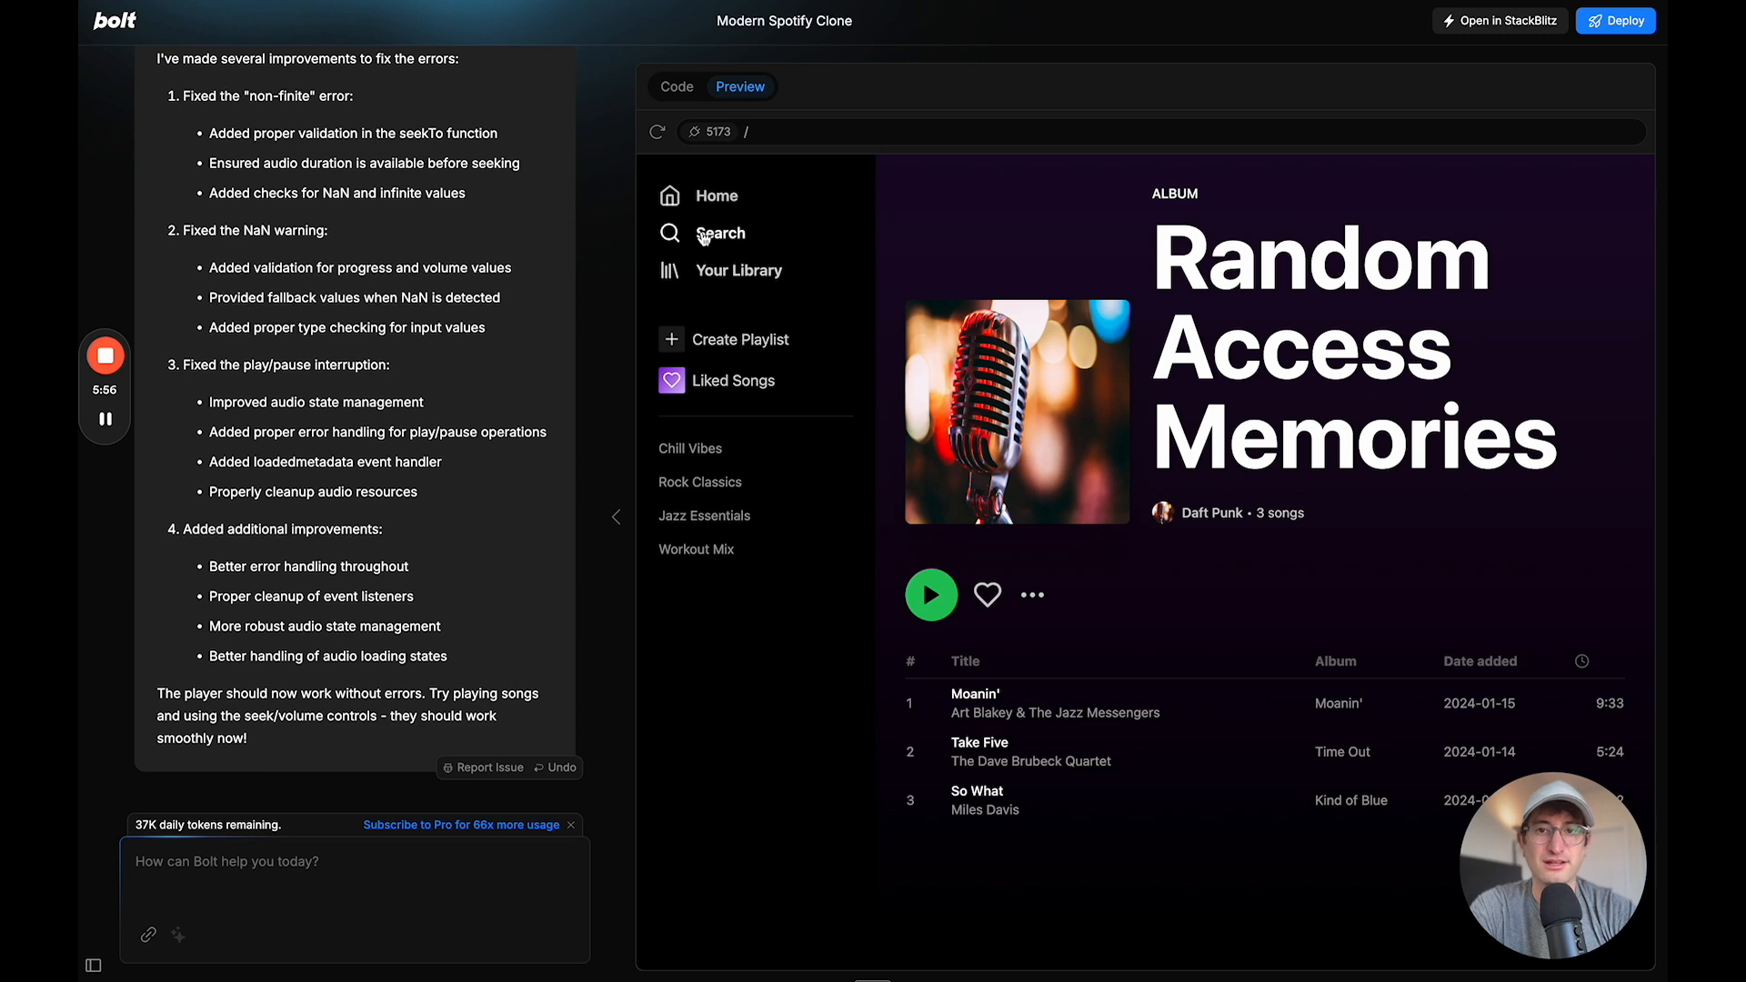
click(716, 195)
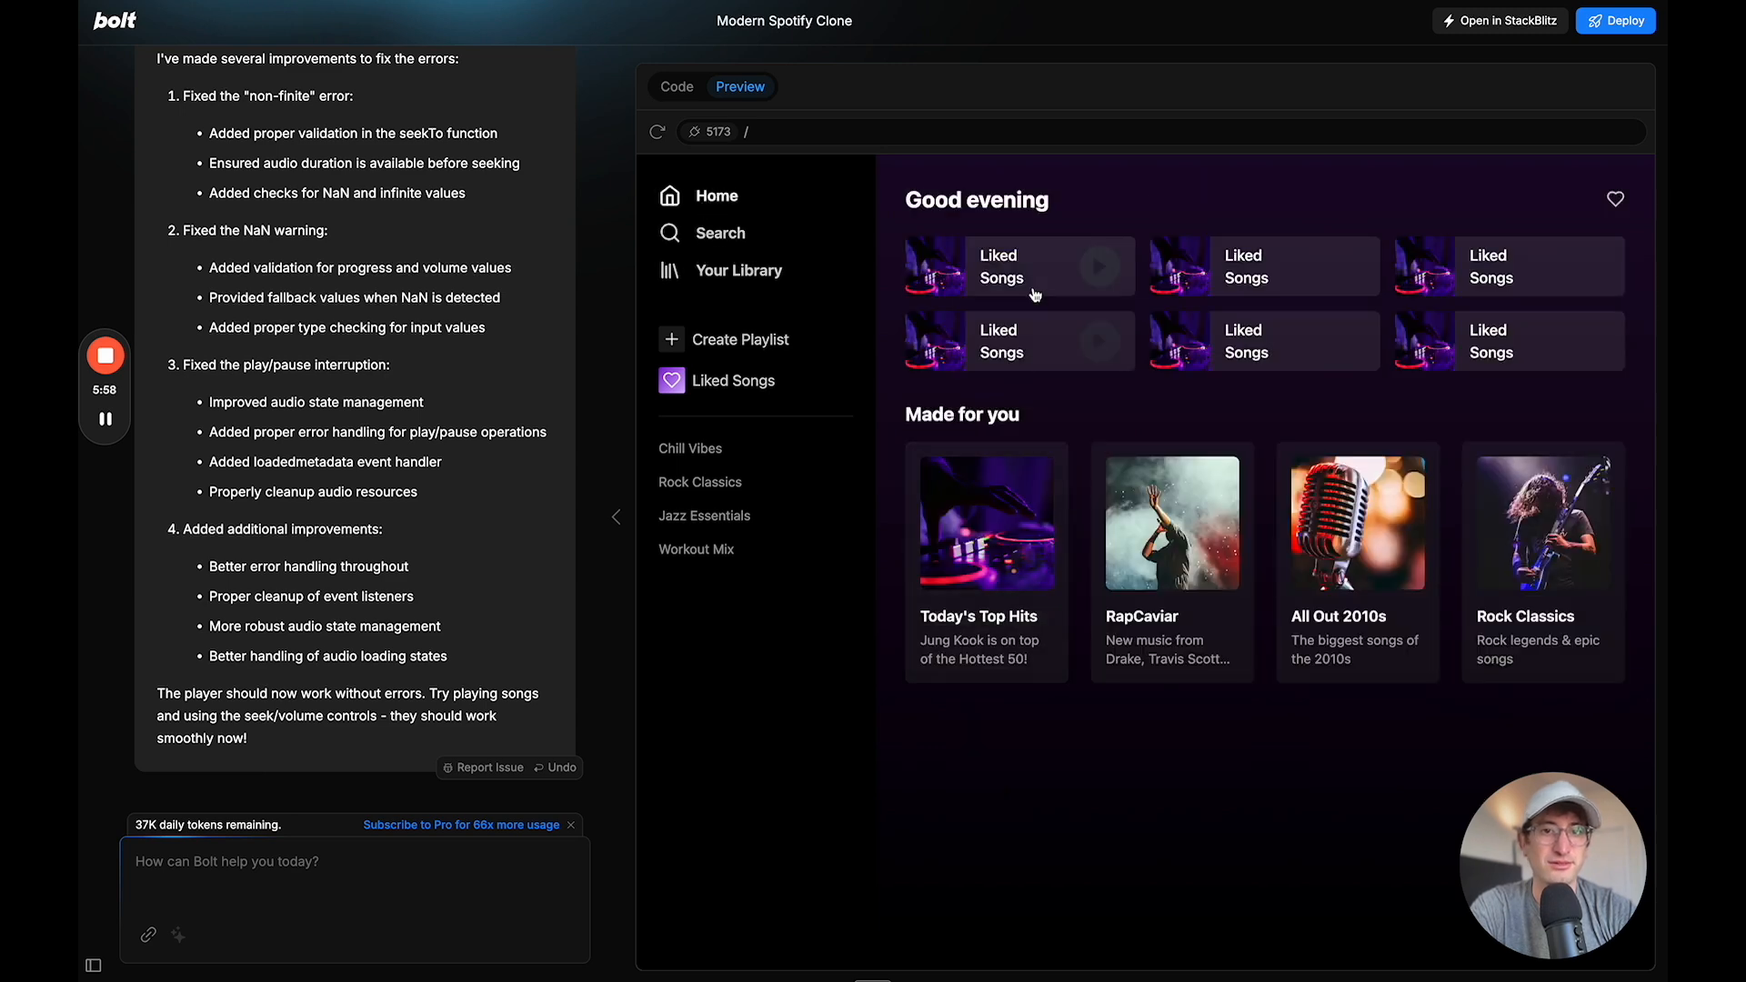
click(738, 269)
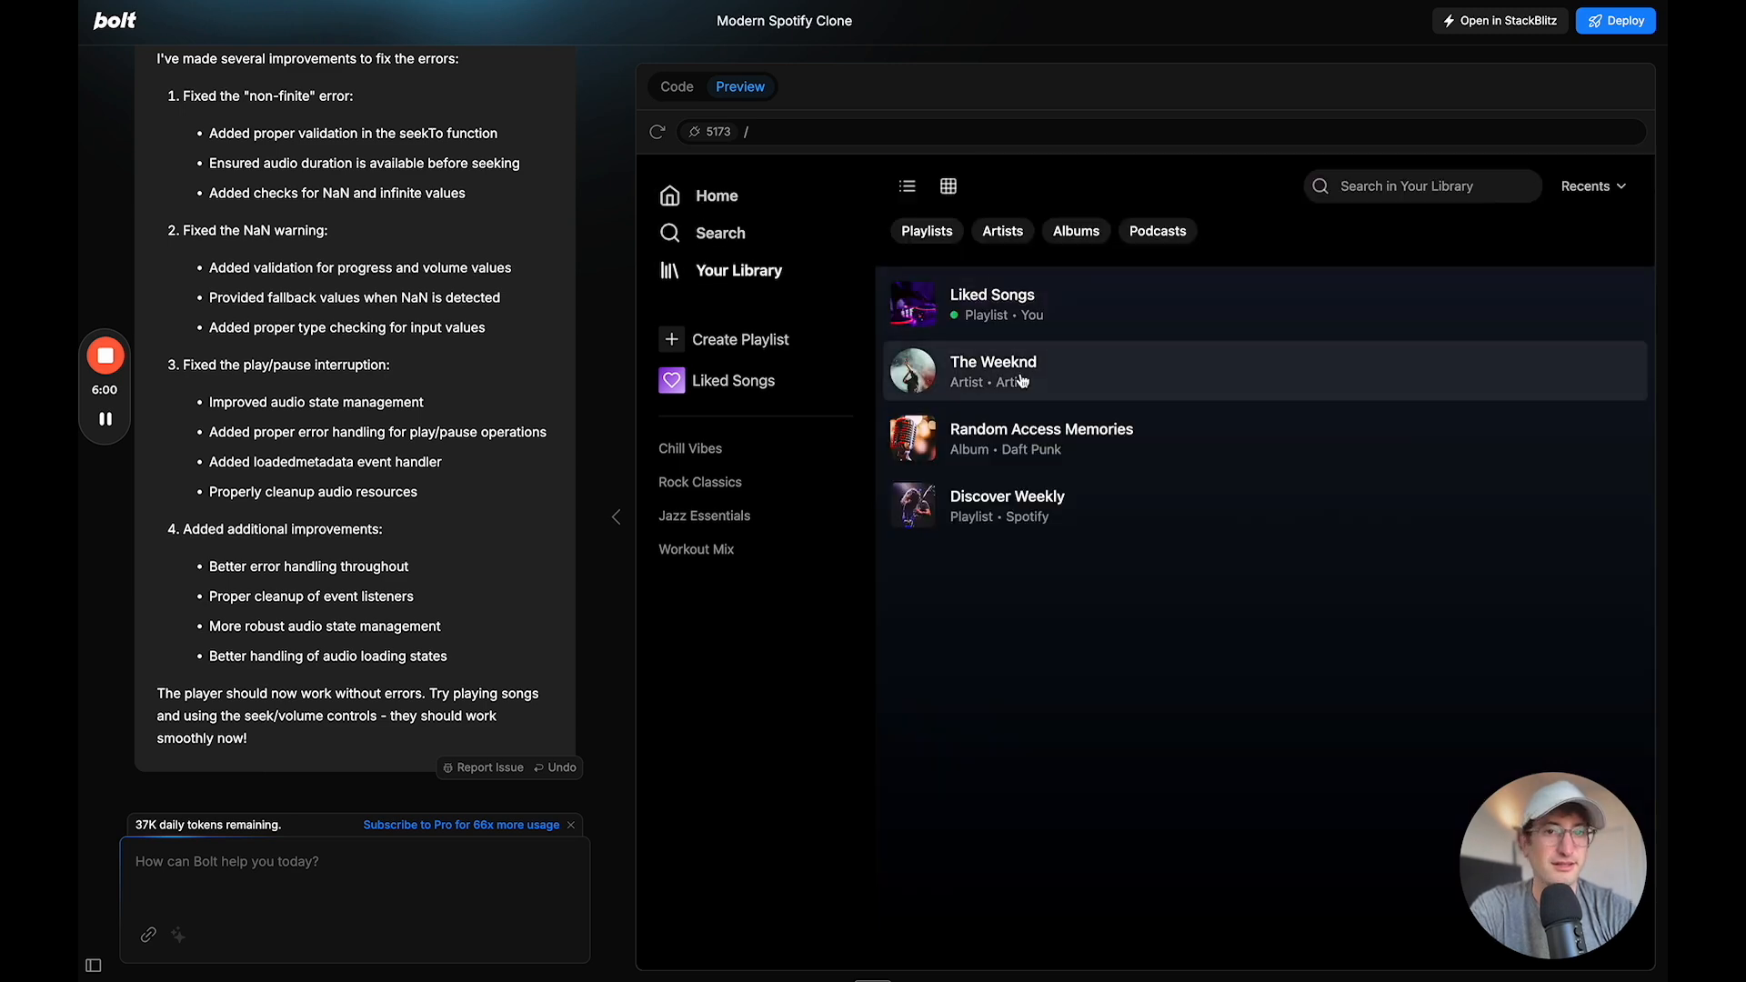
click(993, 372)
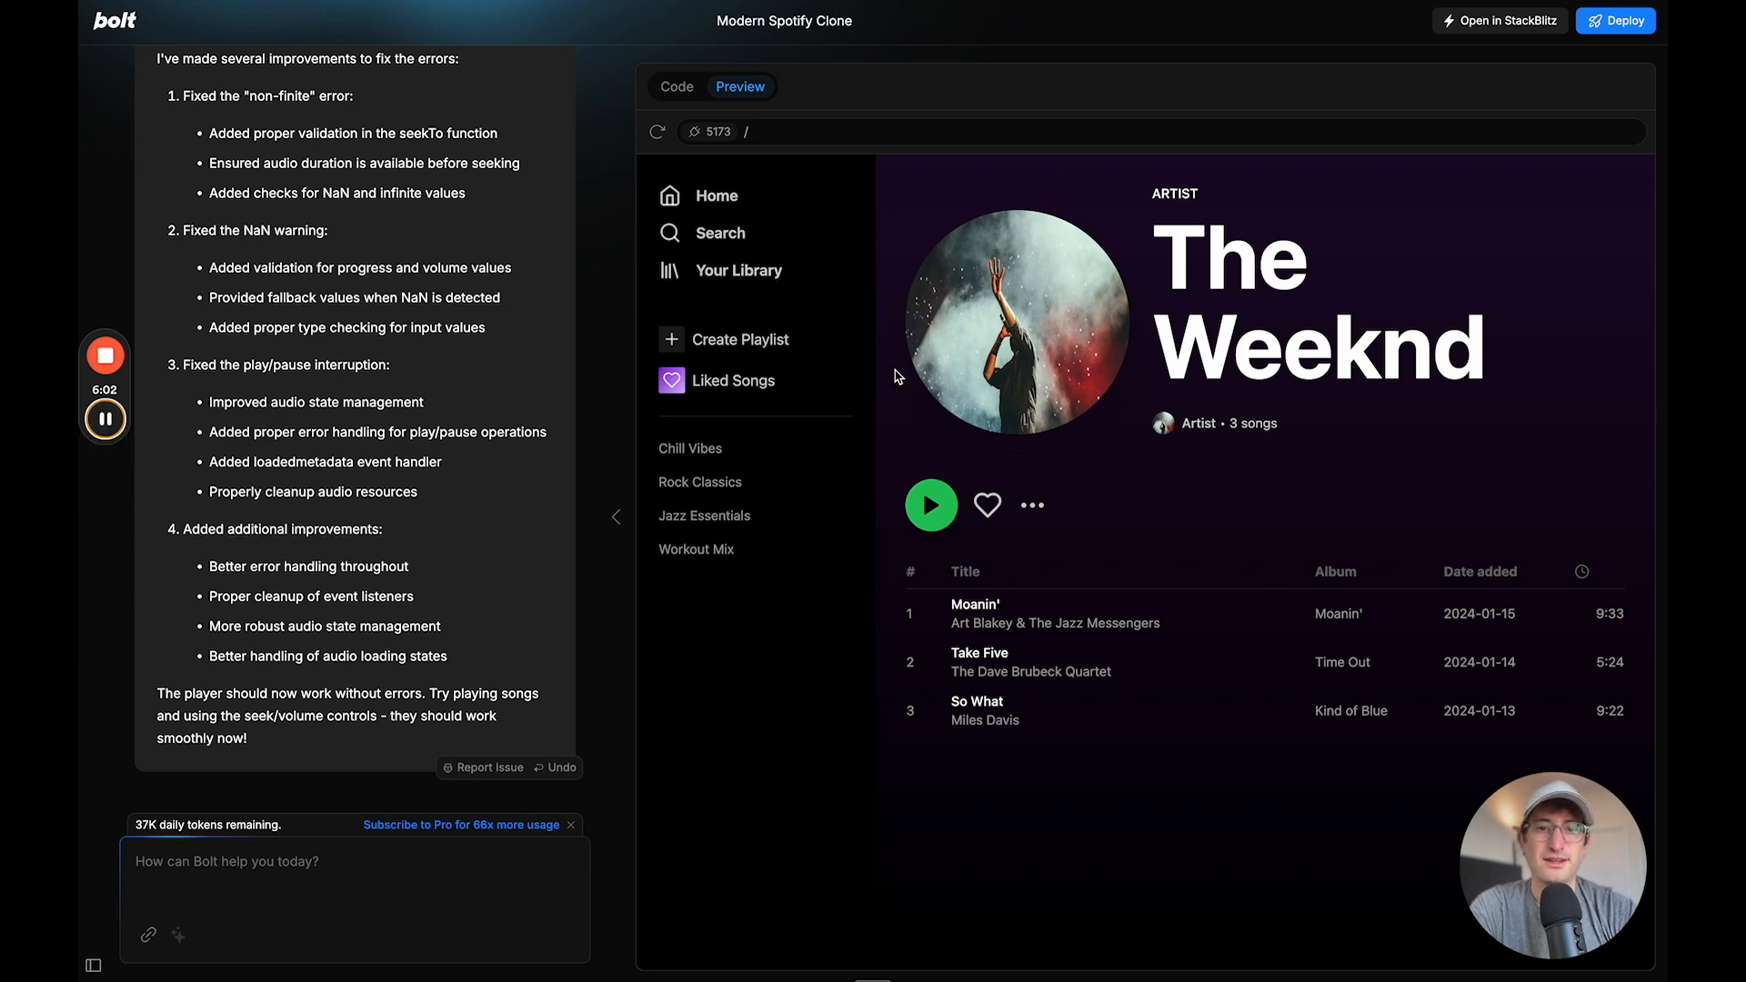
mouse_move(969, 353)
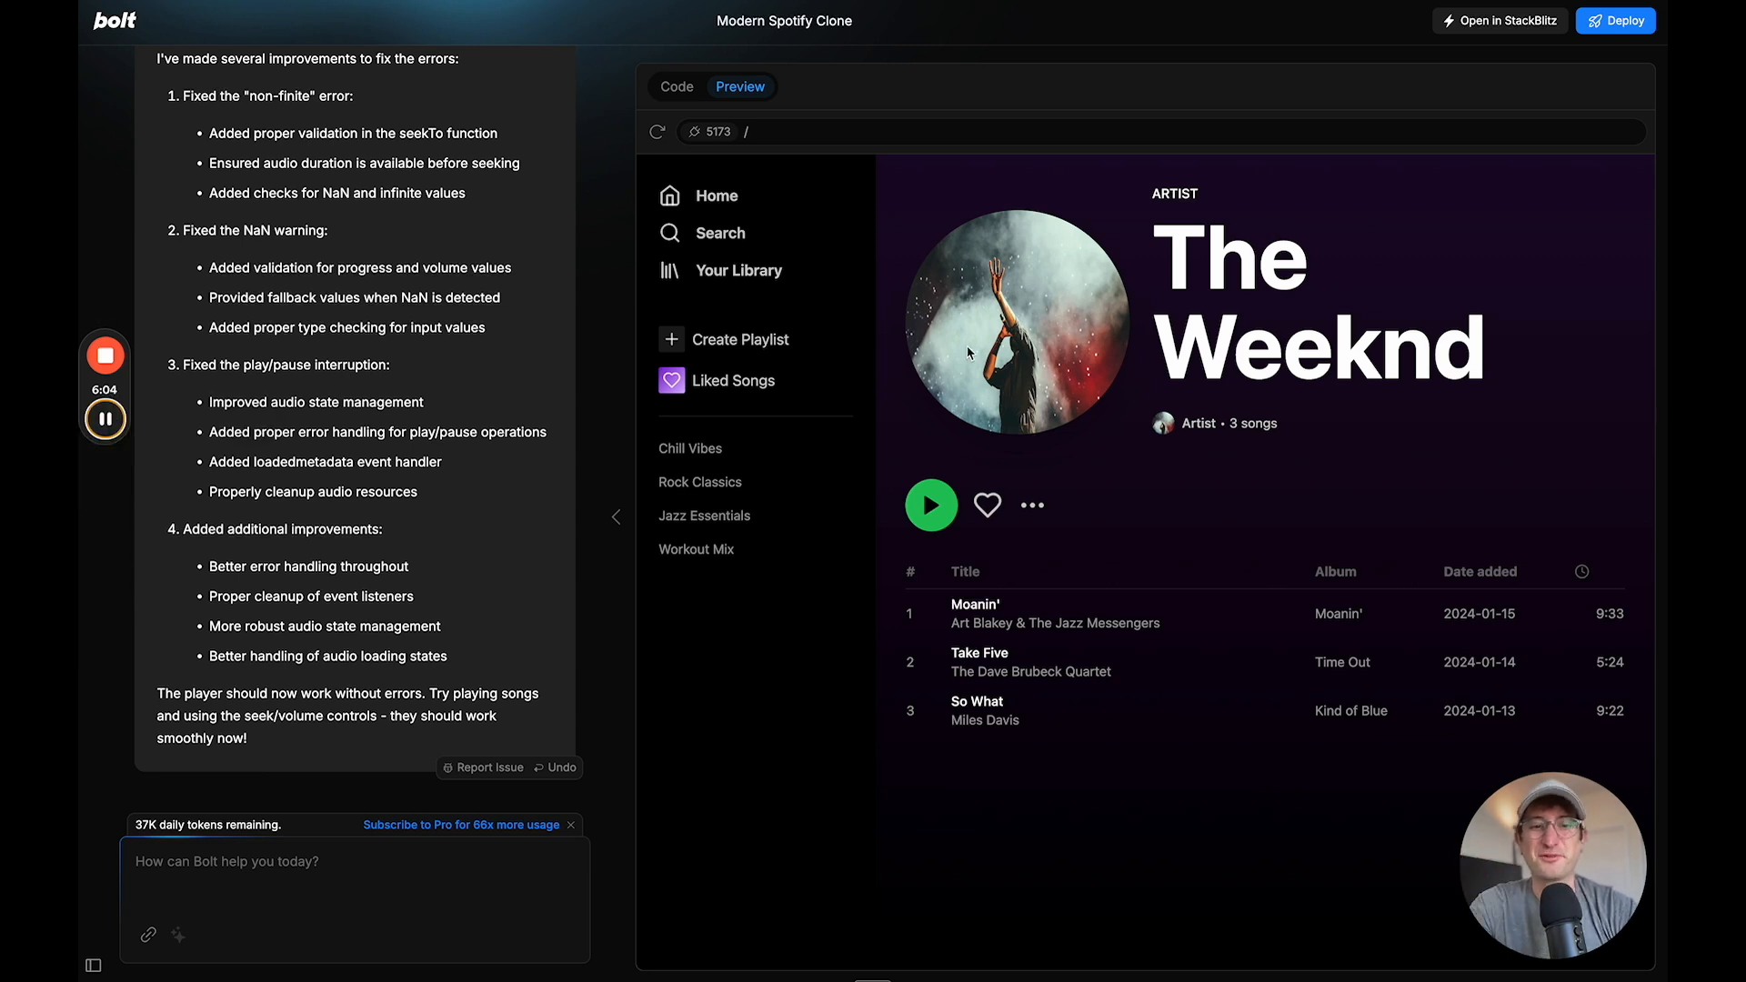
mouse_move(721, 219)
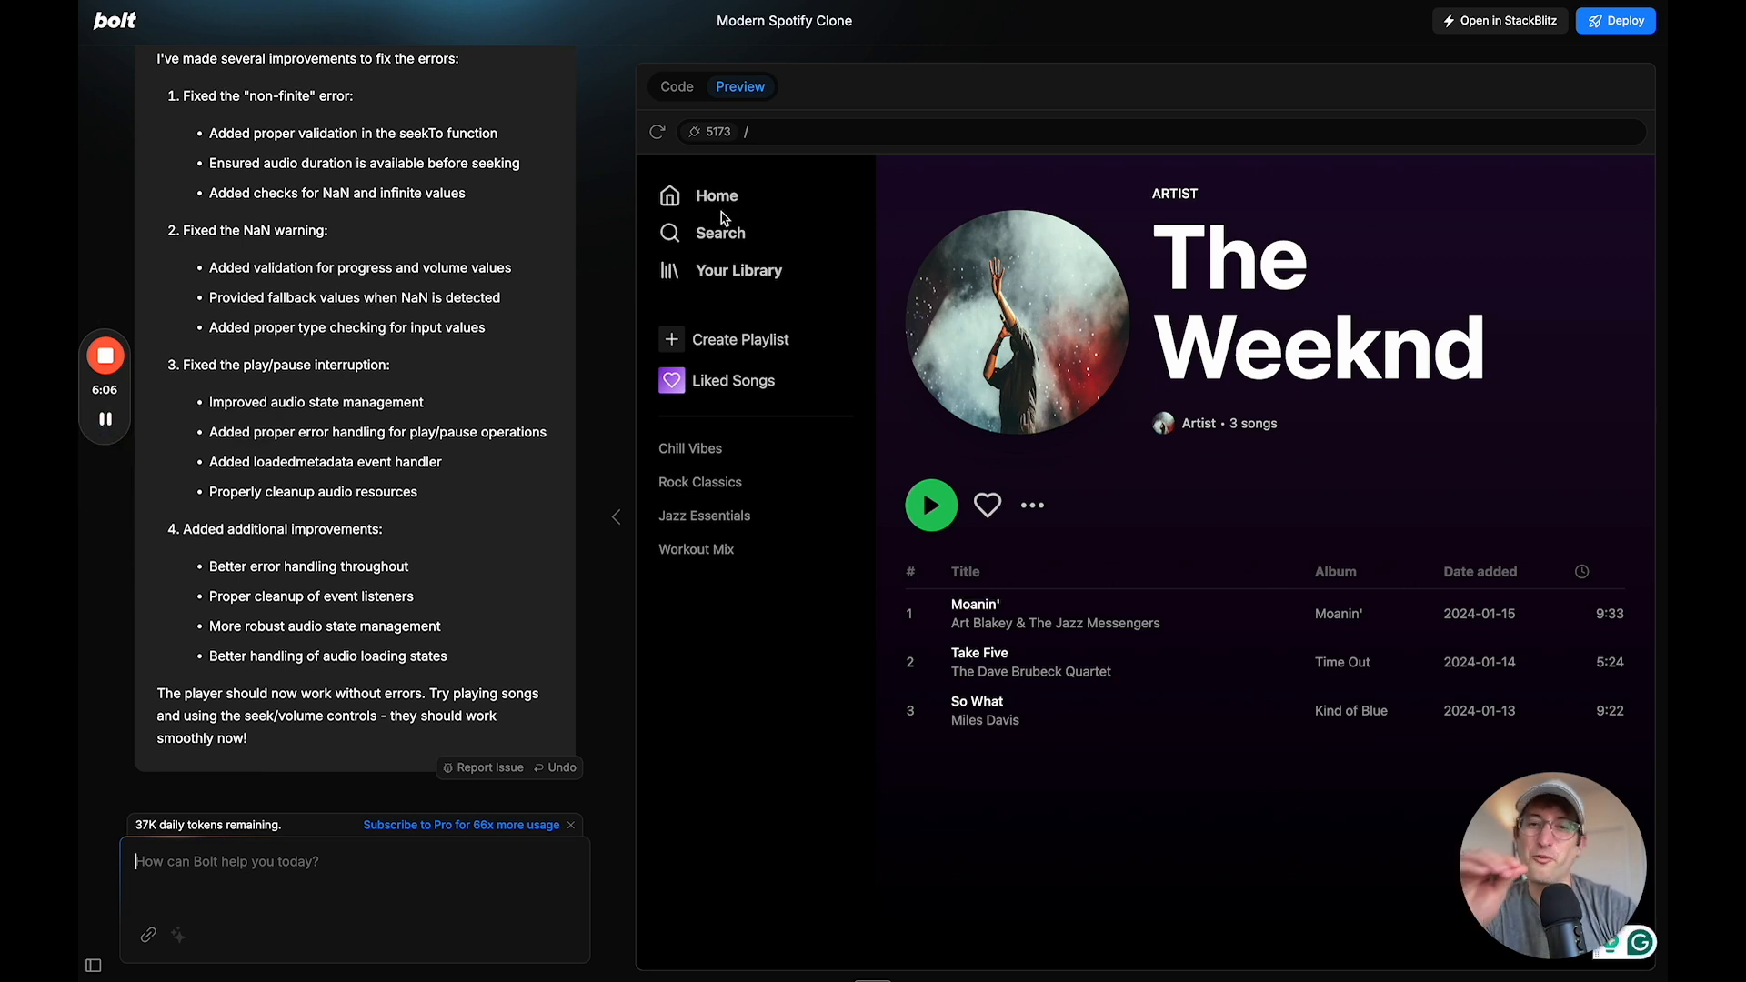
click(716, 196)
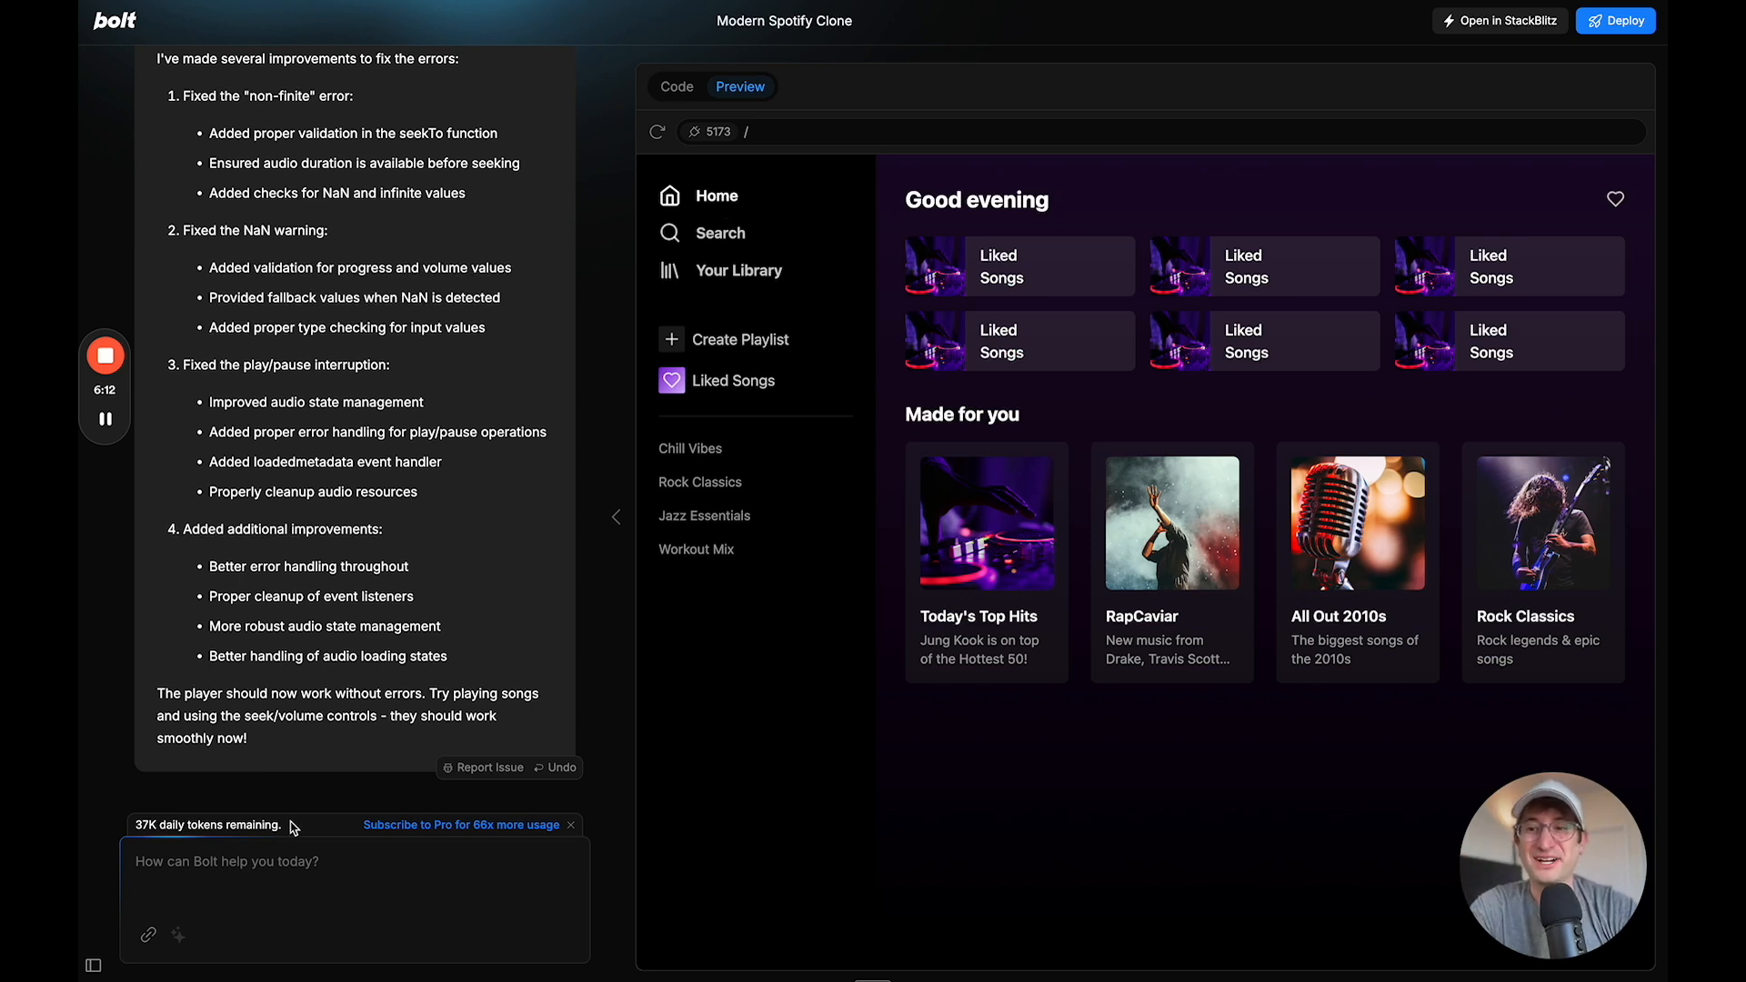
mouse_move(424, 800)
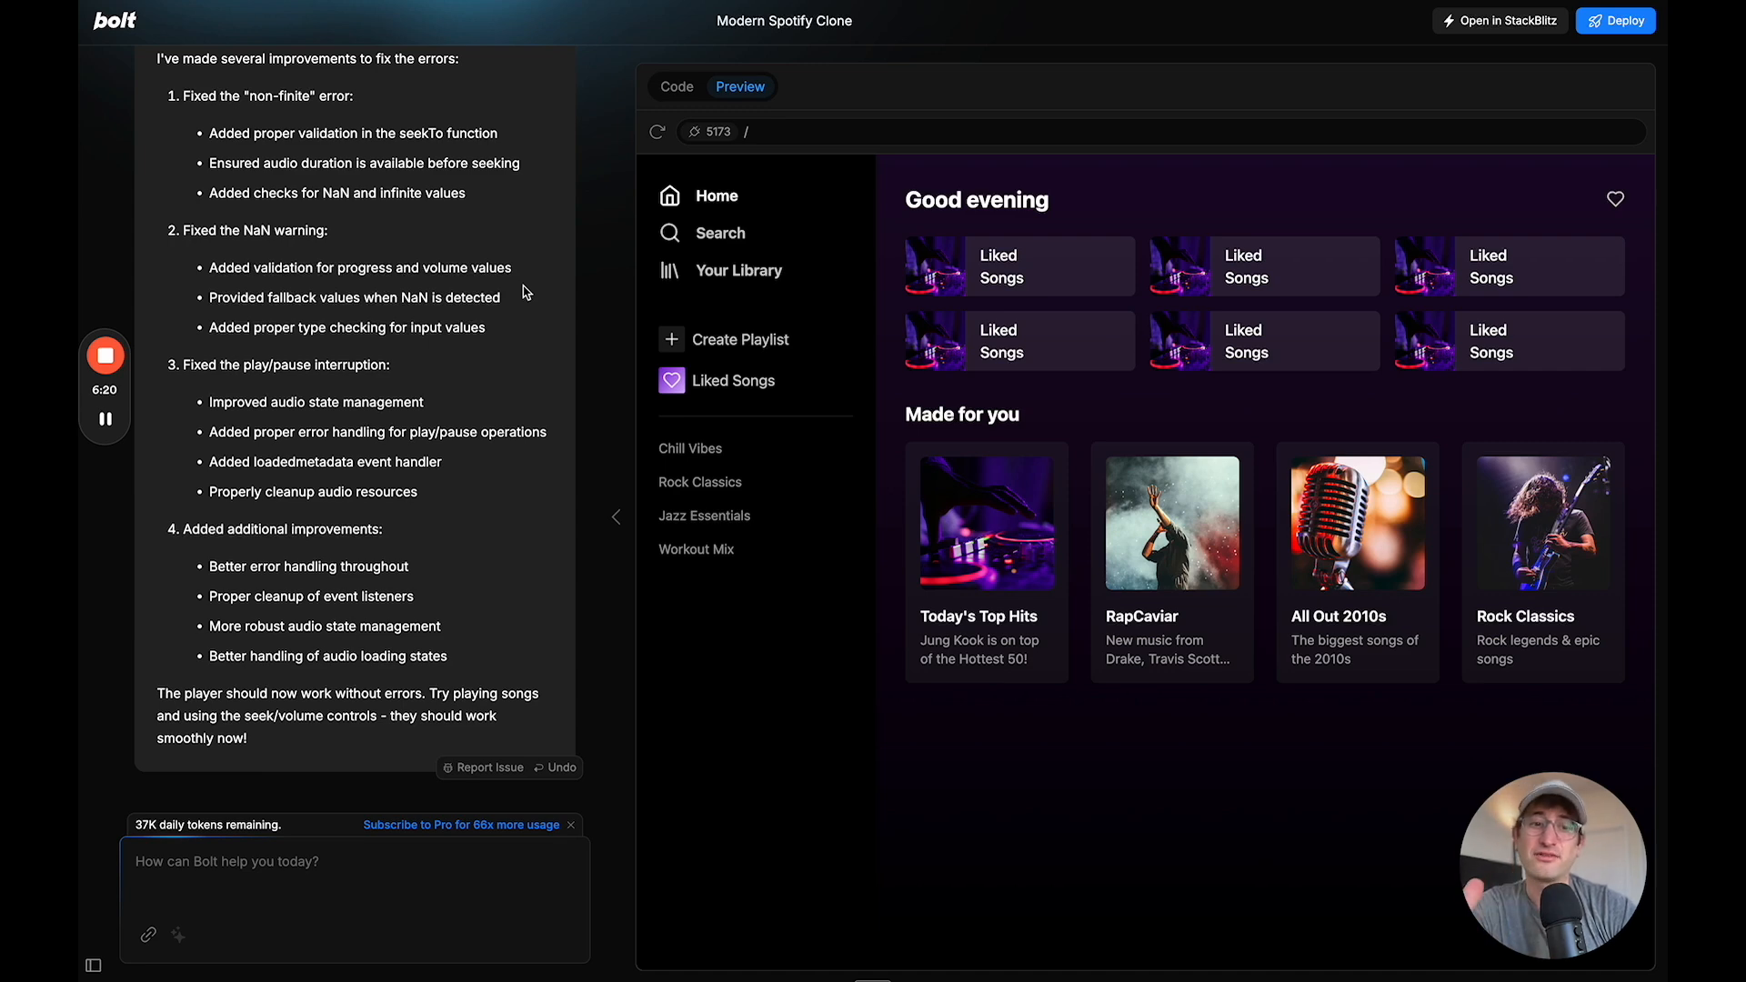
scroll(up, 3)
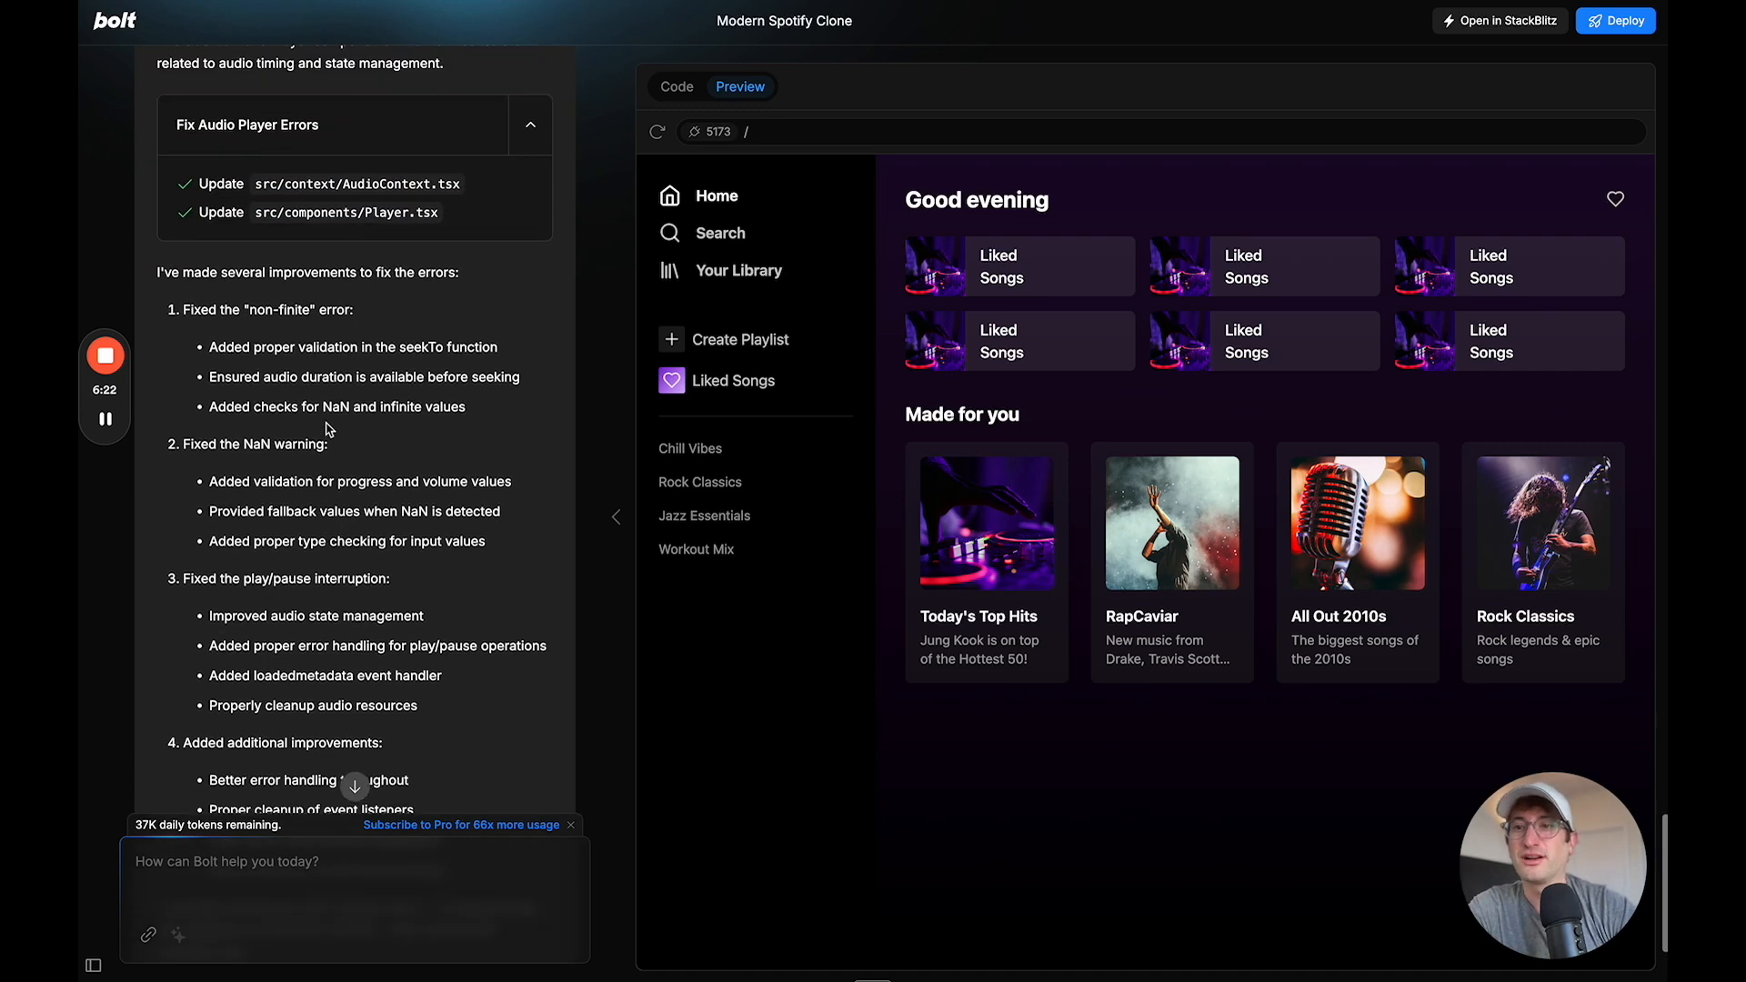
scroll(up, 3)
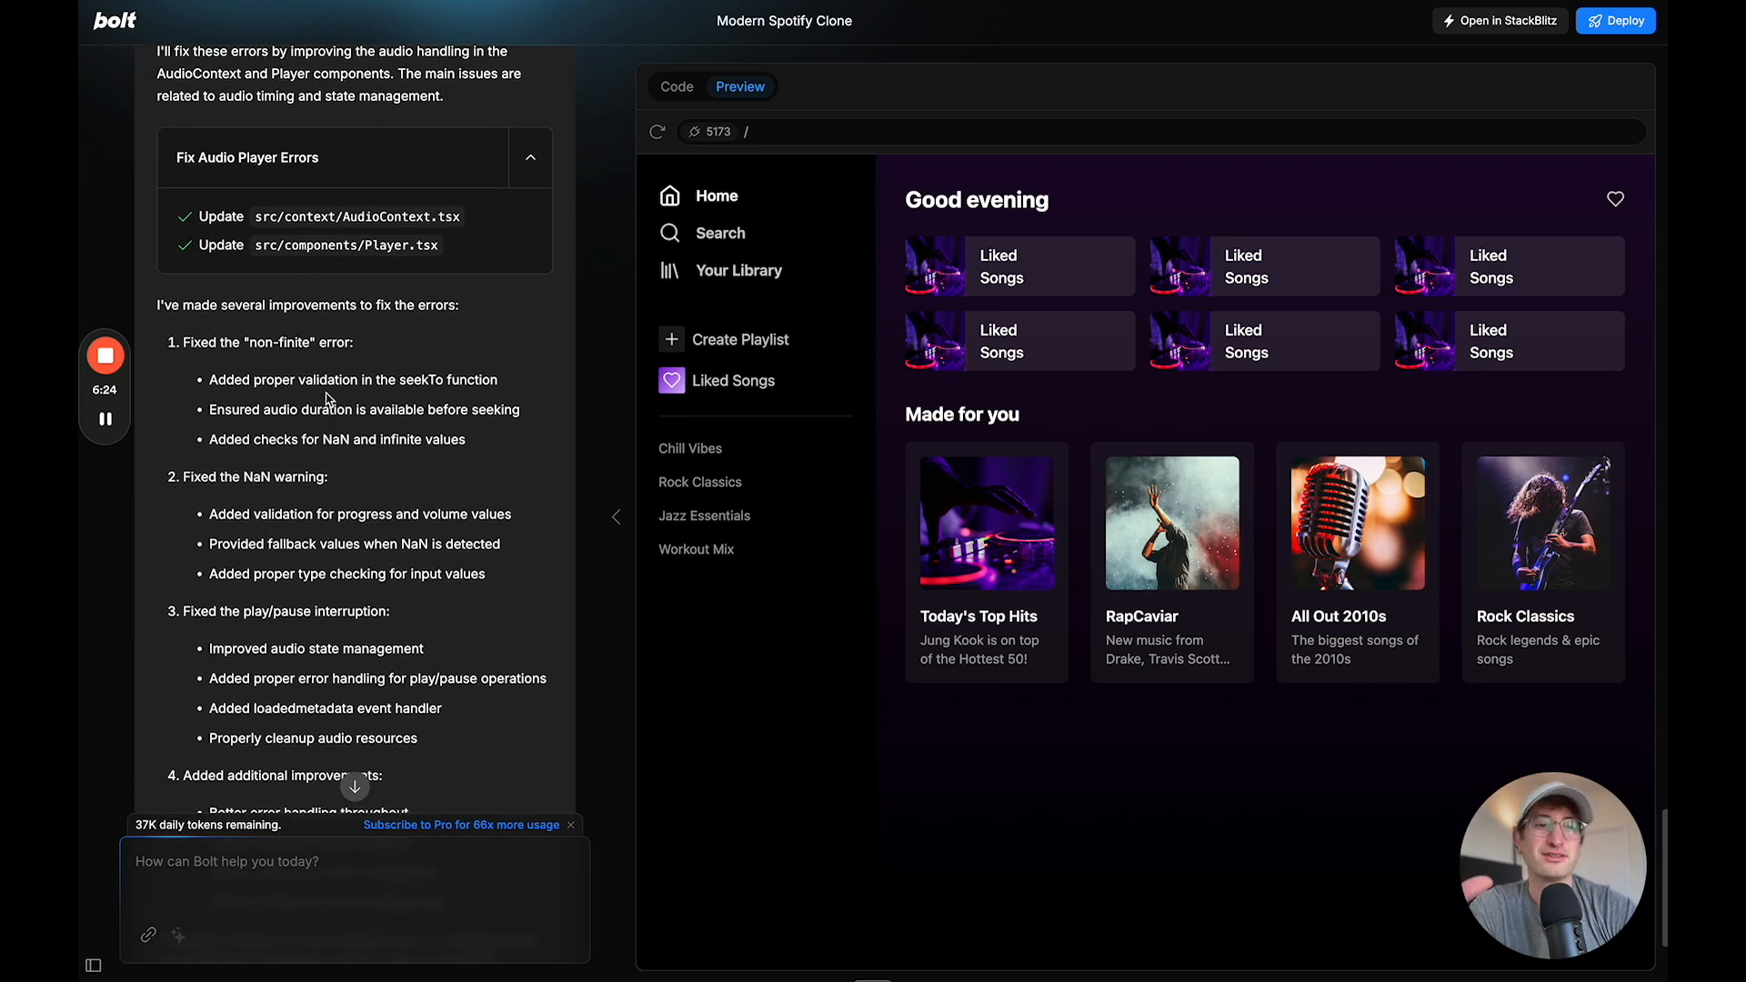
mouse_move(329, 430)
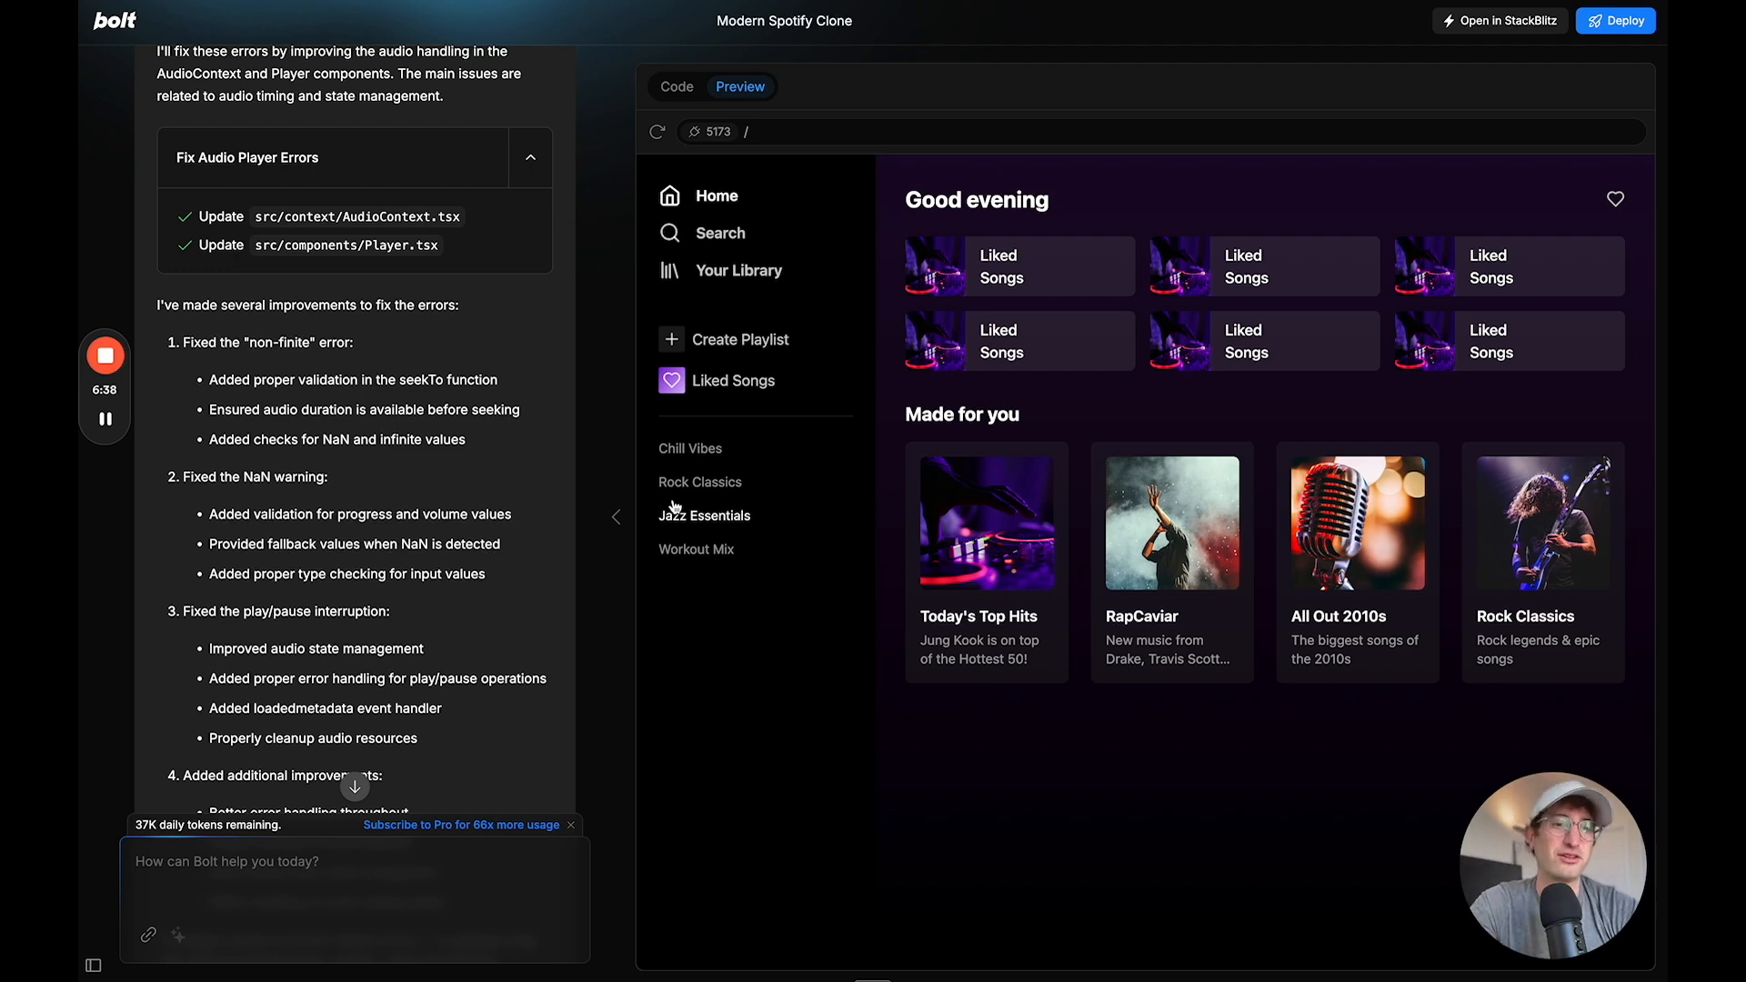
scroll(down, 3)
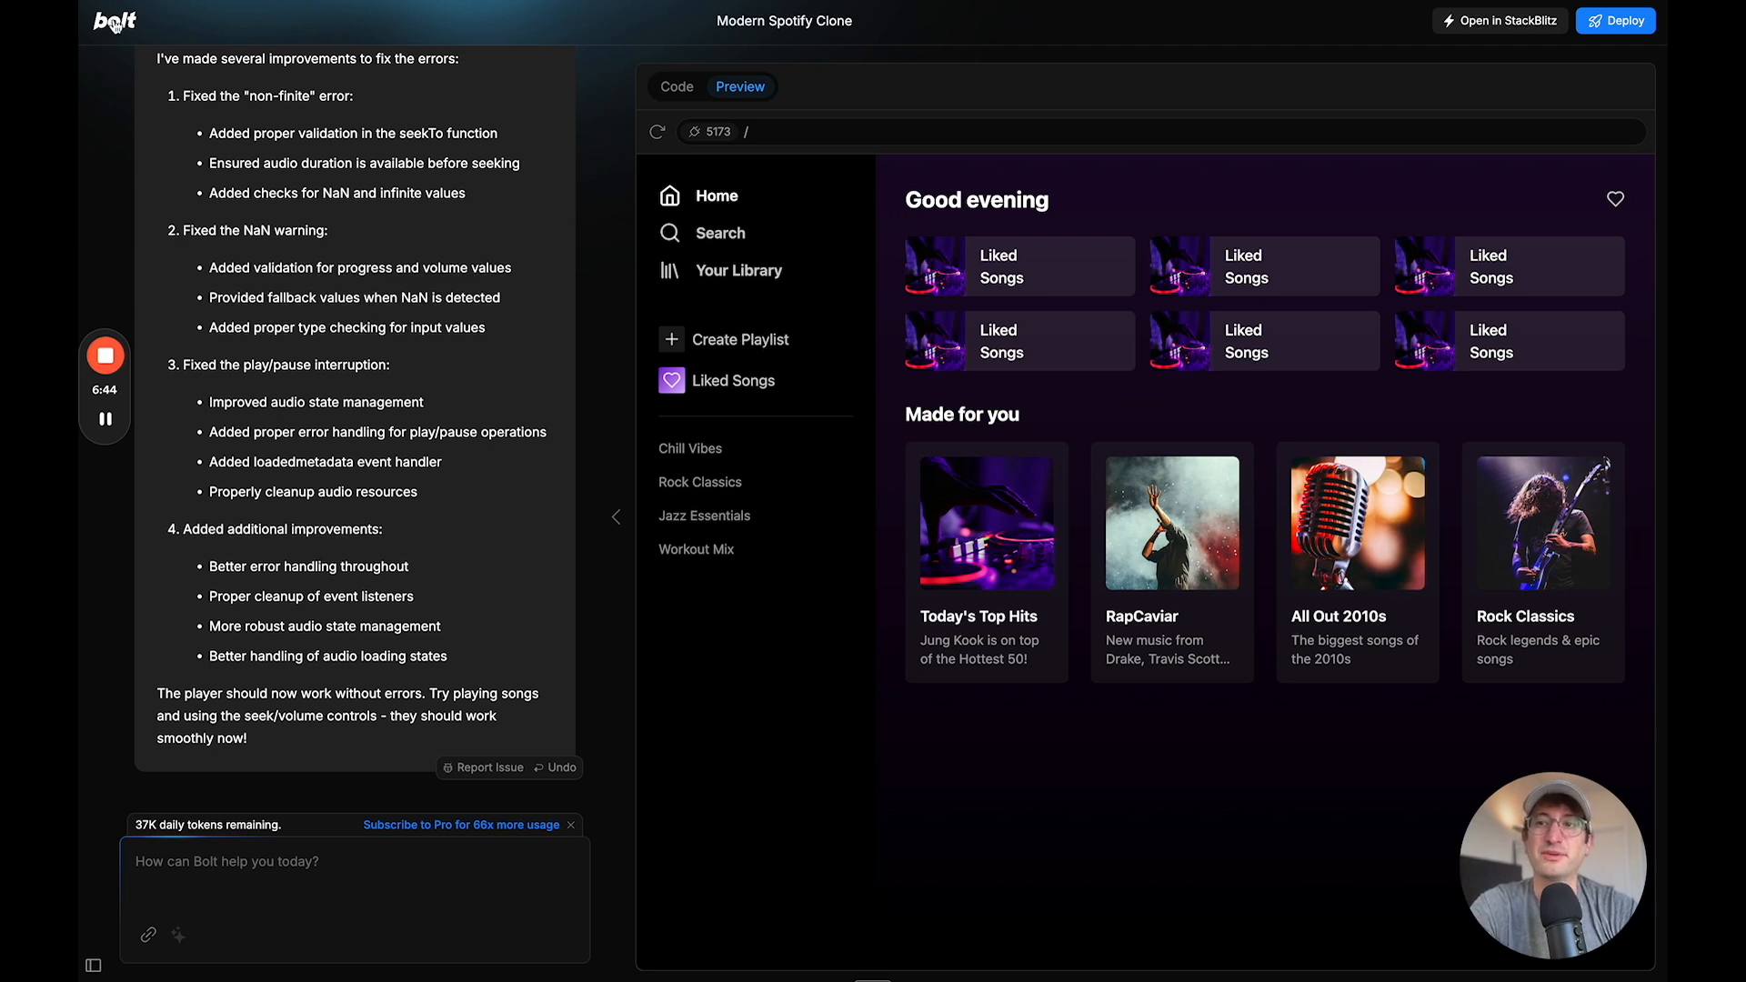
Start a fresh project with the prompt 'I want to build a clone of Airbnb'
click(113, 20)
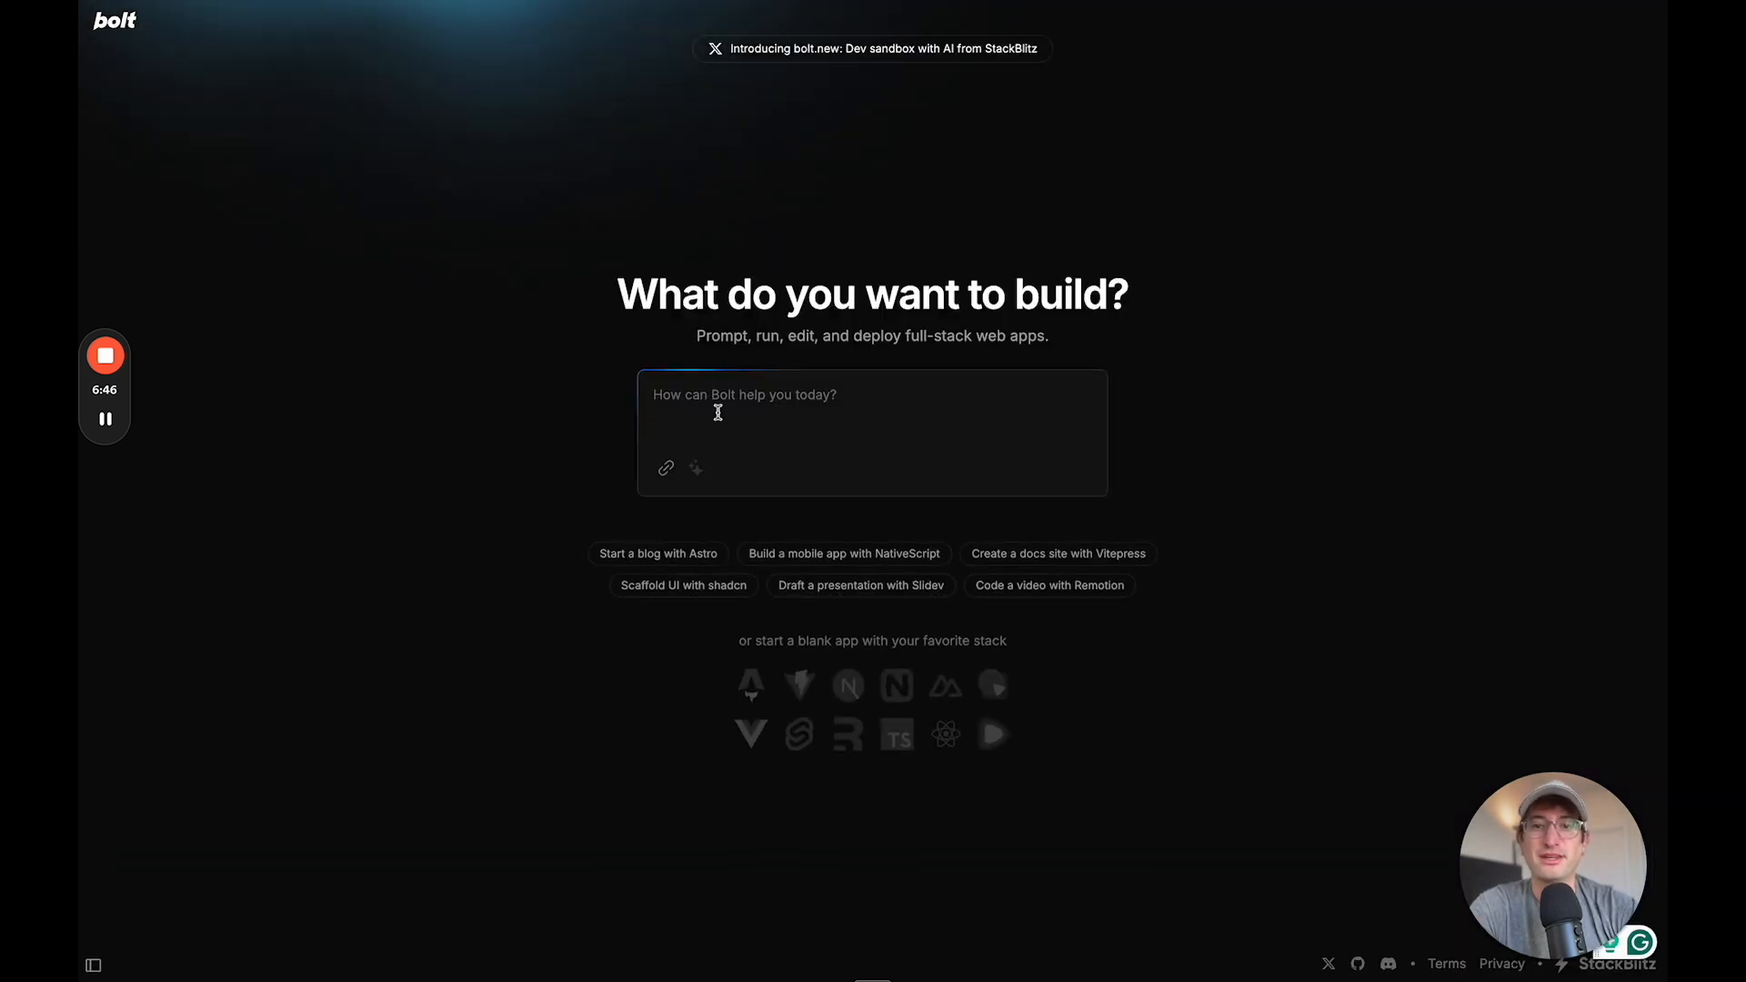
text(I want)
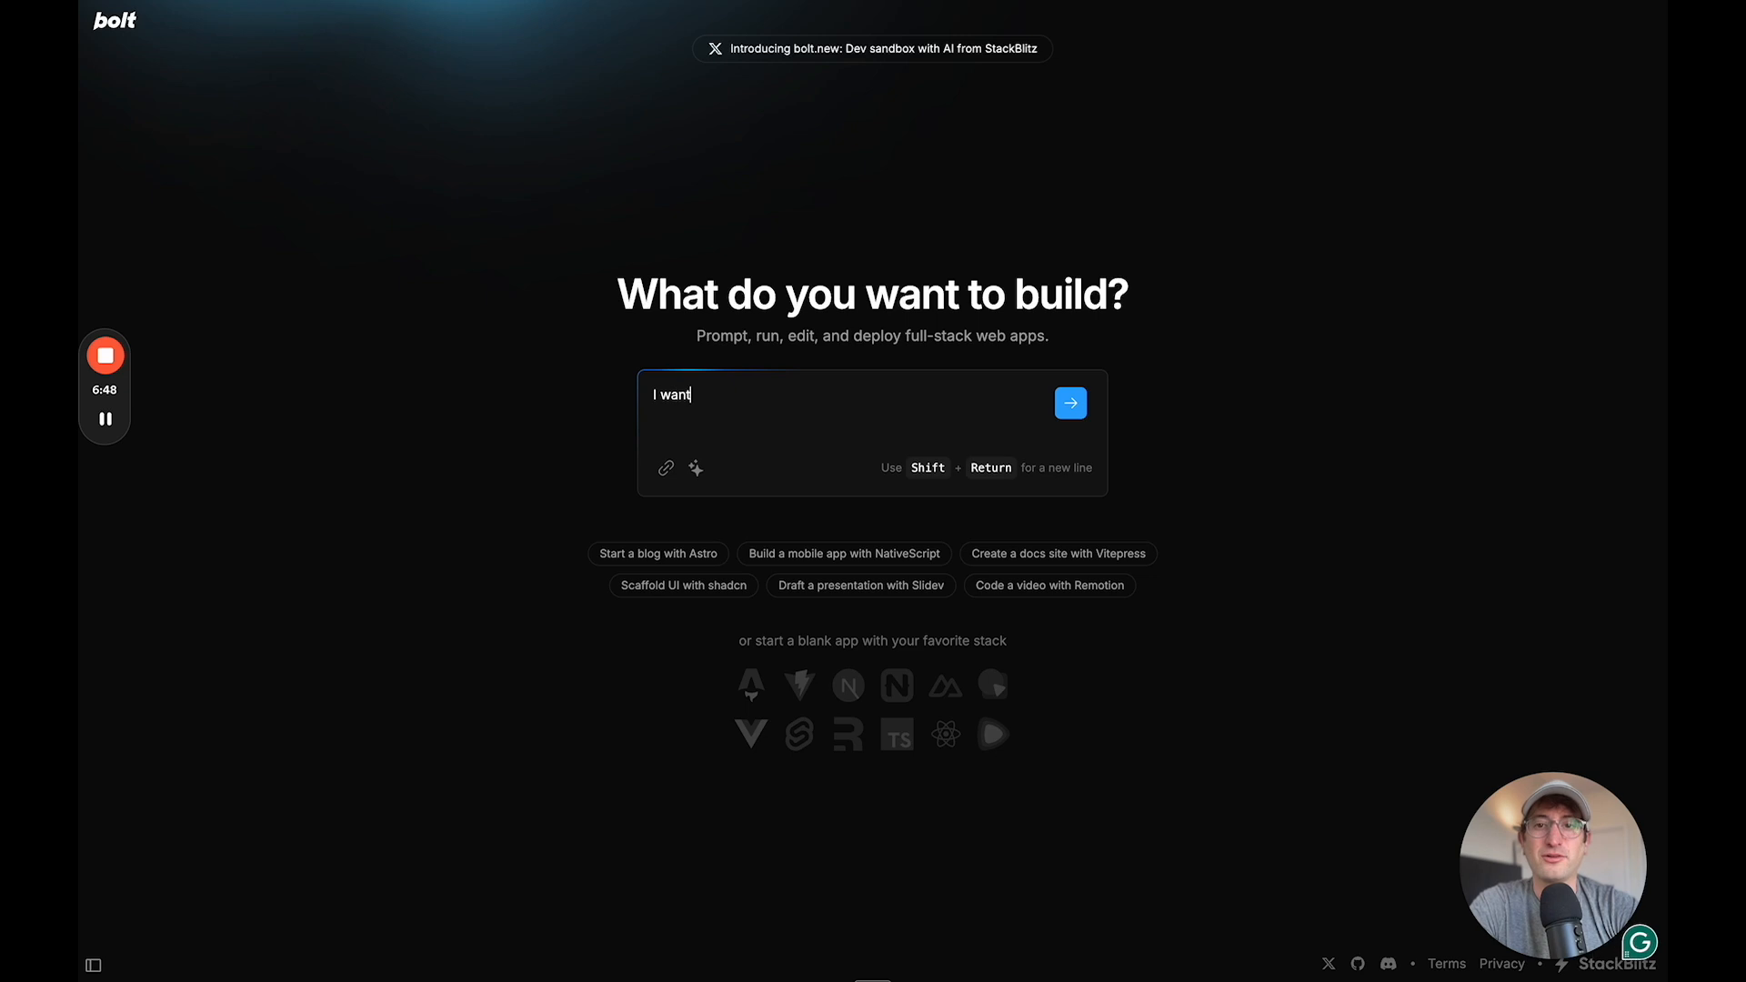
text(to build a clone of Air)
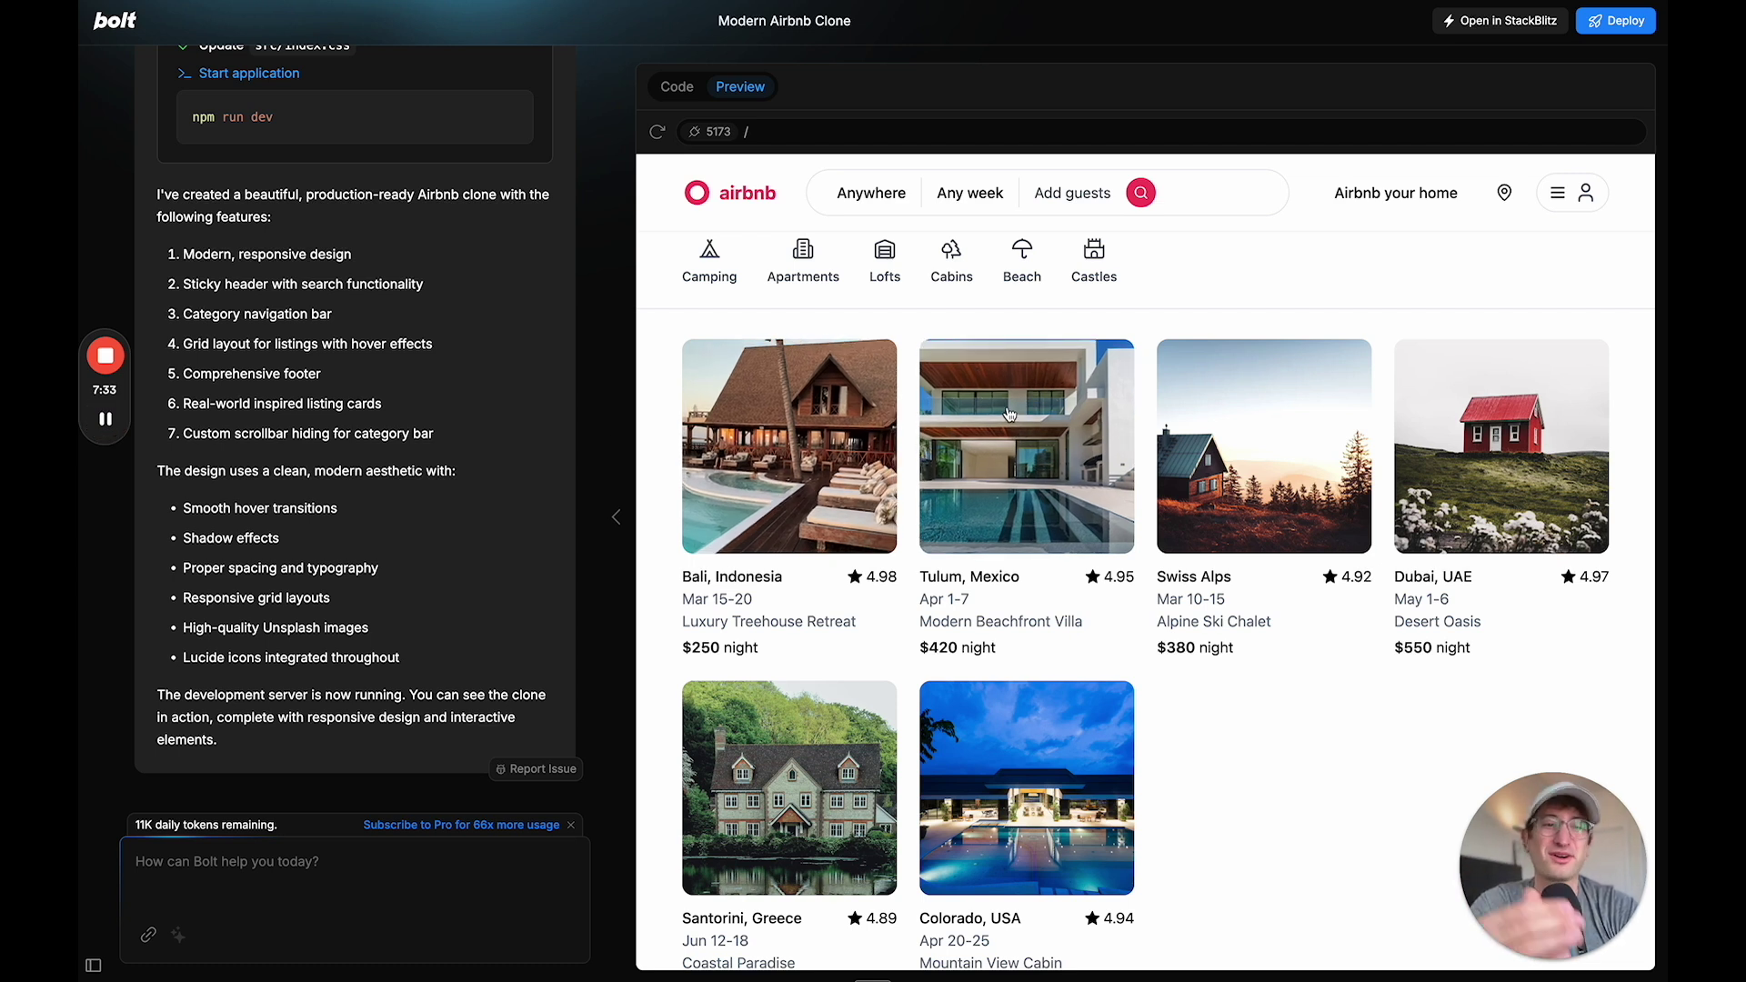
mouse_move(1209, 343)
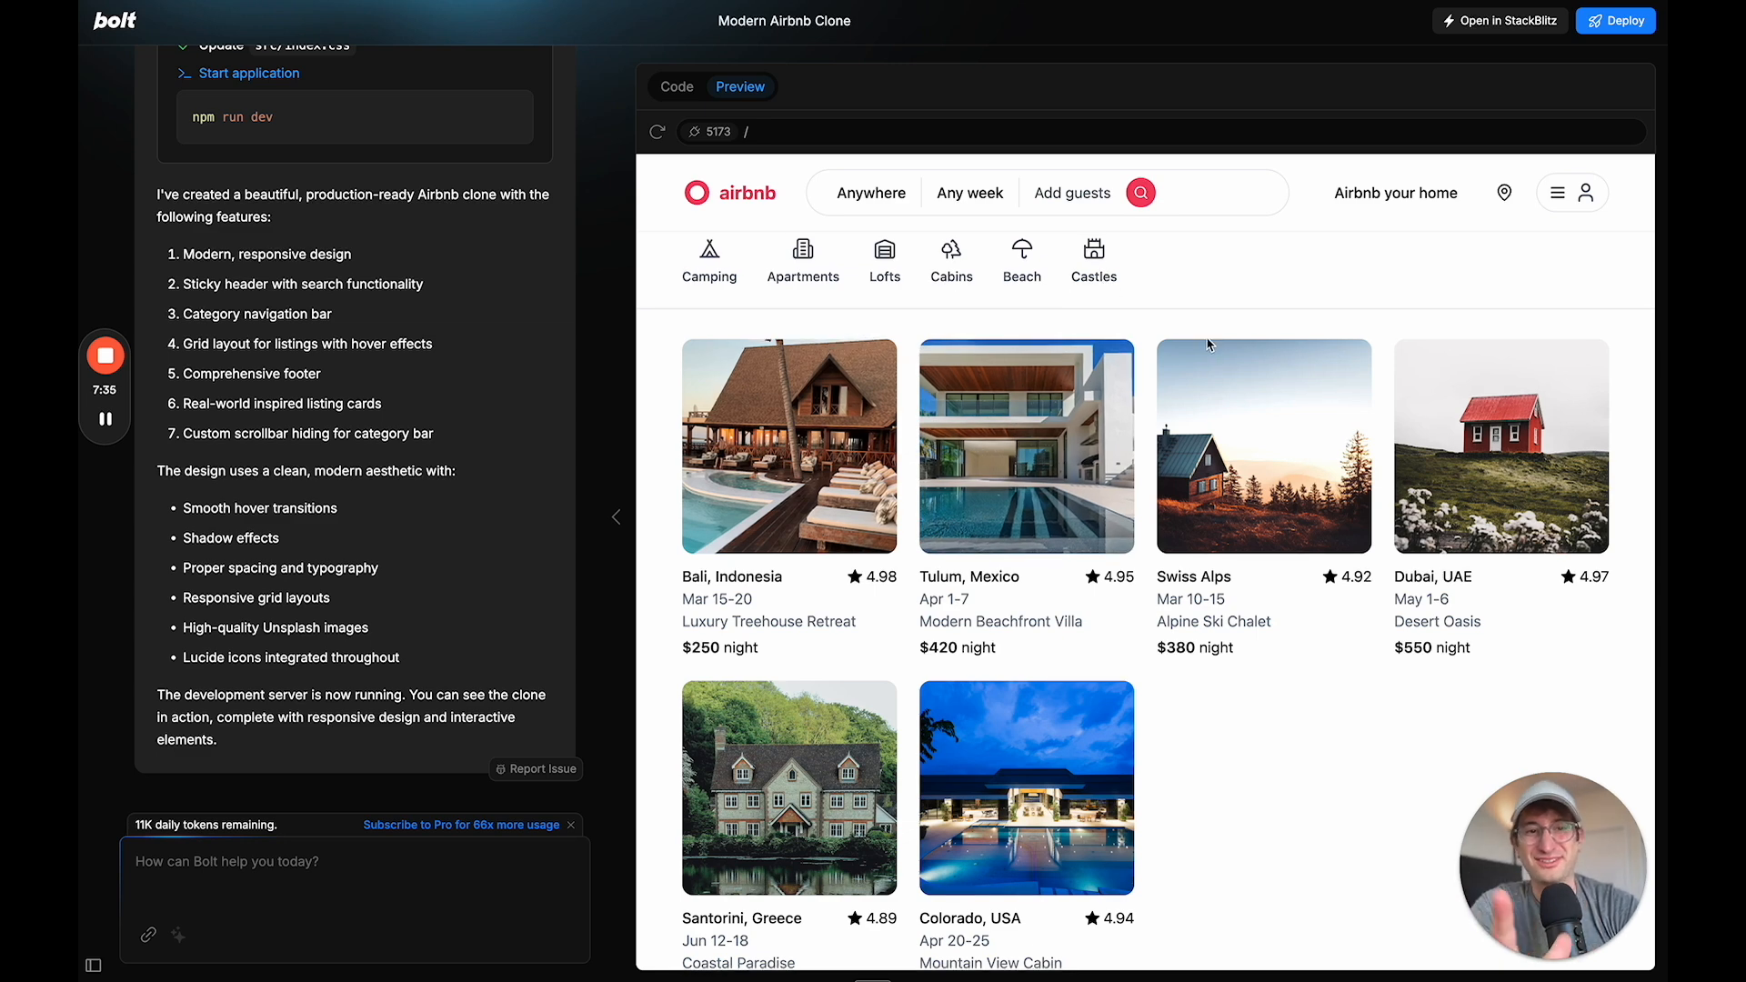
Scroll the Airbnb clone preview through the listing grid down to the footer
scroll(down, 3)
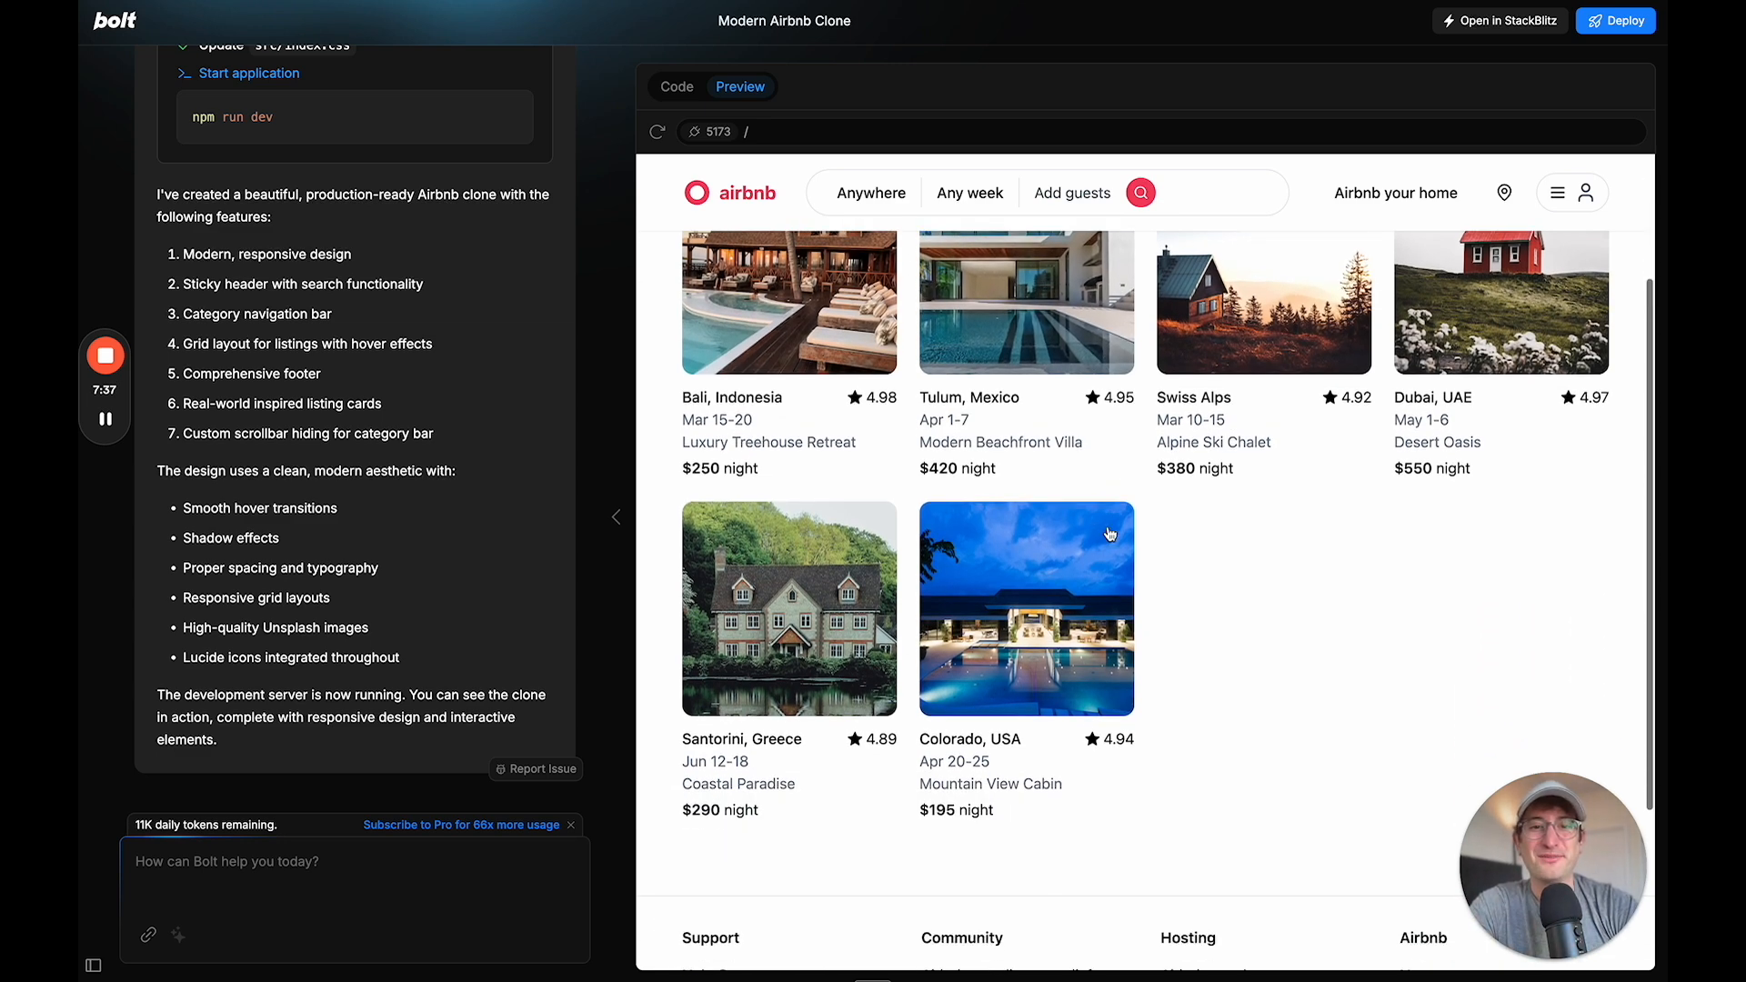
scroll(down, 3)
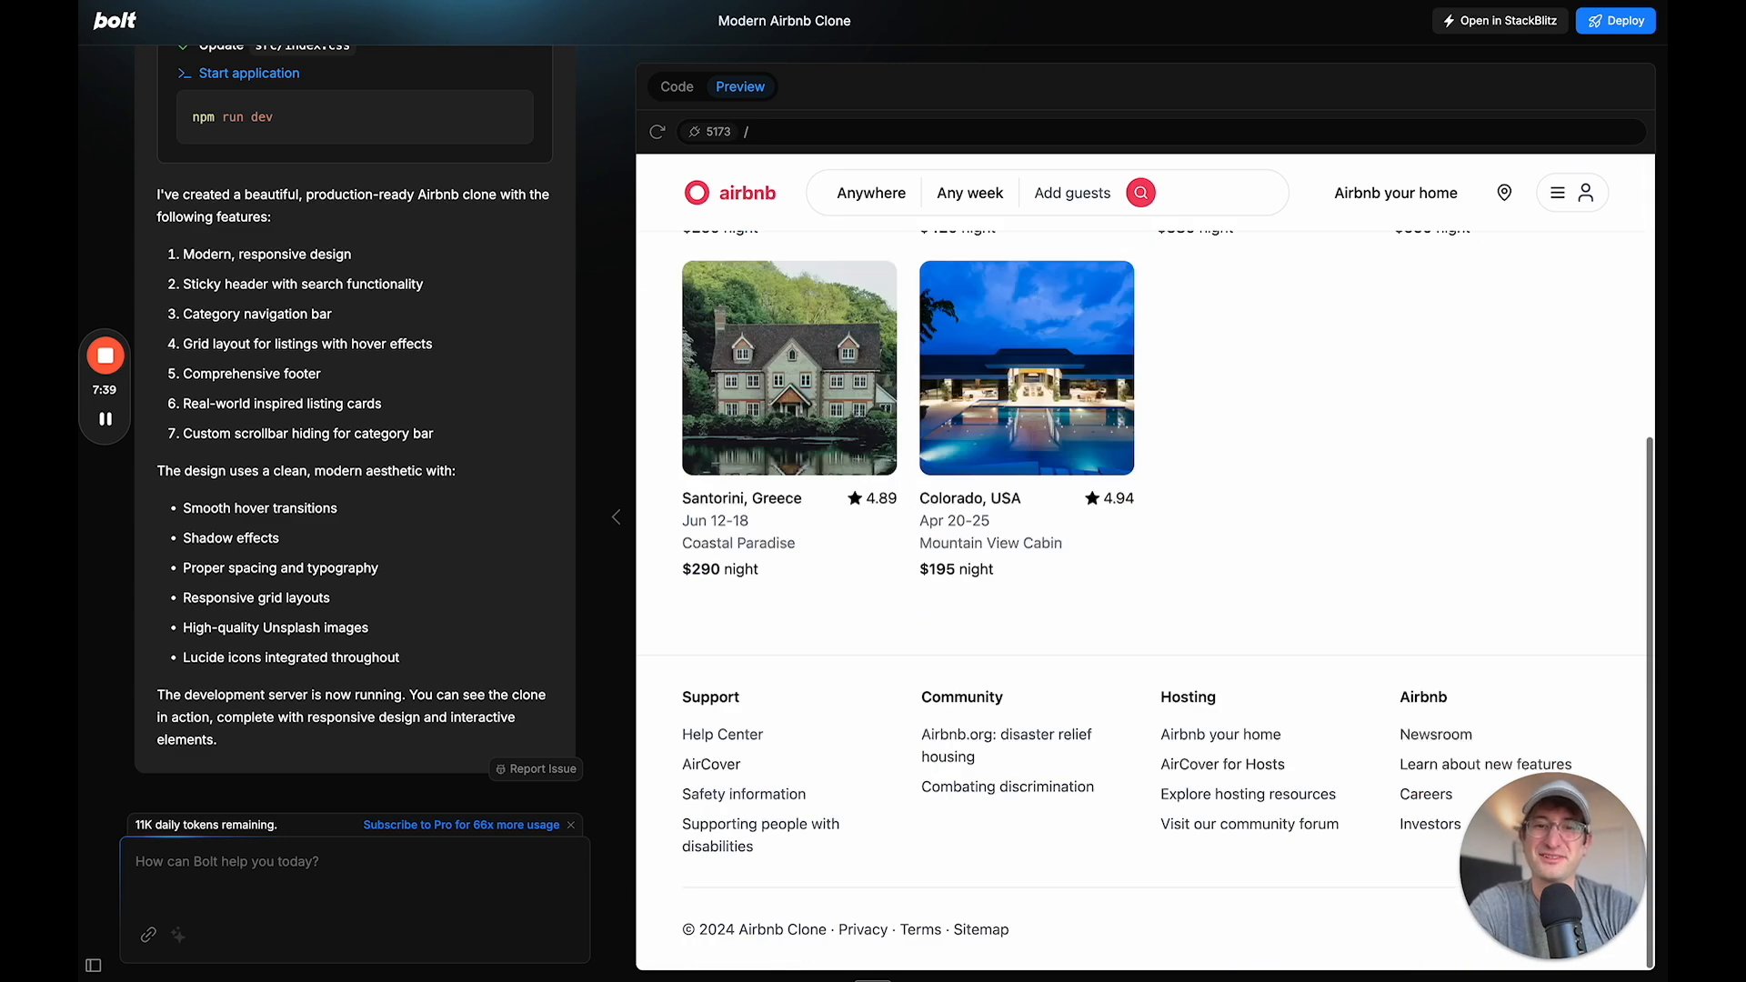
scroll(up, 3)
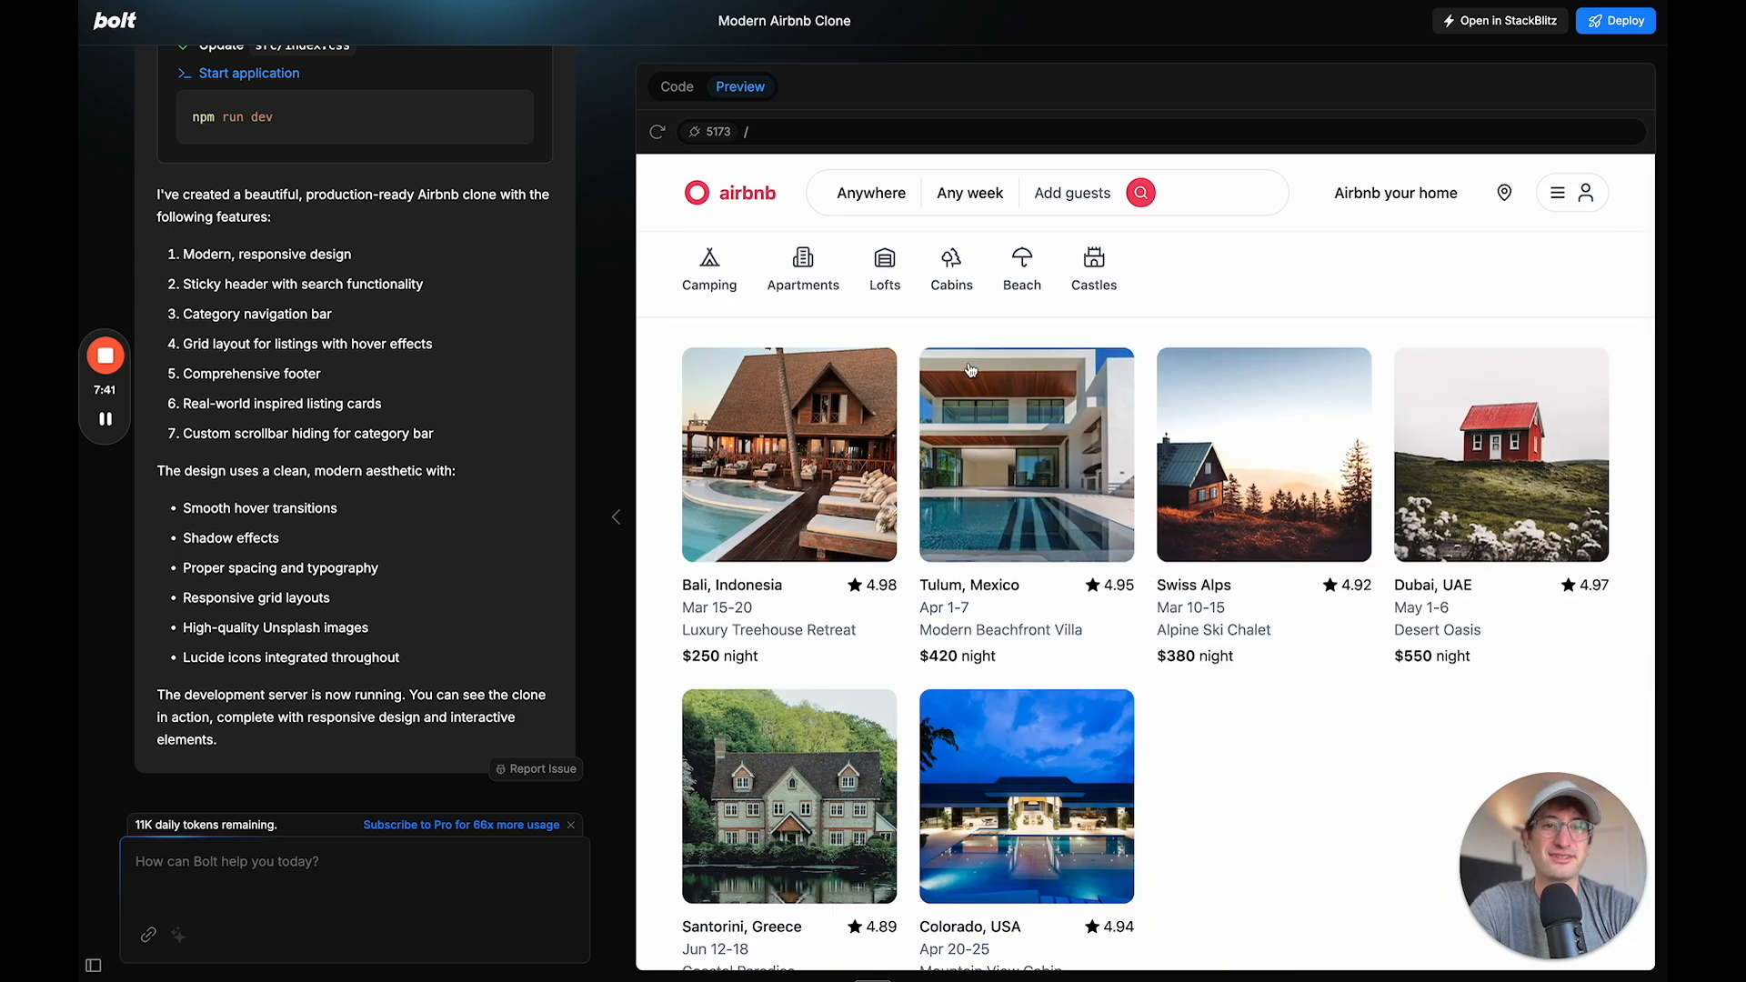
mouse_move(829, 239)
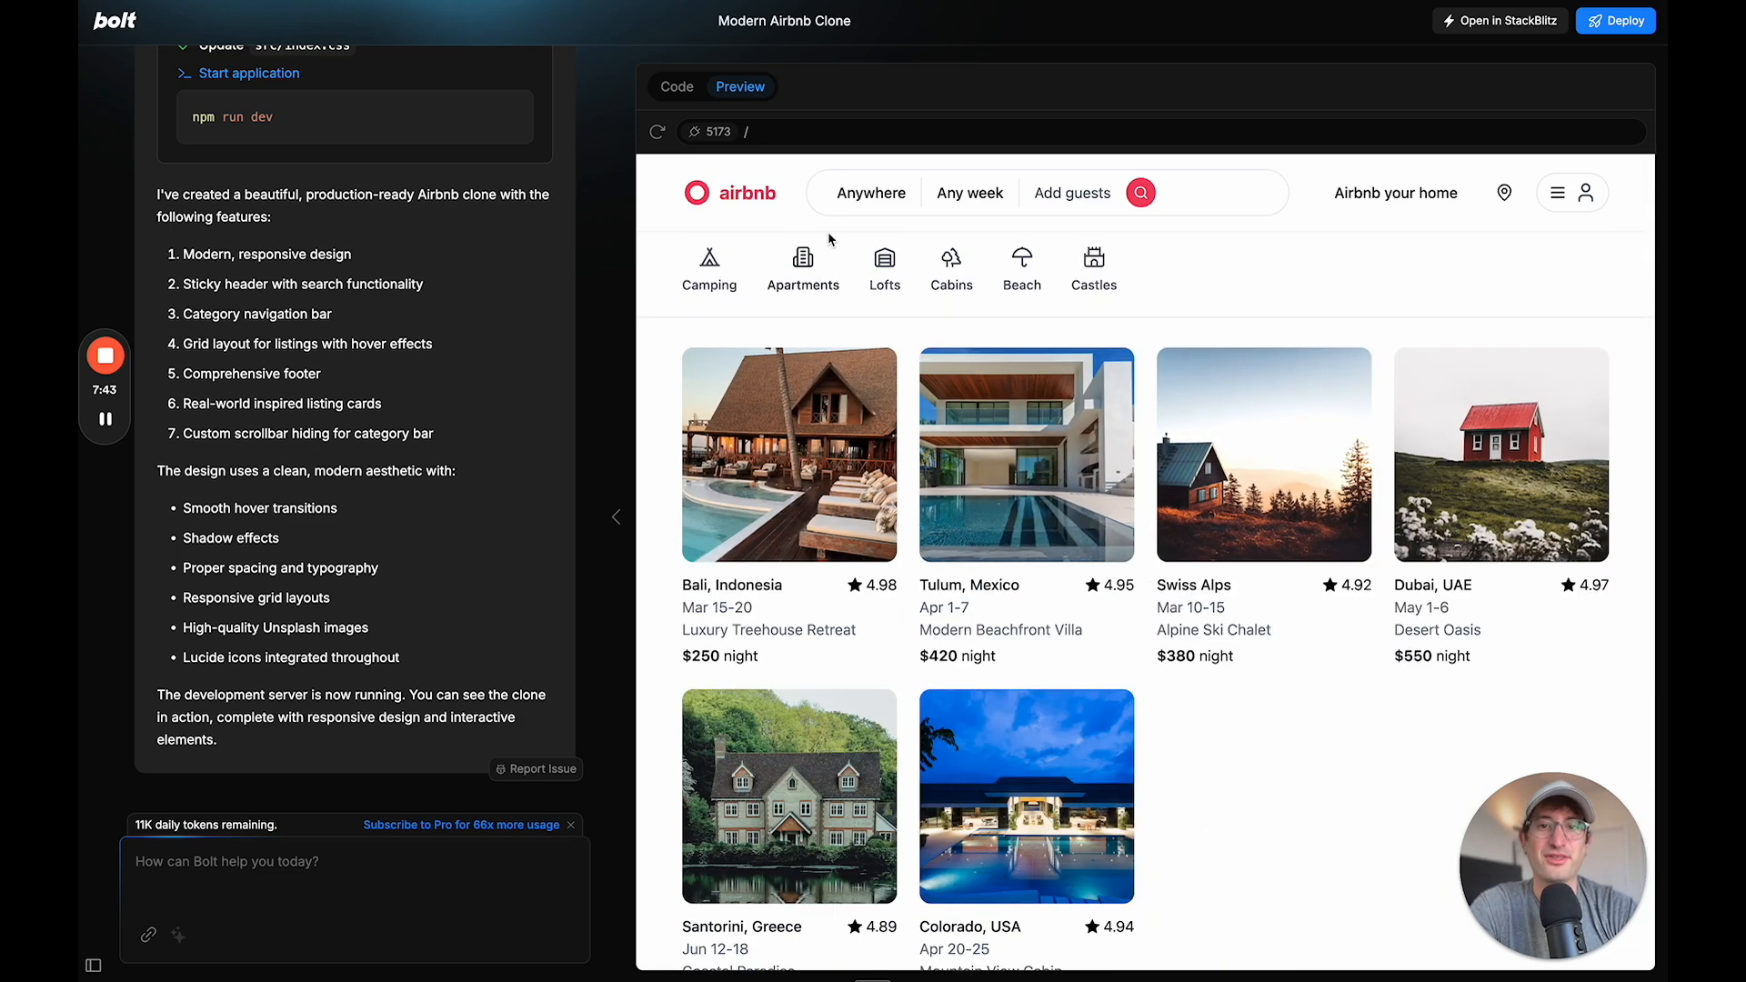
mouse_move(1394, 193)
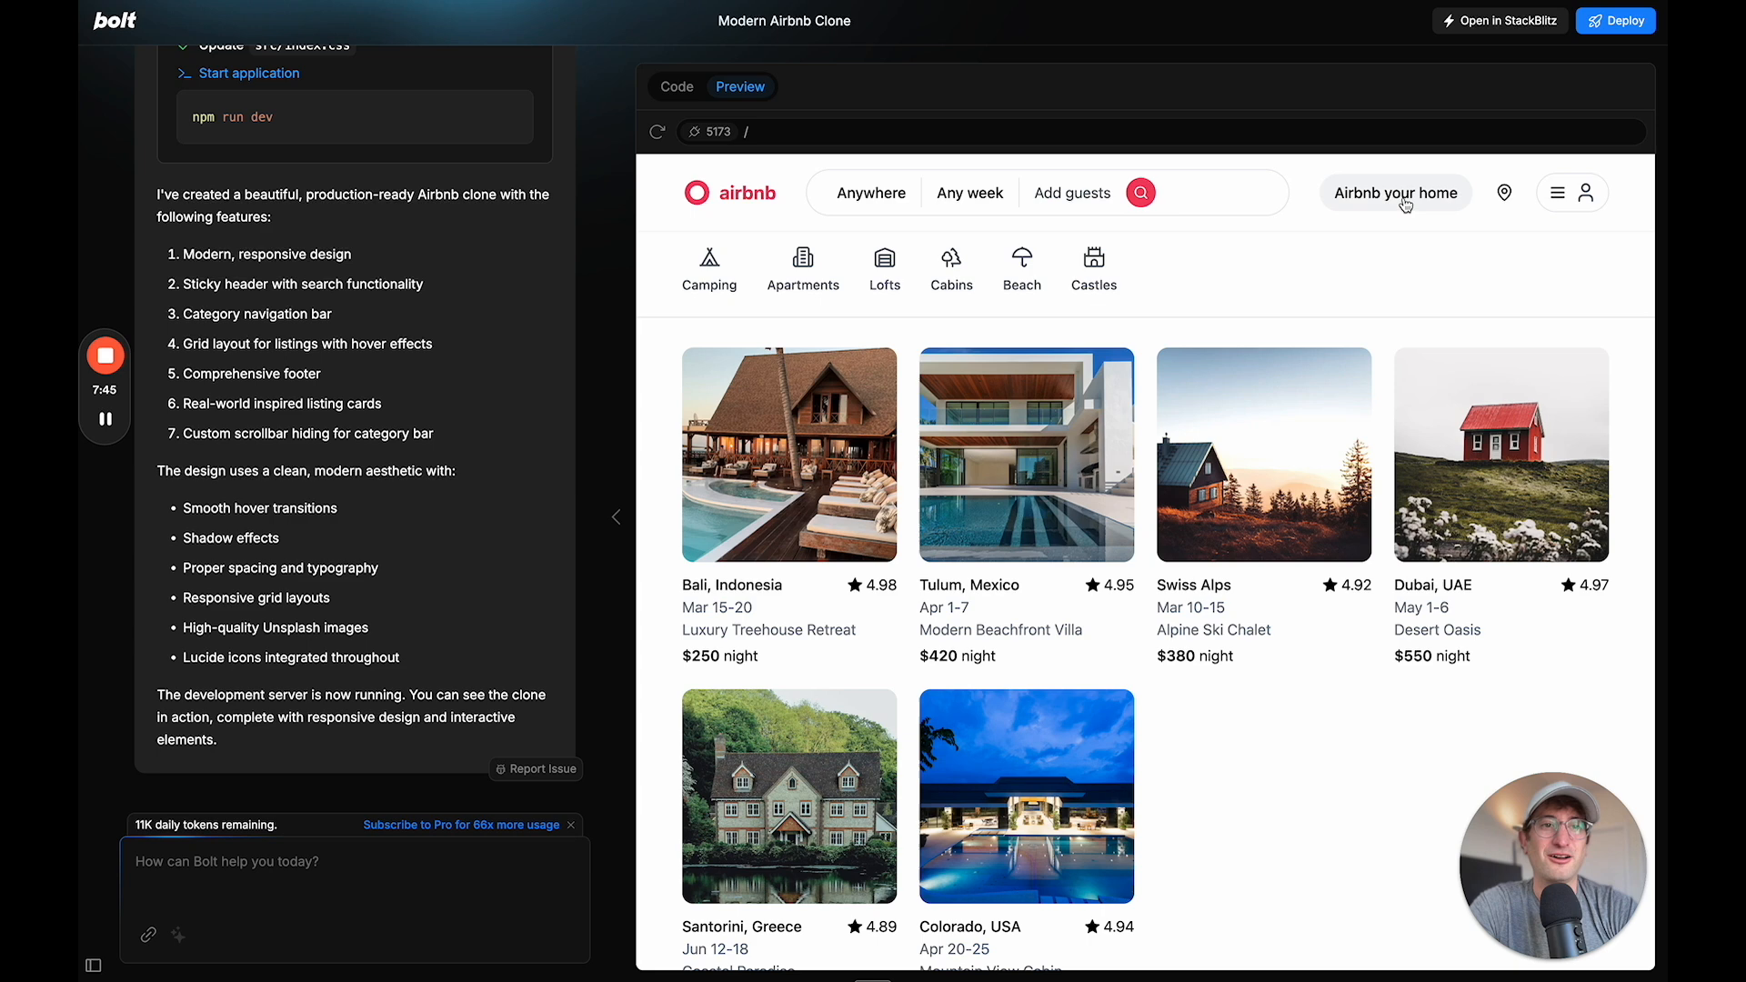
scroll(down, 3)
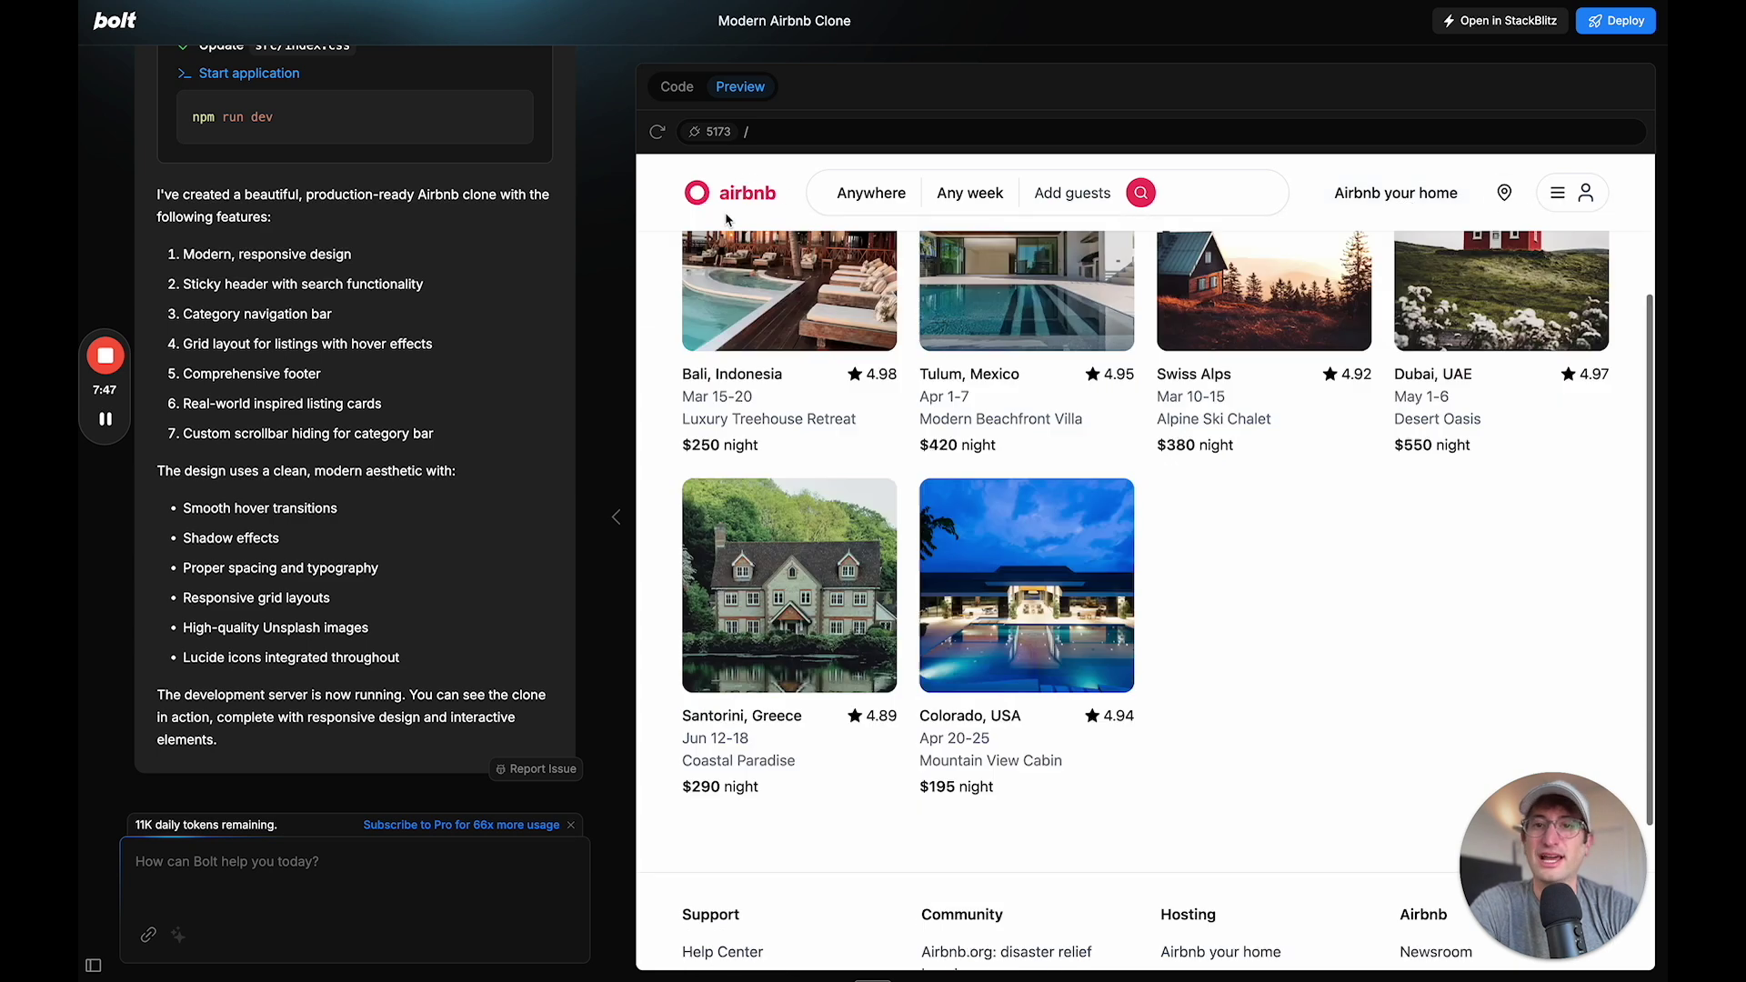
scroll(down, 3)
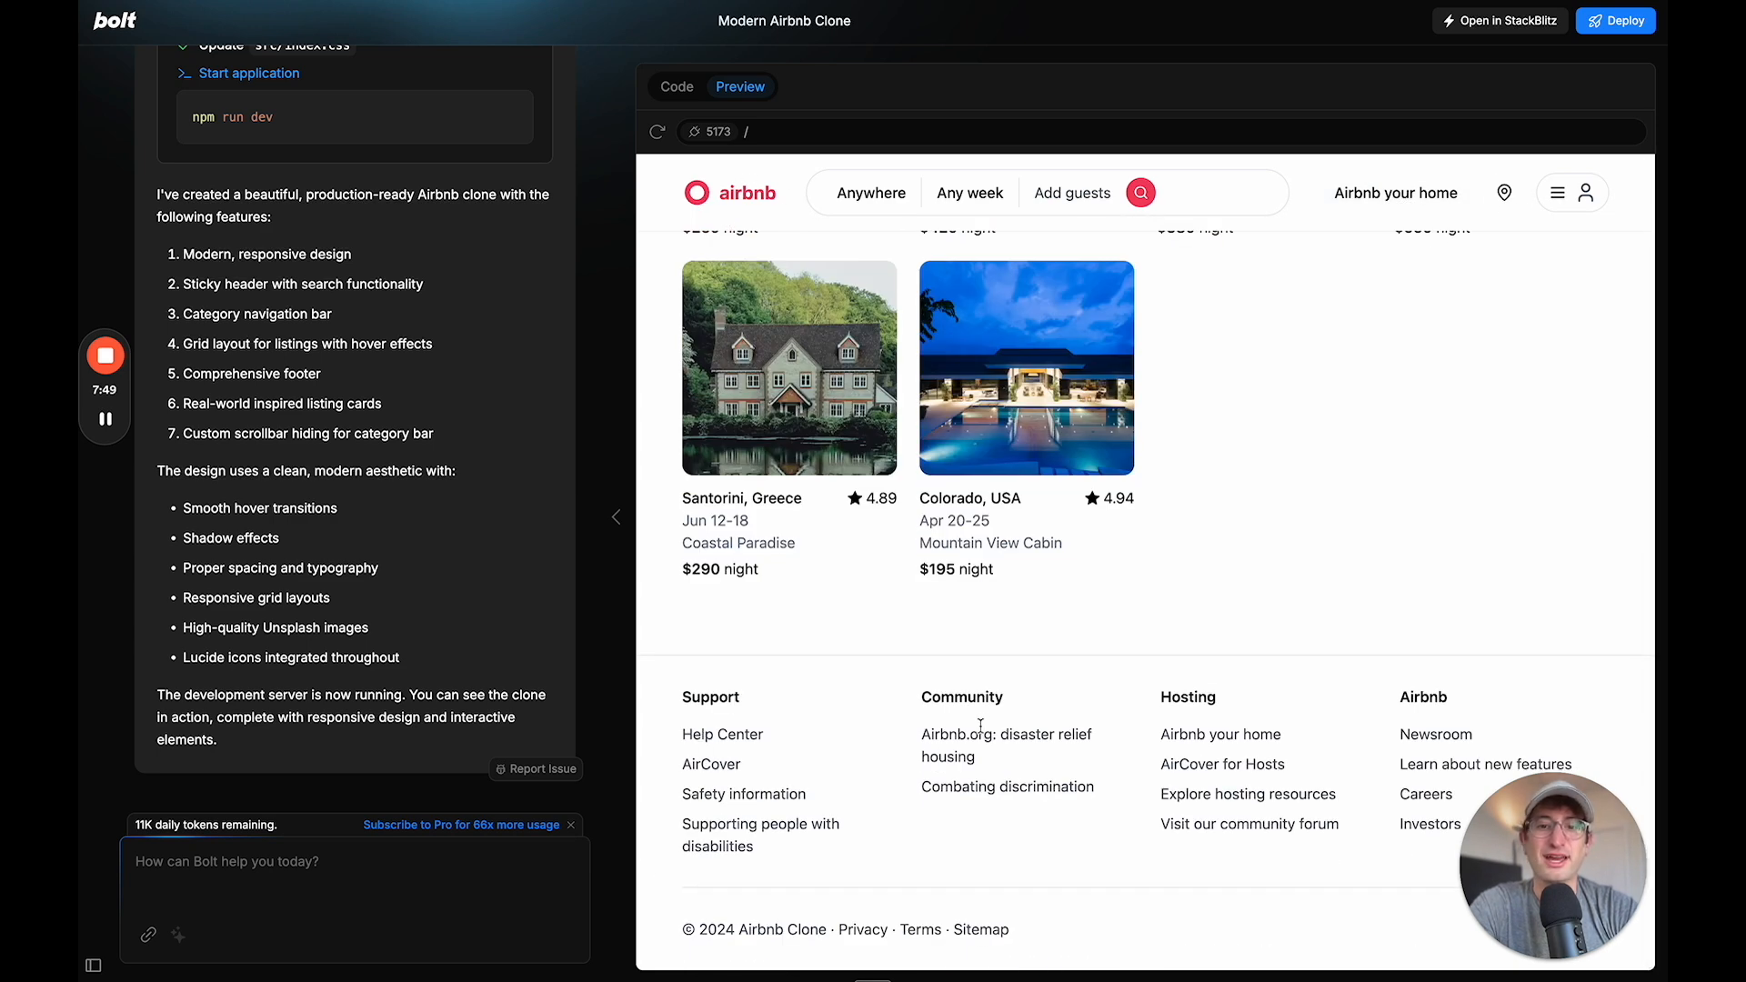
Send Bolt the prompt 'can you build a rental page' for the Airbnb clone
text(can y)
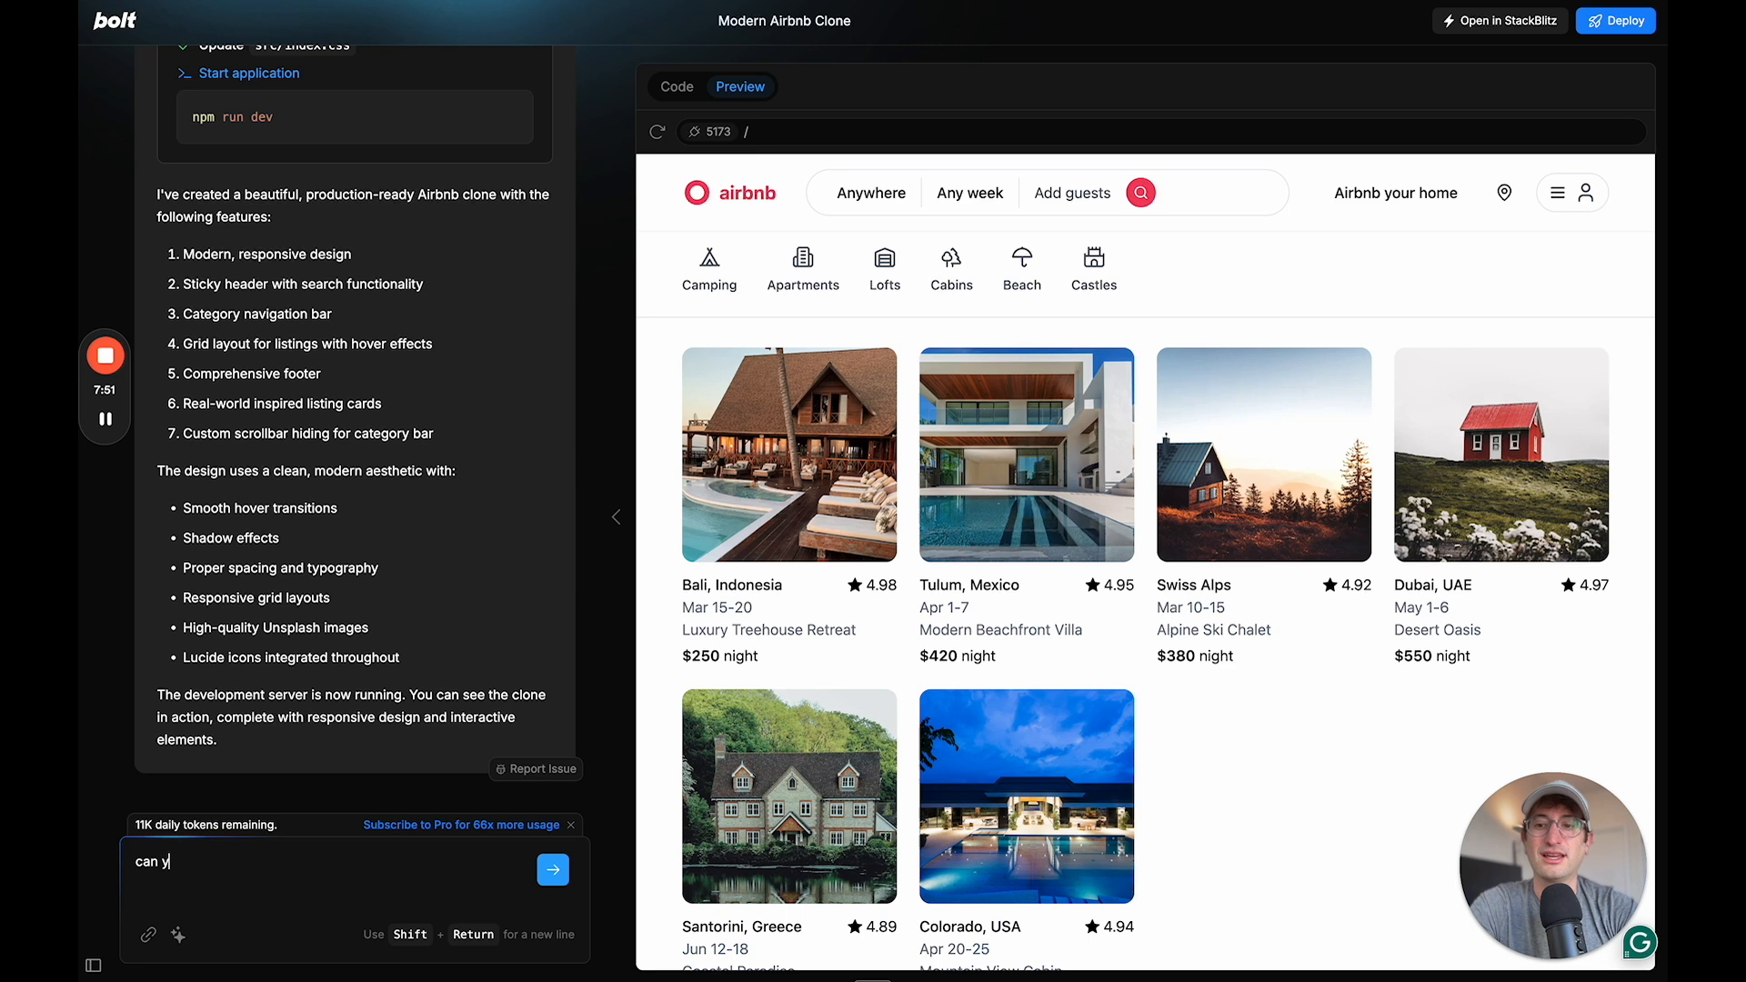
text(ou build a home page)
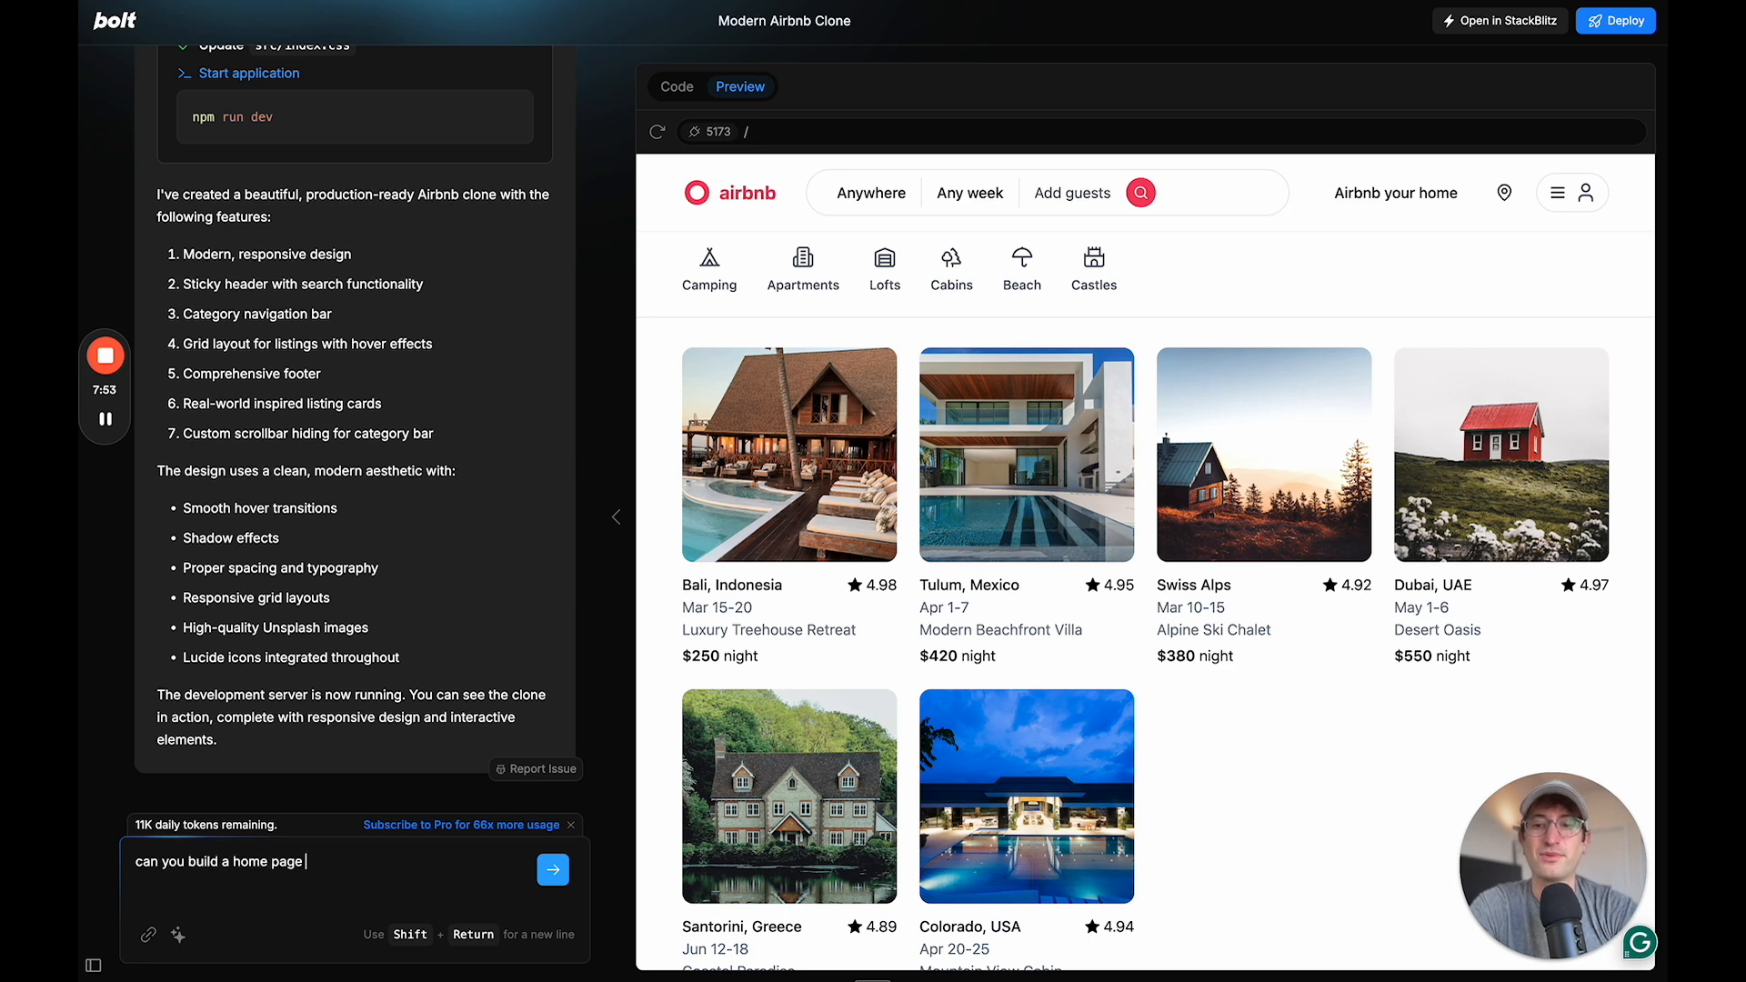
double_click(252, 861)
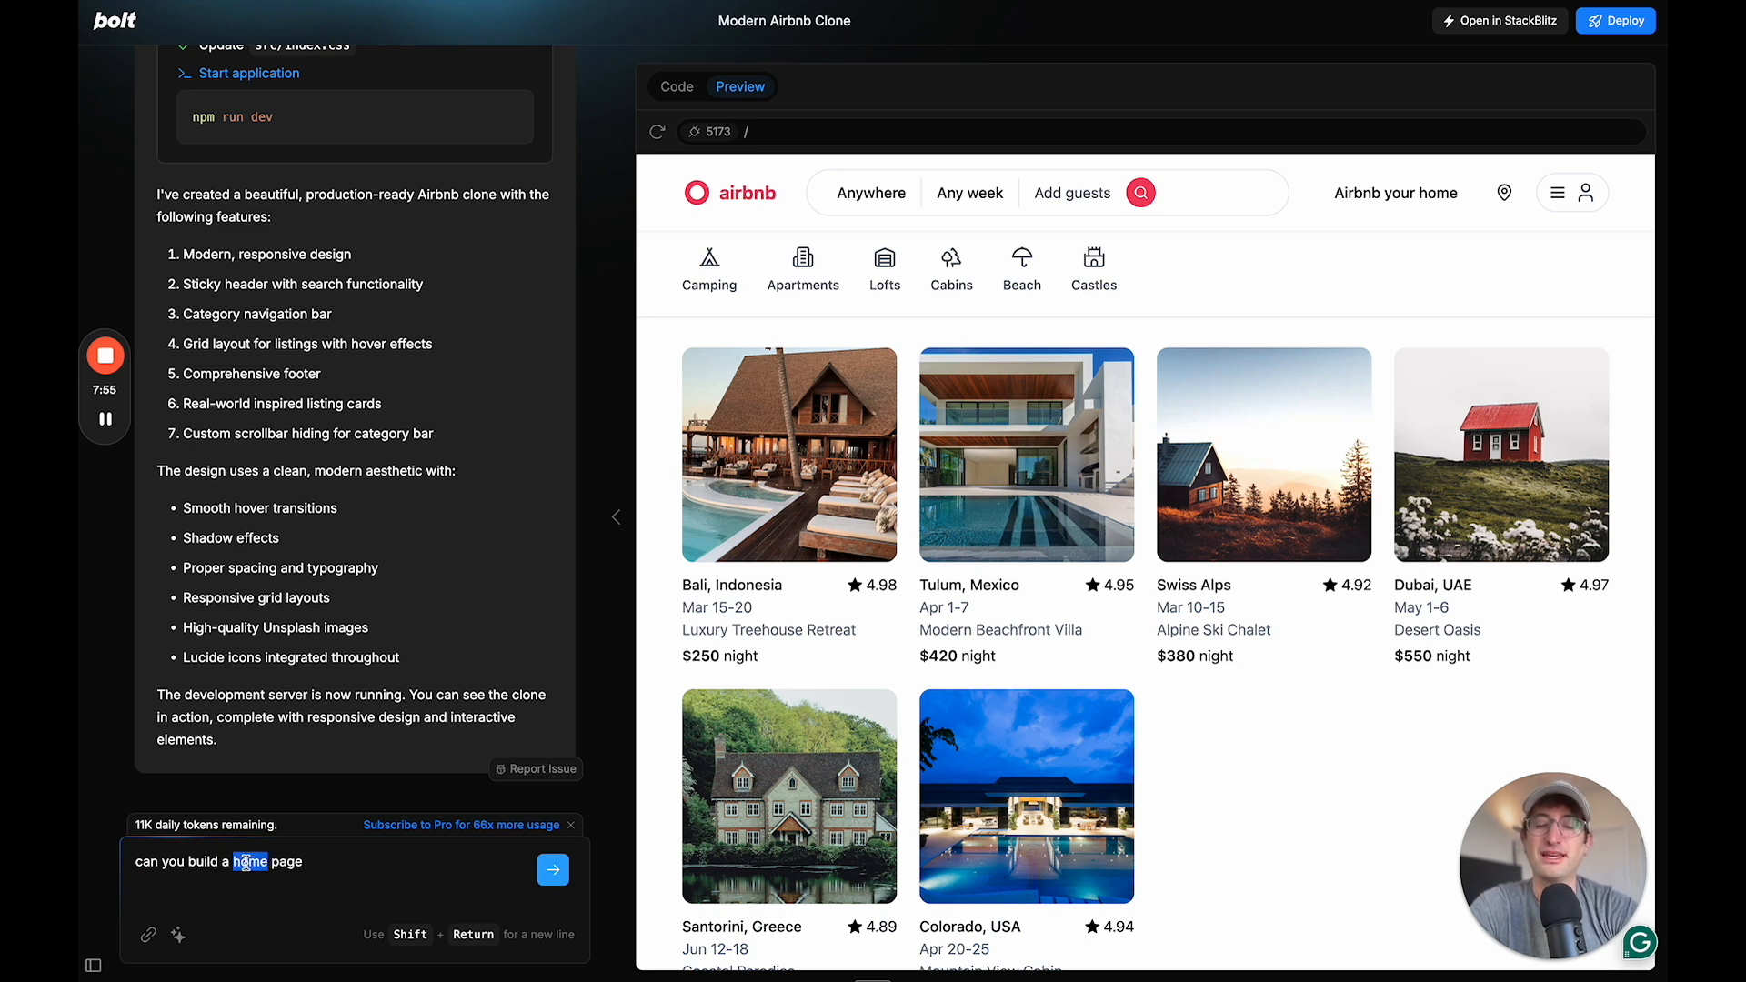
text(re)
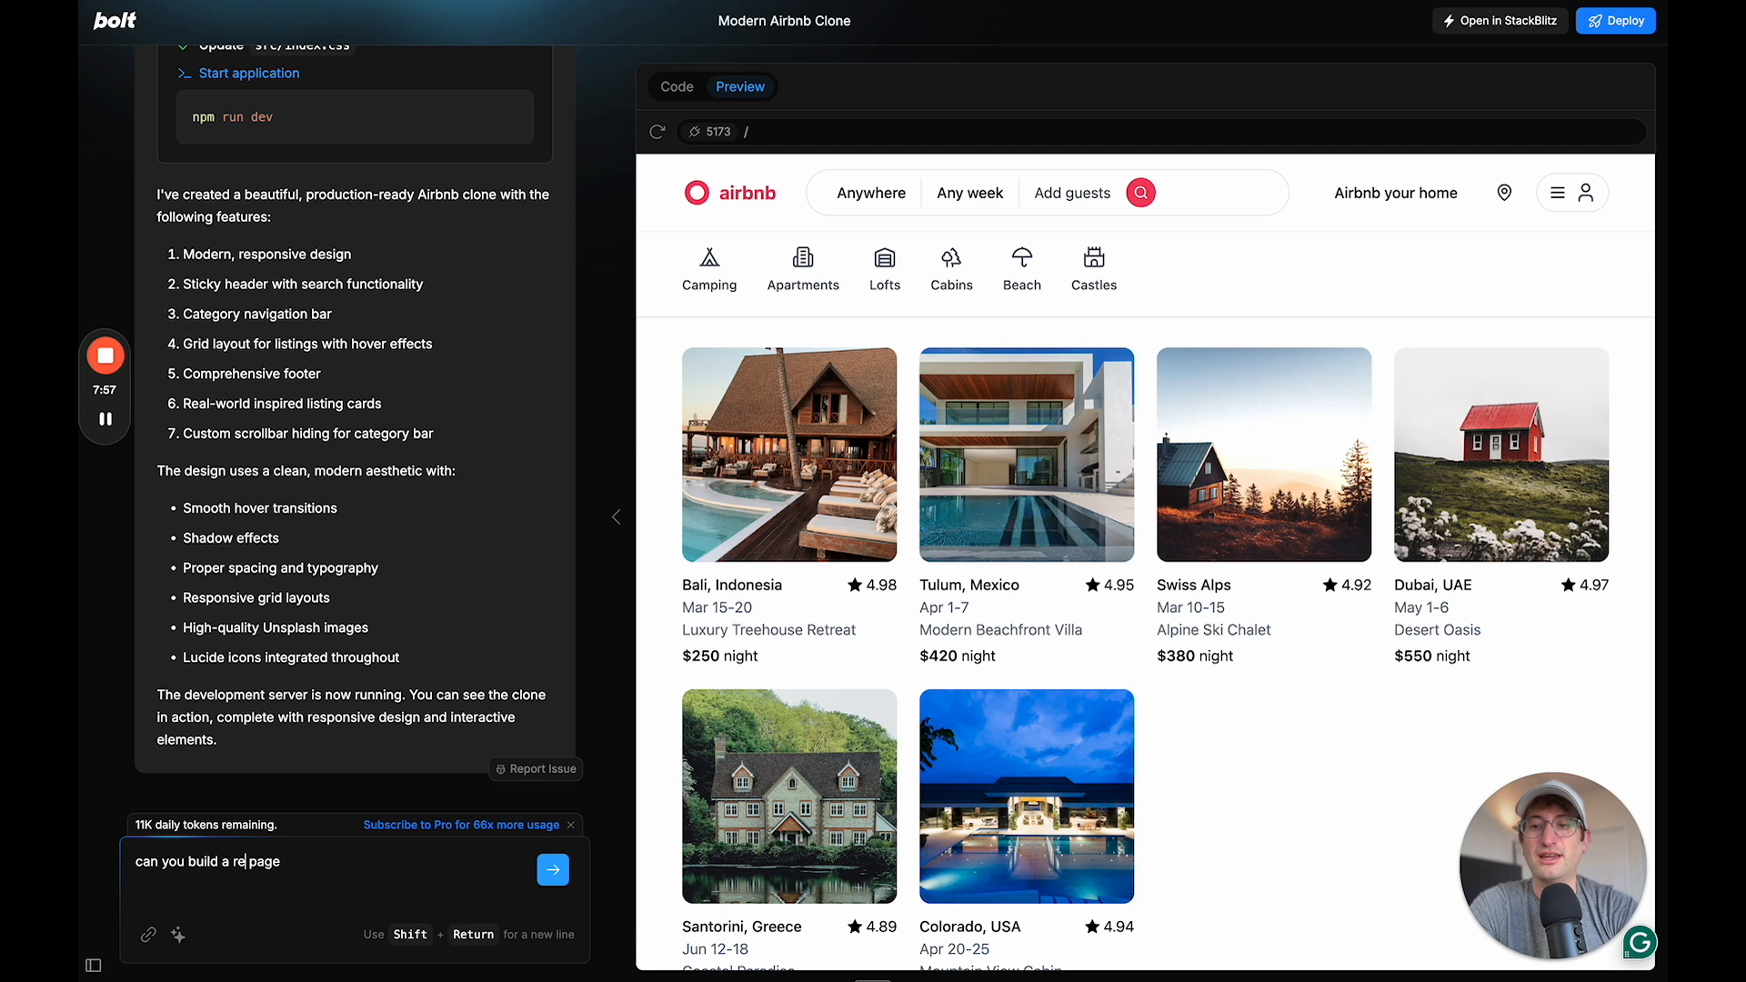
text(ntal)
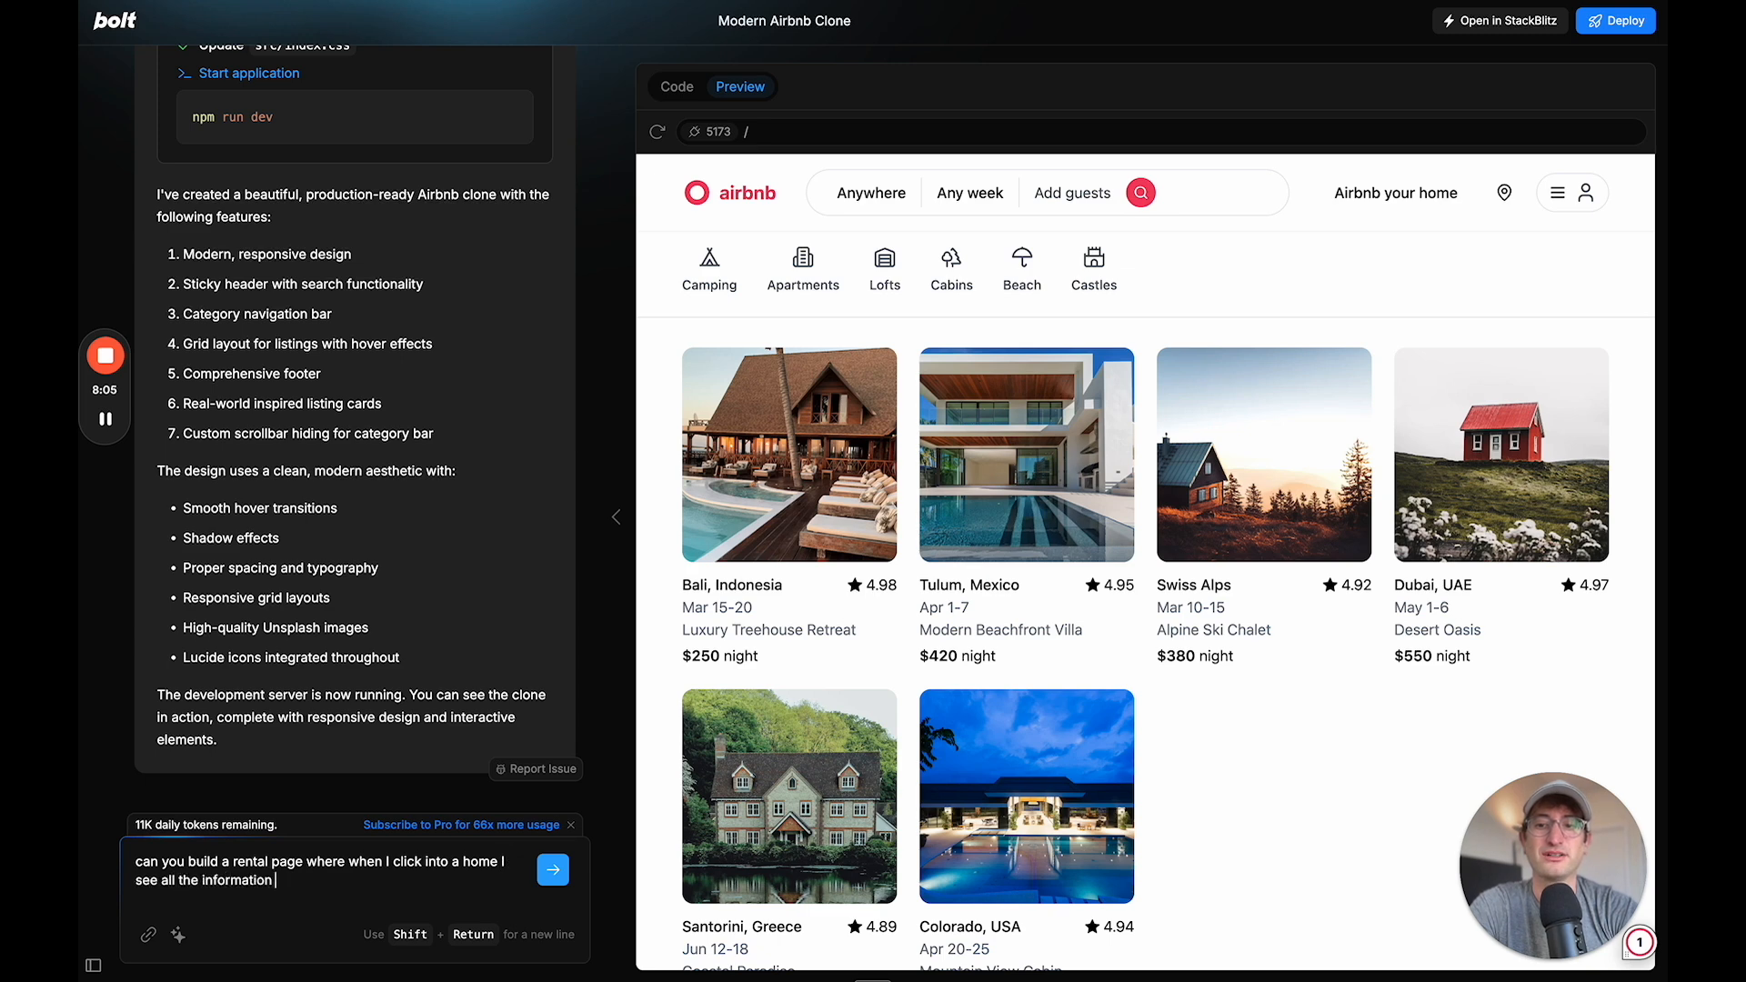
click(552, 869)
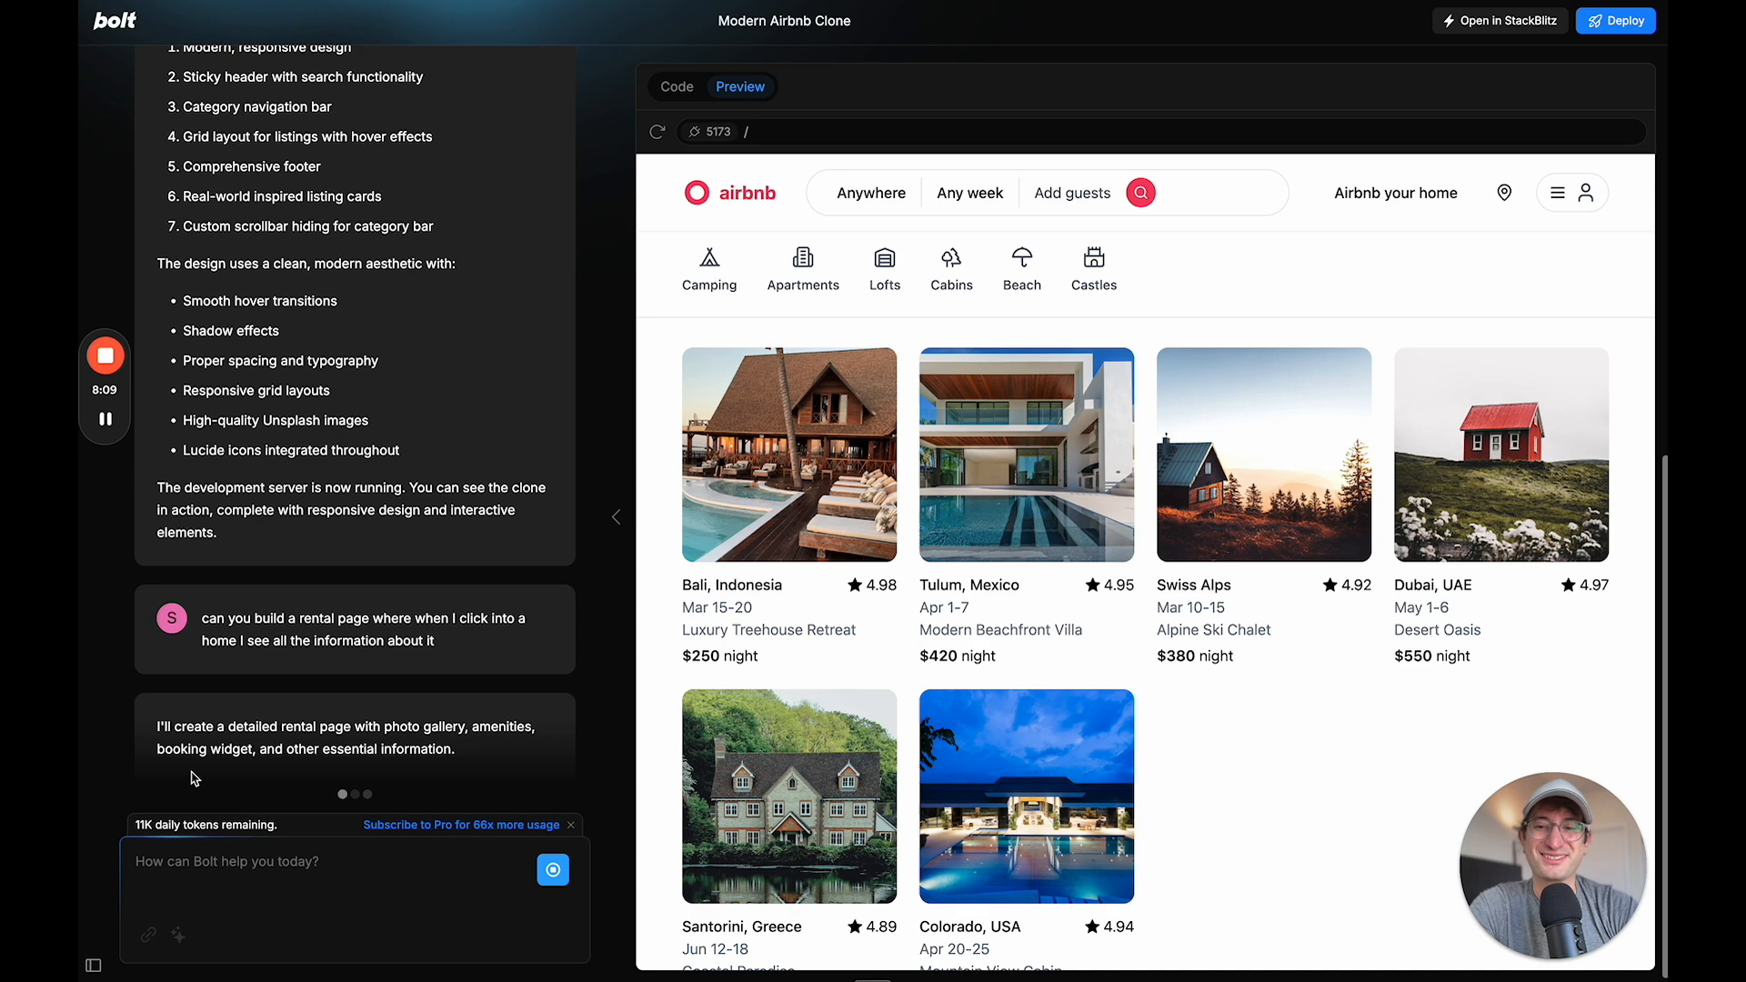
click(675, 85)
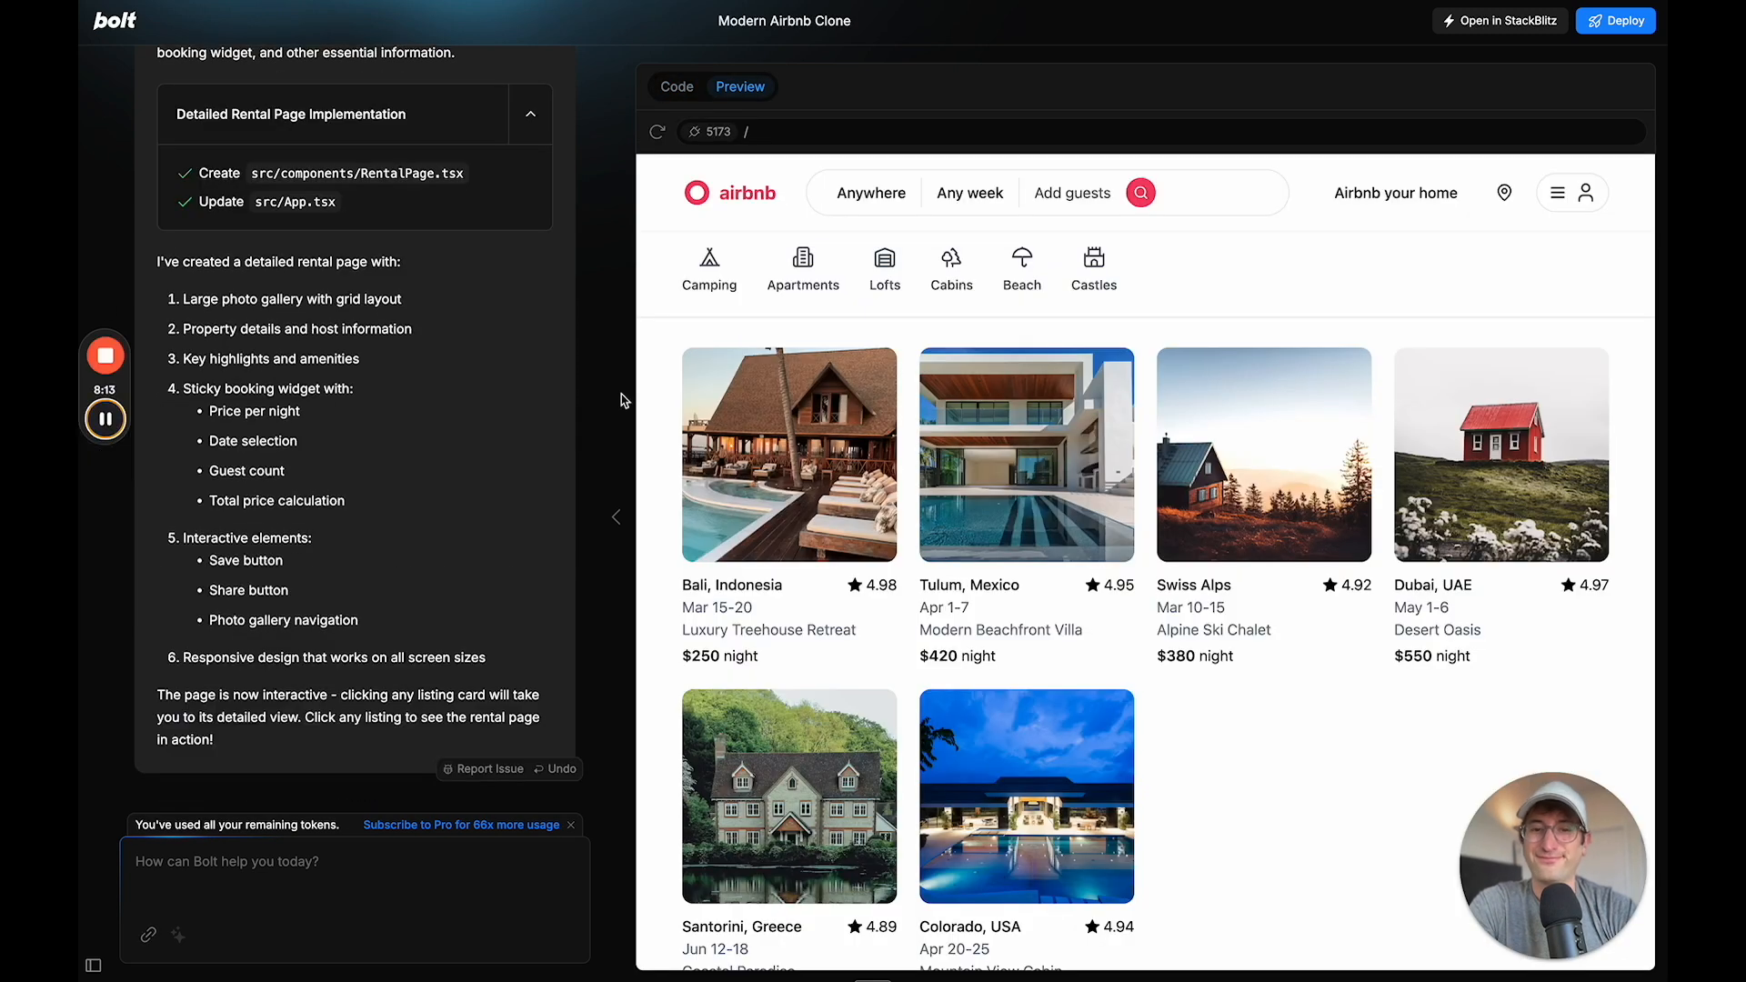
mouse_move(207, 850)
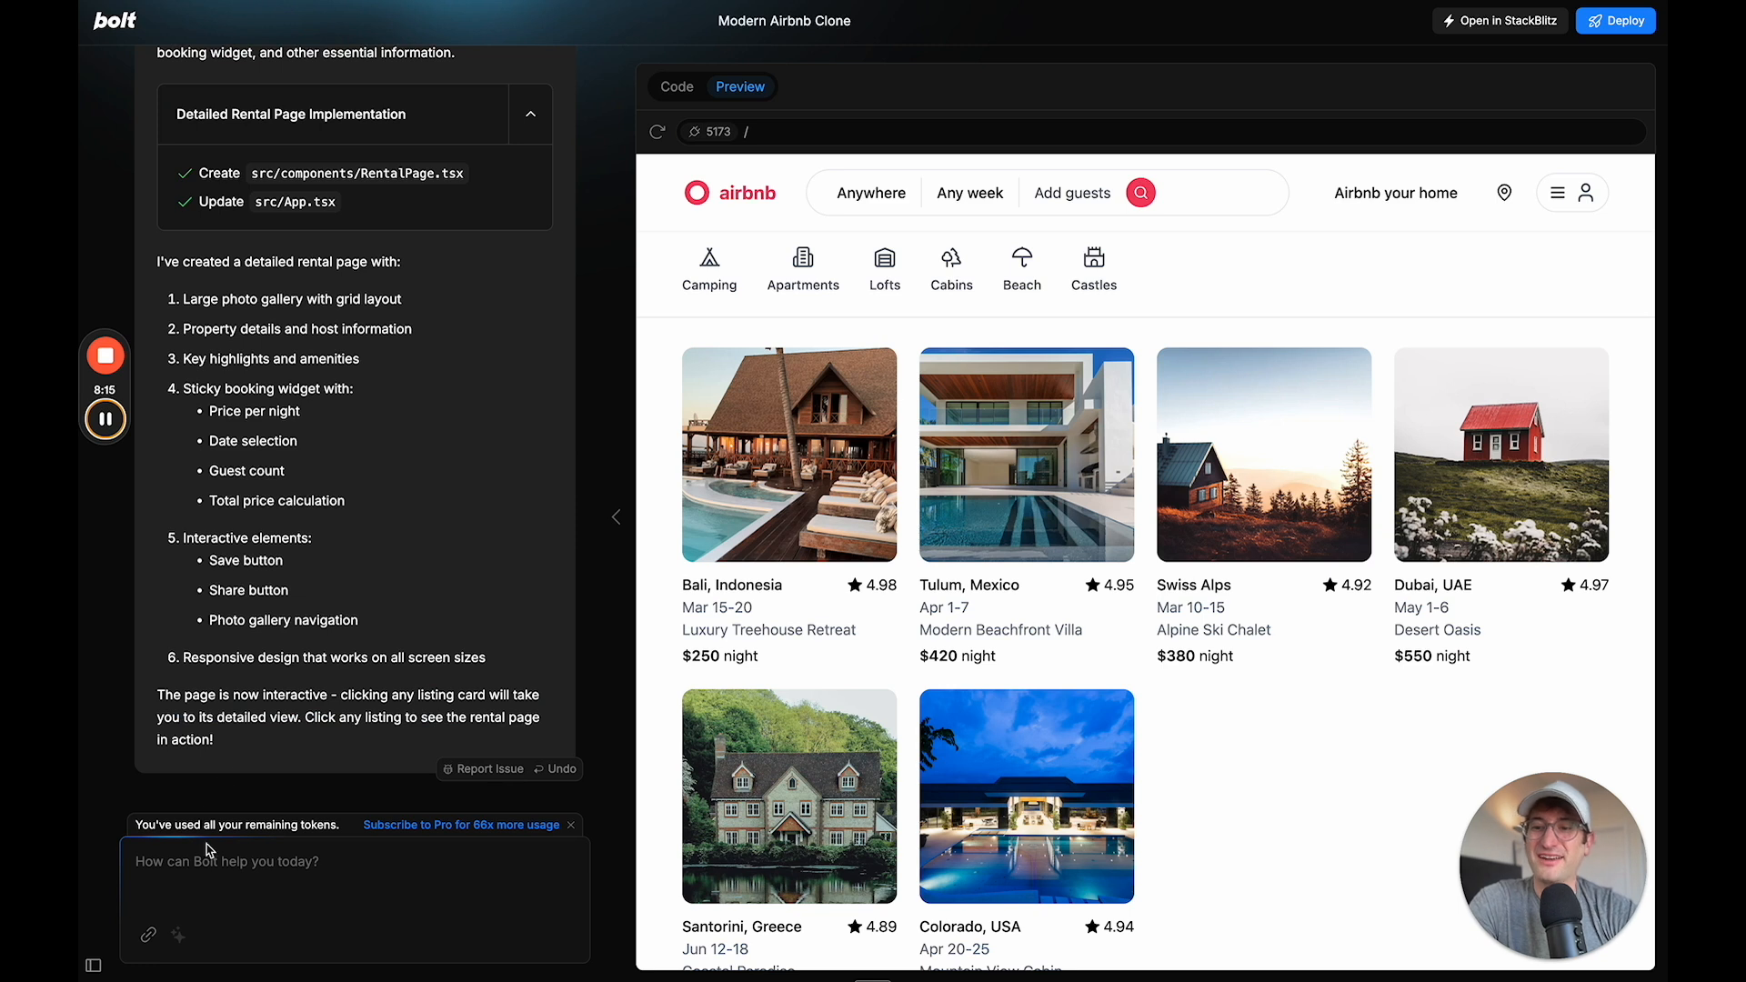
mouse_move(598, 501)
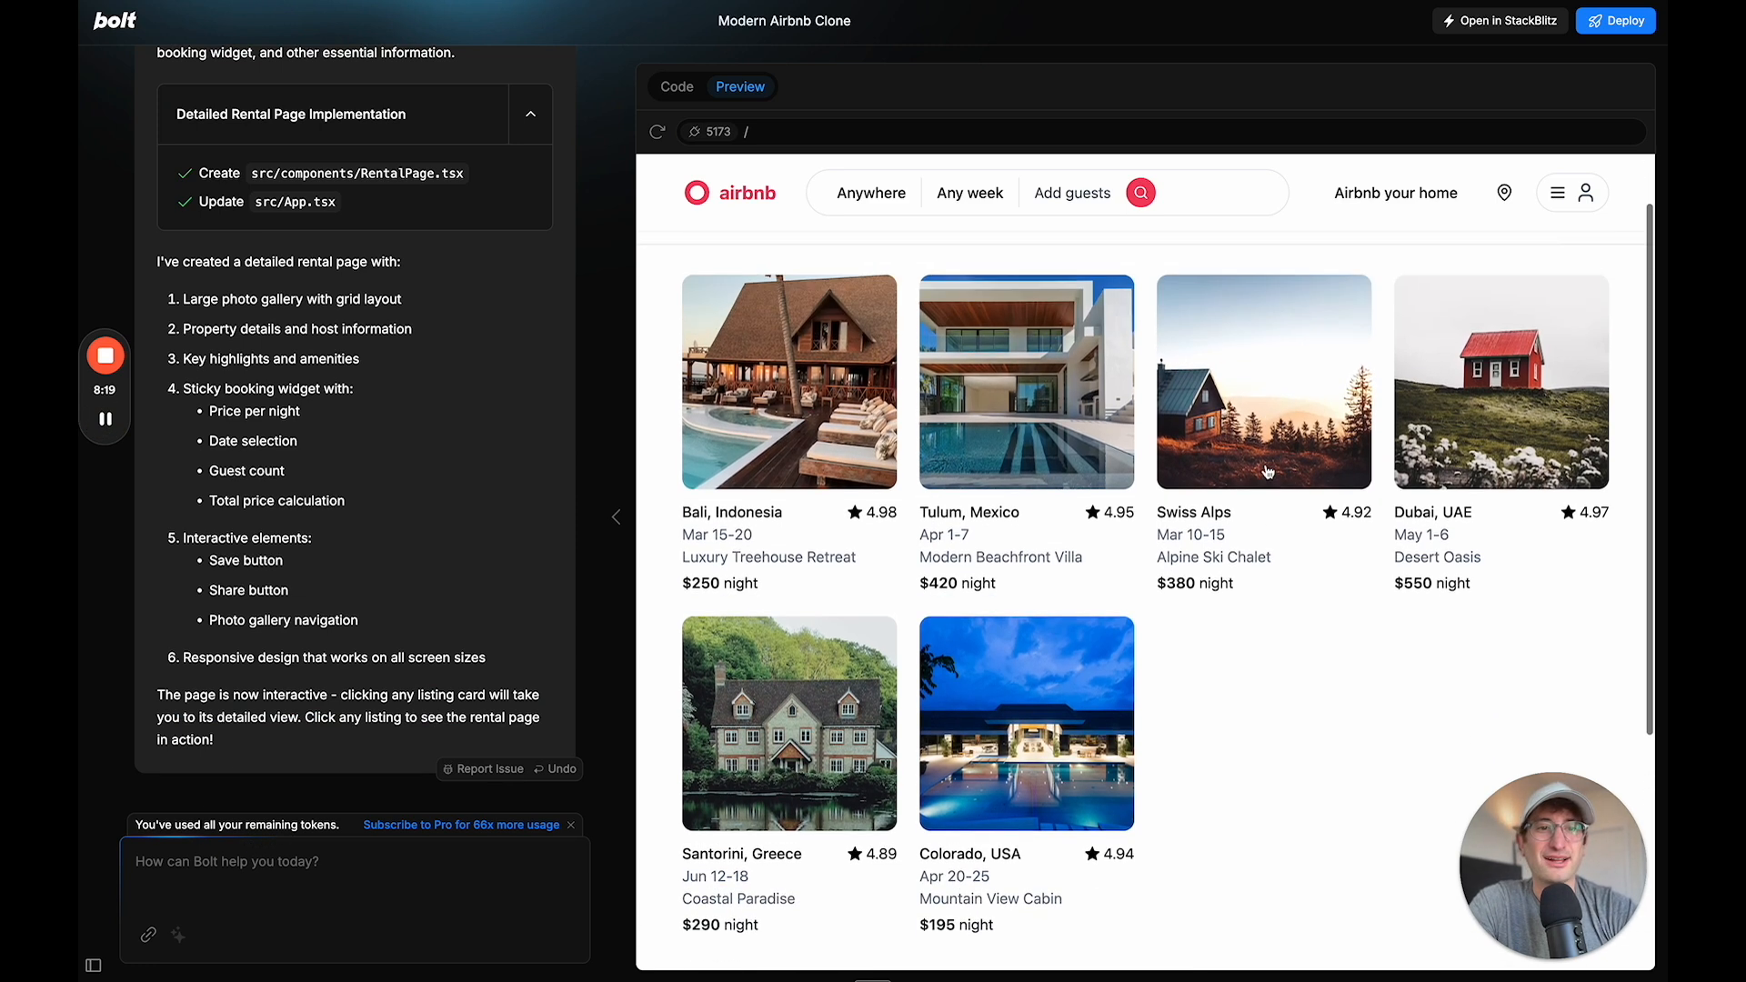
Open the Bali Luxury Treehouse Retreat listing and scroll through its gallery, amenities and booking total
click(788, 381)
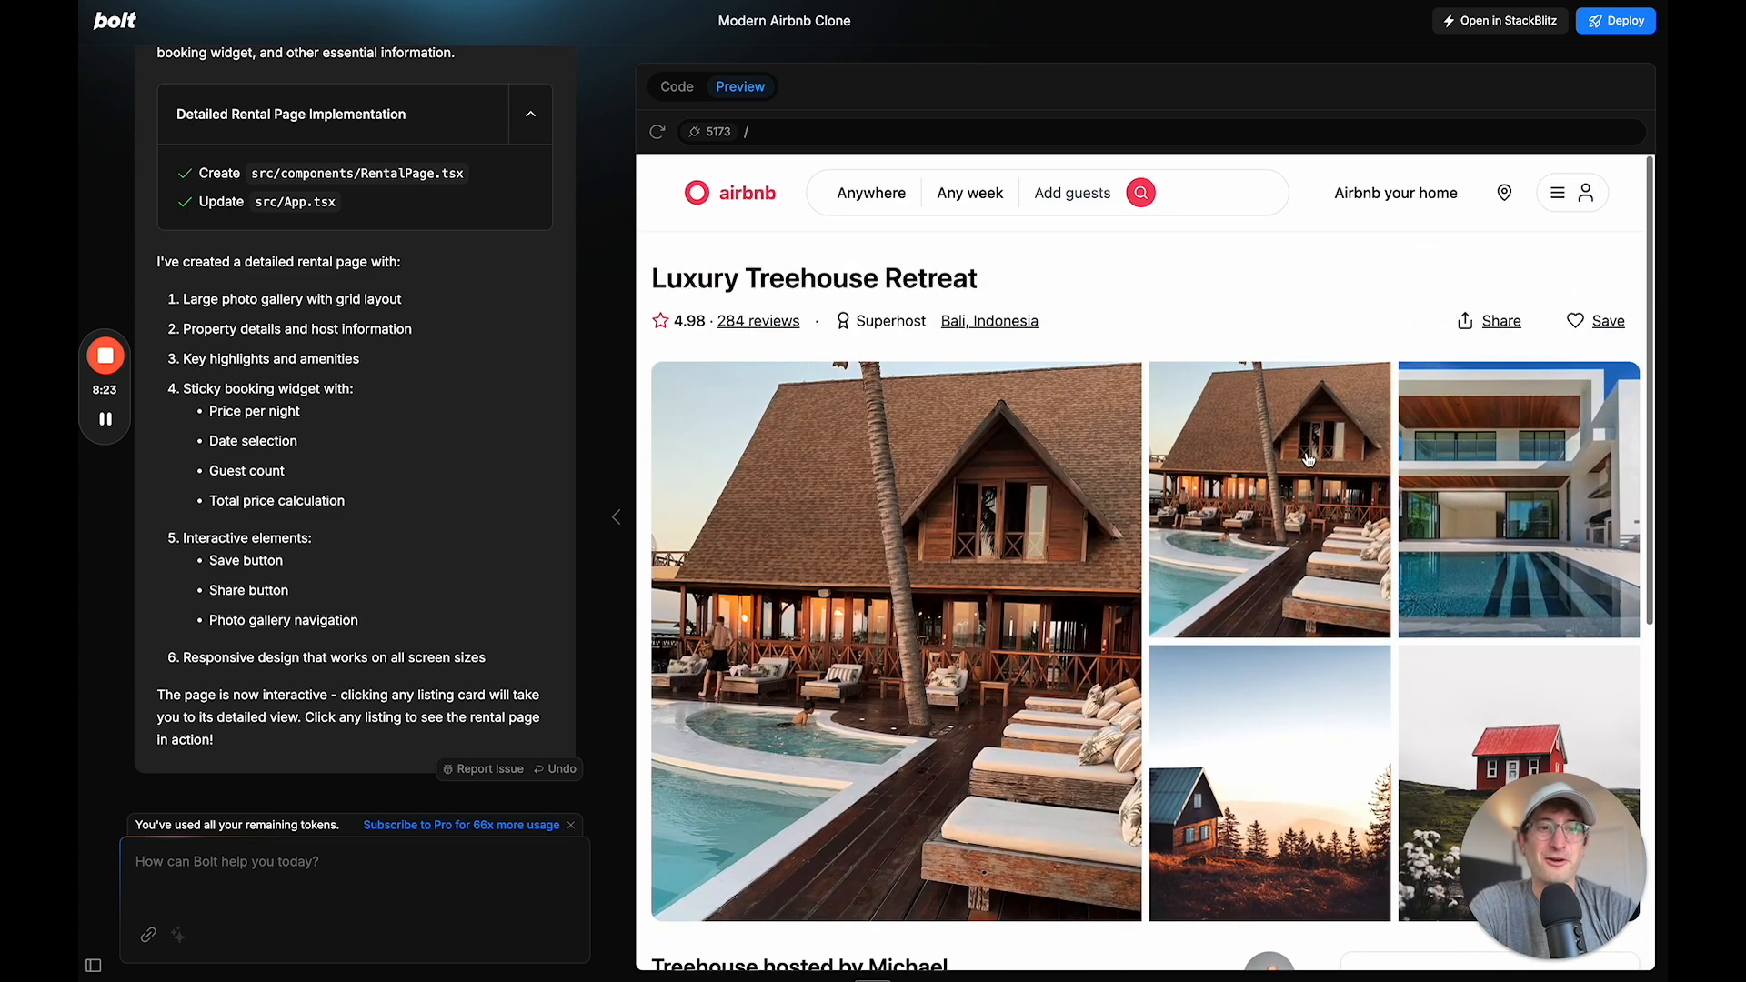
scroll(down, 3)
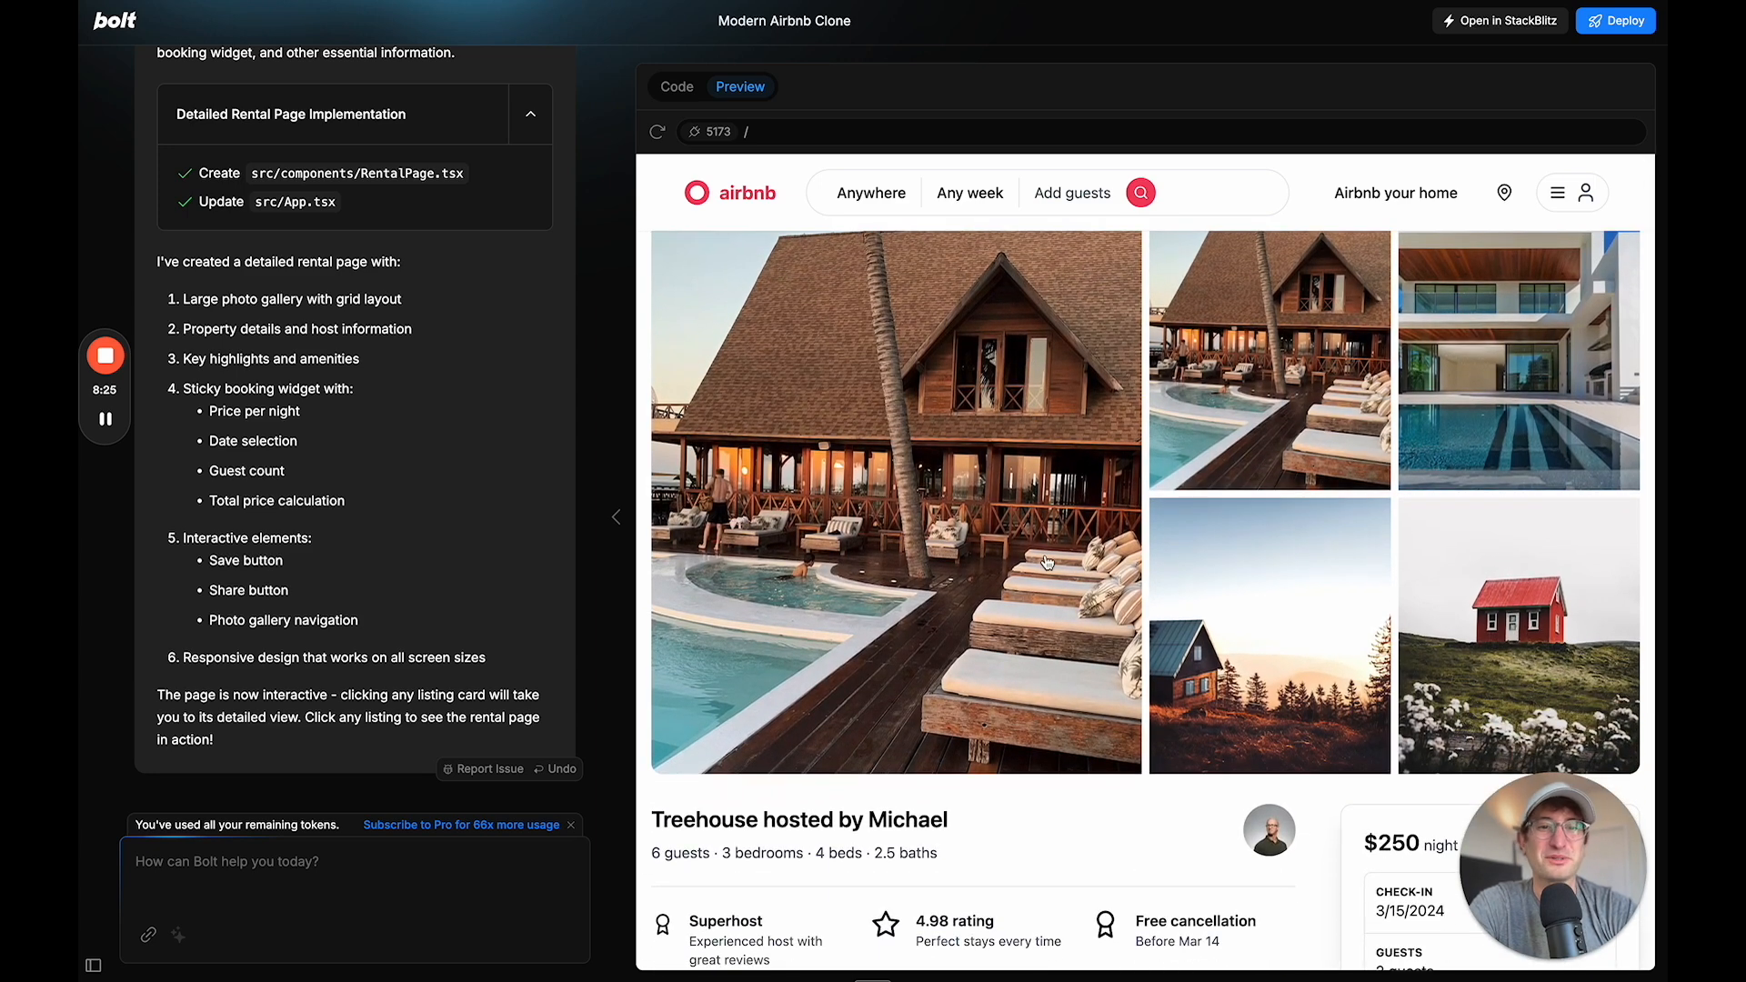
scroll(down, 3)
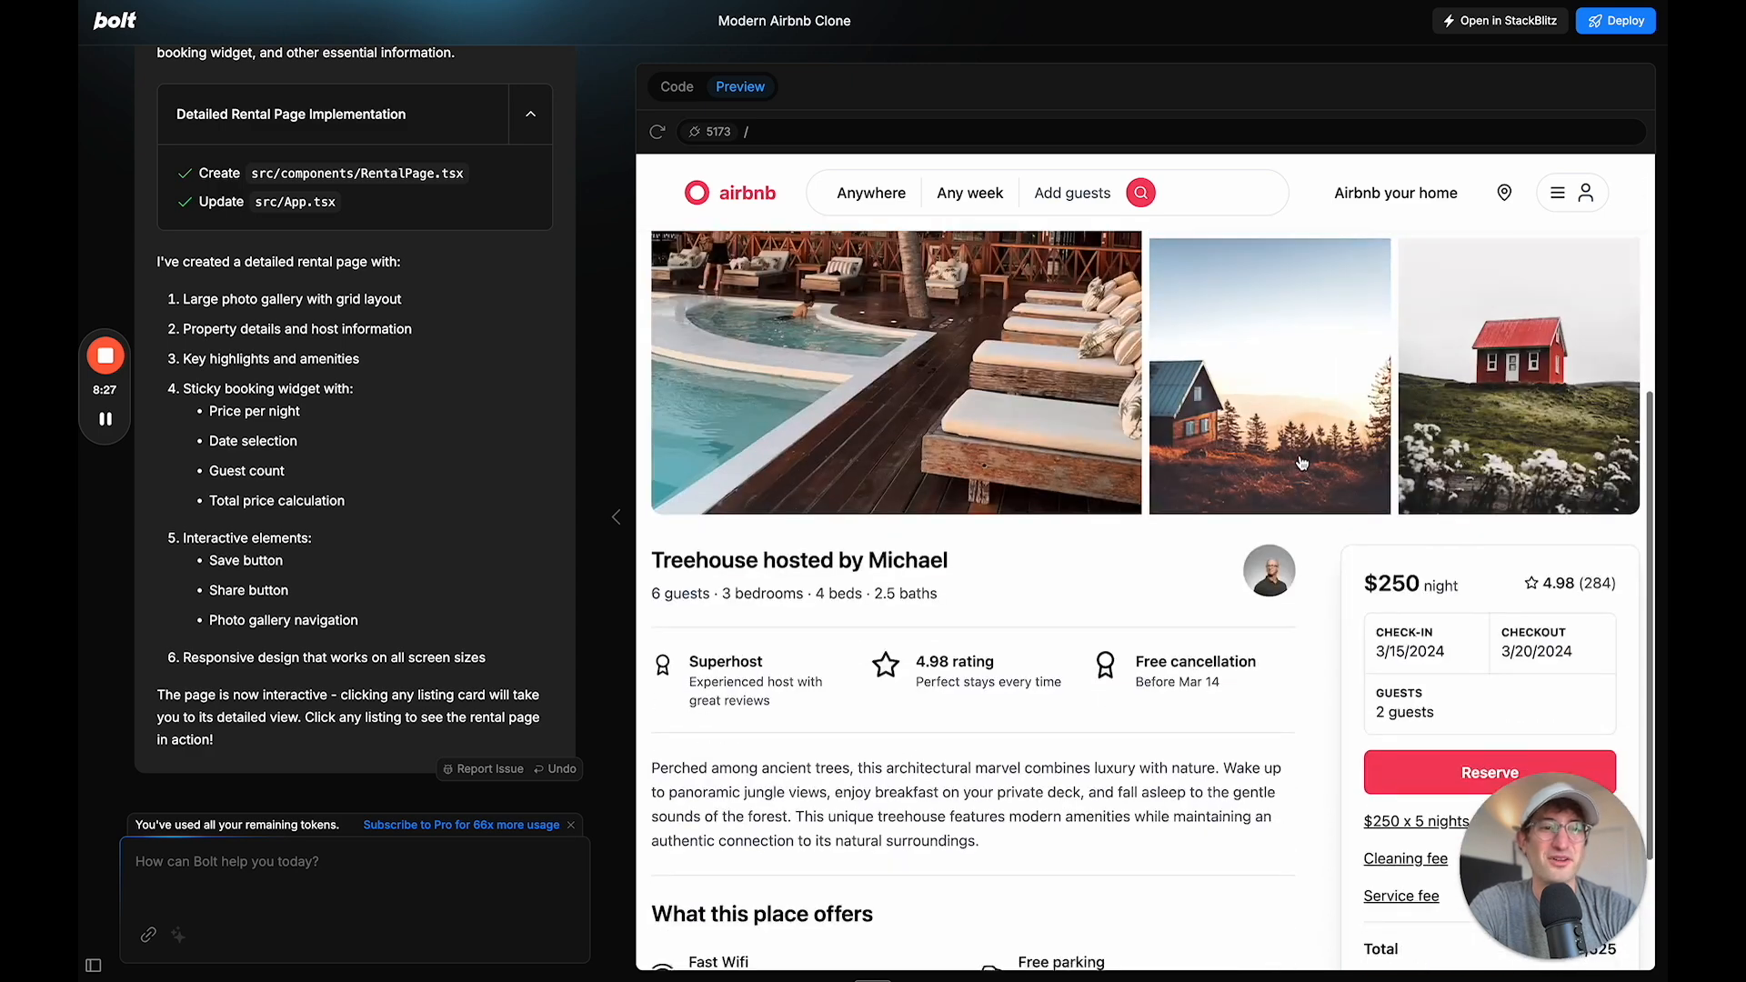
scroll(down, 3)
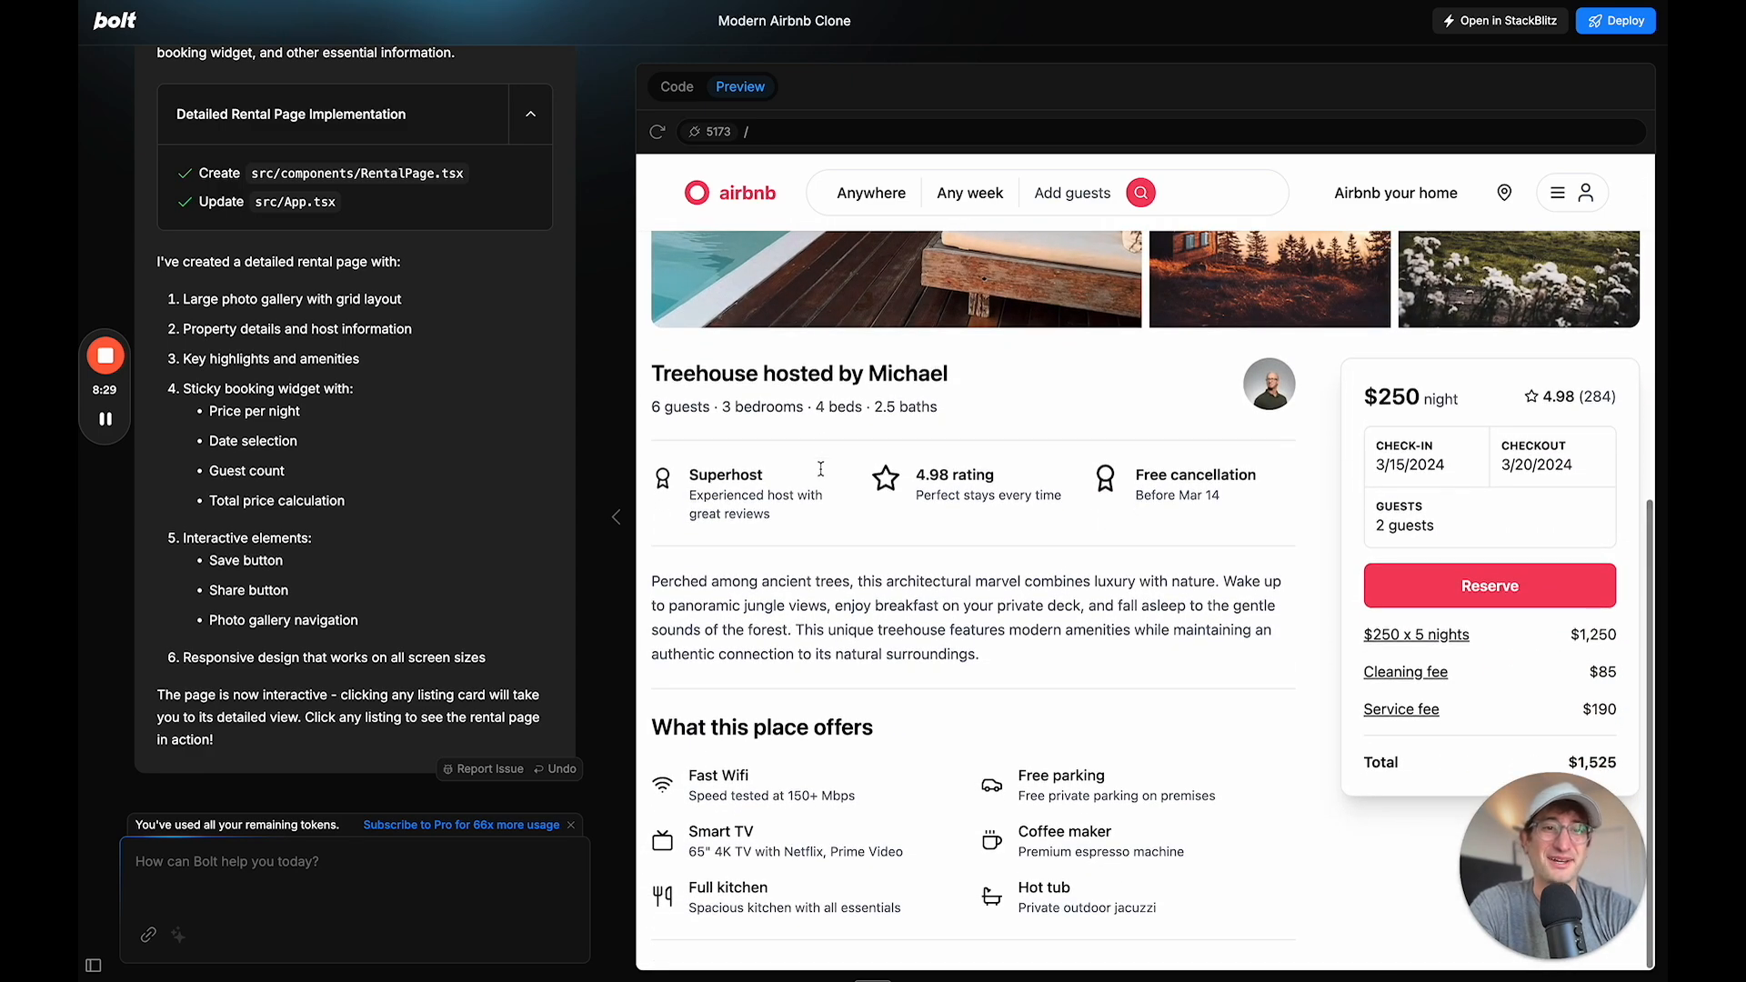
mouse_move(1404, 770)
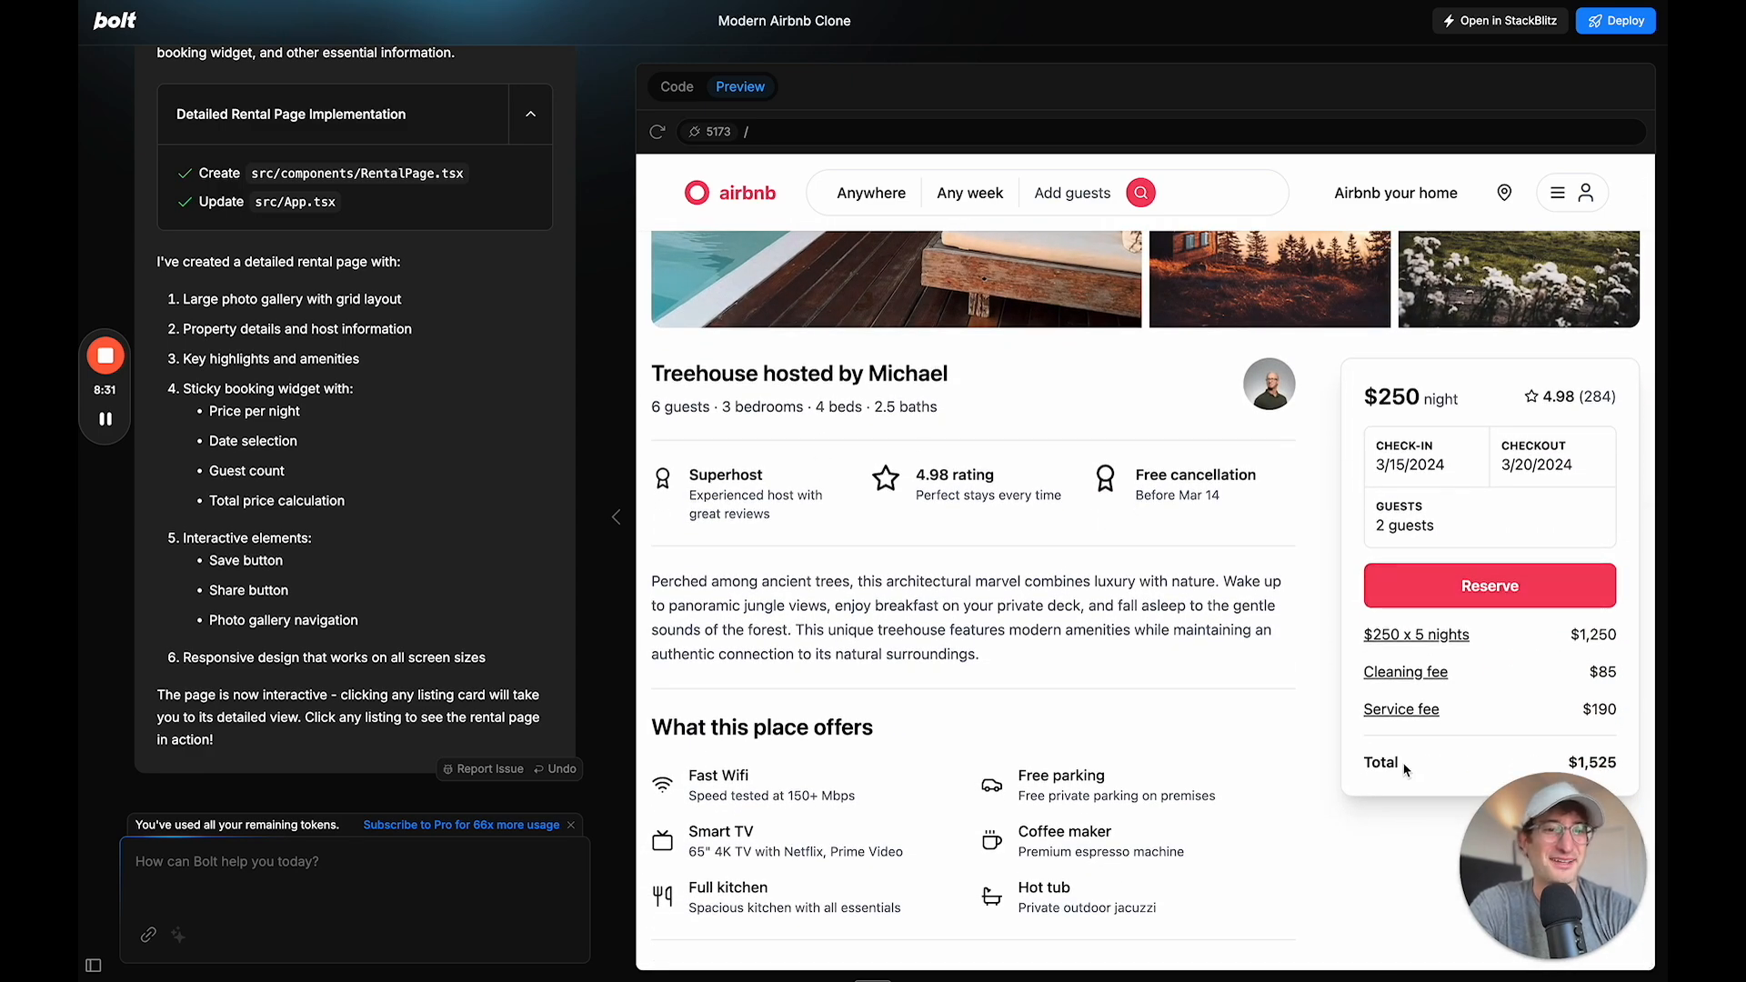
mouse_move(1117, 728)
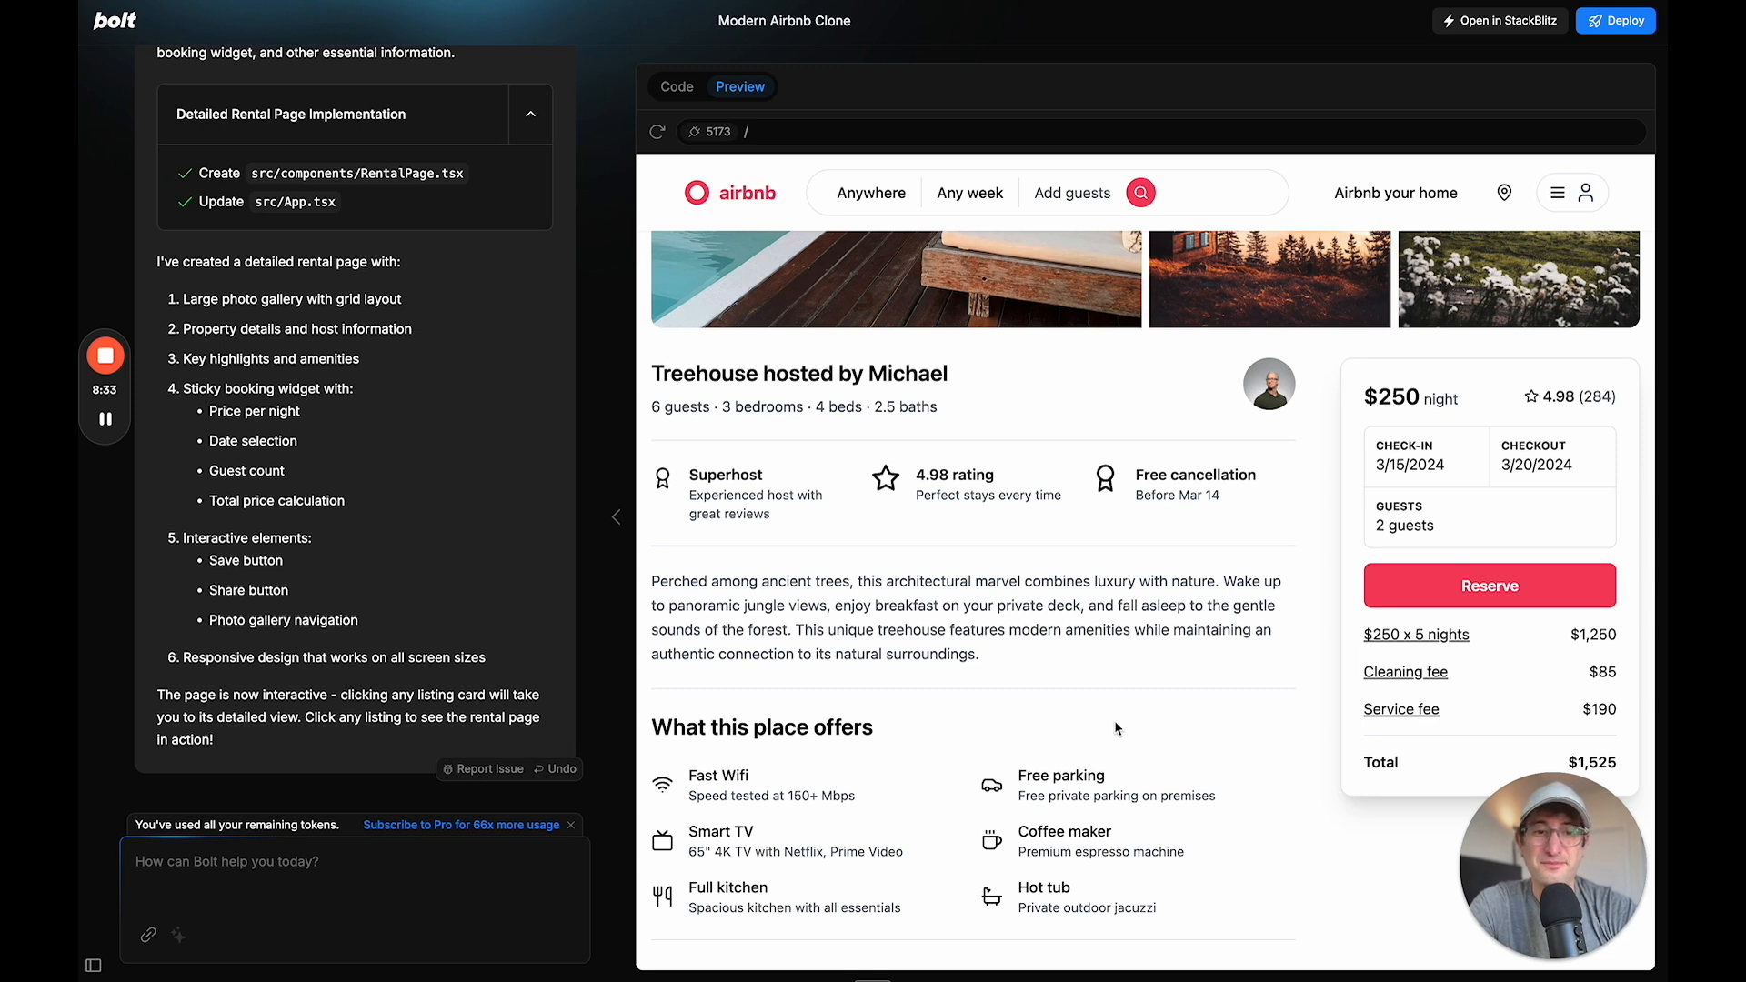
mouse_move(808, 785)
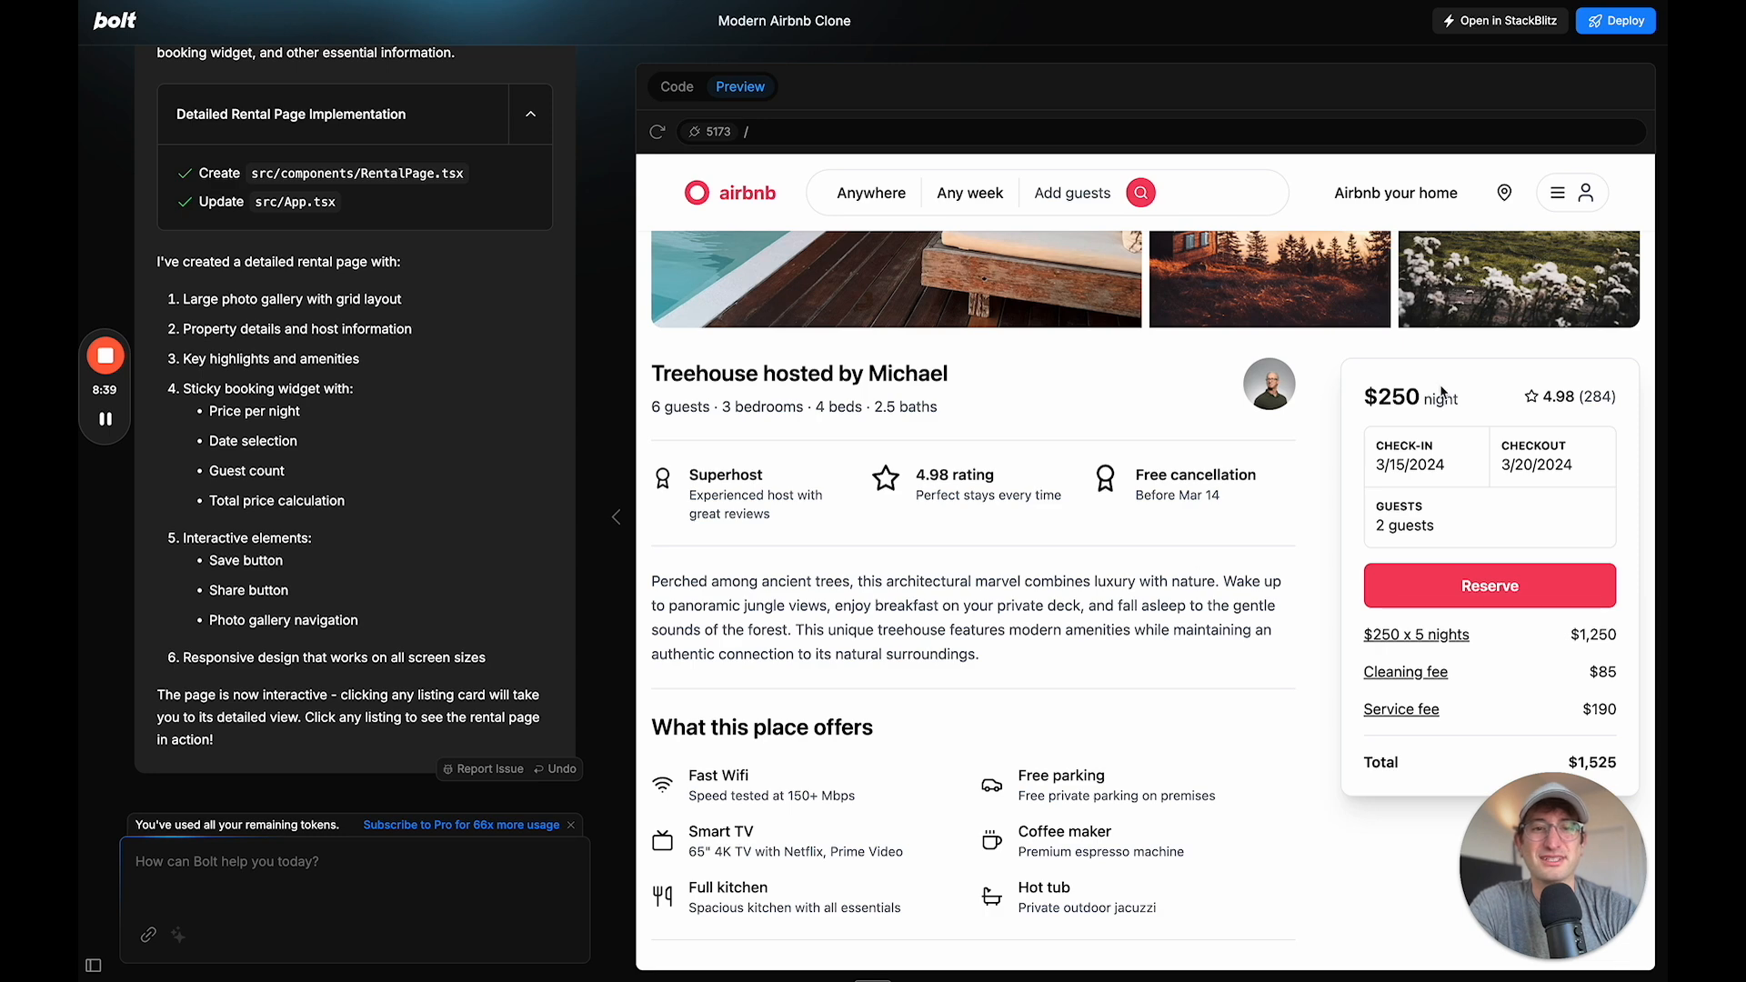
mouse_move(1465, 496)
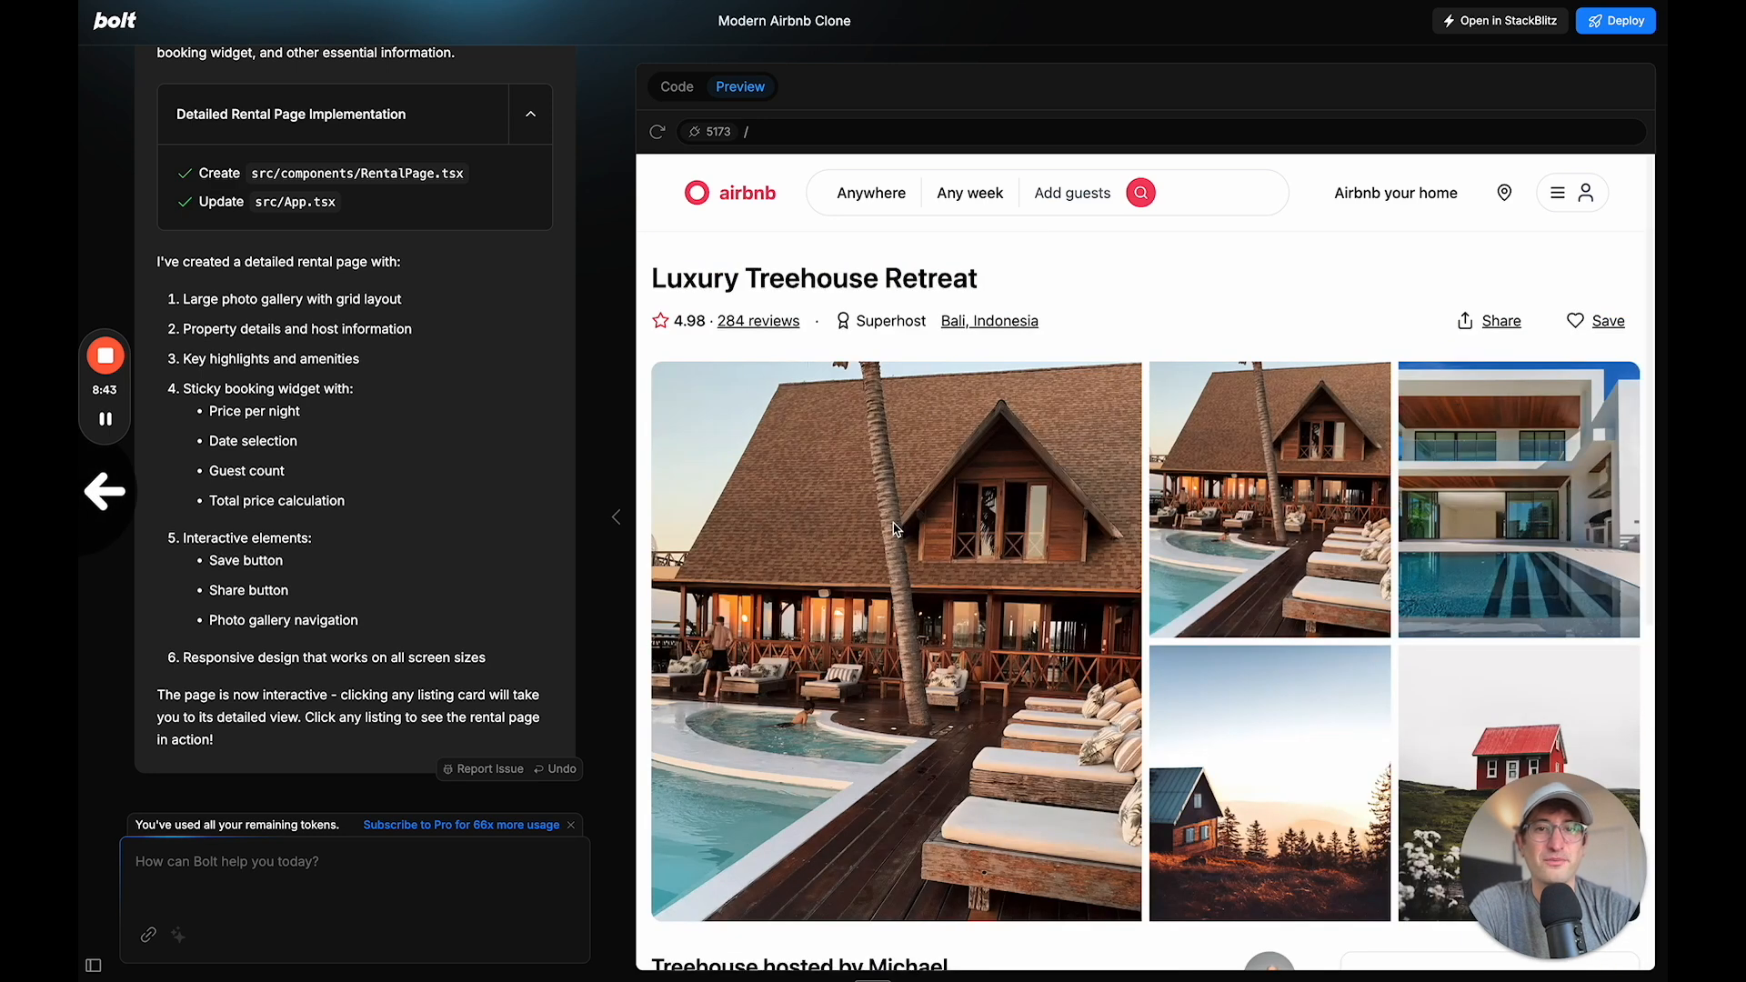
mouse_move(840, 346)
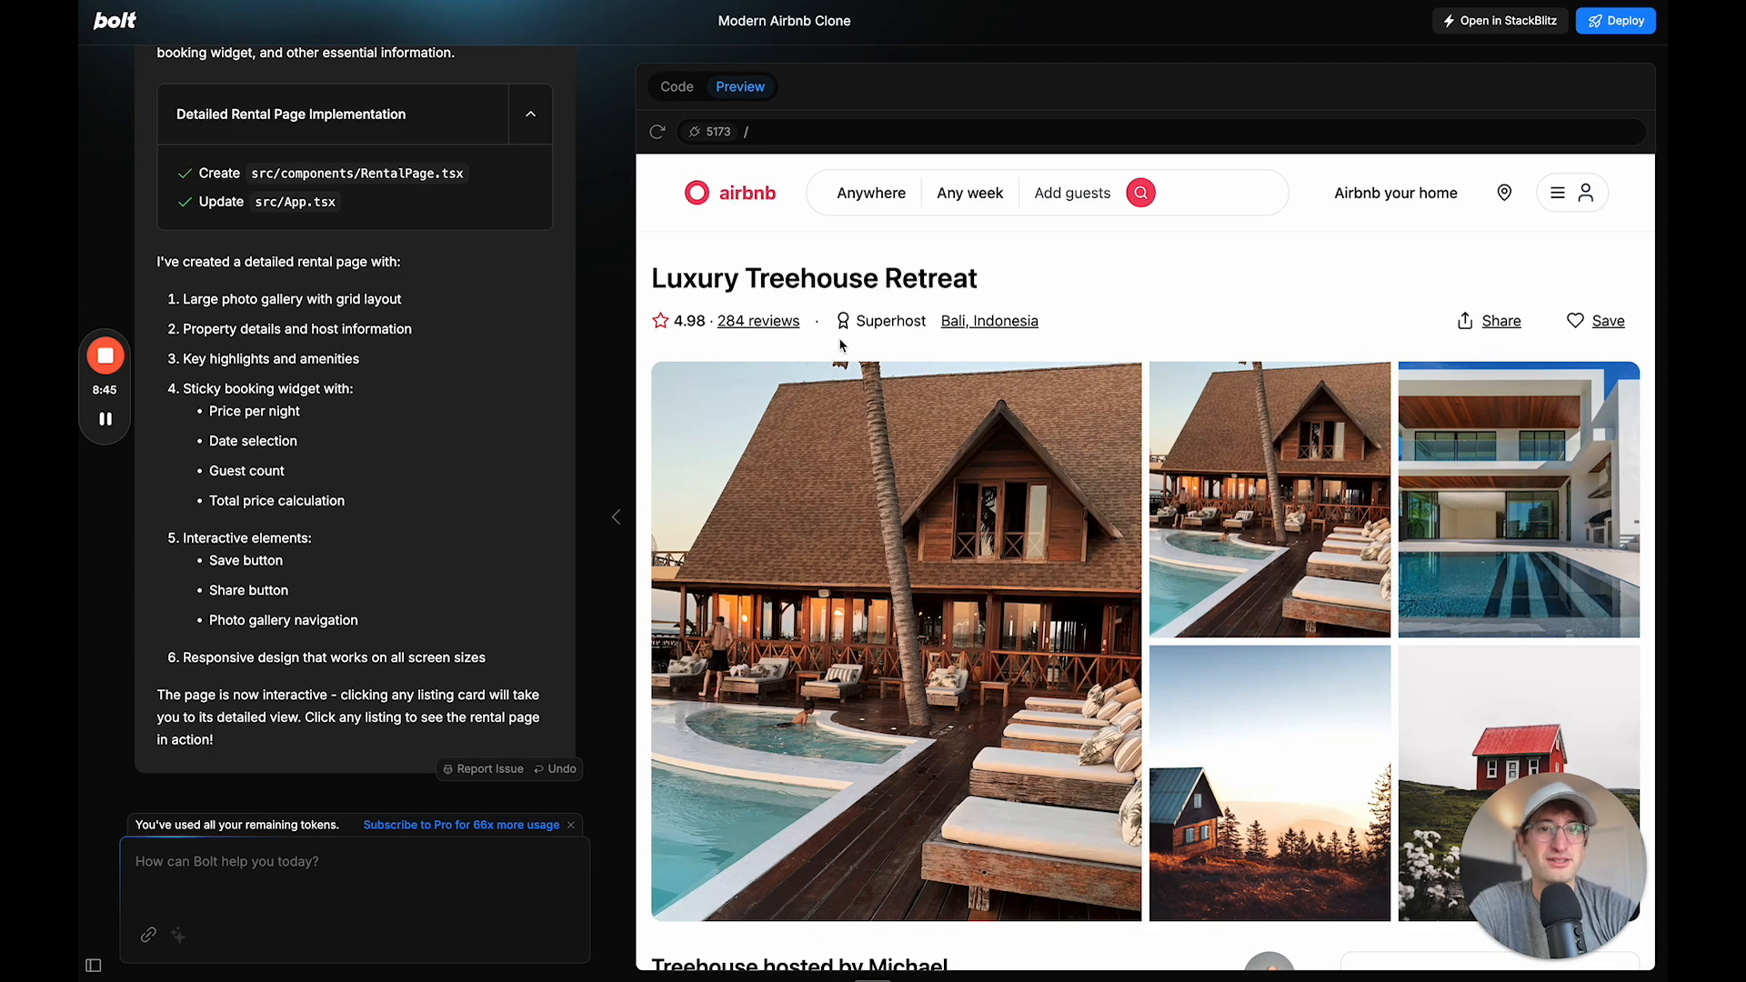
scroll(down, 3)
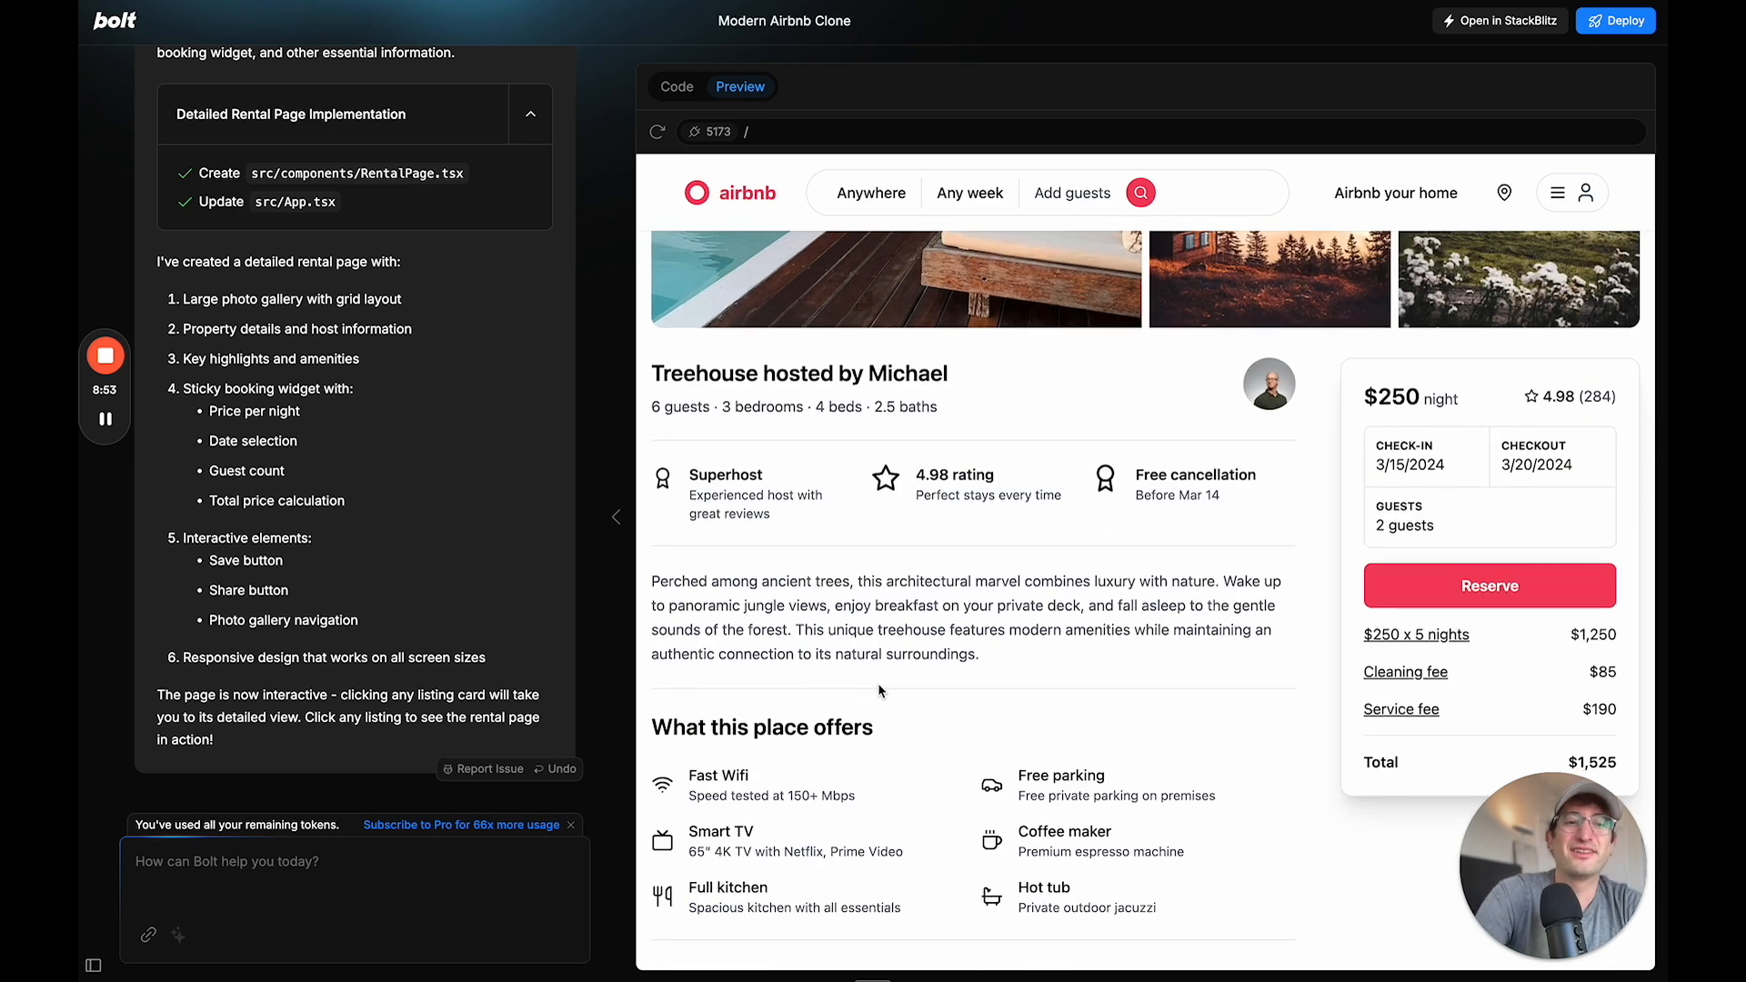
scroll(up, 3)
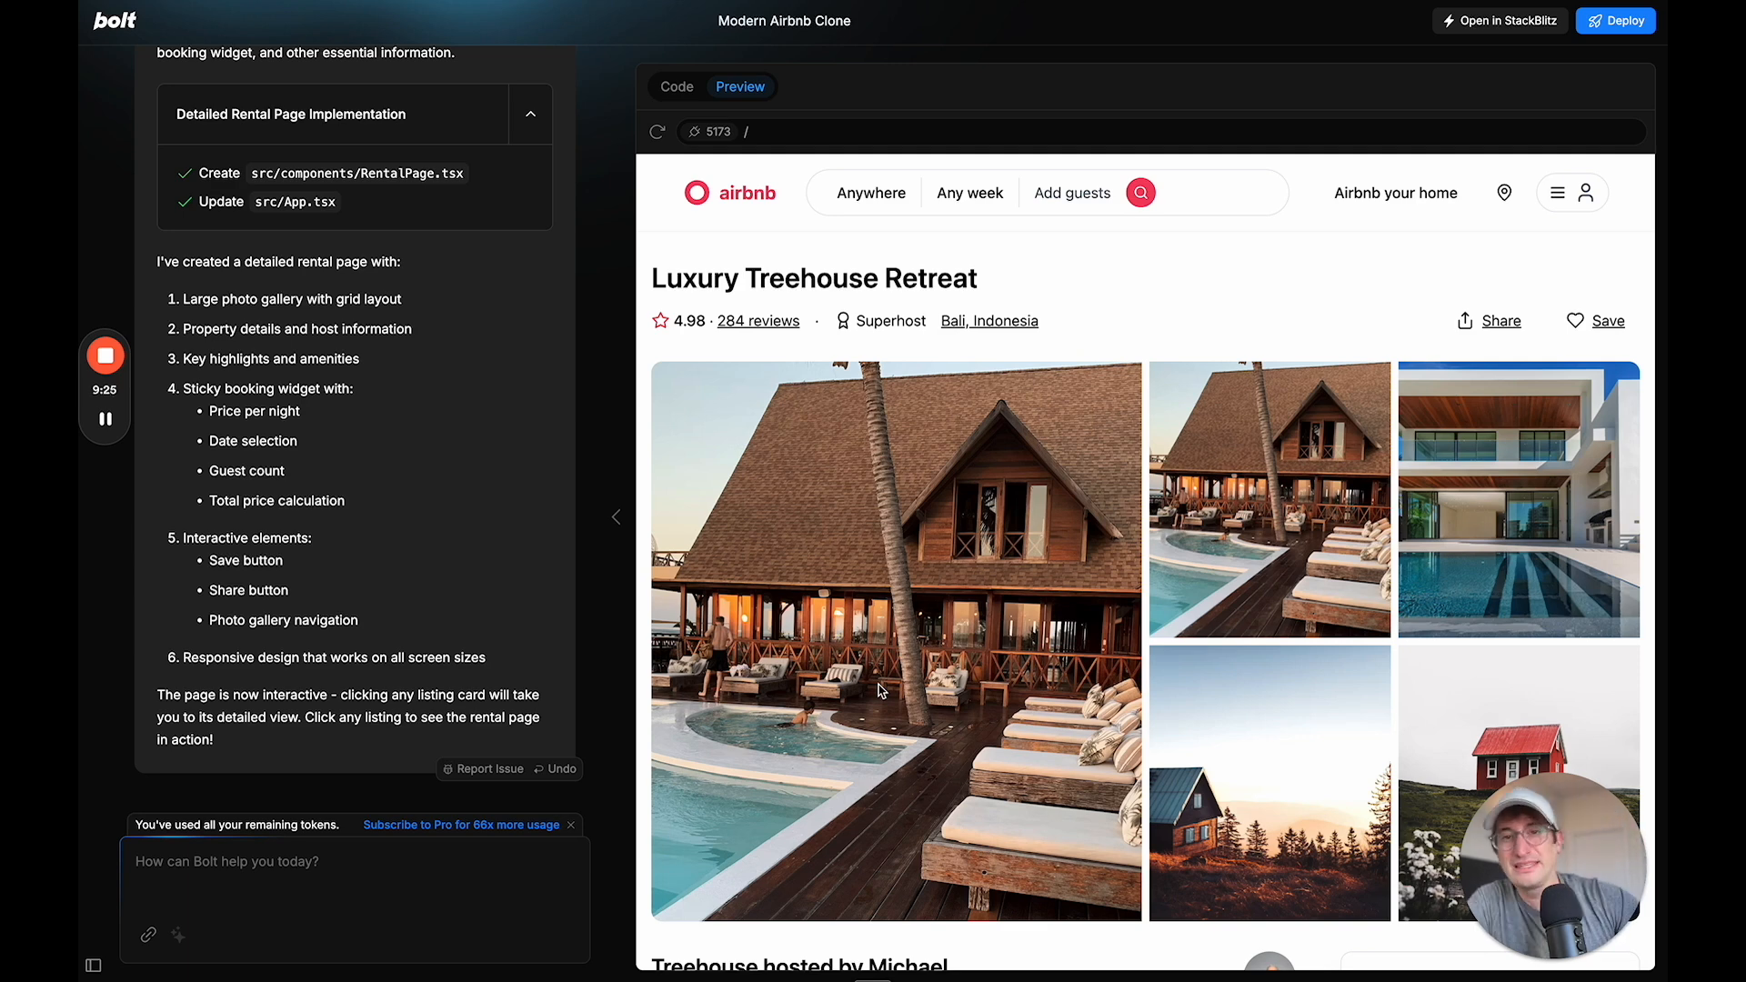
mouse_move(852, 434)
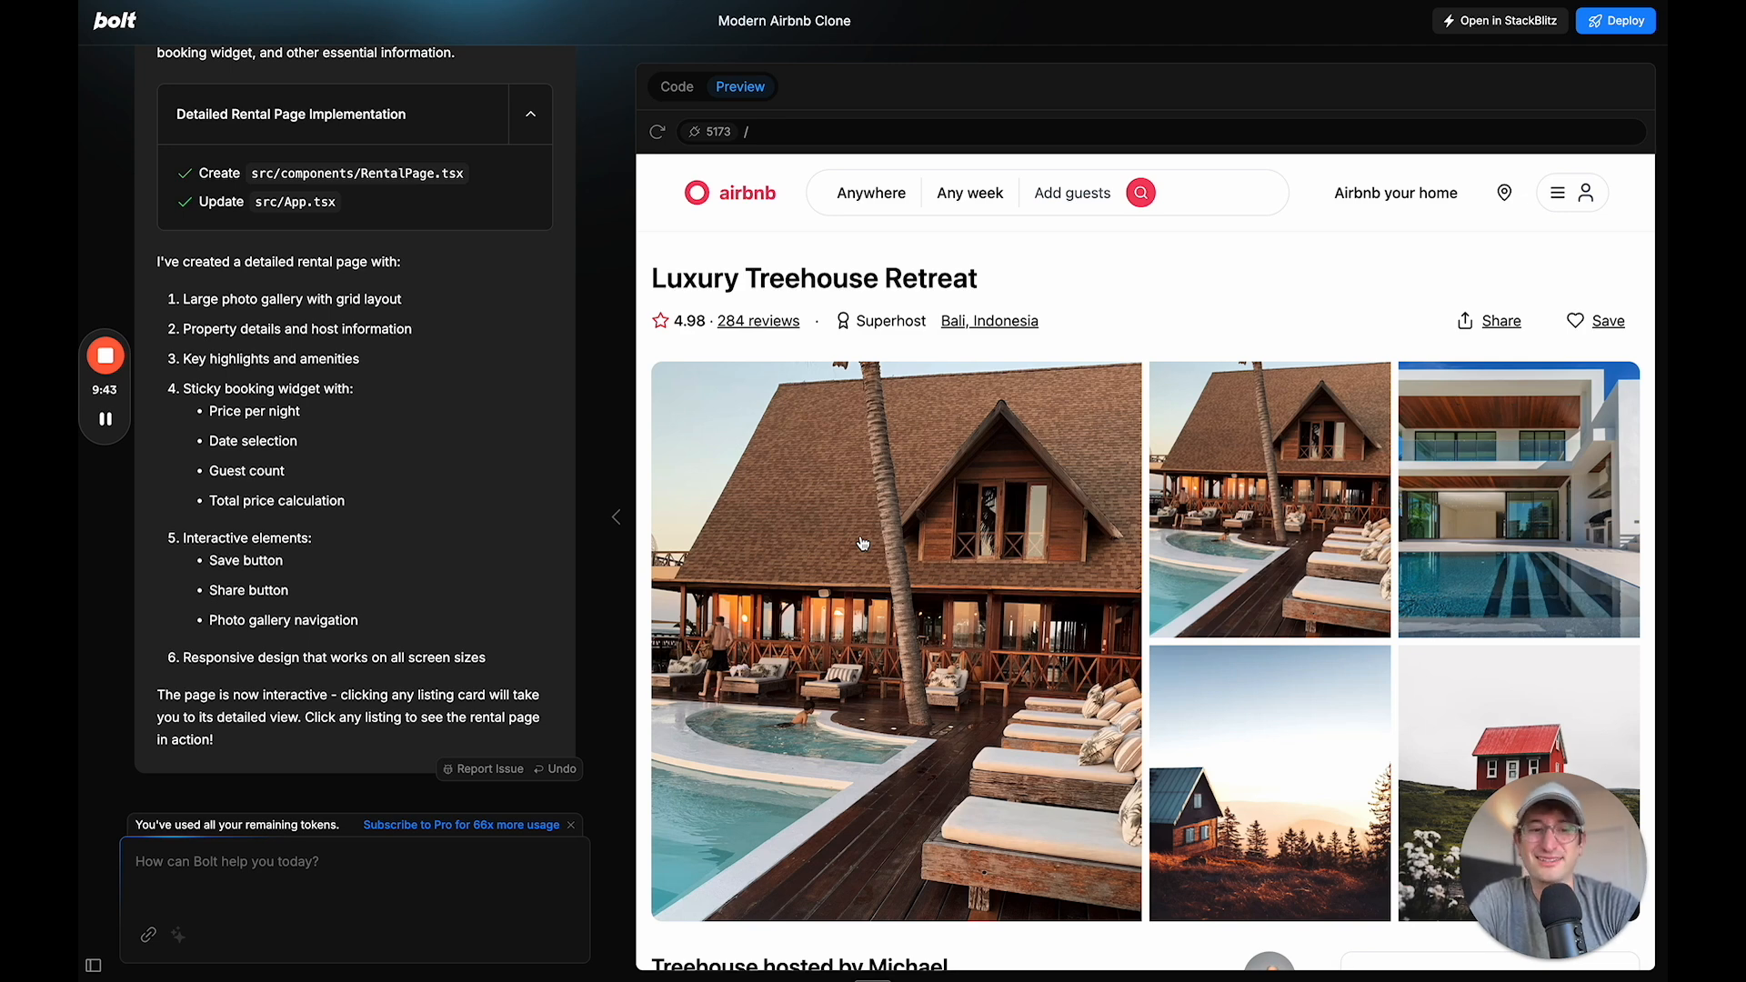
mouse_move(802, 546)
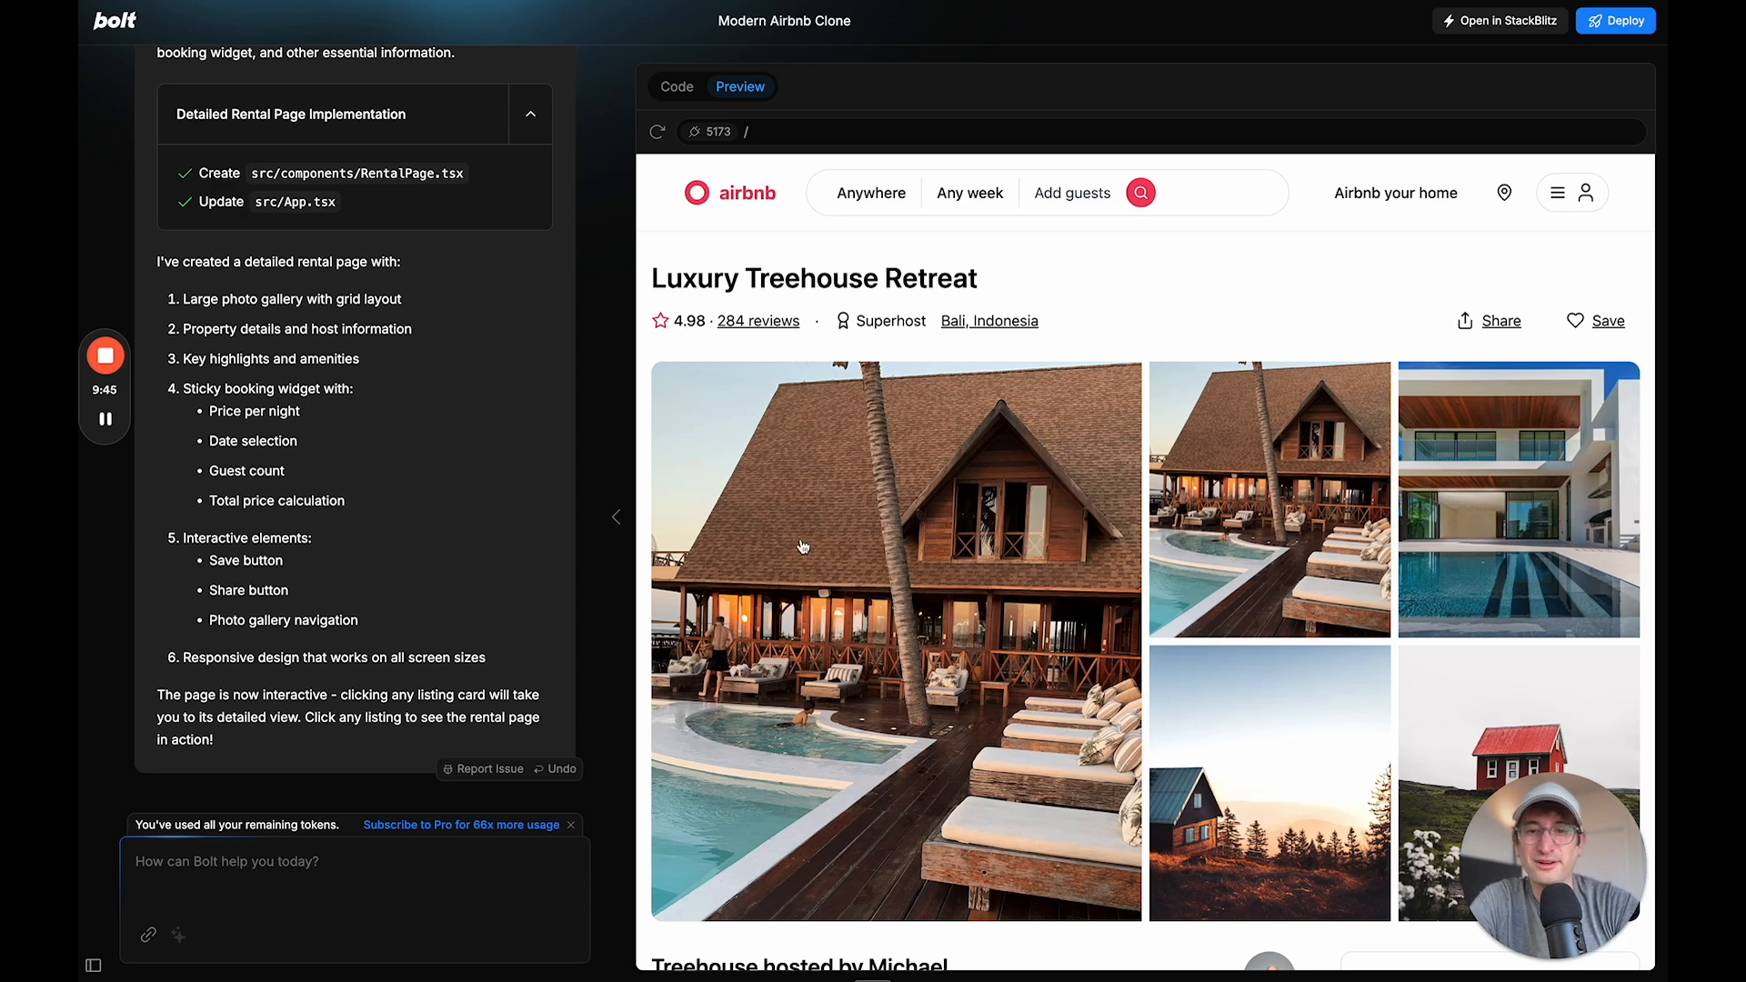
mouse_move(788, 725)
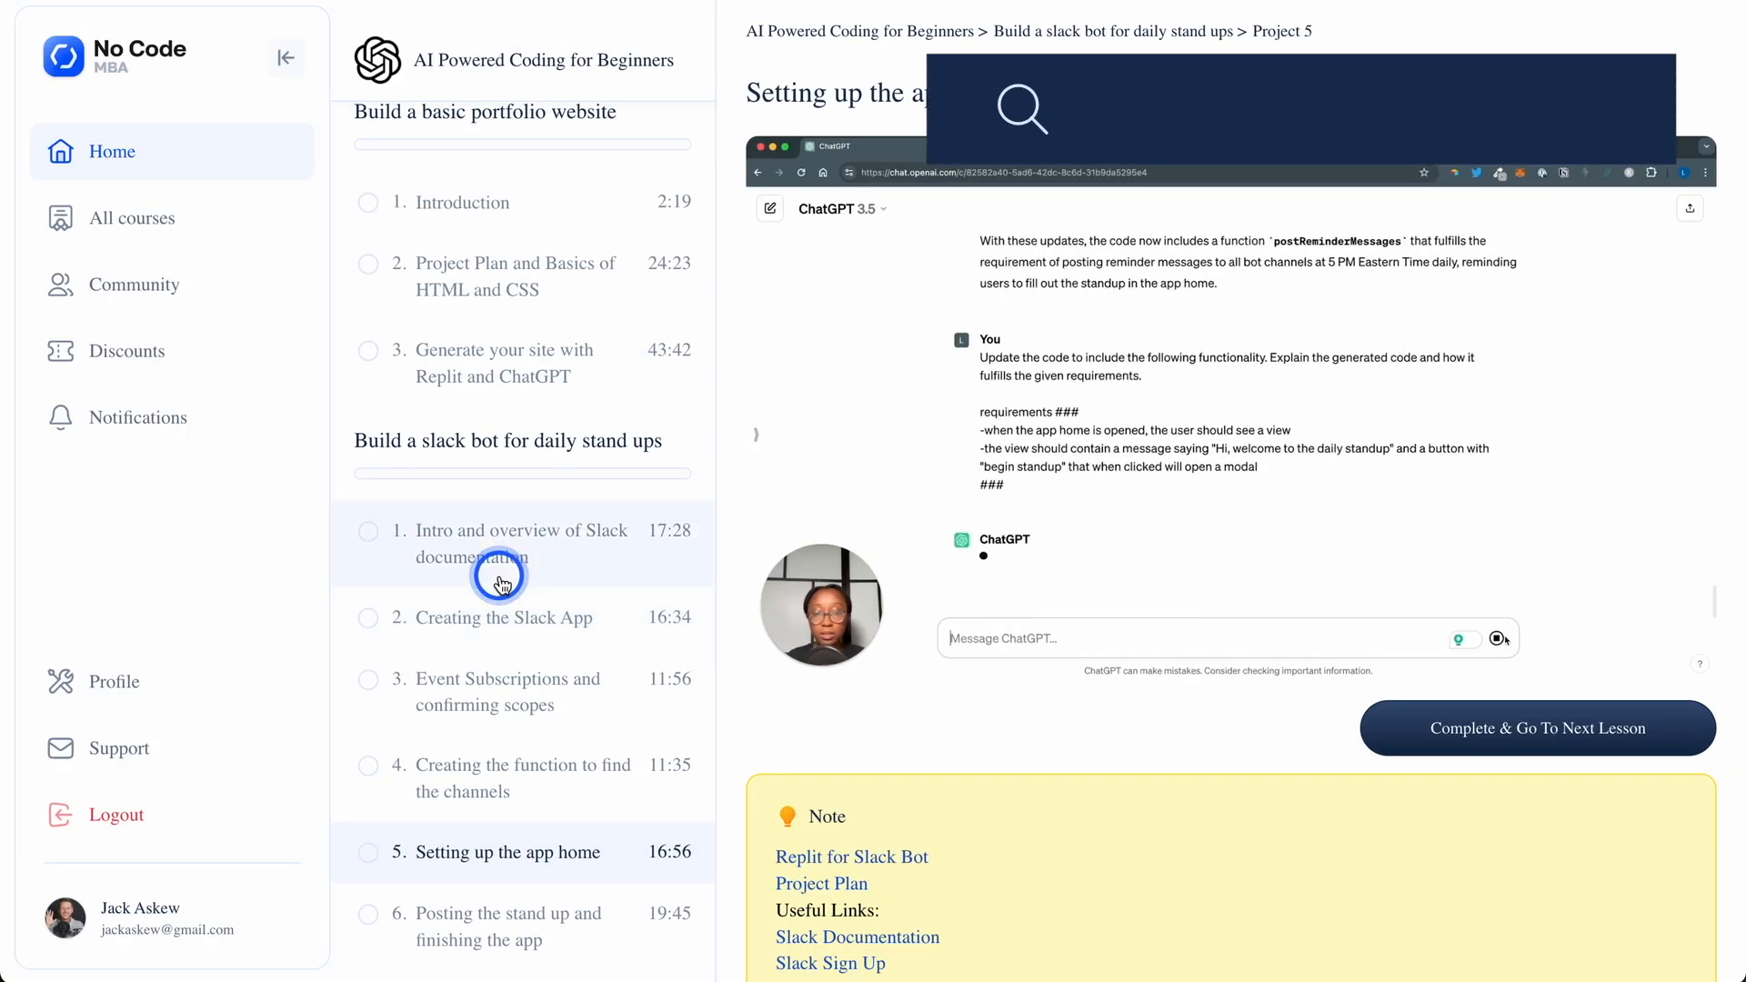
Scroll the lesson list, then browse All courses with its Bubble, Webflow, Zapier and Figma guides
scroll(down, 3)
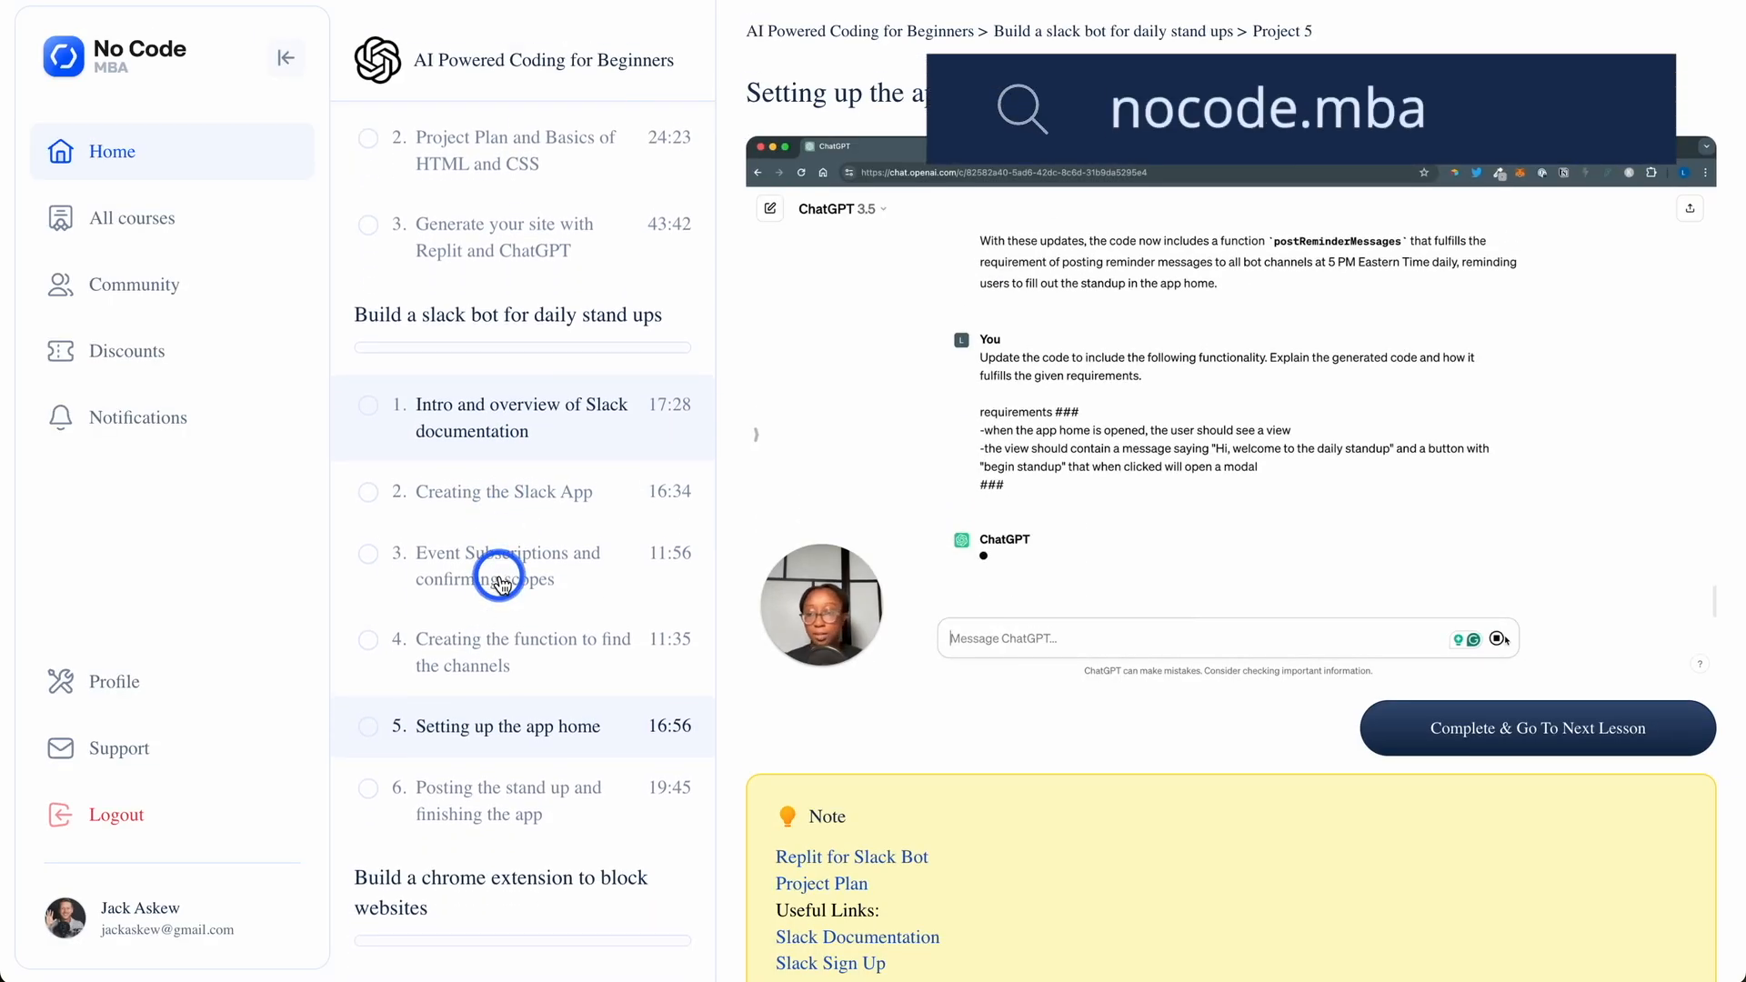
scroll(down, 3)
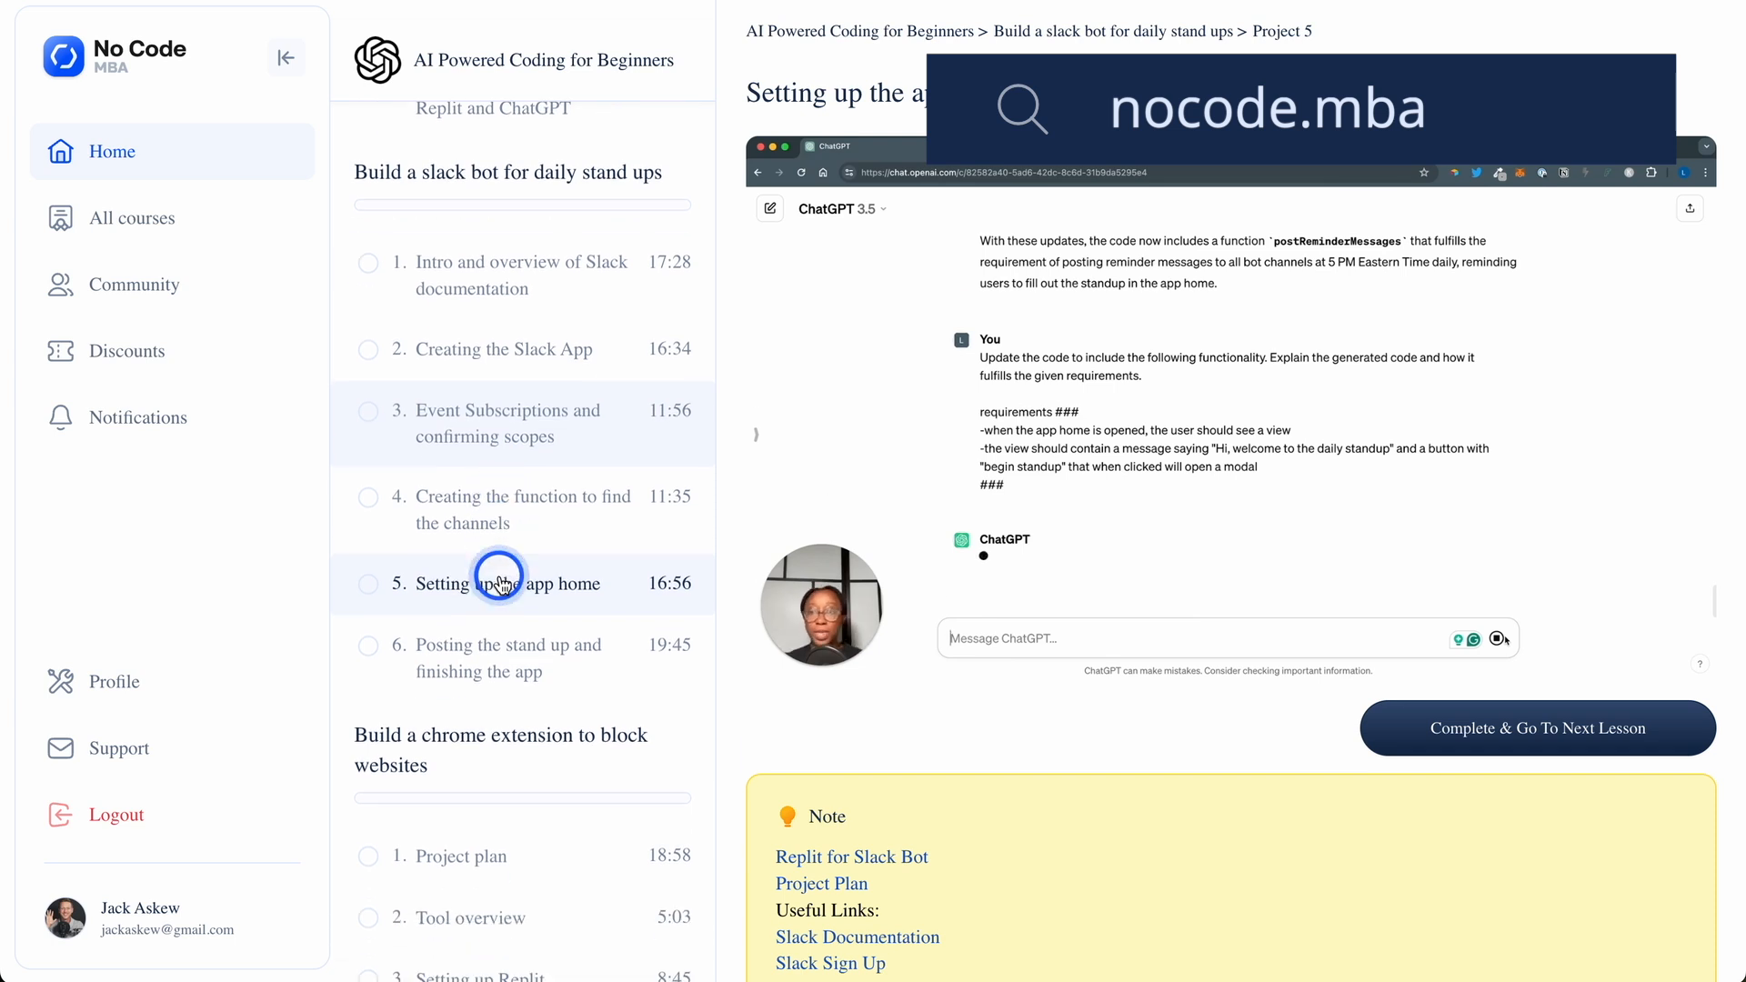
scroll(down, 3)
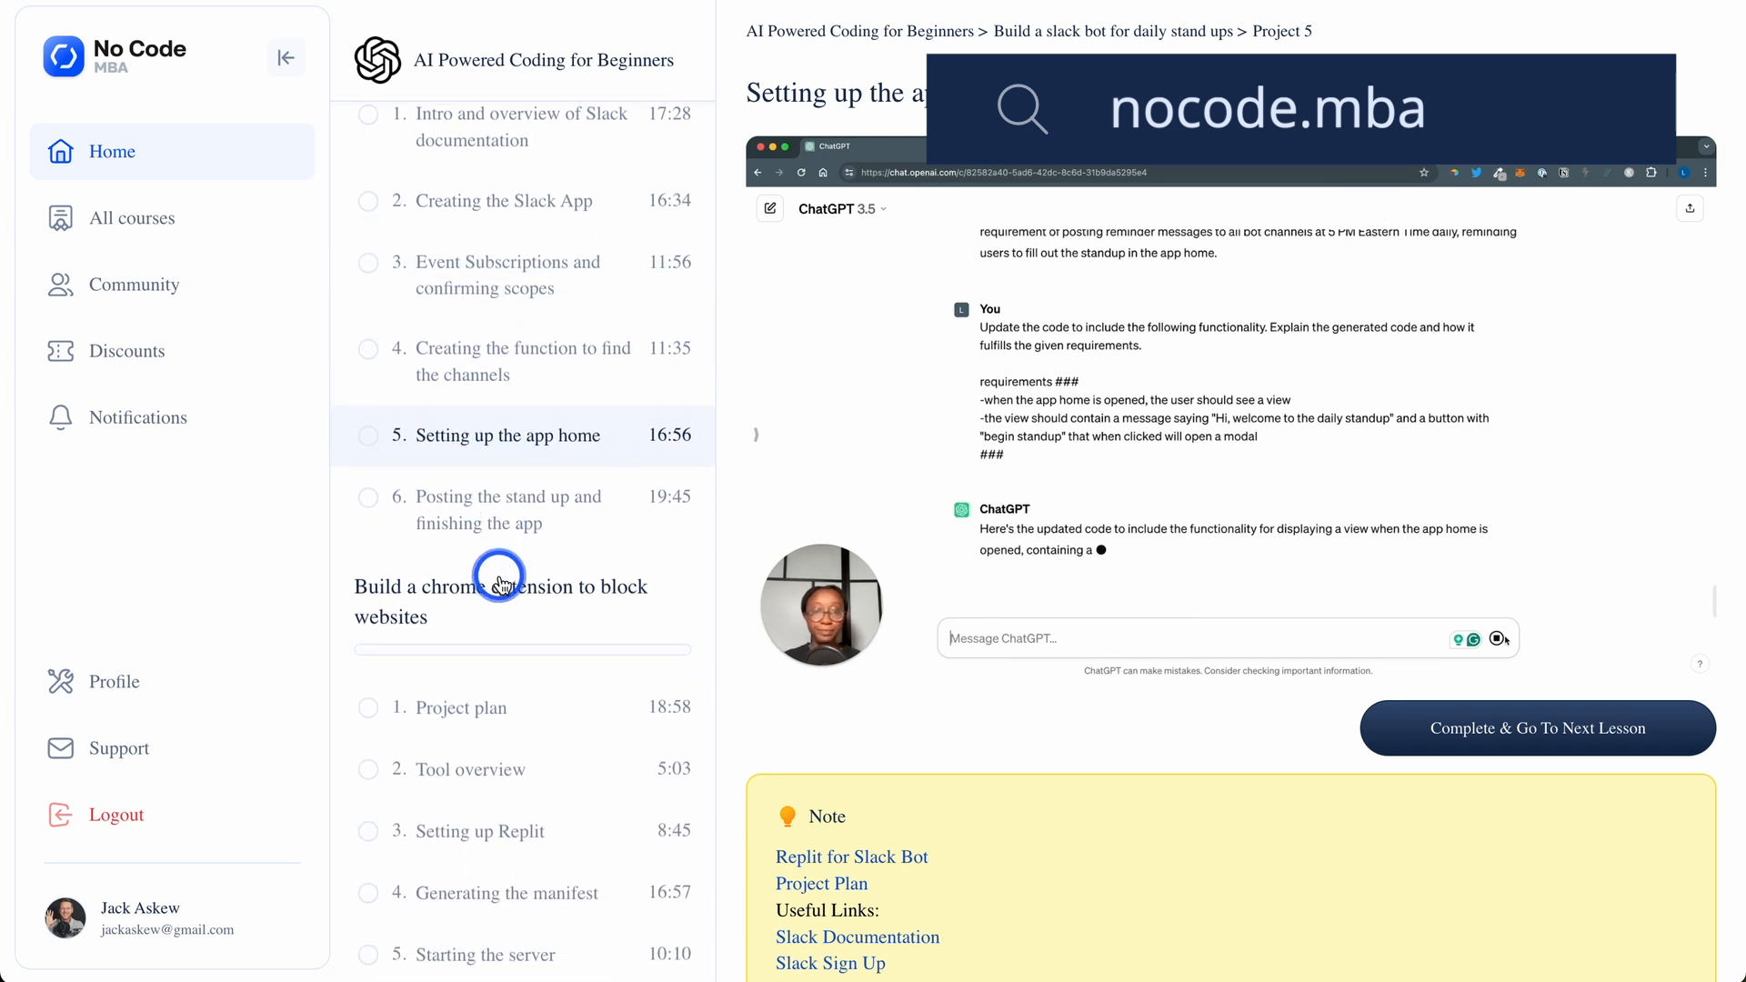
scroll(down, 3)
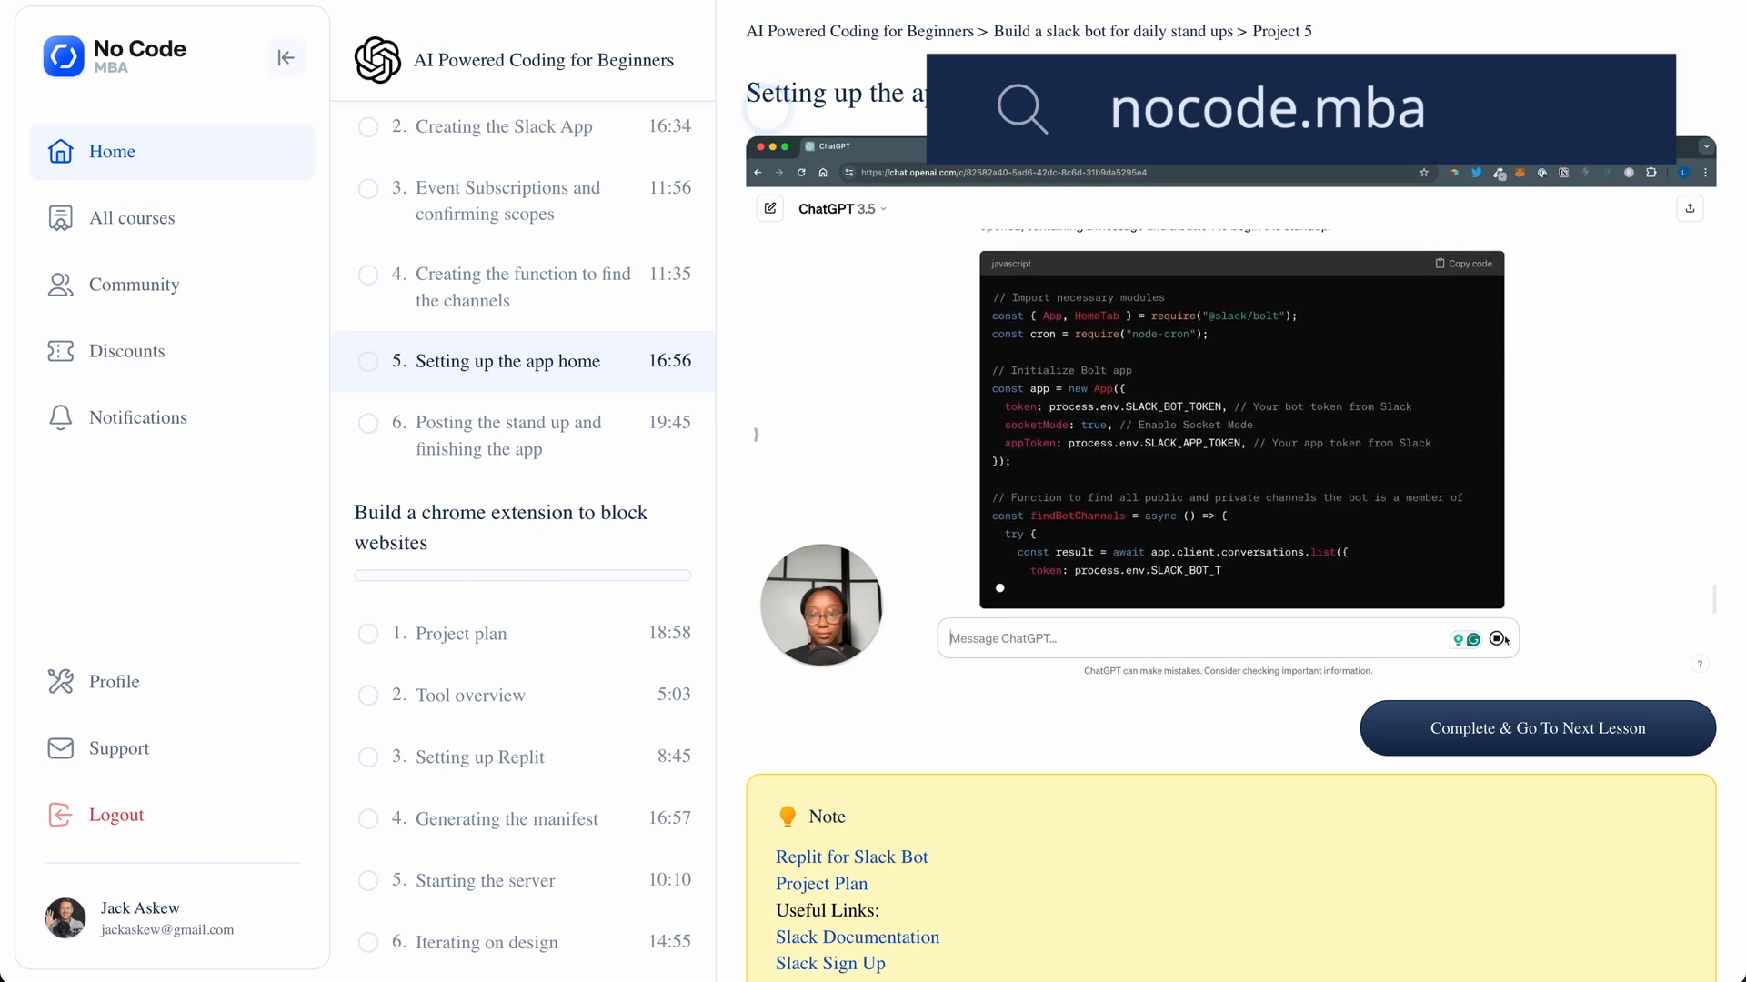
click(137, 217)
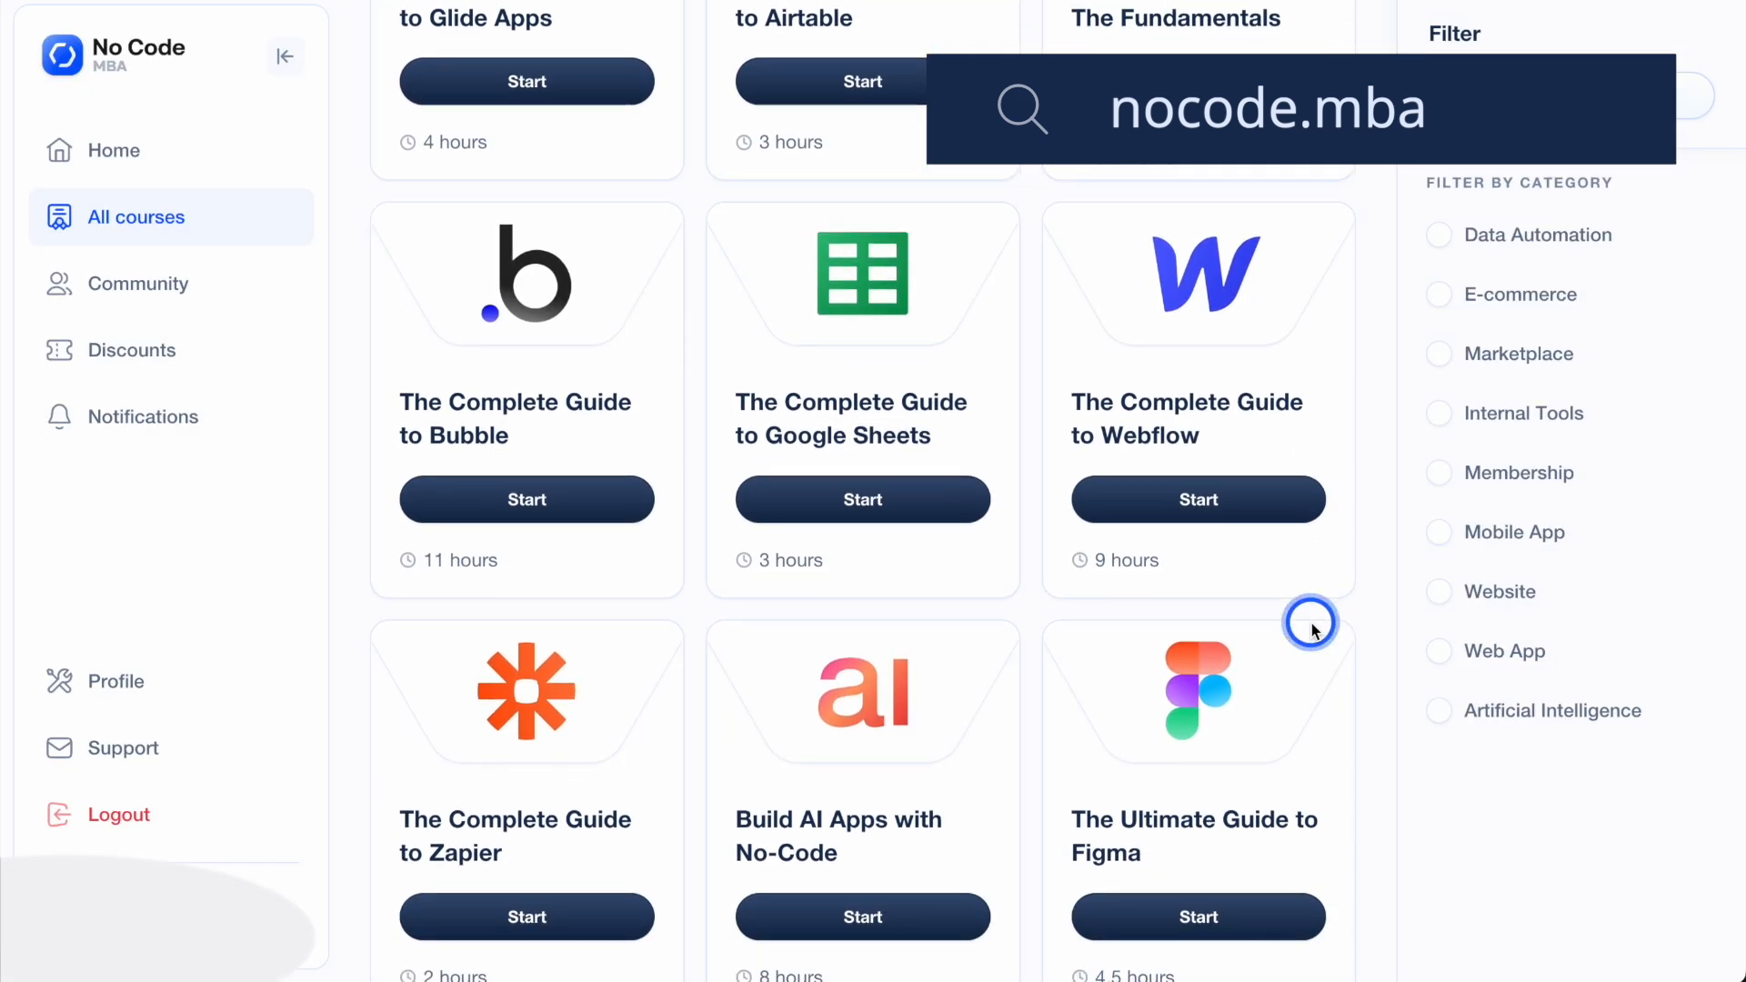
scroll(down, 3)
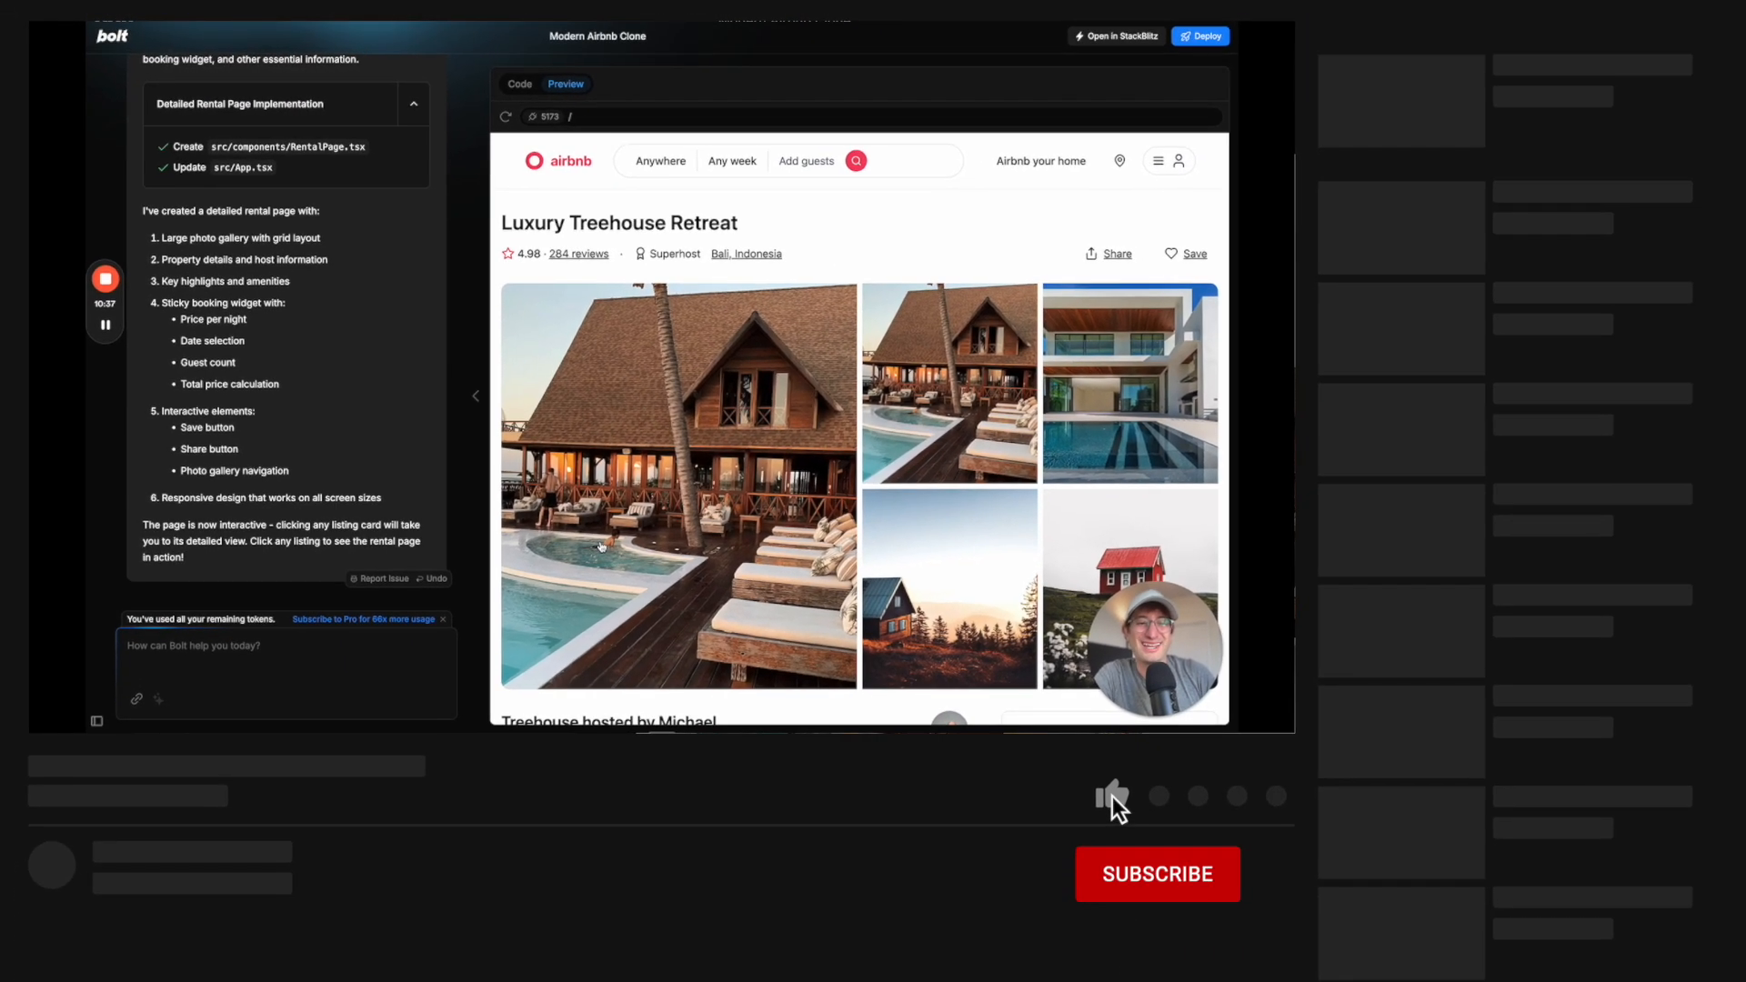
Give the YouTube video a thumbs-up Like
click(1156, 874)
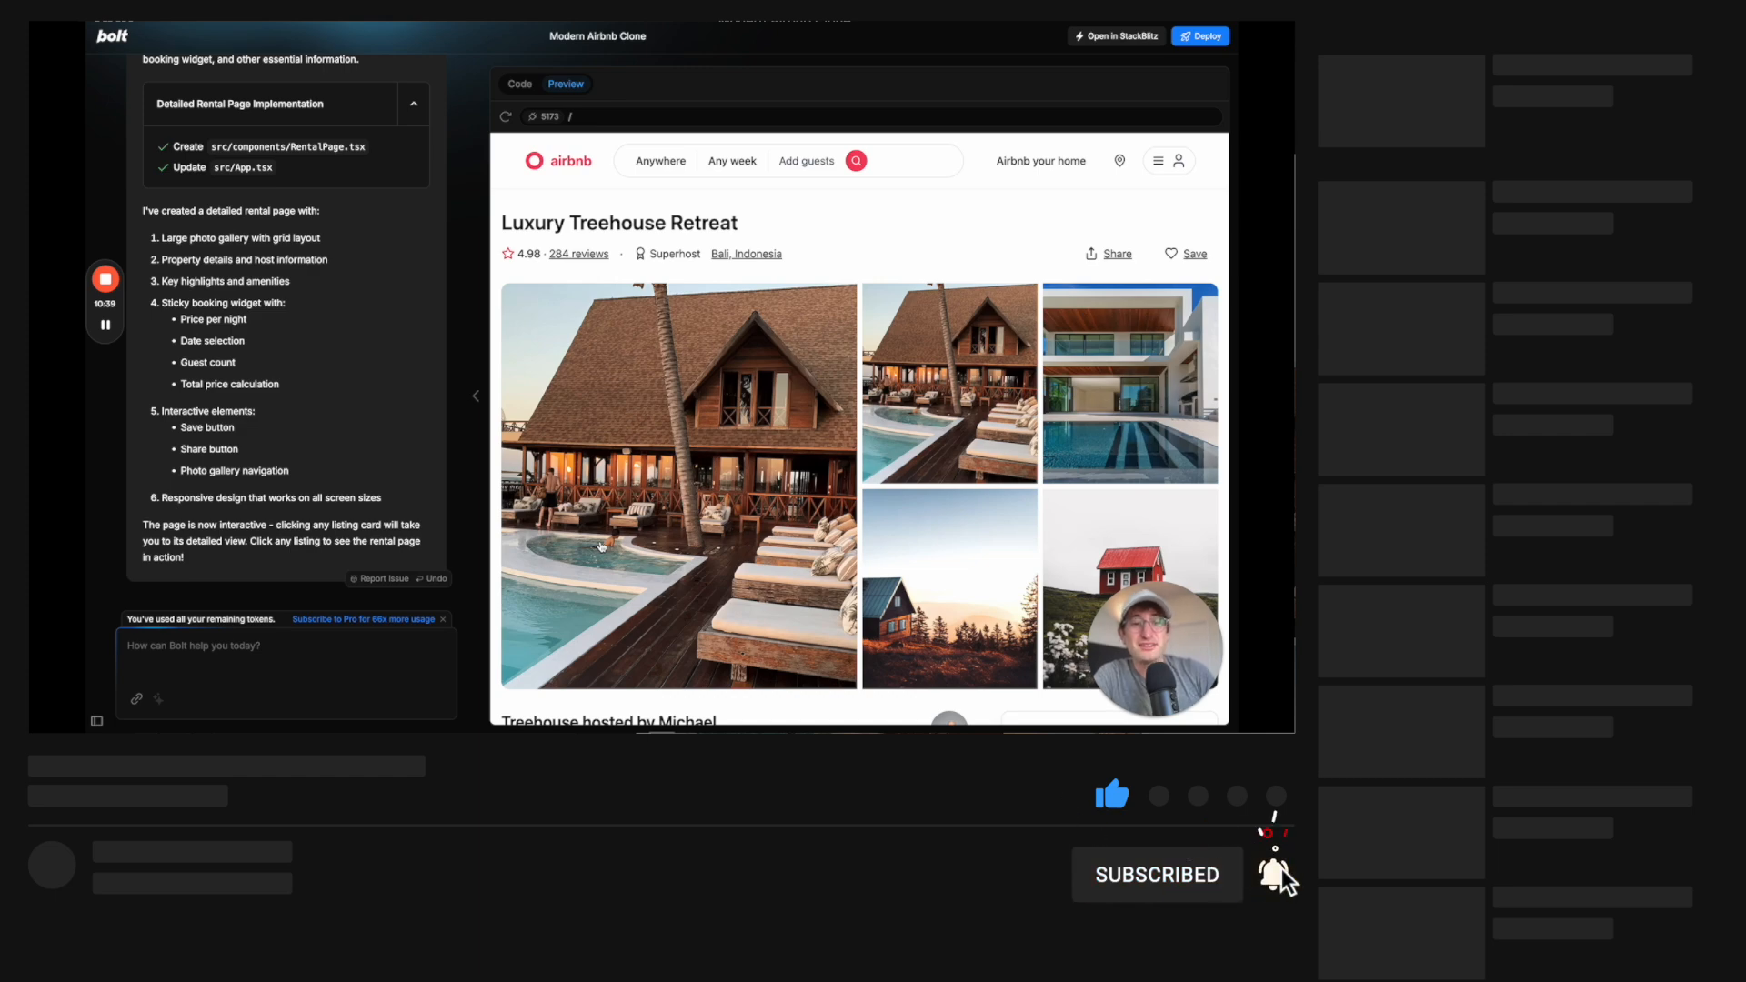